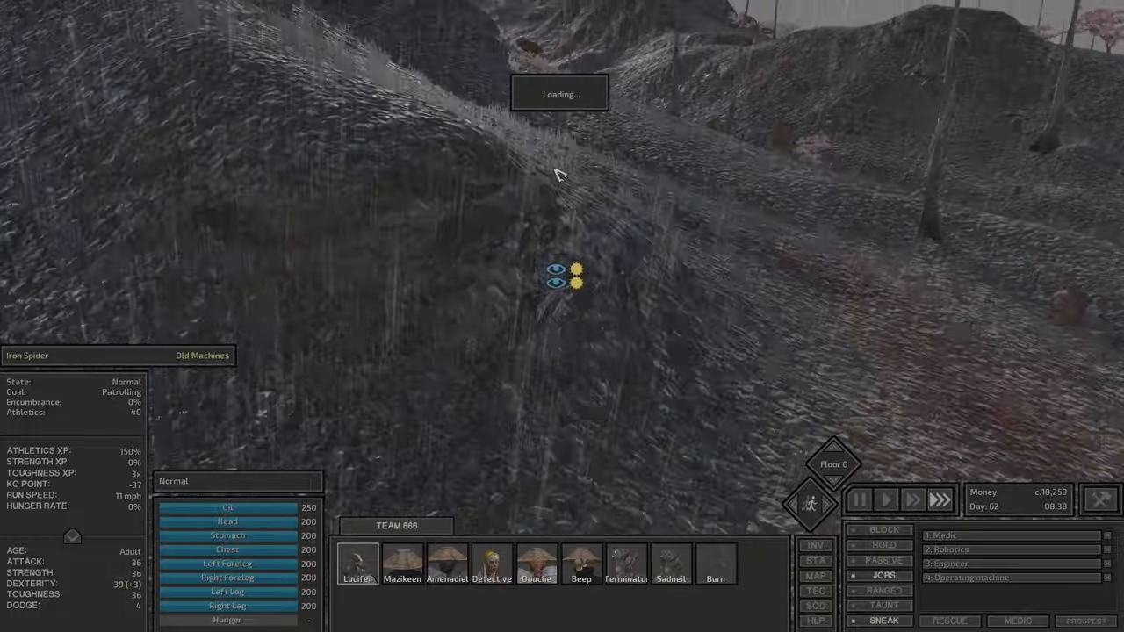
Step: Pause, check the world map for the route, and resume the game
click(716, 571)
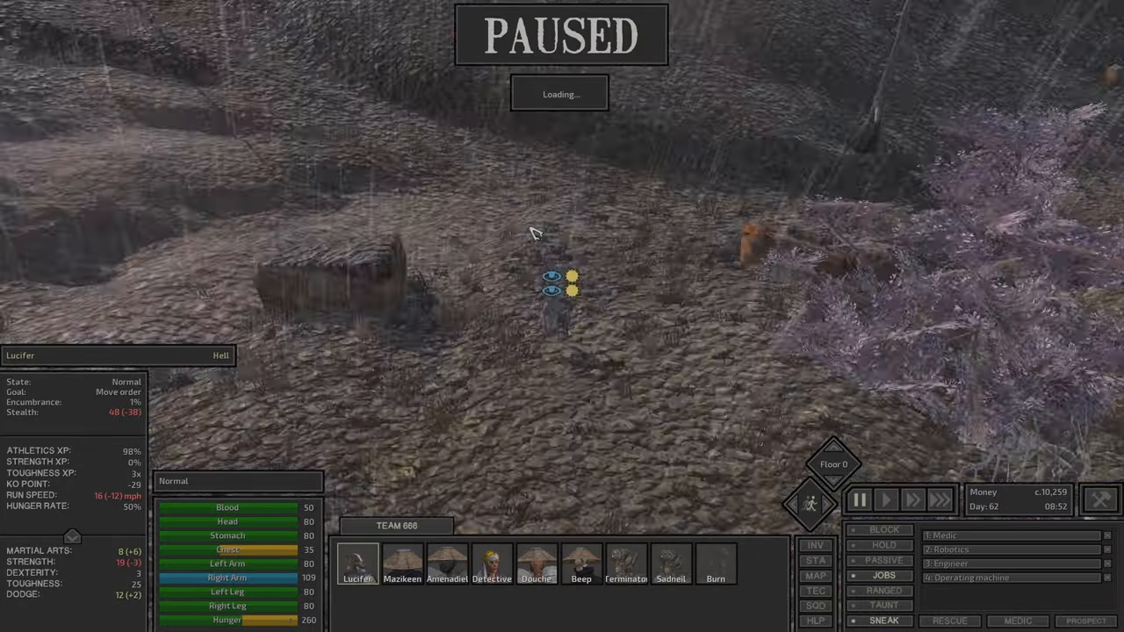
click(815, 574)
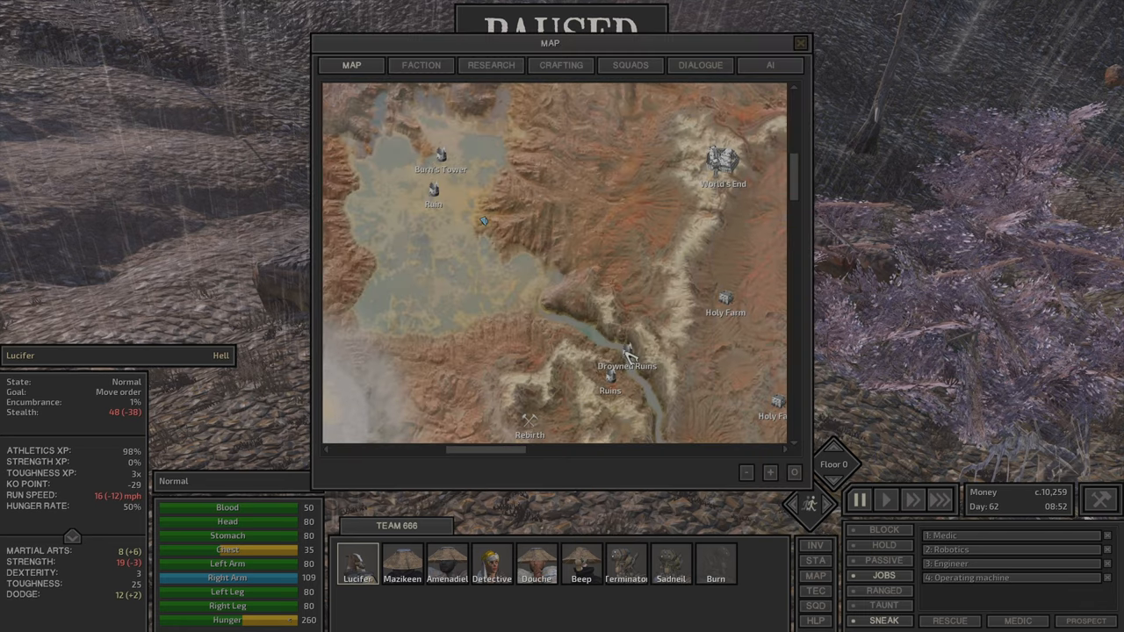
click(798, 43)
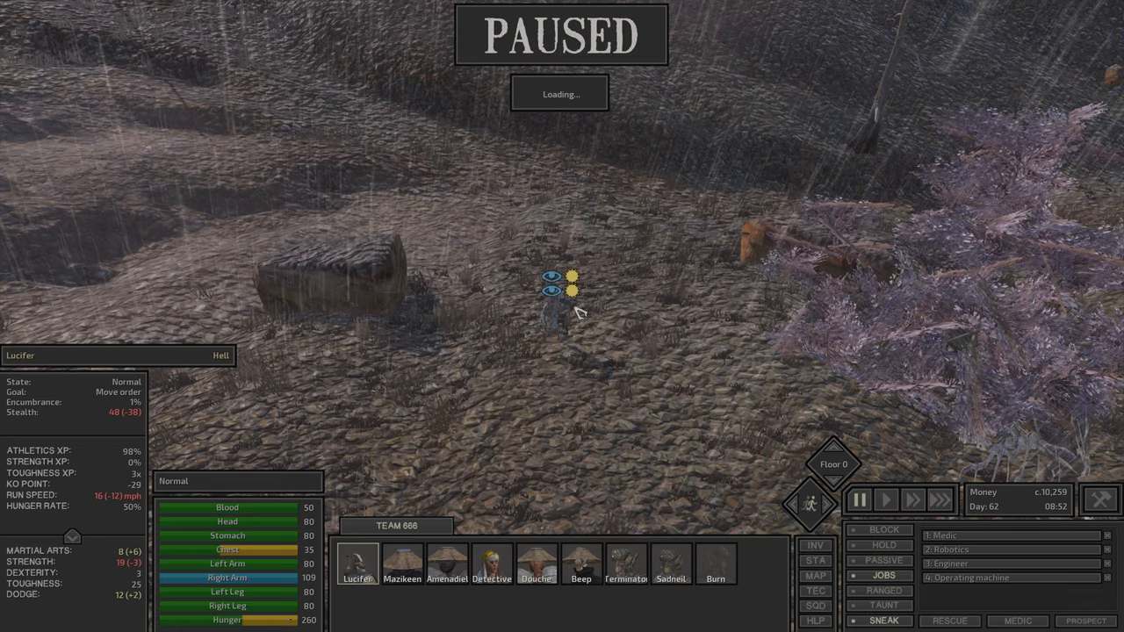
click(883, 499)
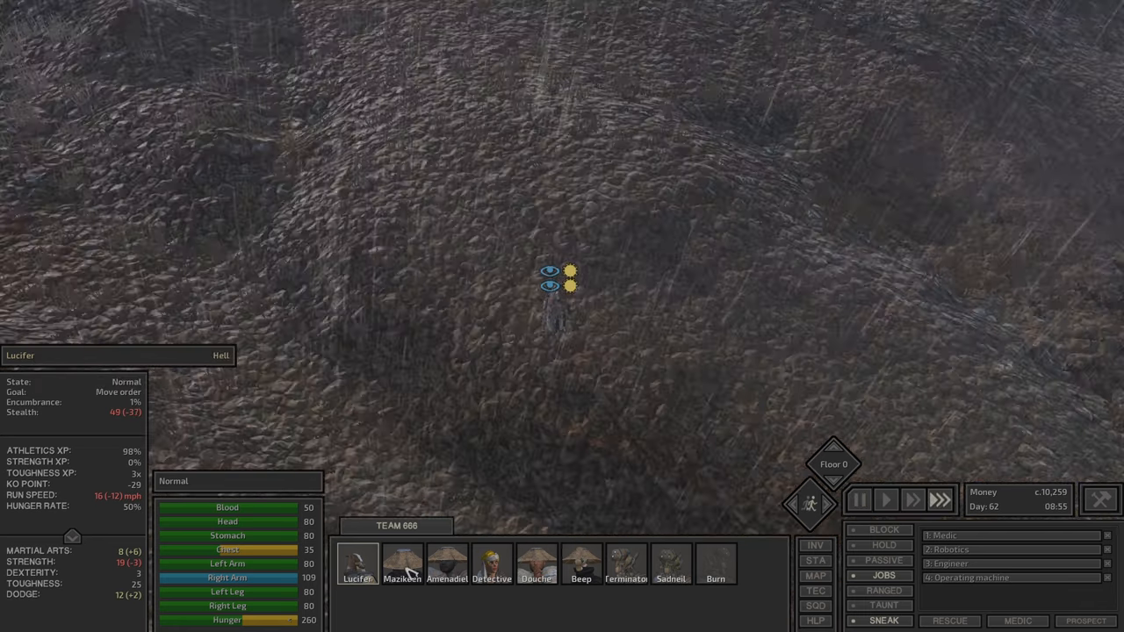
Step: Check Lucifer's inventory, then review Burn's and Sadneil's skills including Precision shooting
click(536, 565)
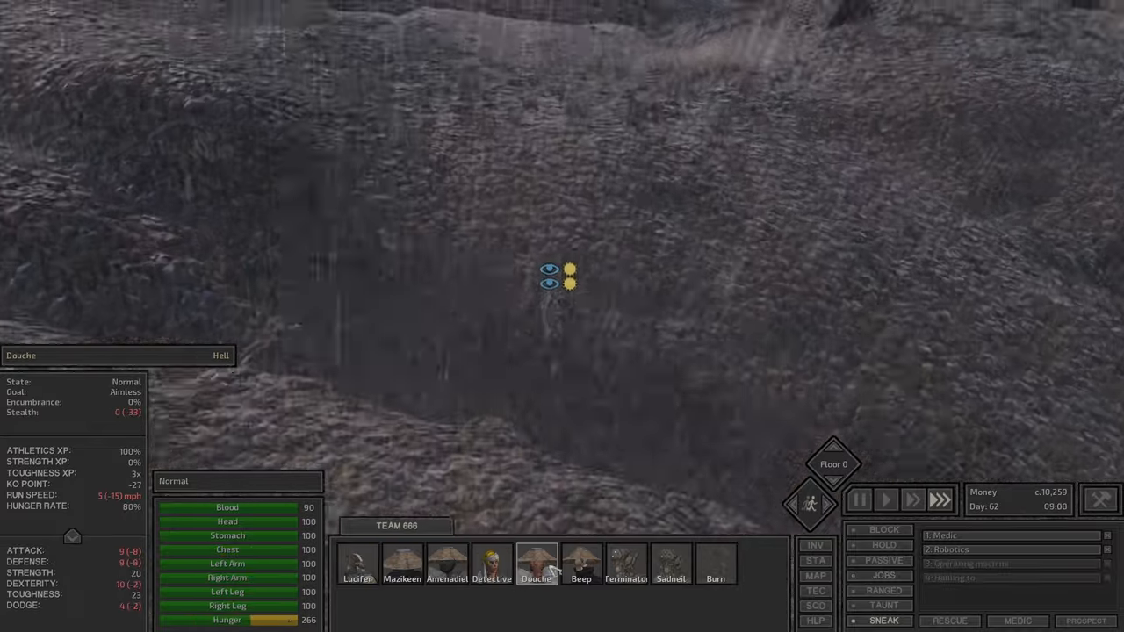
click(355, 558)
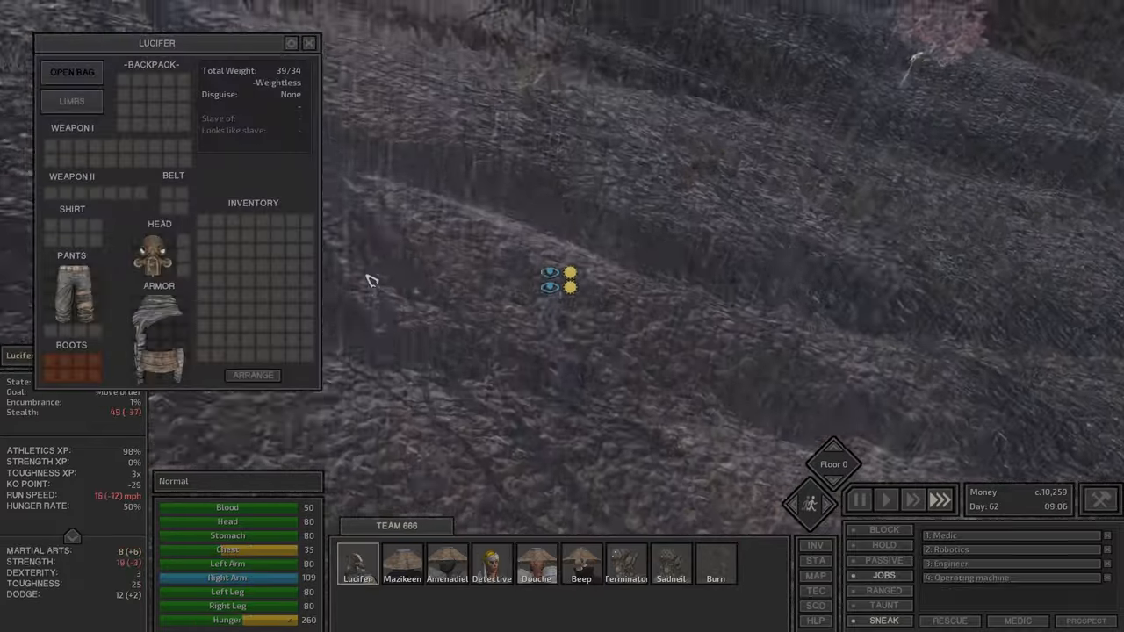
click(309, 43)
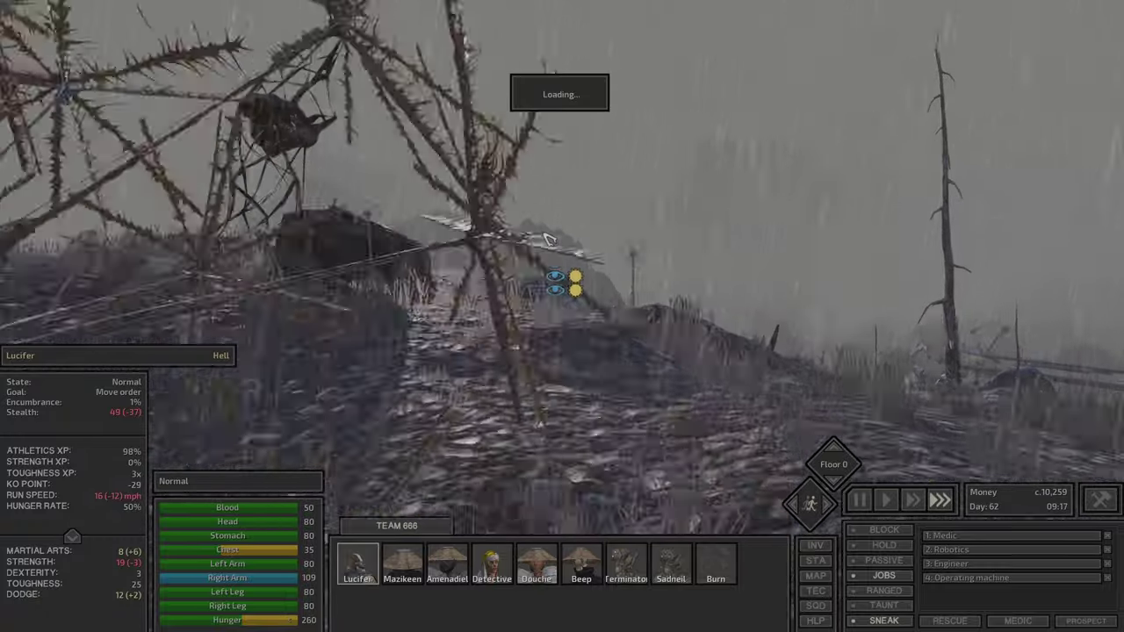
click(716, 566)
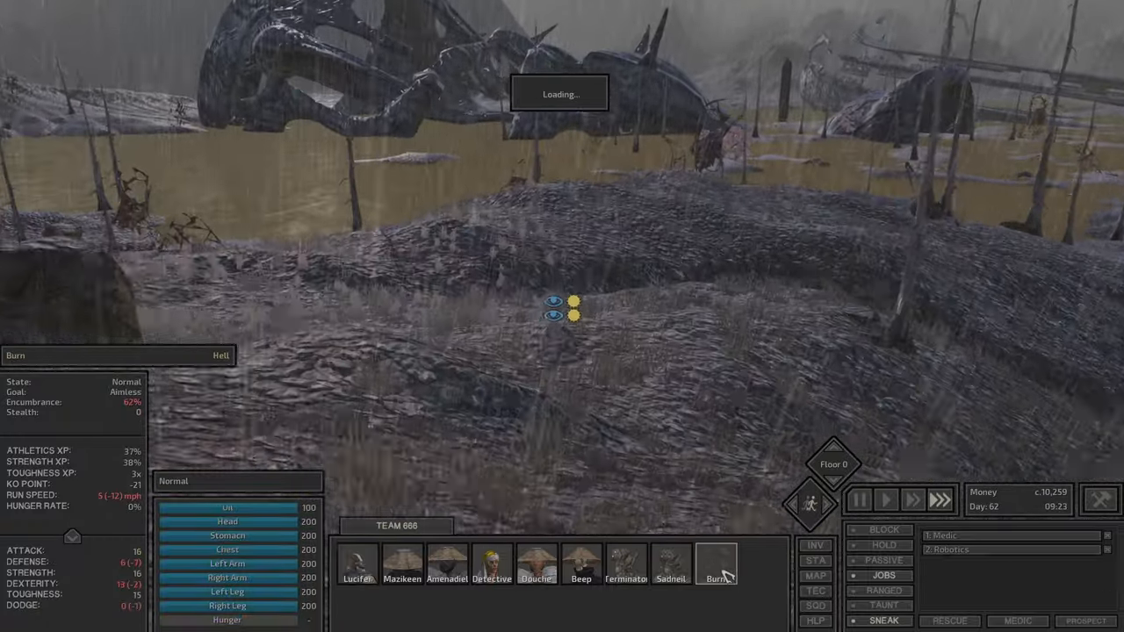
click(716, 571)
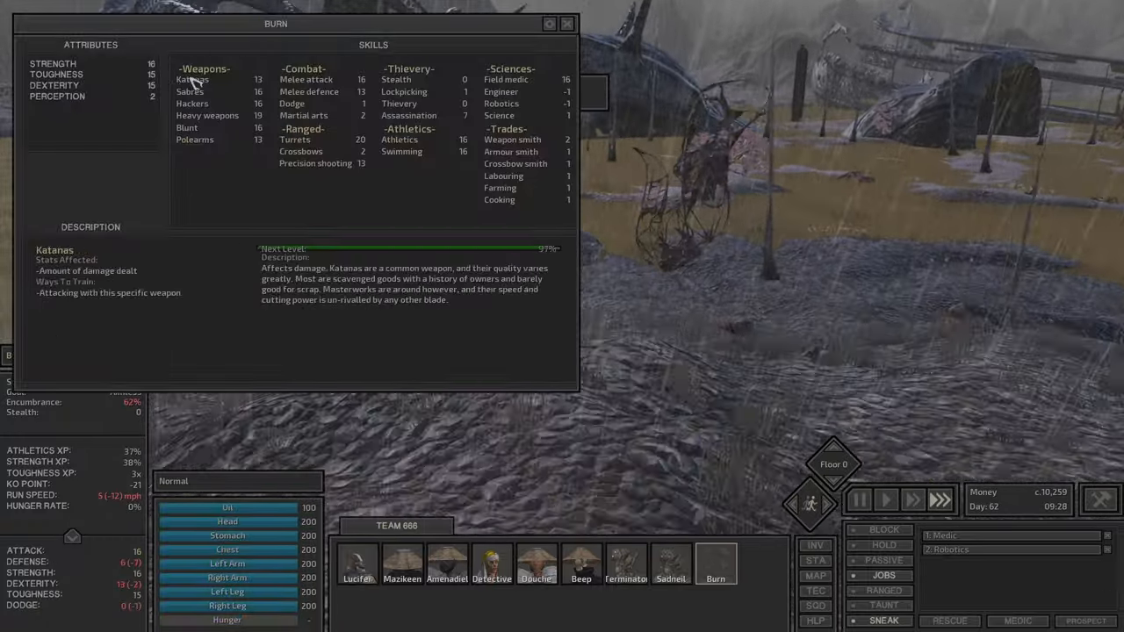
click(397, 79)
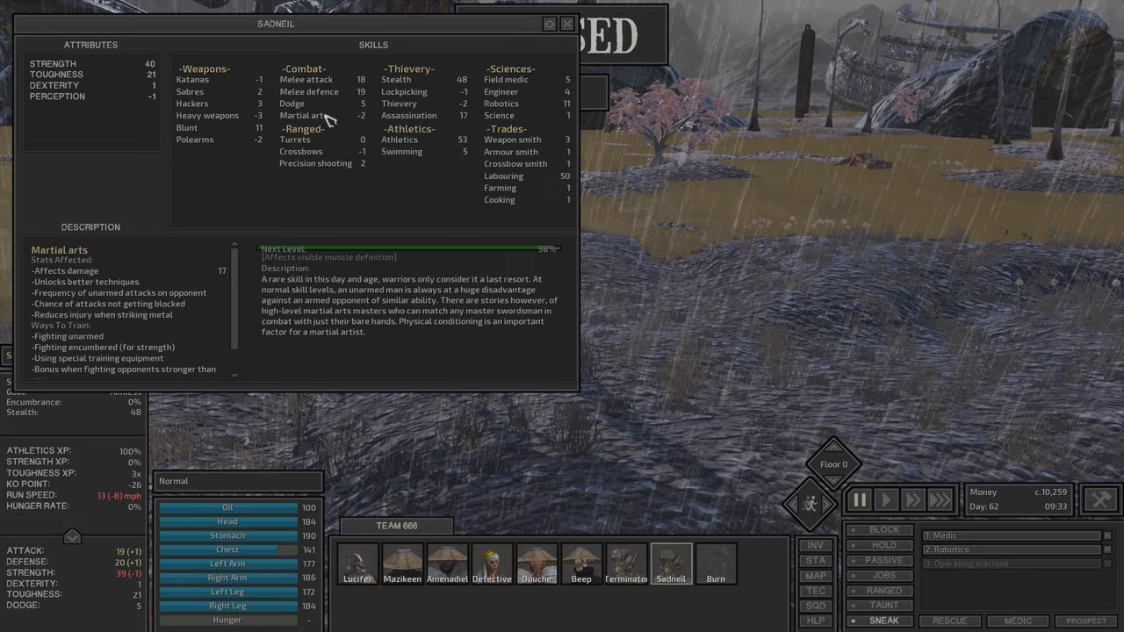
click(316, 164)
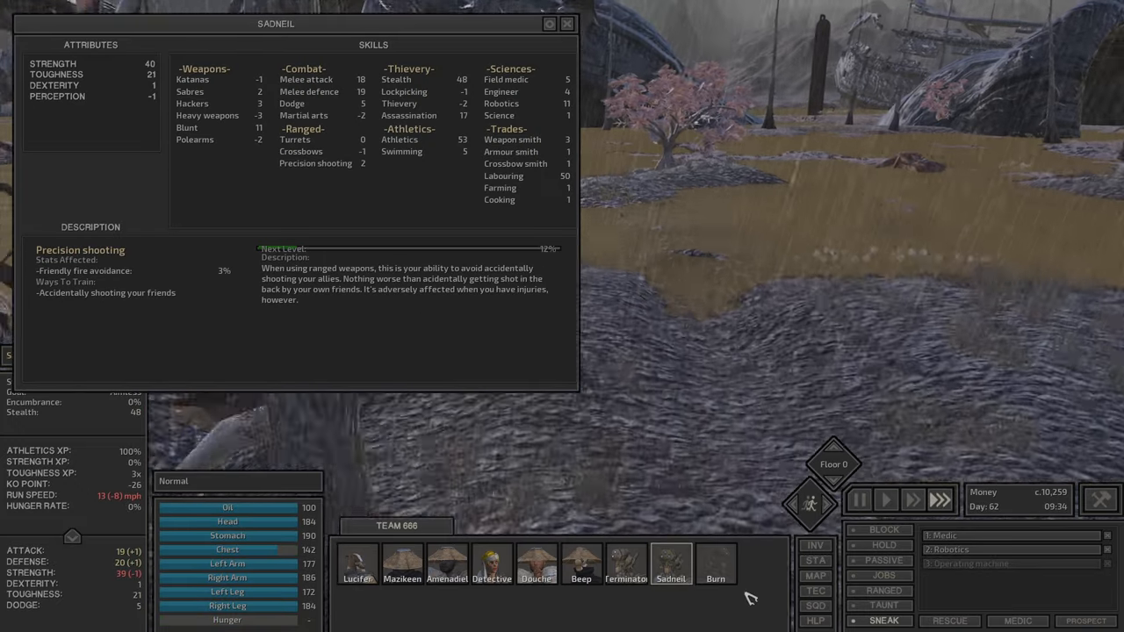
click(716, 578)
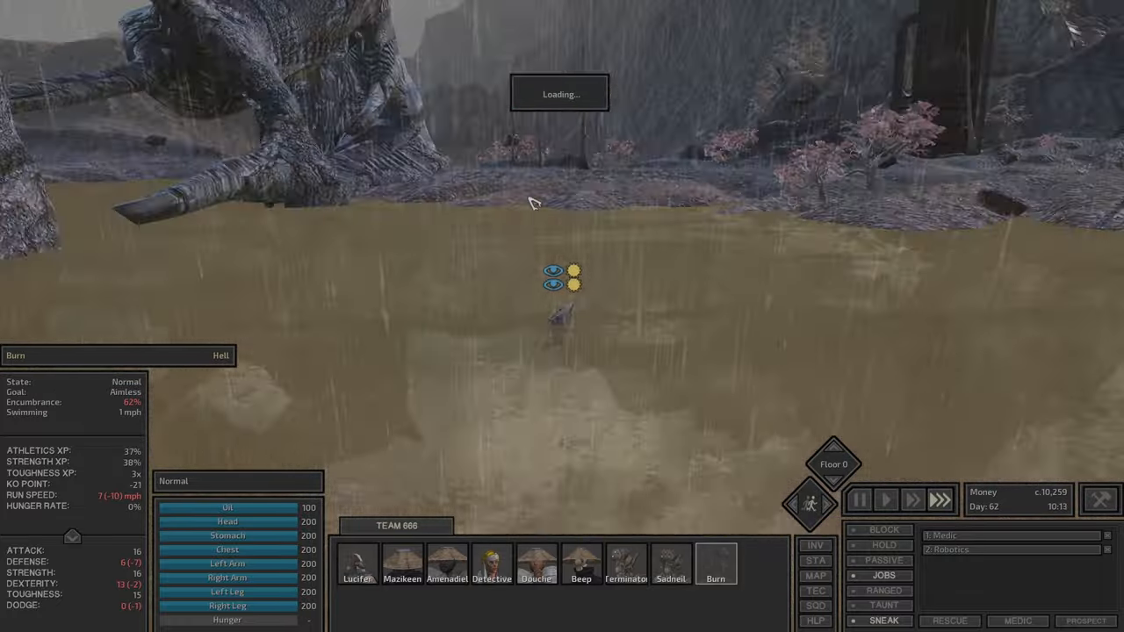
Step: Send Lucifer onward across the terrain toward Wend and check the map again
click(359, 558)
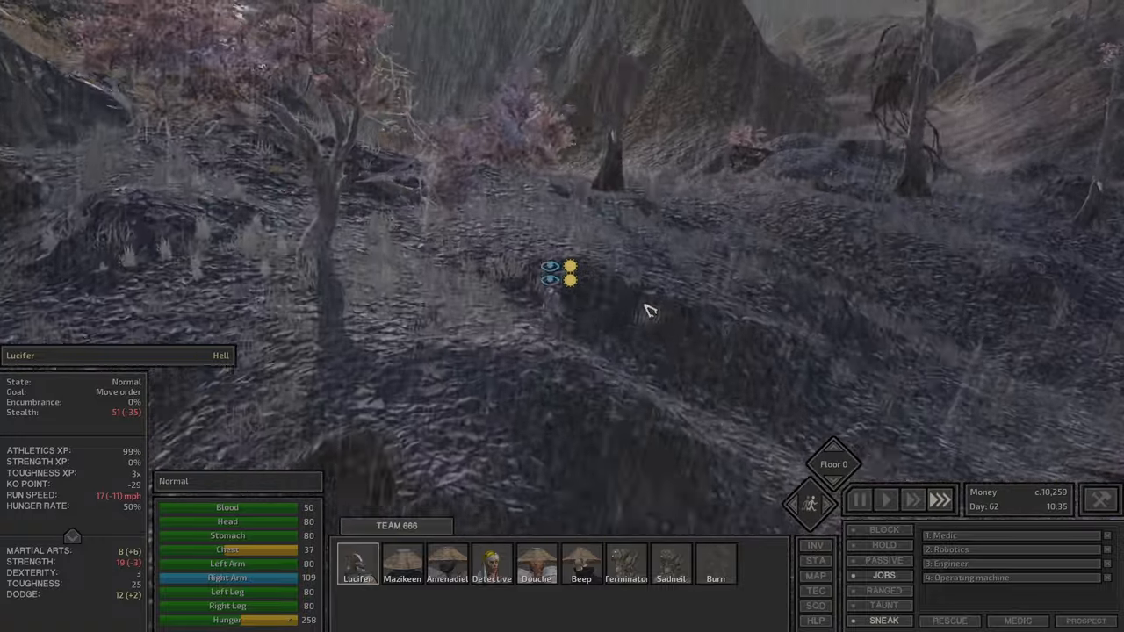
click(815, 576)
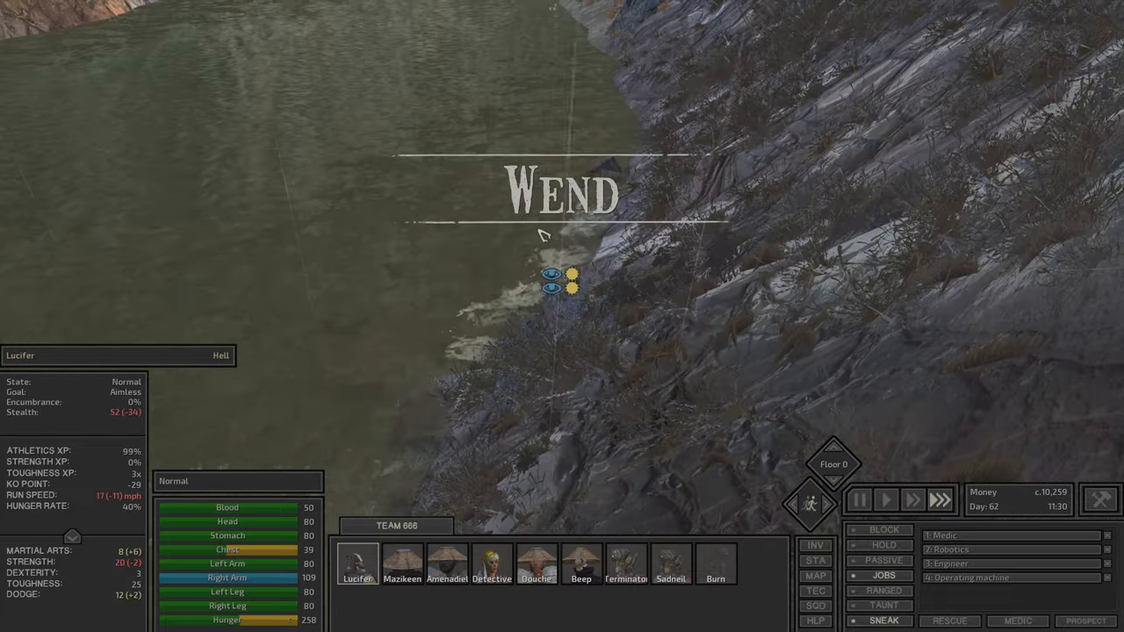
click(815, 576)
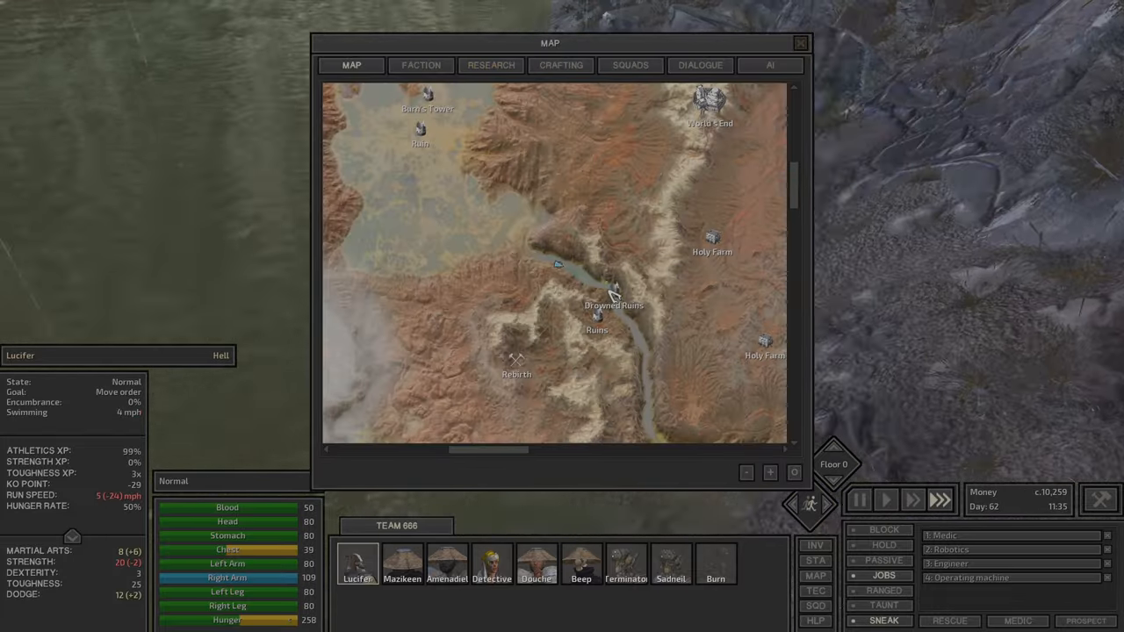
click(799, 42)
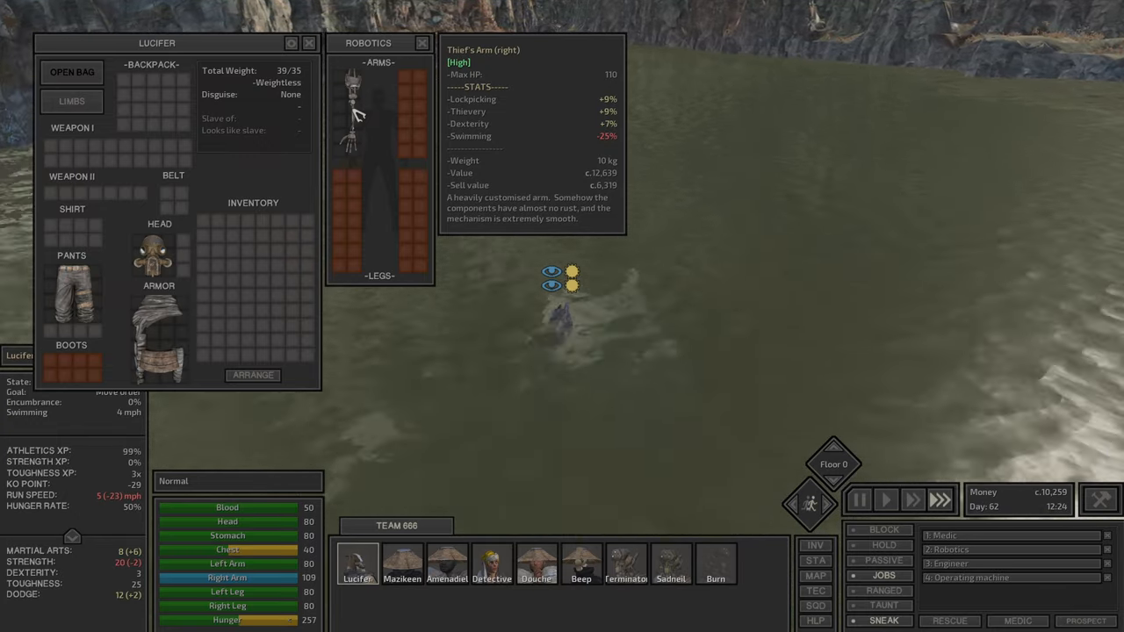
click(309, 42)
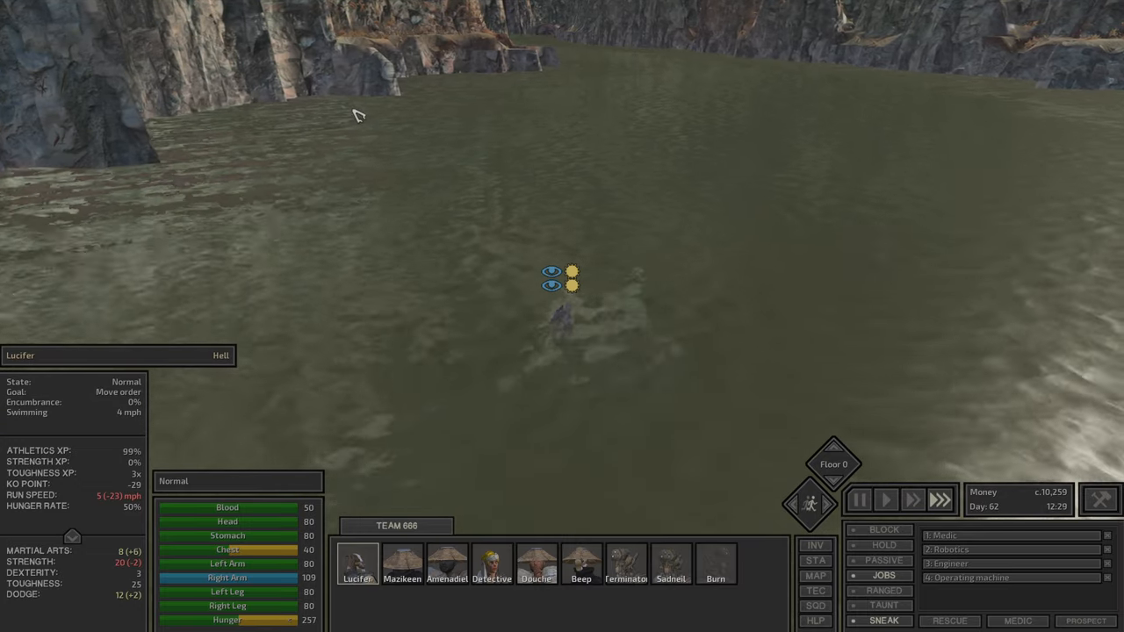
click(817, 576)
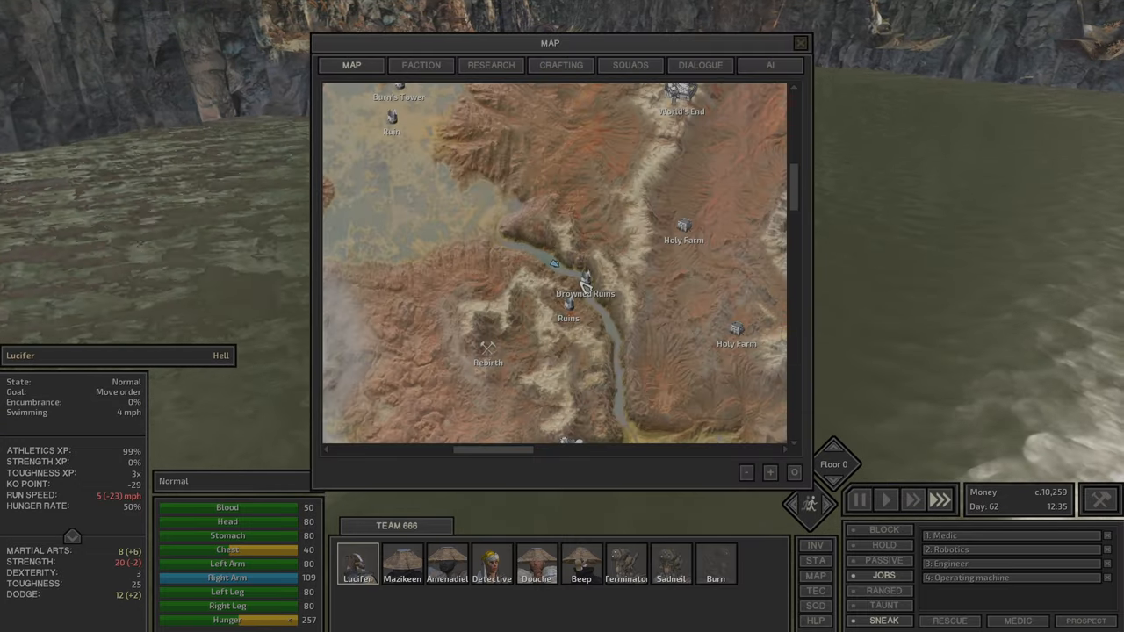
click(801, 42)
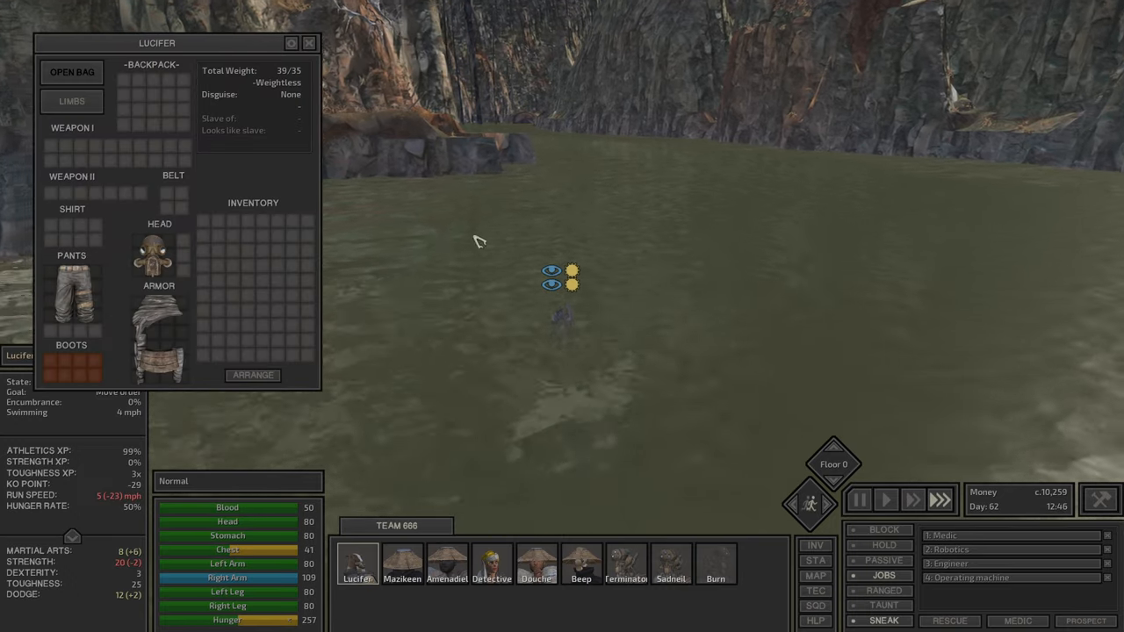
mouse_move(160, 254)
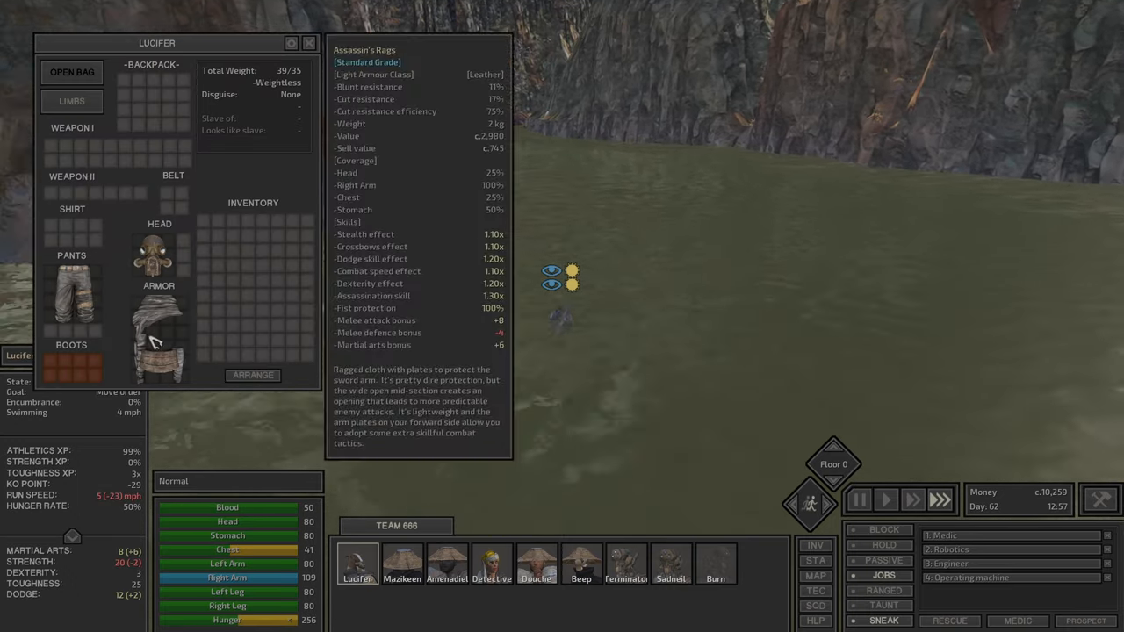
click(401, 563)
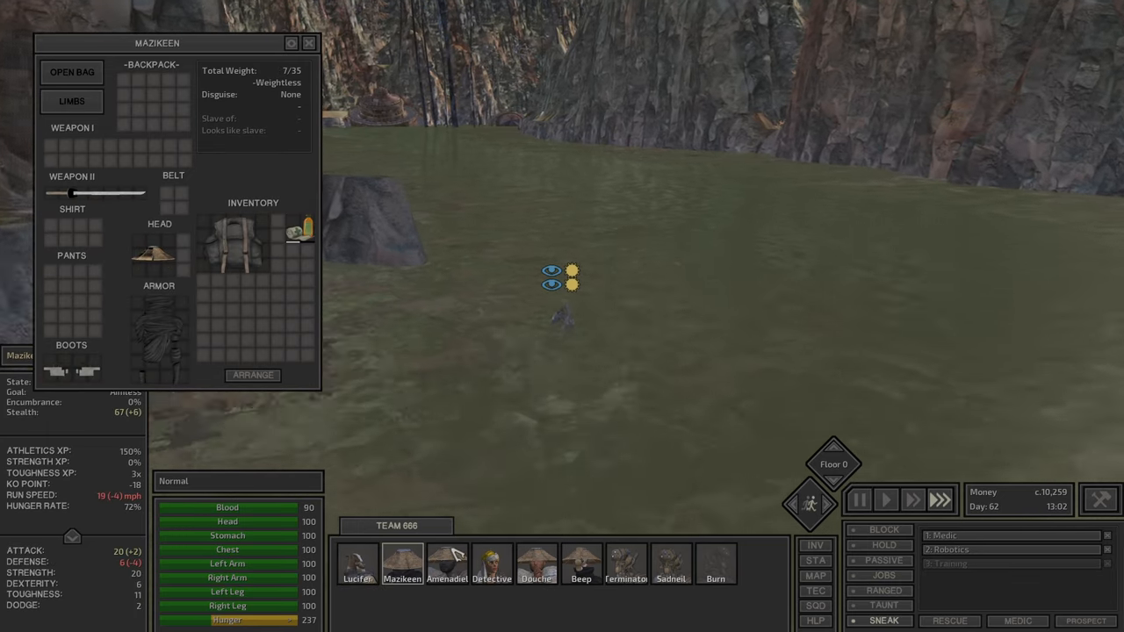
click(446, 557)
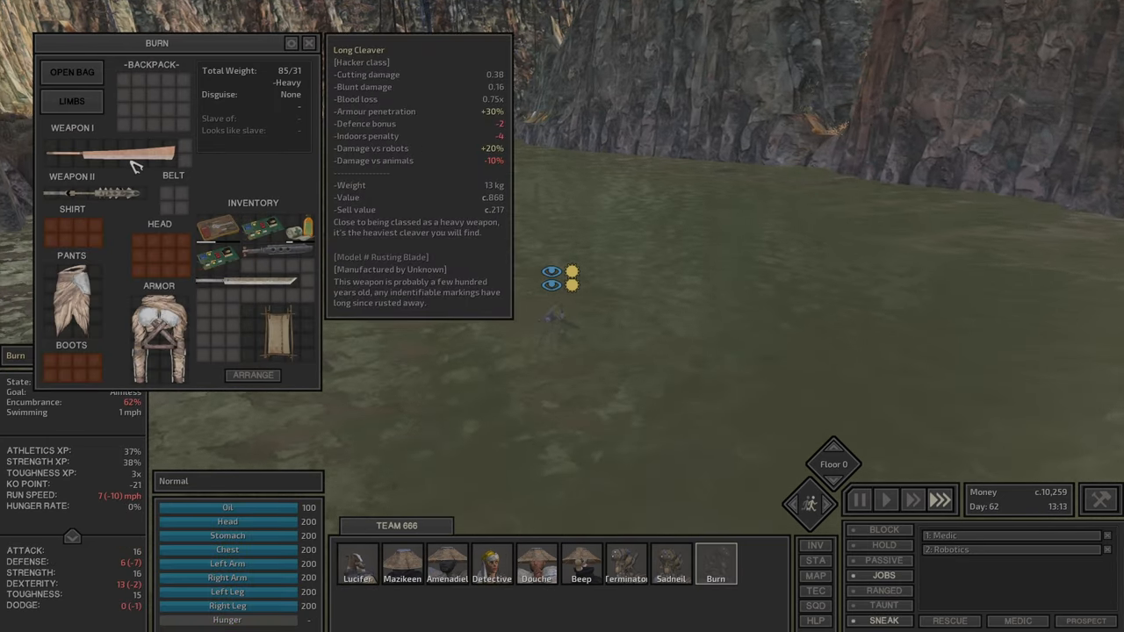
click(669, 573)
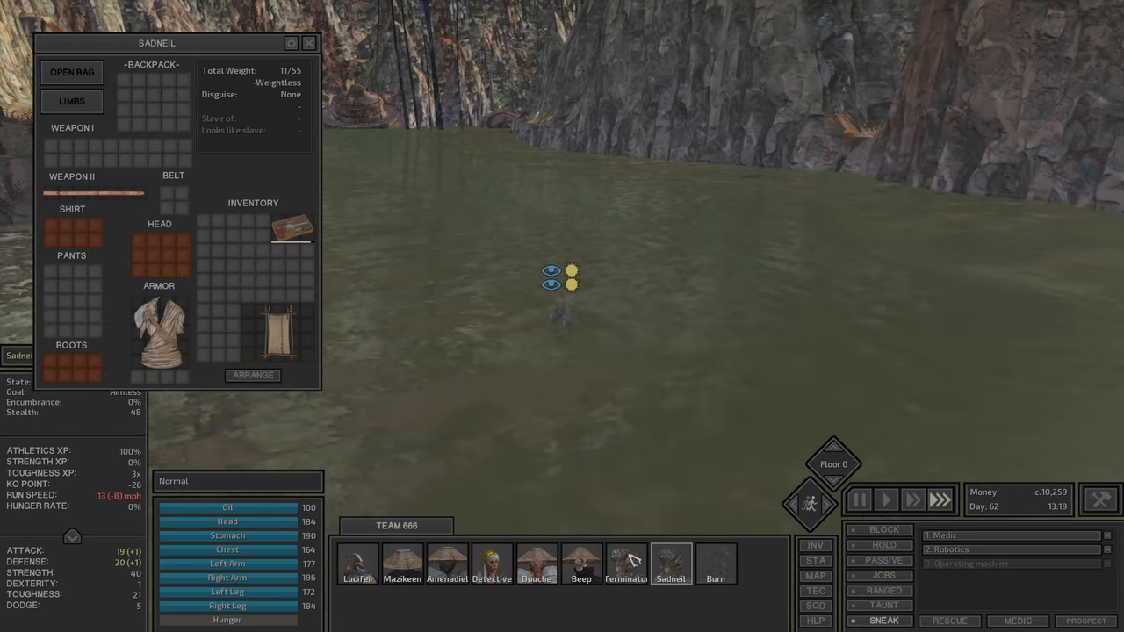
mouse_move(95, 192)
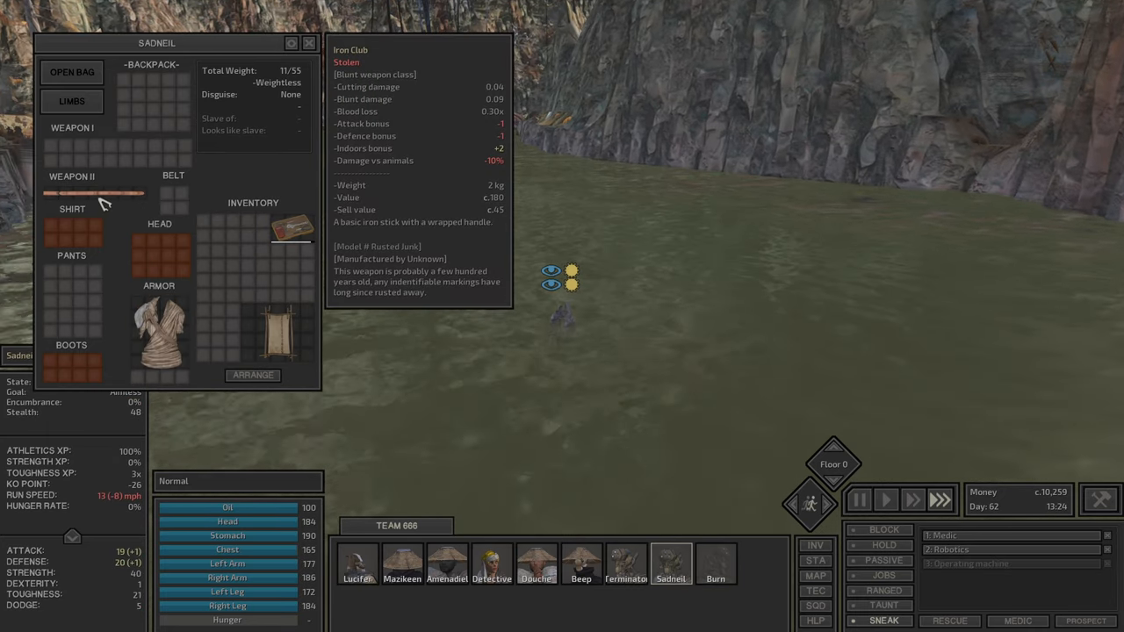
click(624, 566)
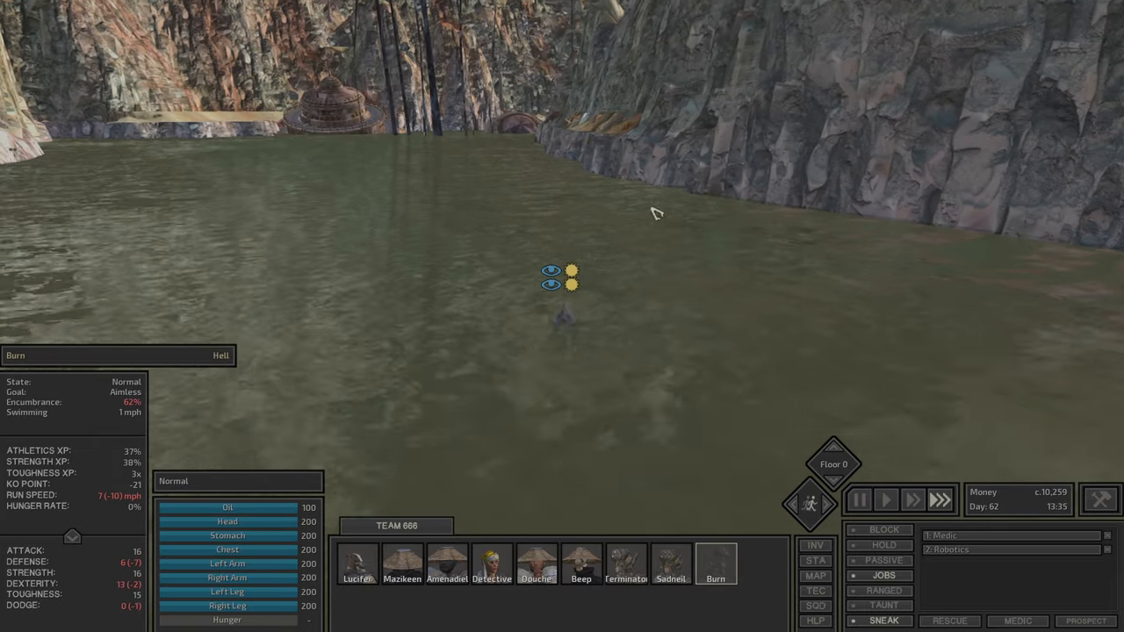
Step: Select Lucifer to head toward the town
click(355, 565)
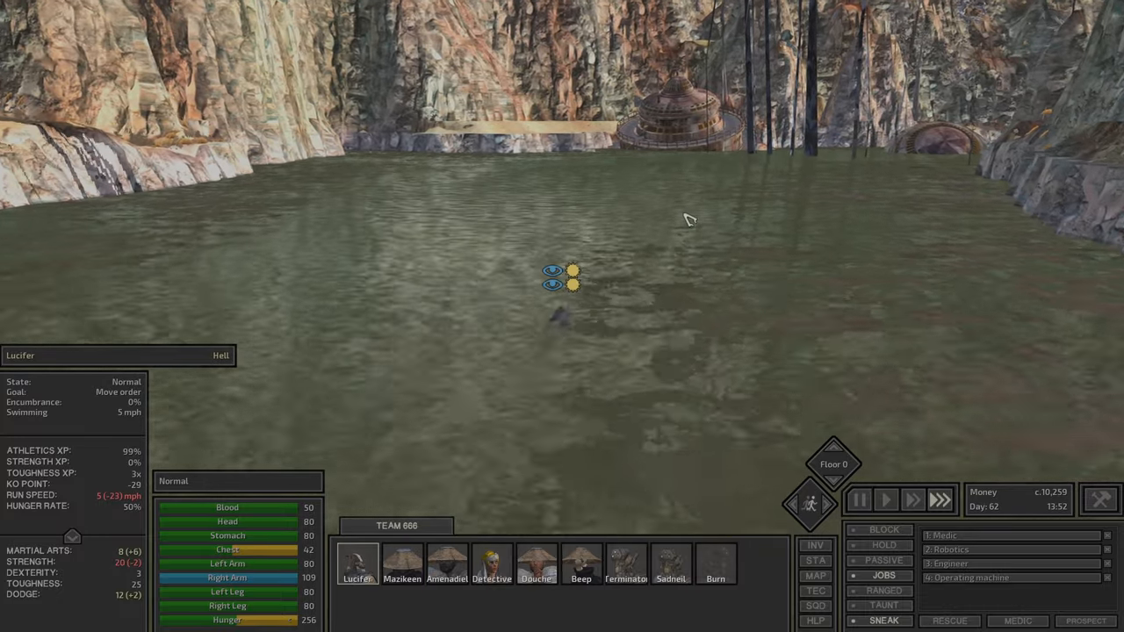
mouse_move(130, 413)
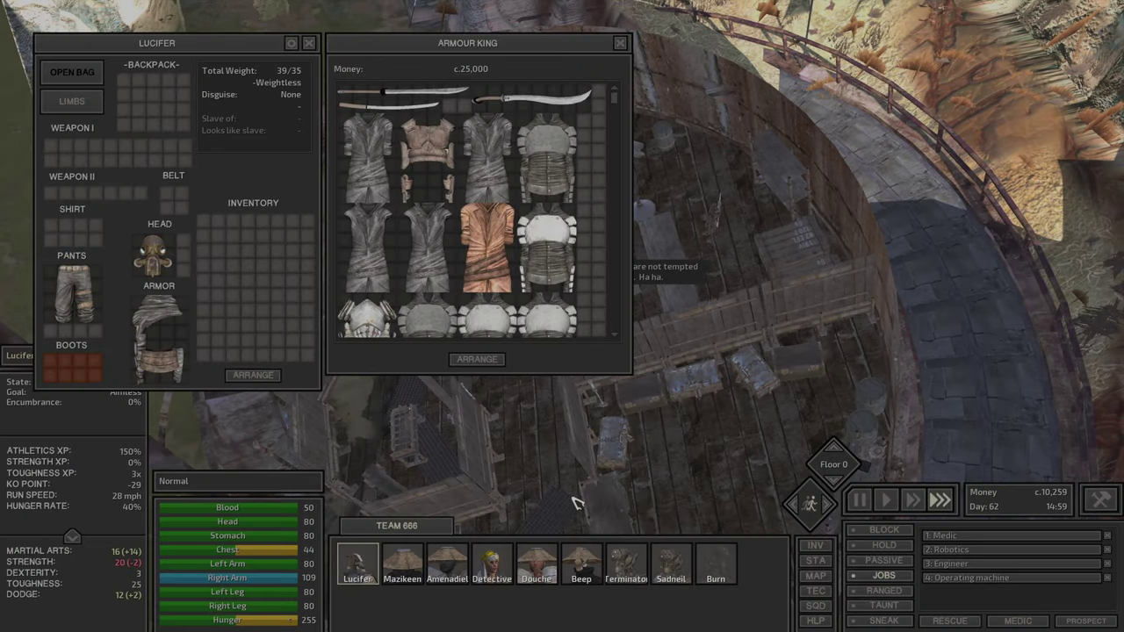
Step: Select Burn to begin trading with the Armour King shop
click(724, 571)
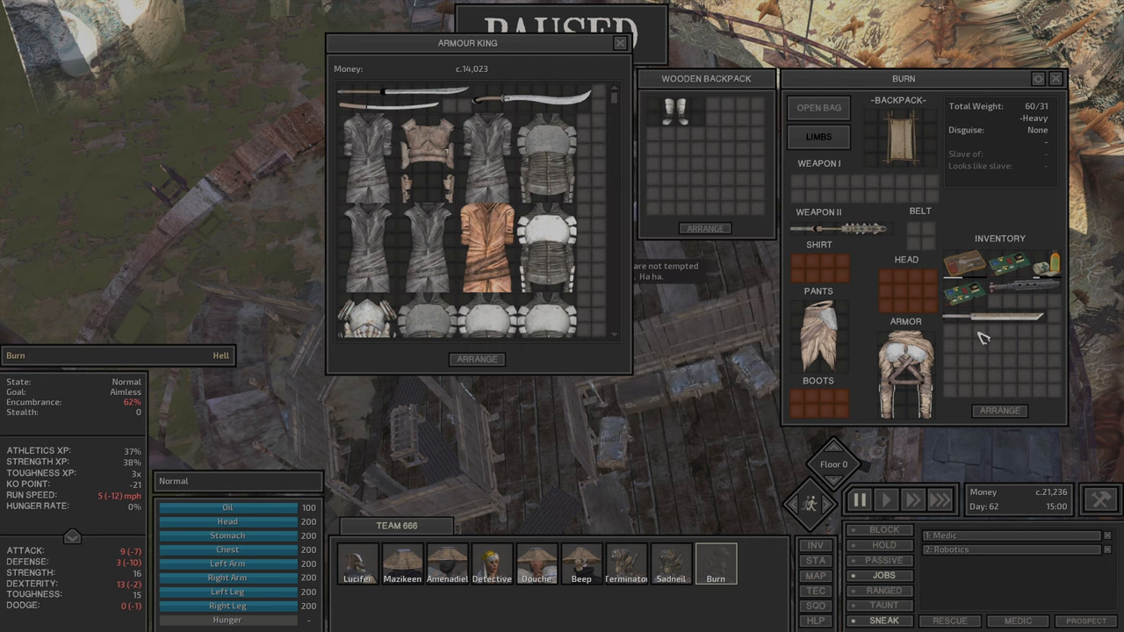
mouse_move(1022, 305)
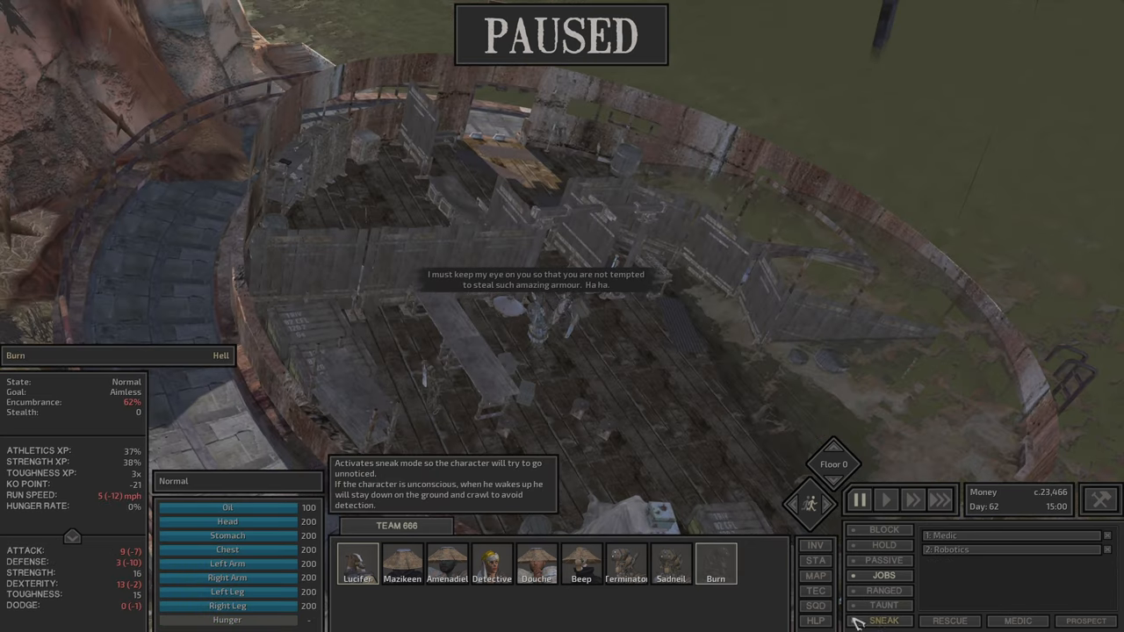
Step: Pan the world map around the surrounding region and further north
click(814, 576)
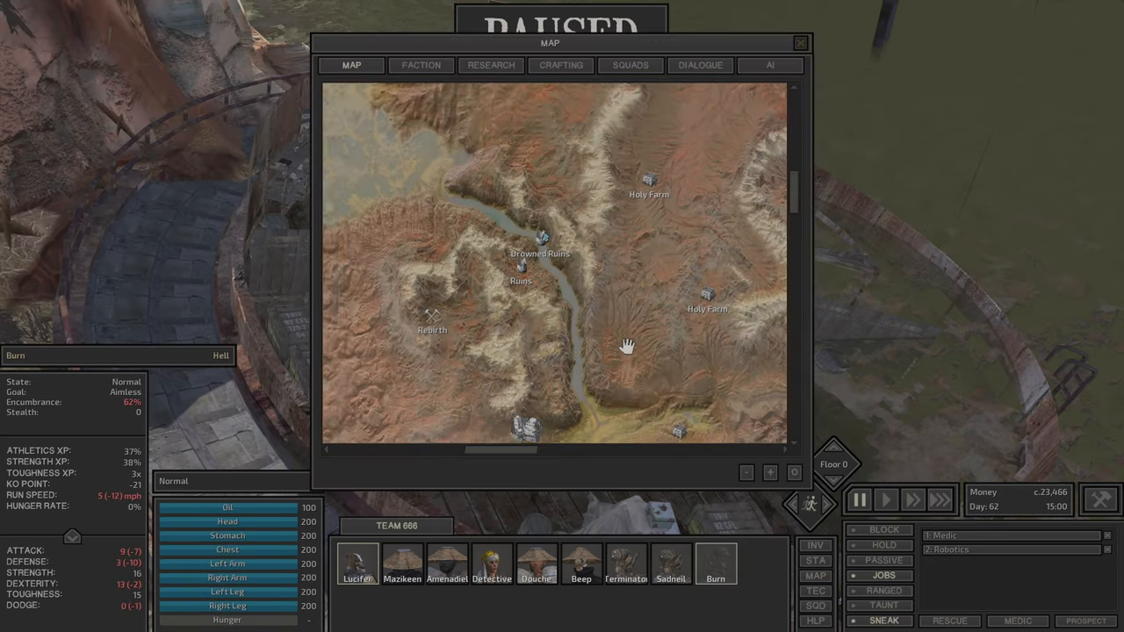
drag(629, 344, 579, 369)
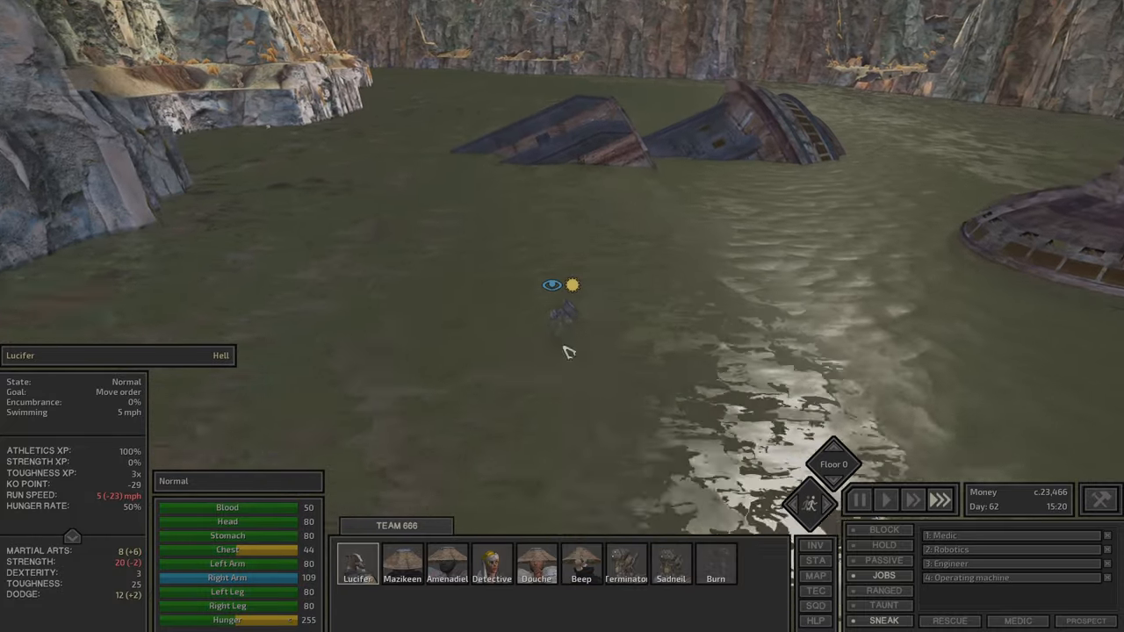
click(815, 574)
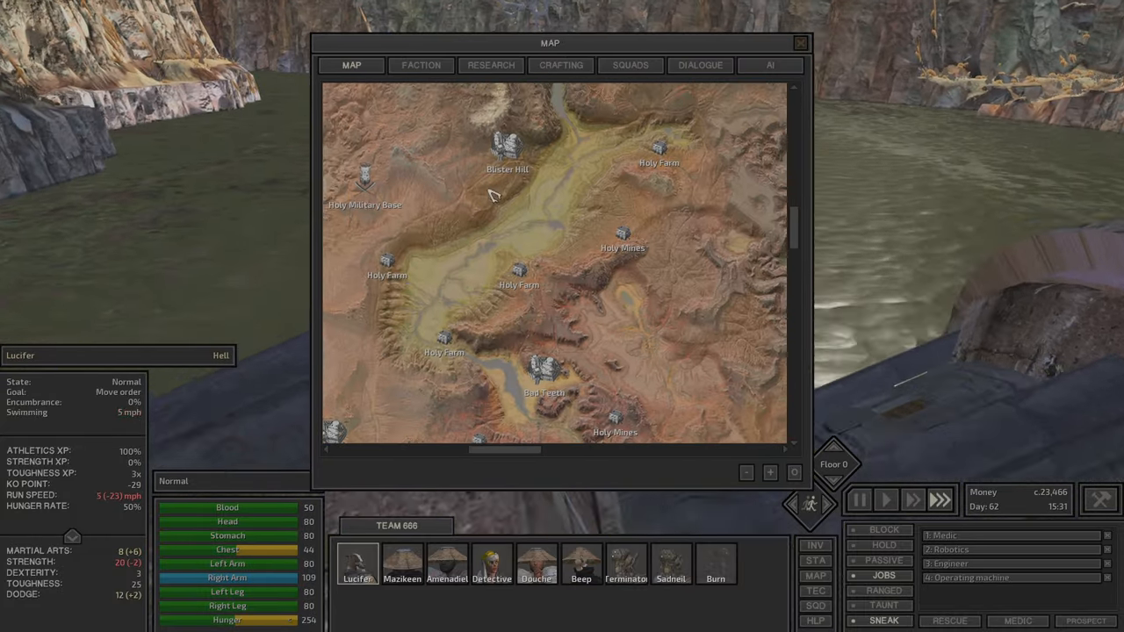
drag(491, 193, 580, 260)
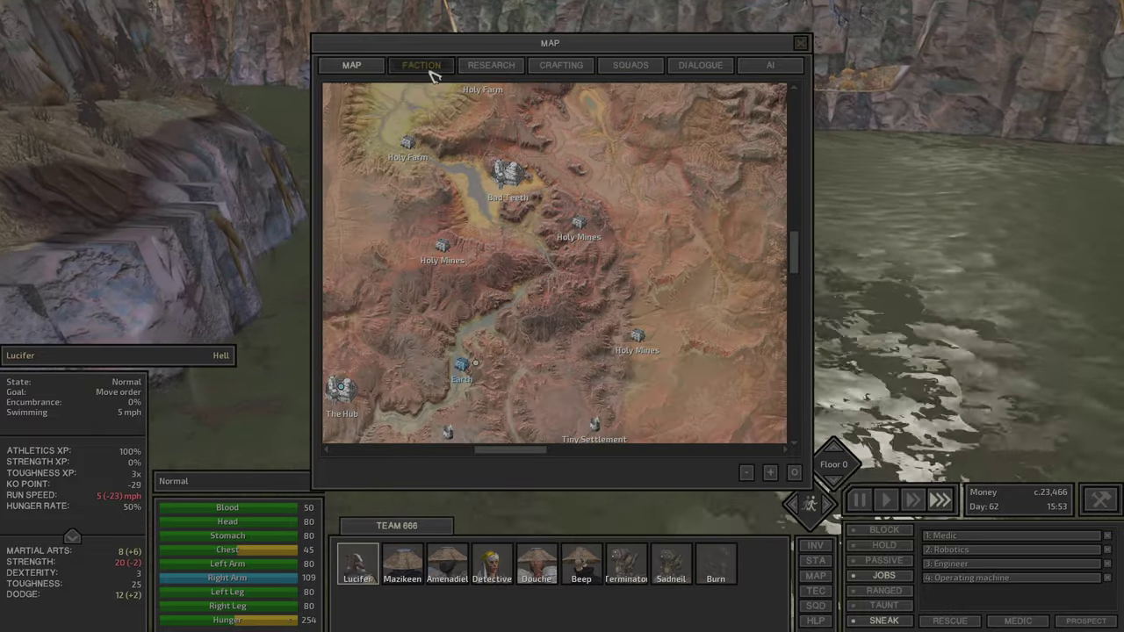
click(422, 65)
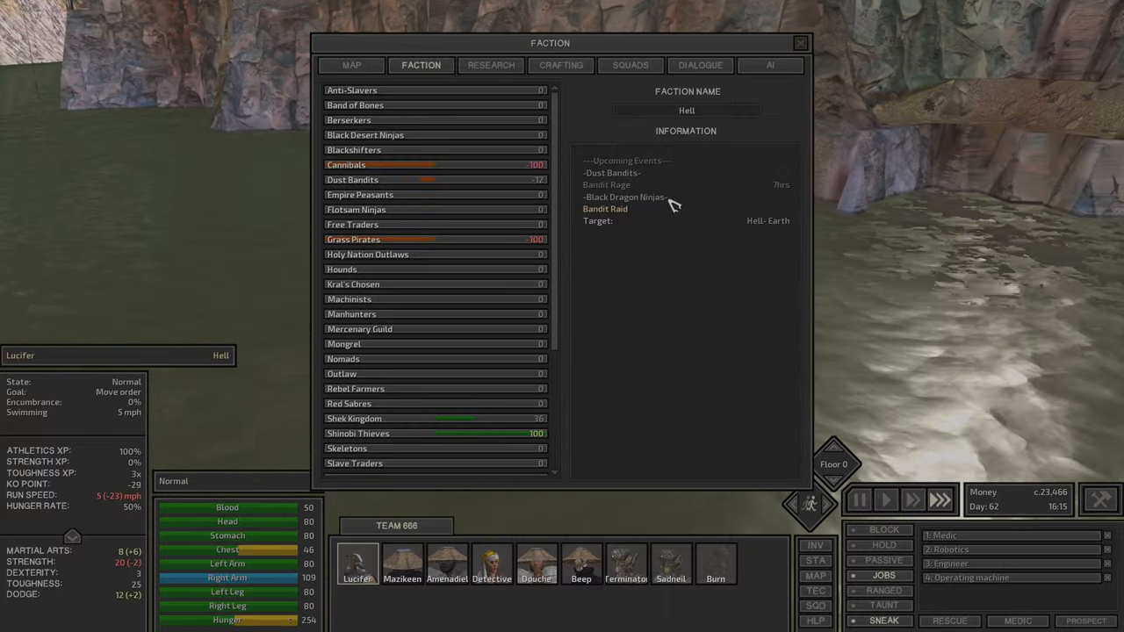
mouse_move(734, 238)
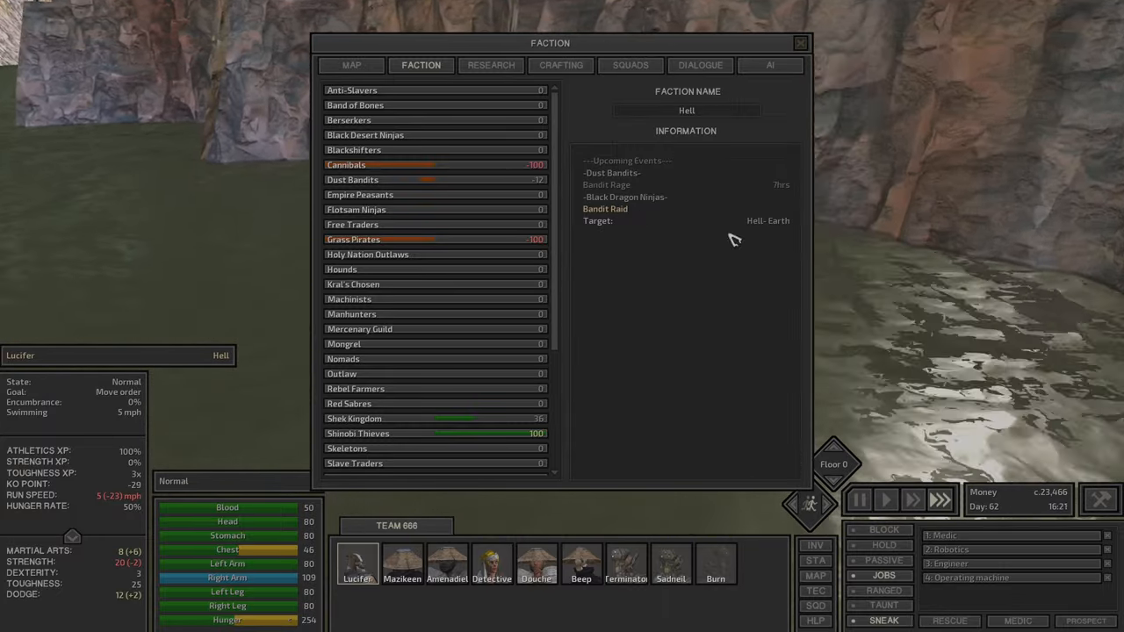
click(350, 65)
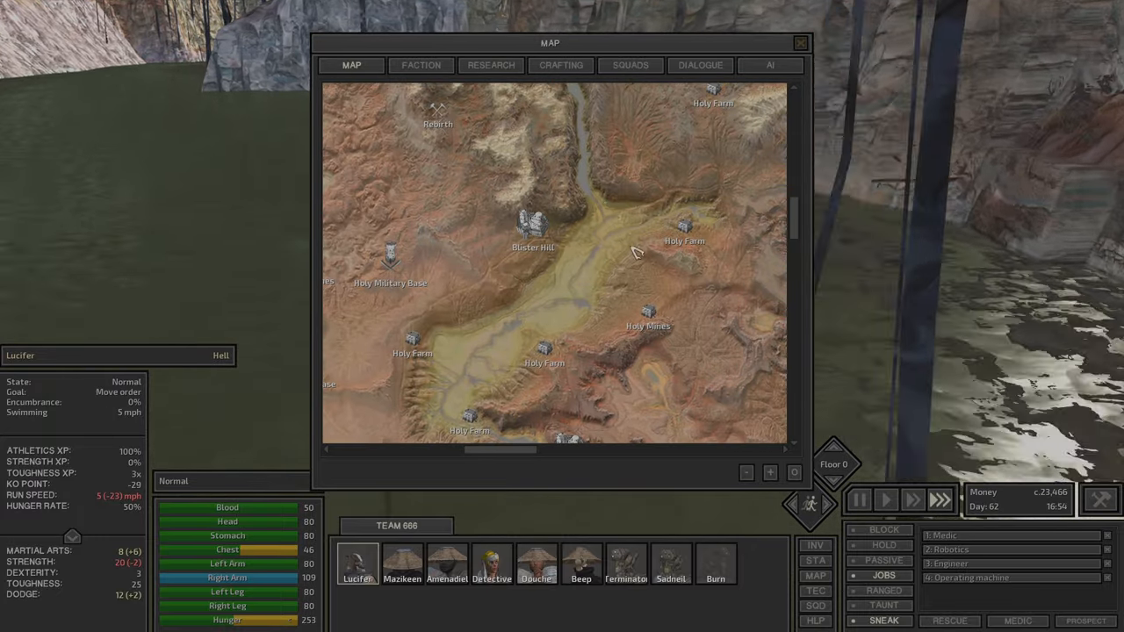
Step: Close the map and take a first look at the swimming character's skill sheet
click(799, 42)
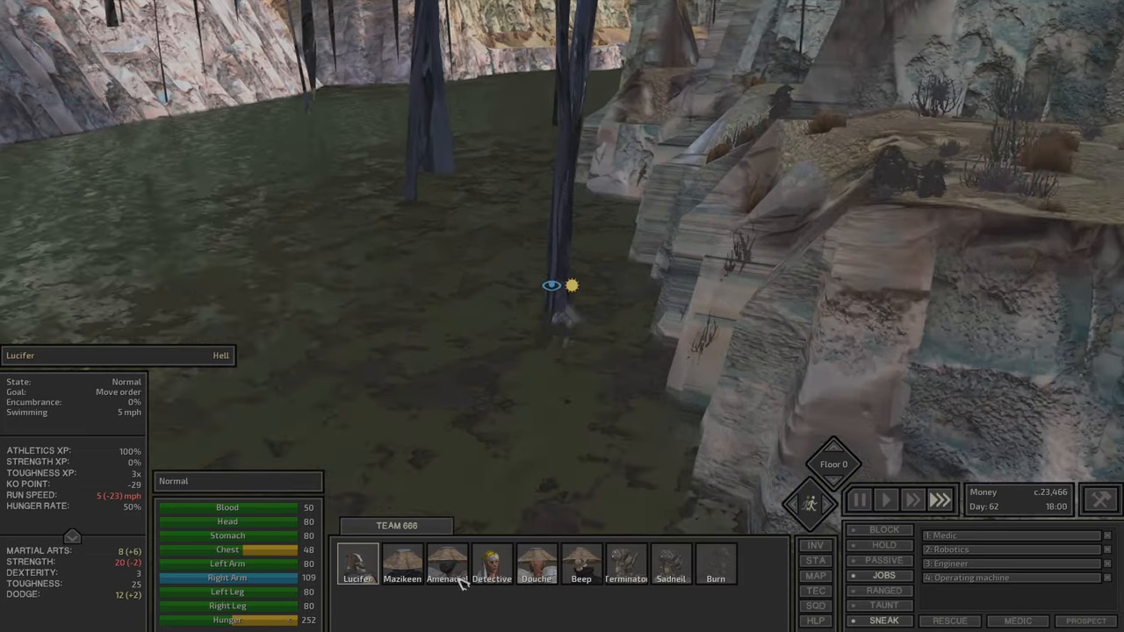
click(815, 576)
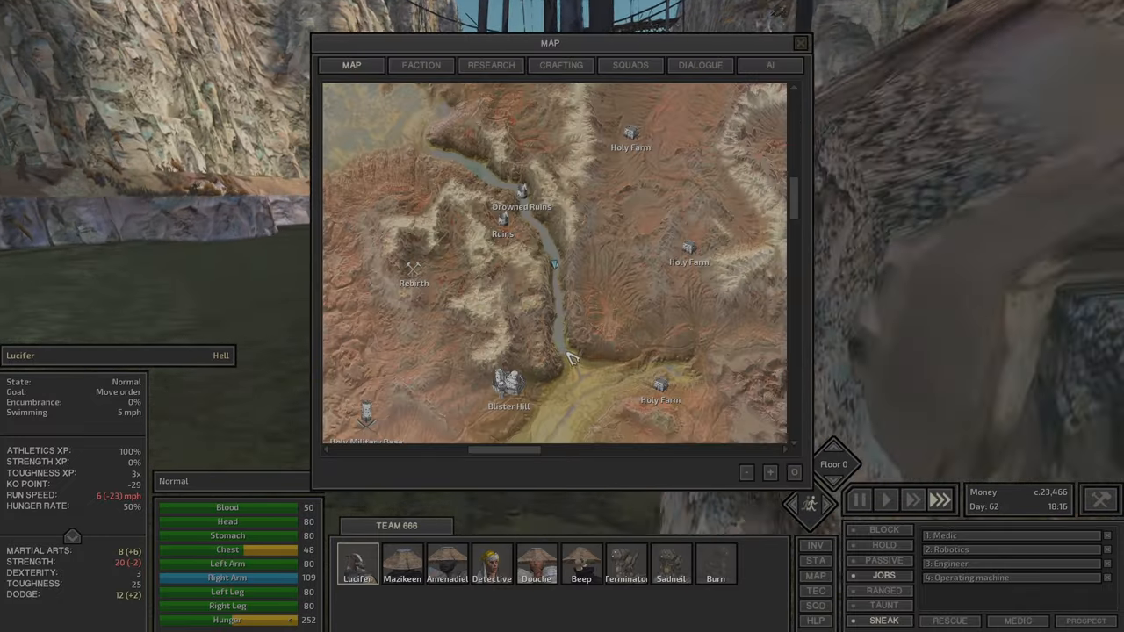
click(797, 42)
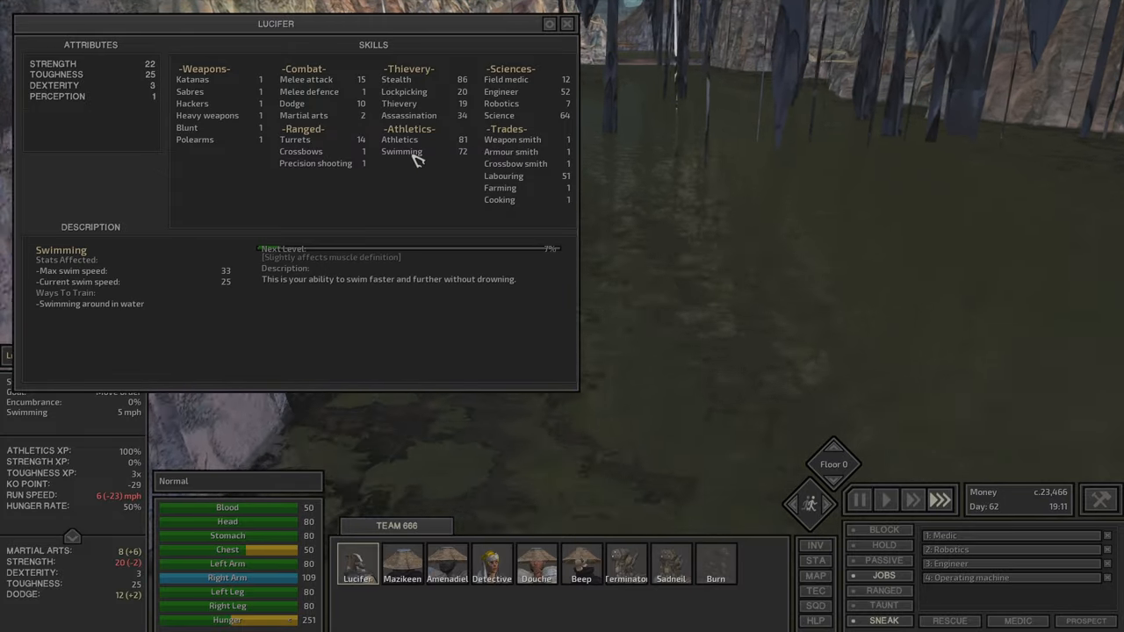
click(566, 25)
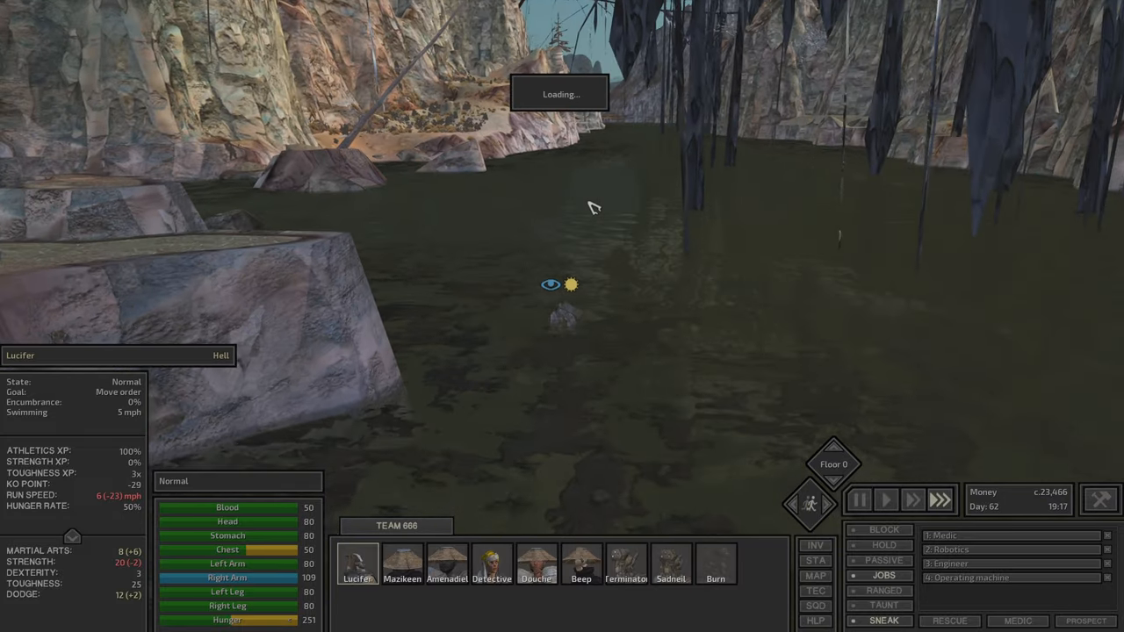
Step: Reopen the skill sheet, read the Stealth skill, then close it and pause
click(814, 576)
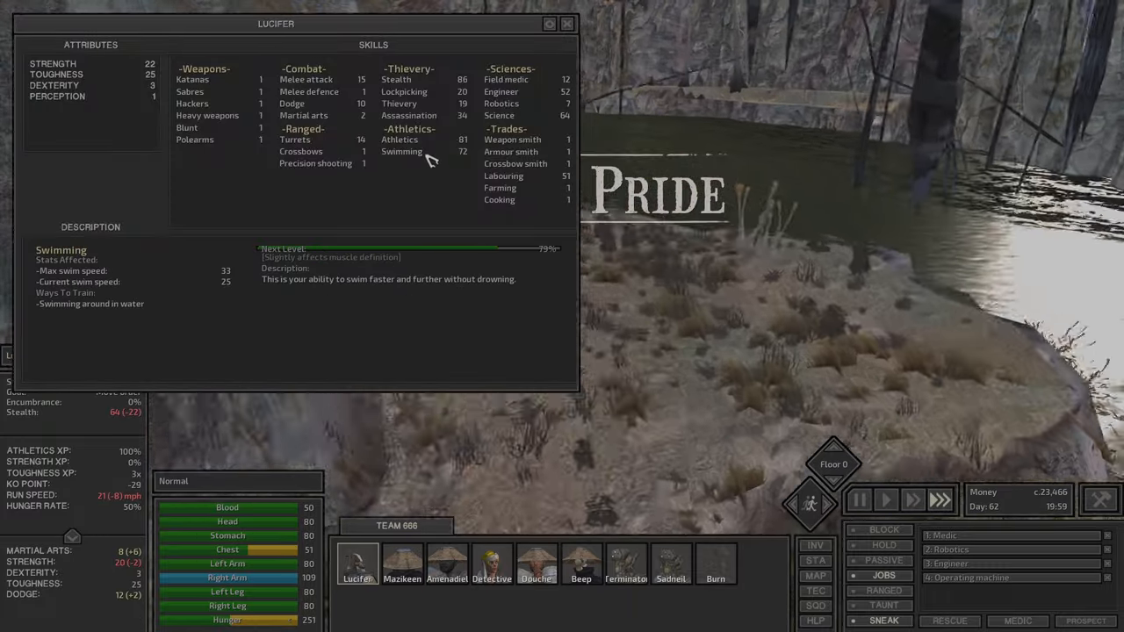
click(562, 25)
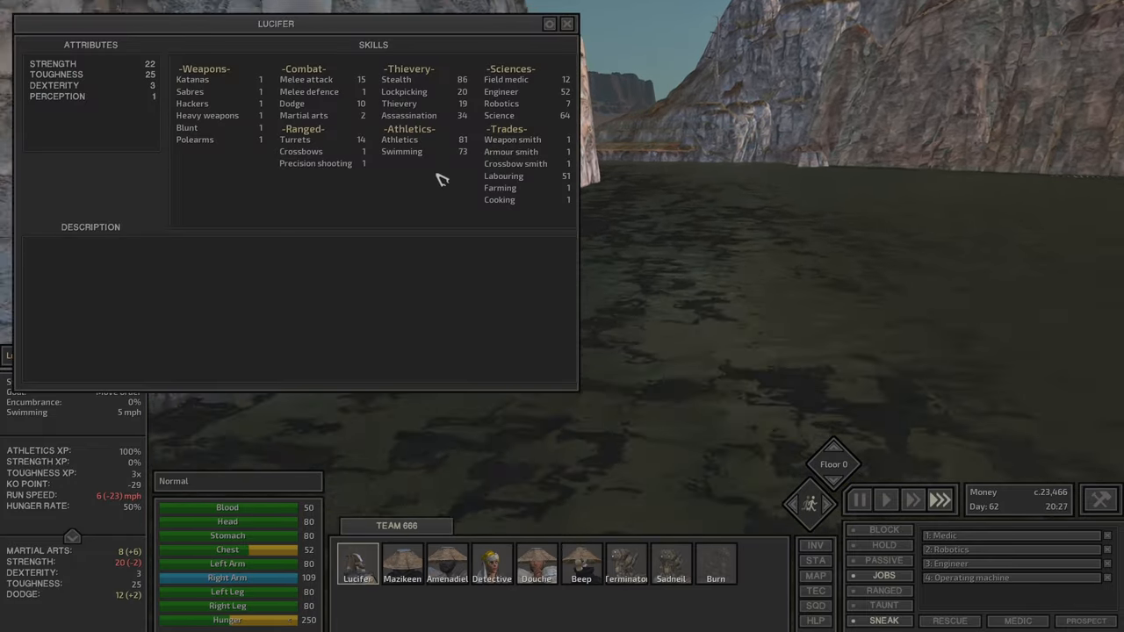
mouse_move(423, 155)
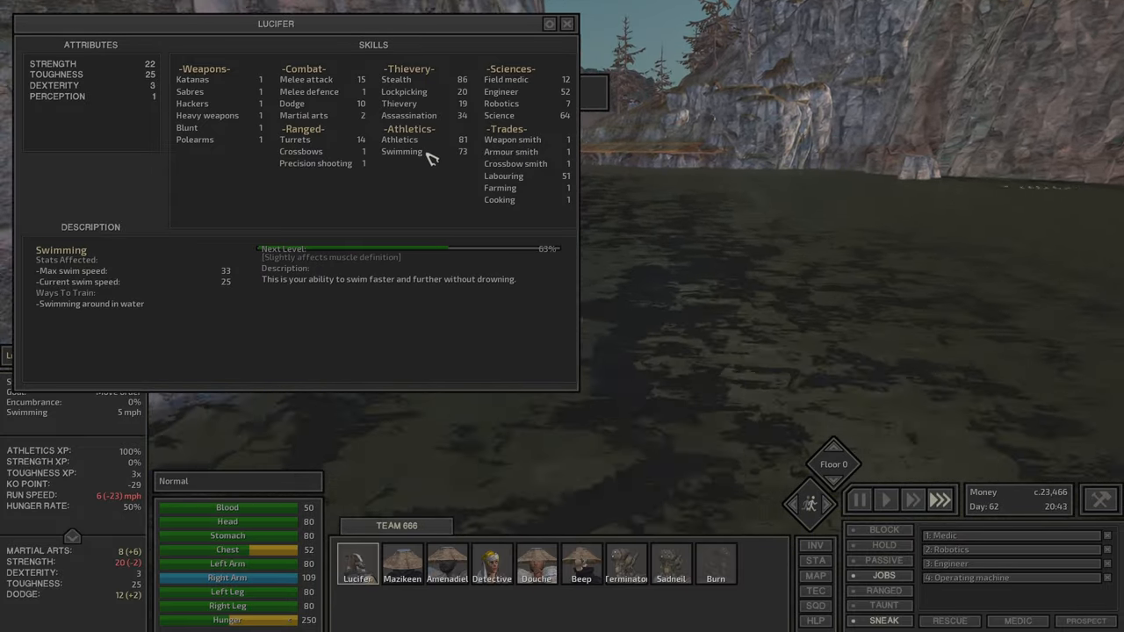
click(395, 79)
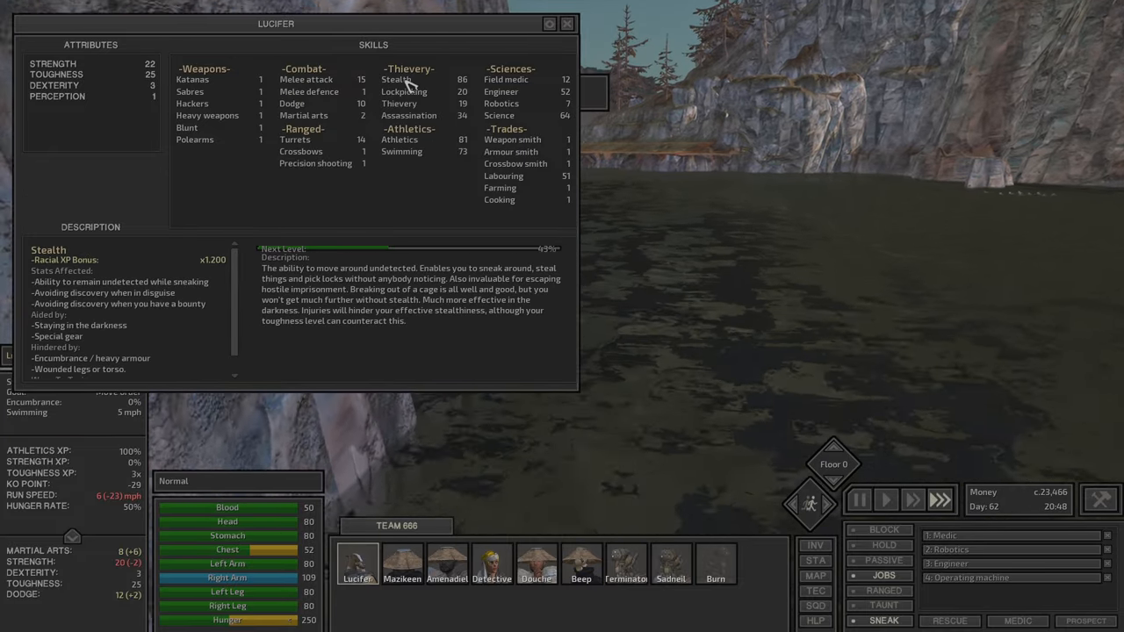
click(400, 151)
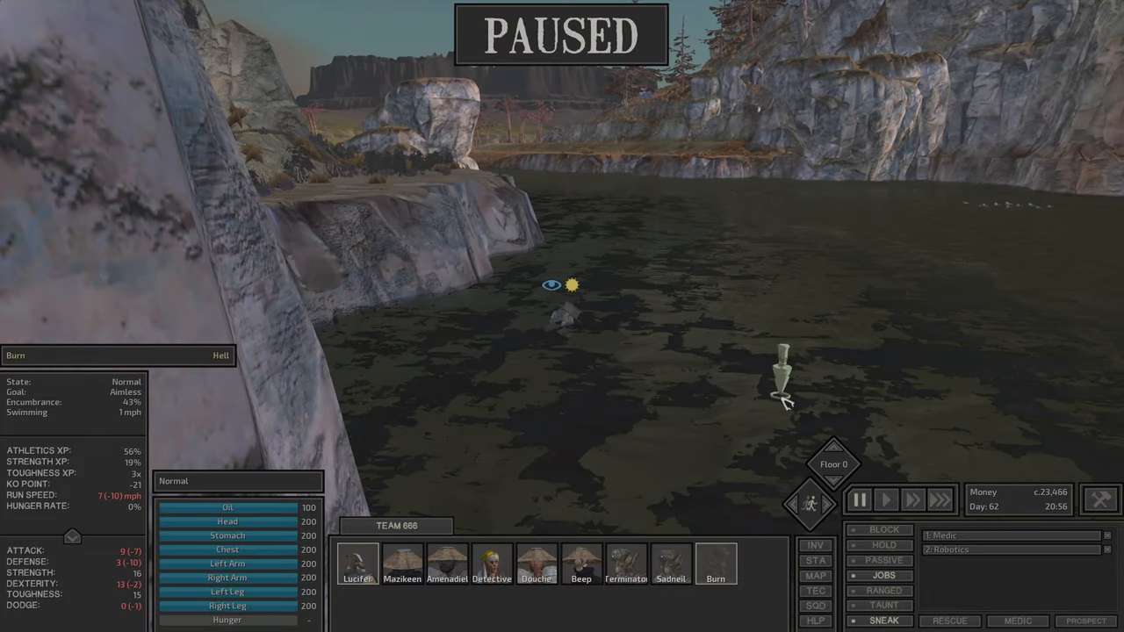
Step: Check Burn's inventory, Lucifer's gear and Stealth skill, then switch to Burn's skill sheet
click(885, 499)
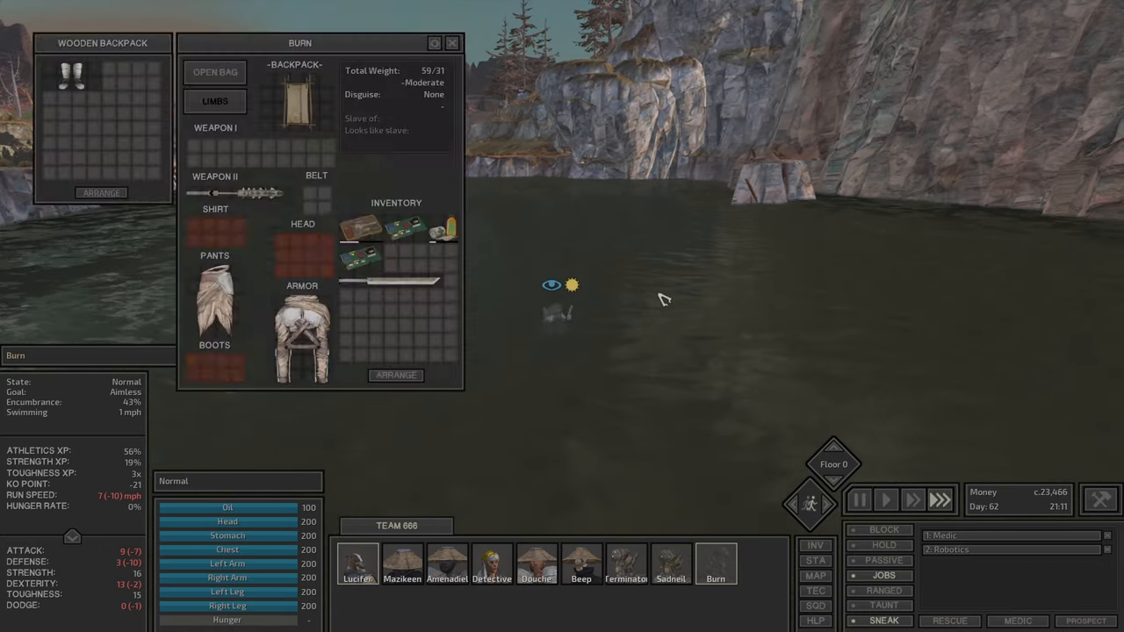
click(354, 565)
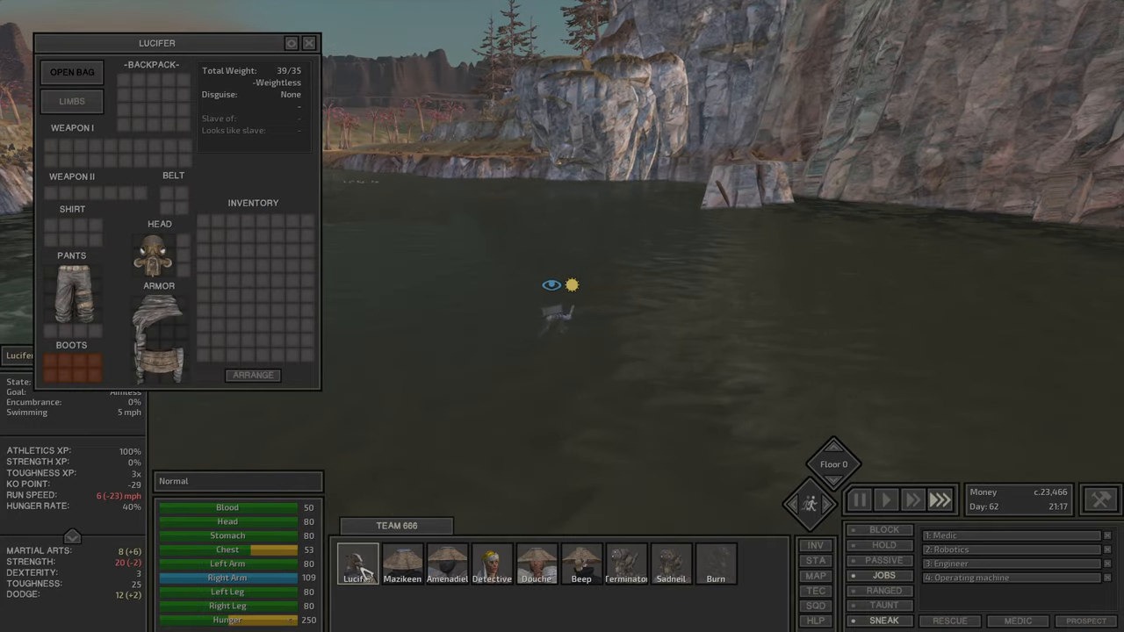
click(313, 43)
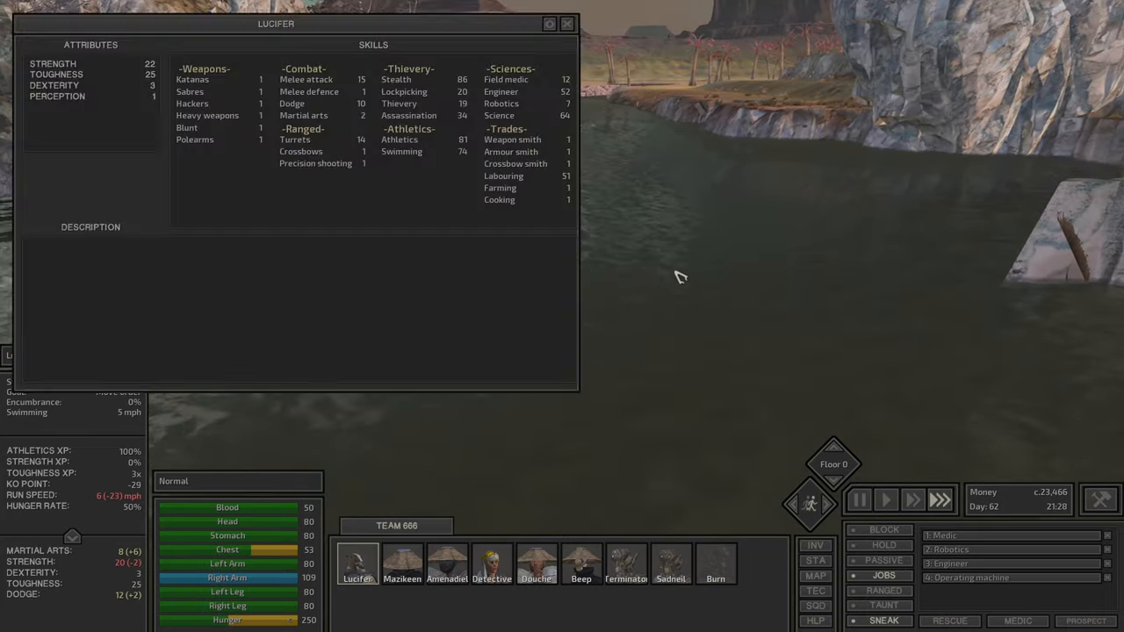
click(399, 79)
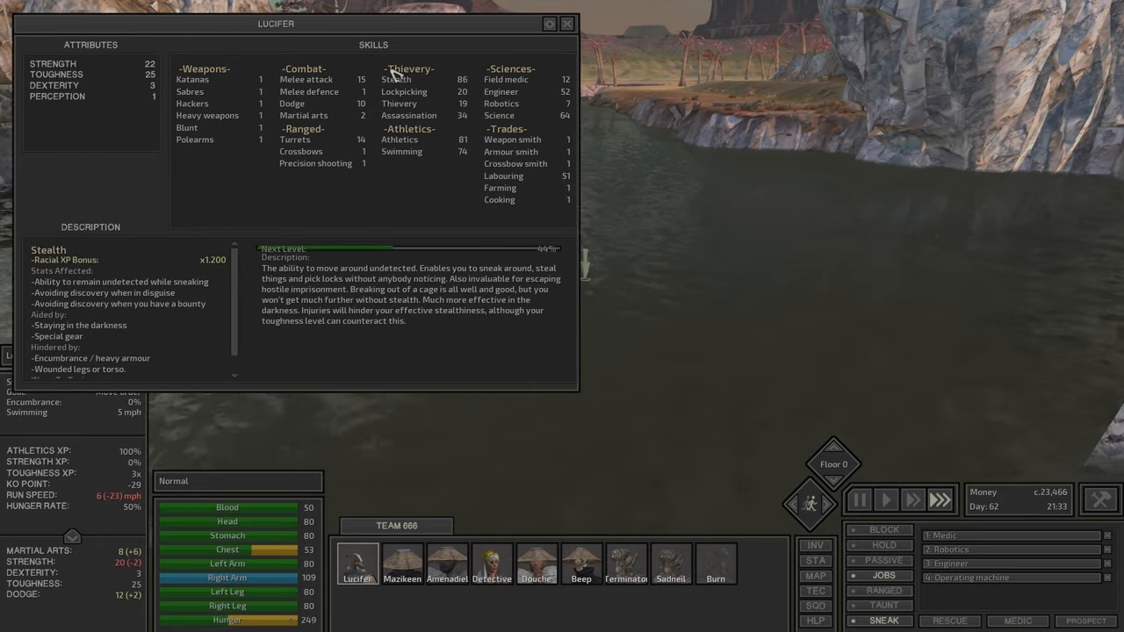
mouse_move(439, 69)
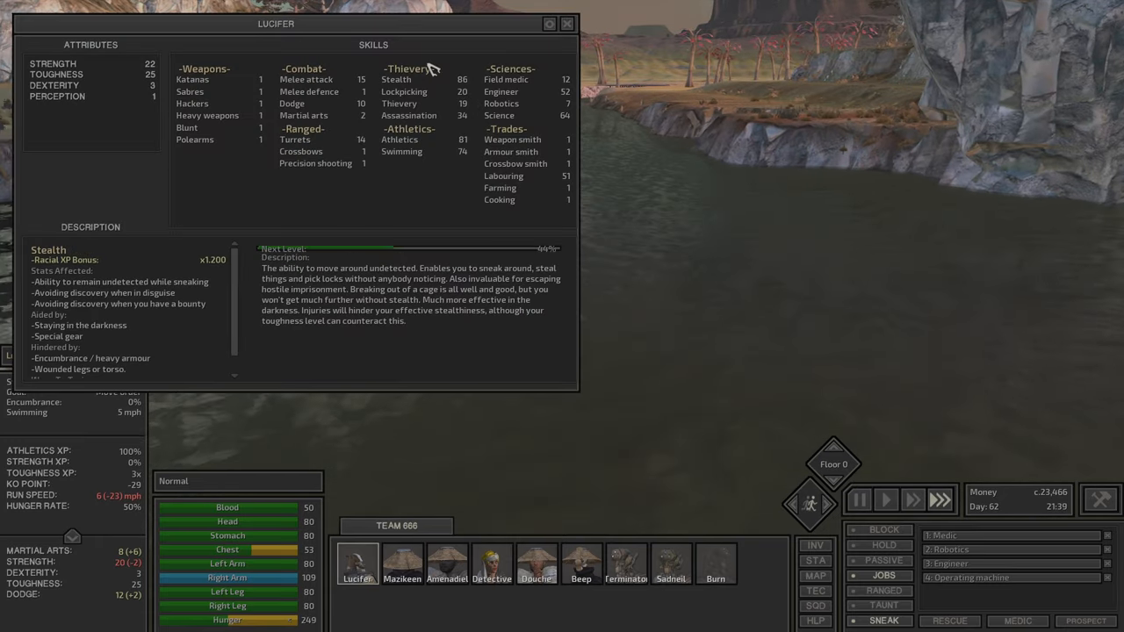
click(565, 25)
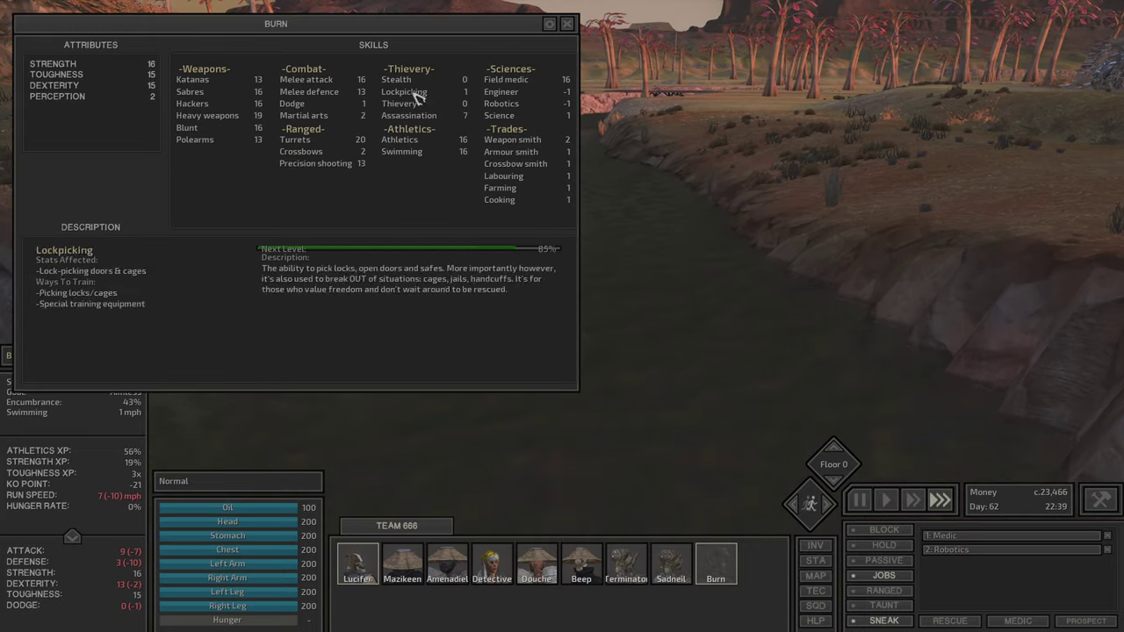
Step: Close the skill sheet and issue move orders across the desert toward Okran's Gulf
click(355, 562)
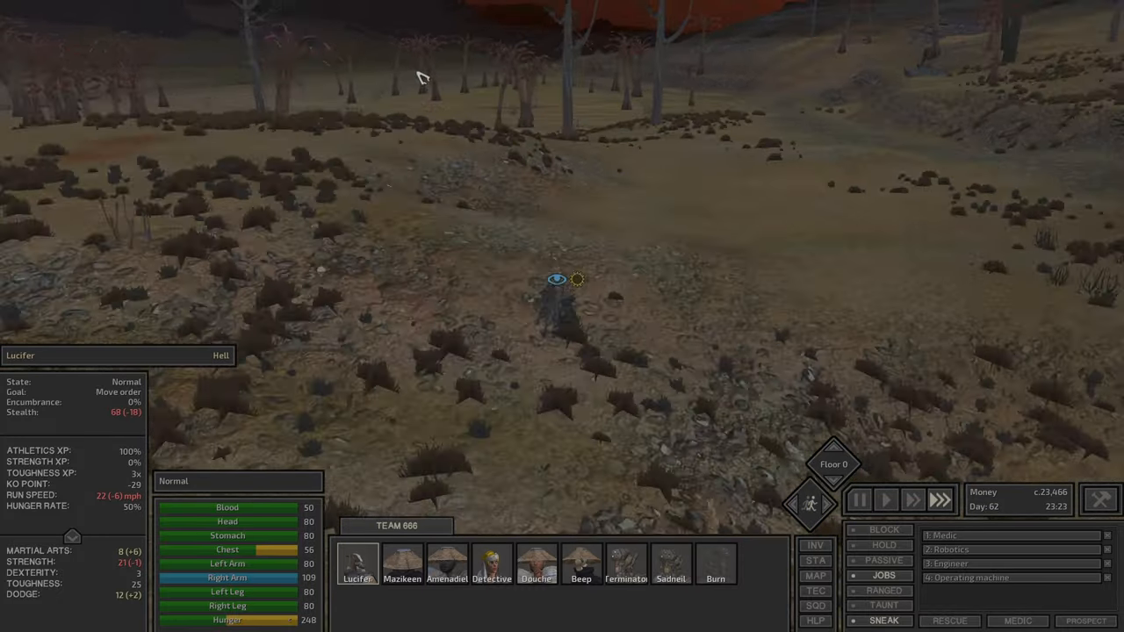
click(815, 576)
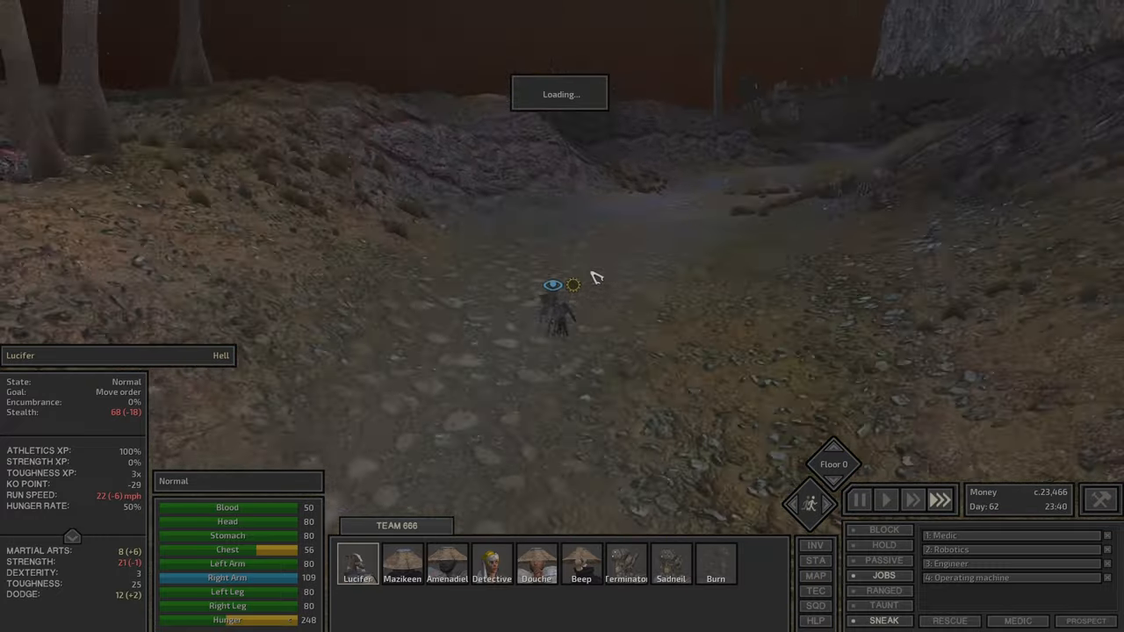
click(913, 499)
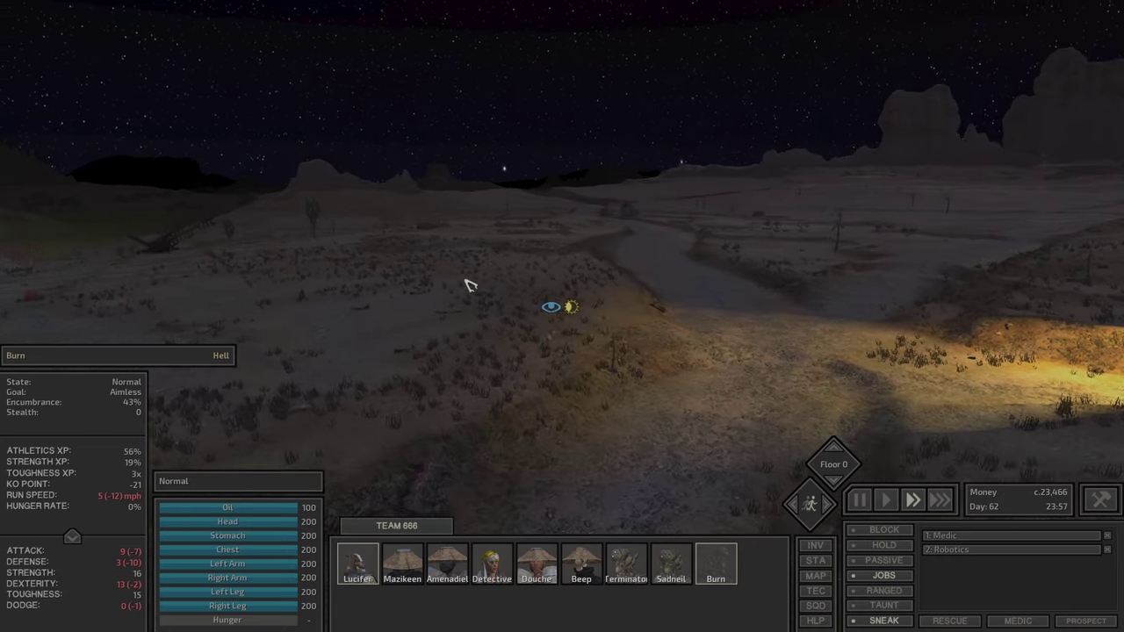
click(815, 576)
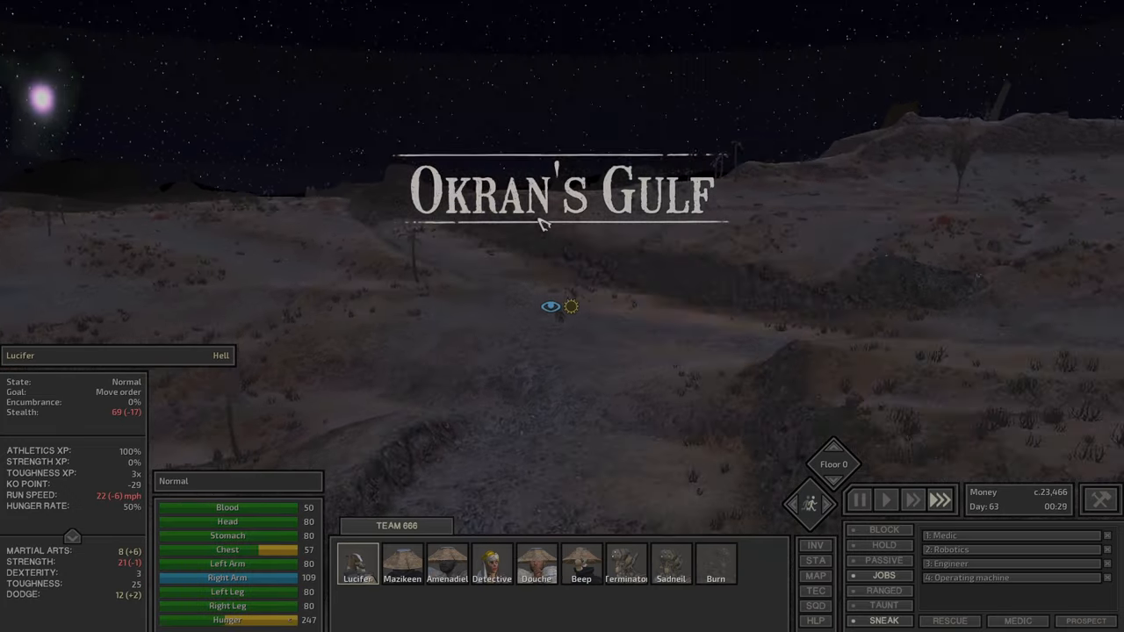
mouse_move(122, 420)
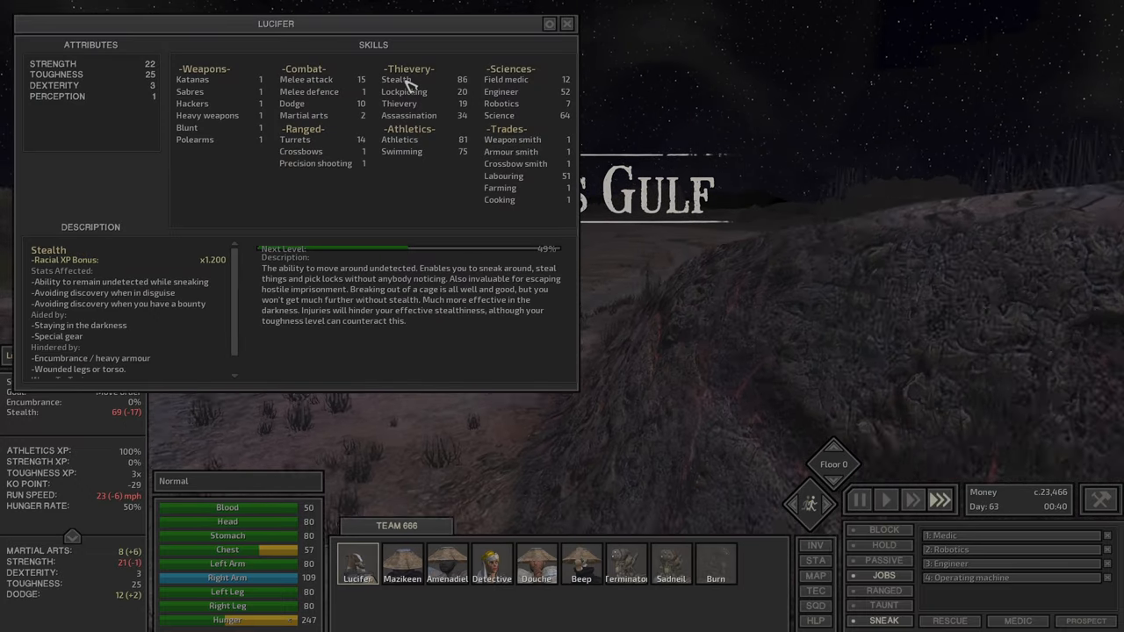
Step: Read Lucifer's Athletics skill, inspect the old stone house nearby, and bring up the world map
click(393, 141)
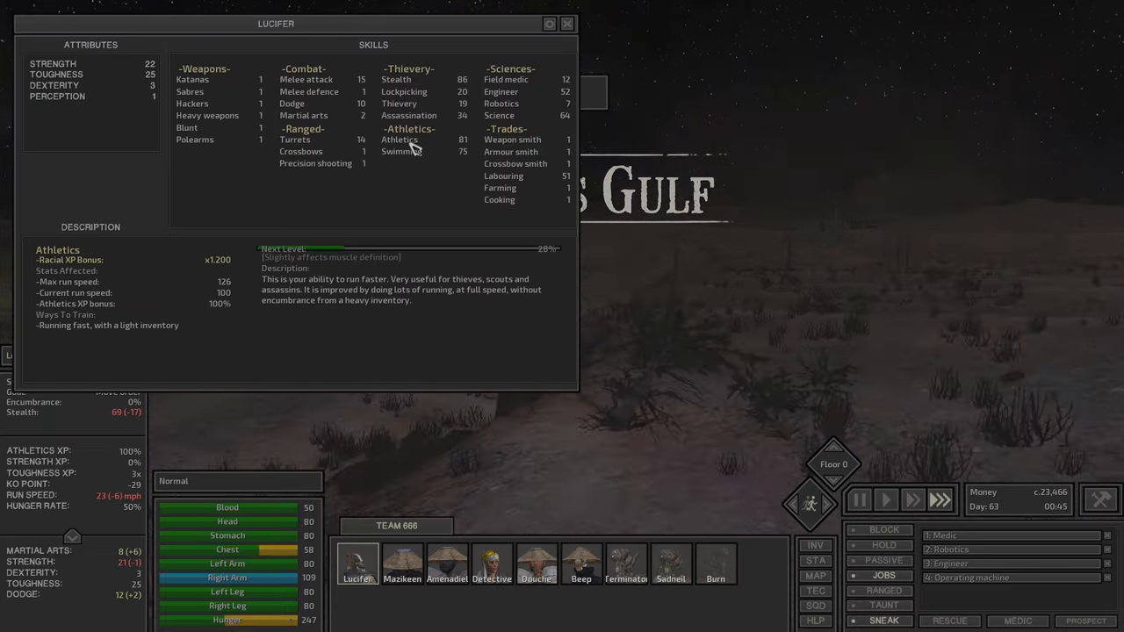
click(564, 25)
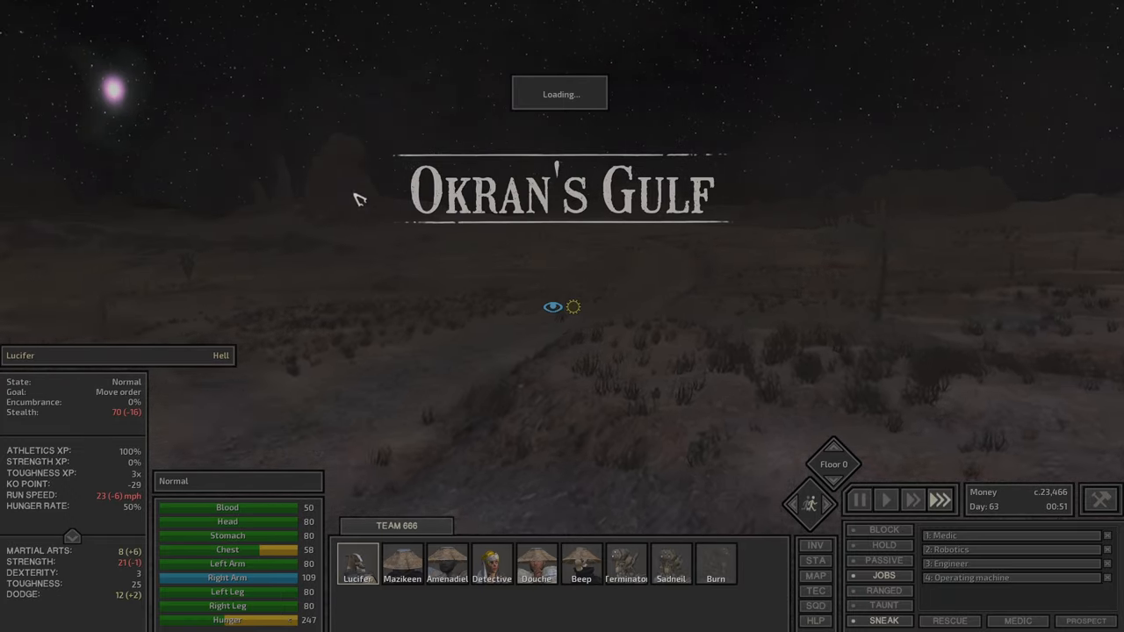
mouse_move(123, 418)
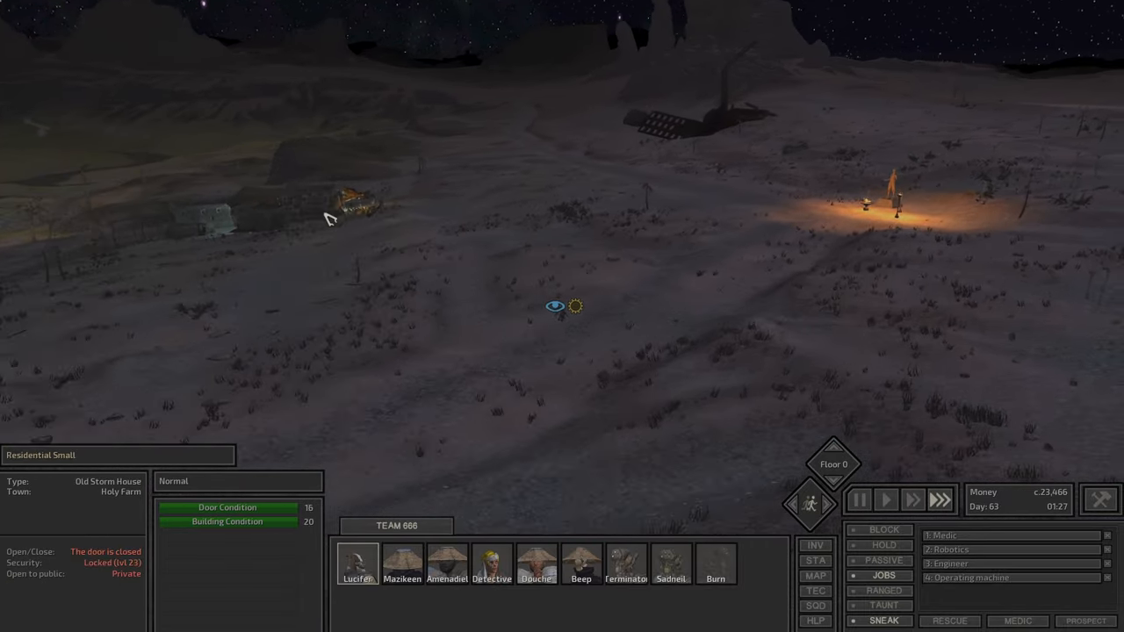
click(714, 566)
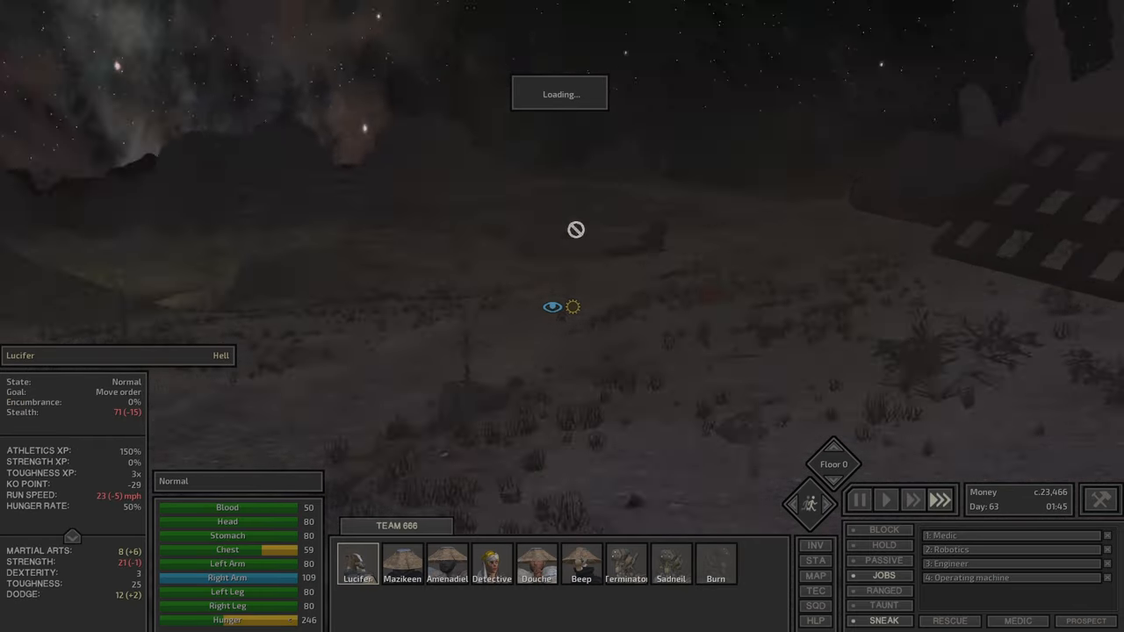
mouse_move(123, 413)
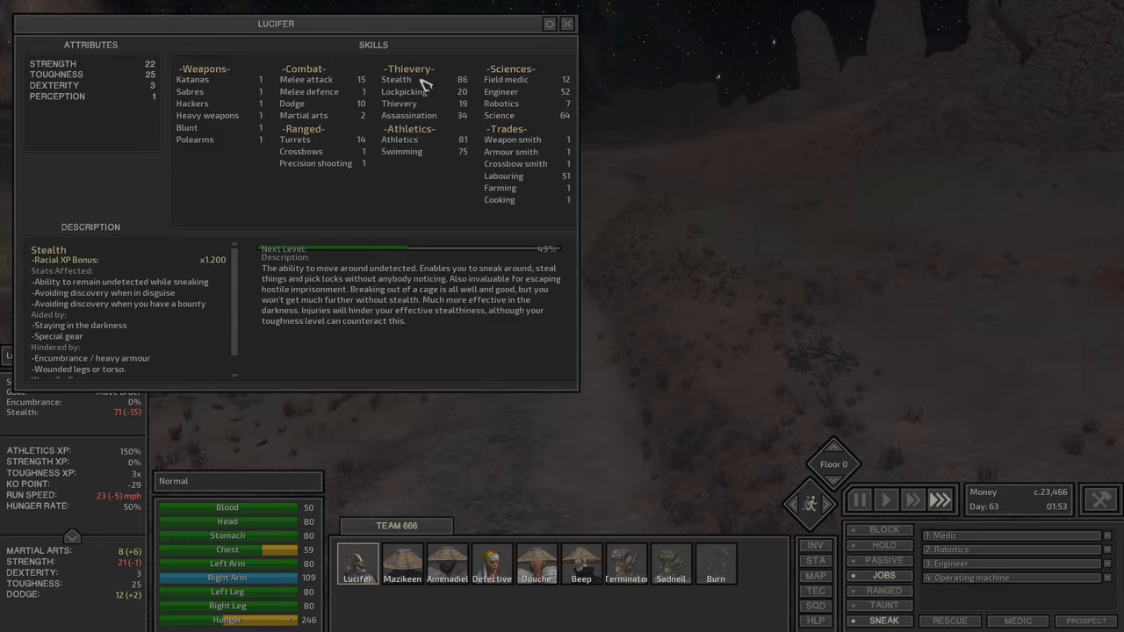
click(395, 141)
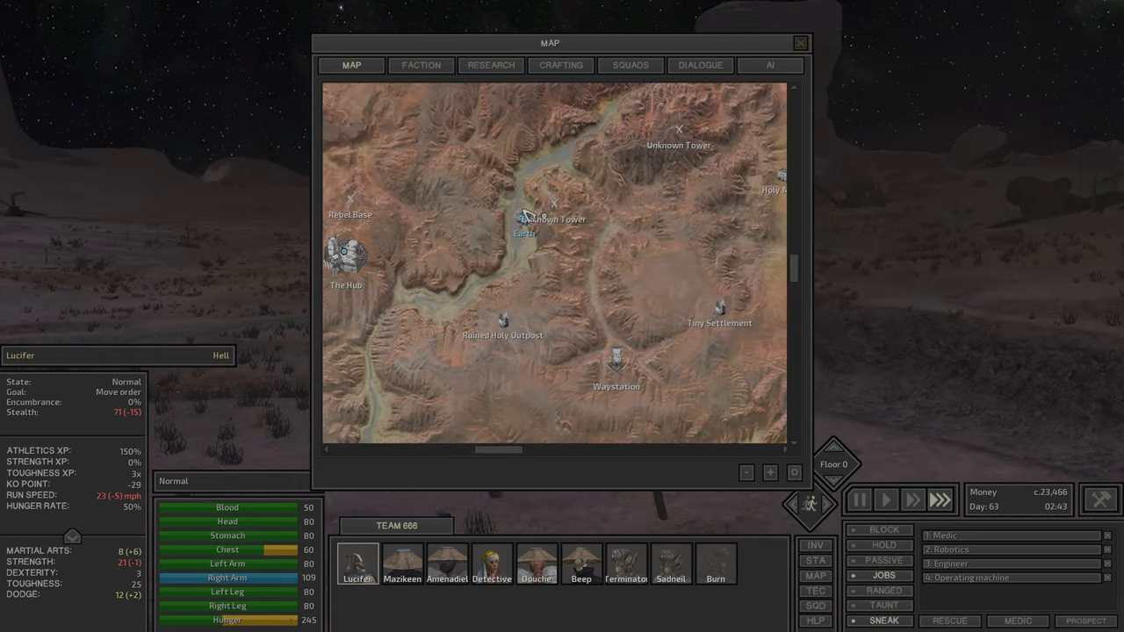
Step: Scroll through the faction relations list, then close it and Lucifer's skill sheet
click(421, 65)
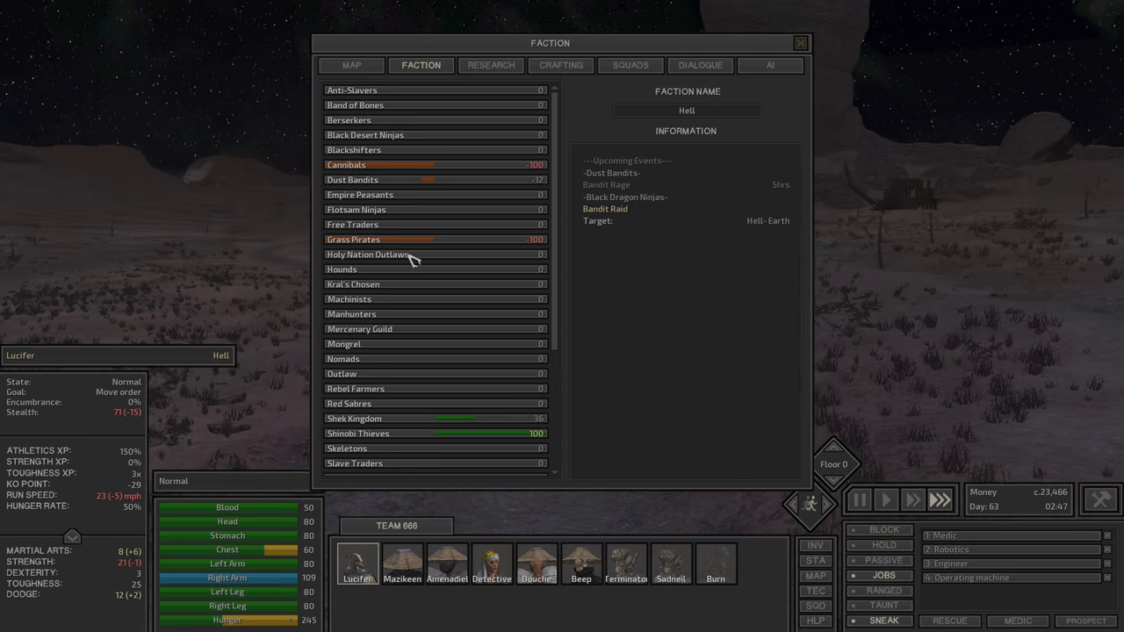
scroll(down, 3)
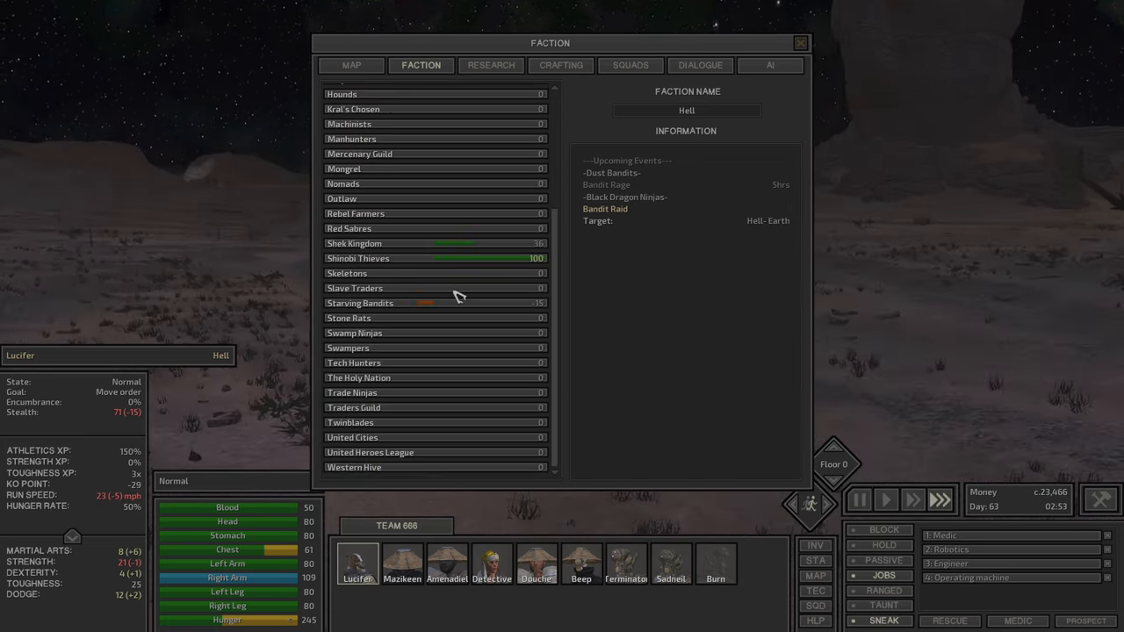
click(797, 42)
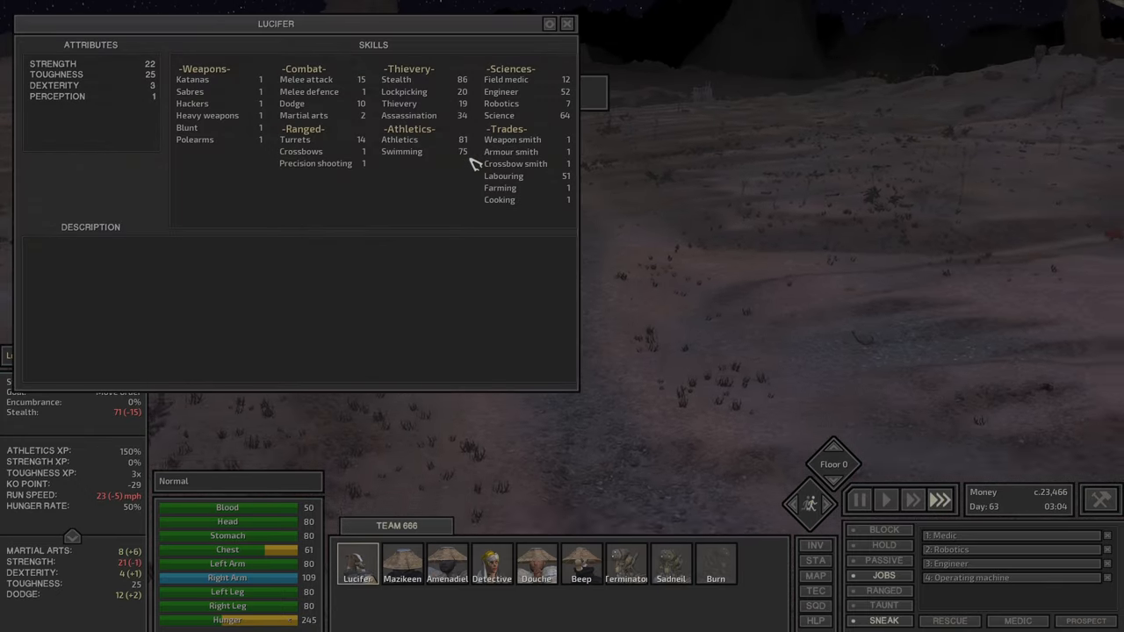
click(564, 25)
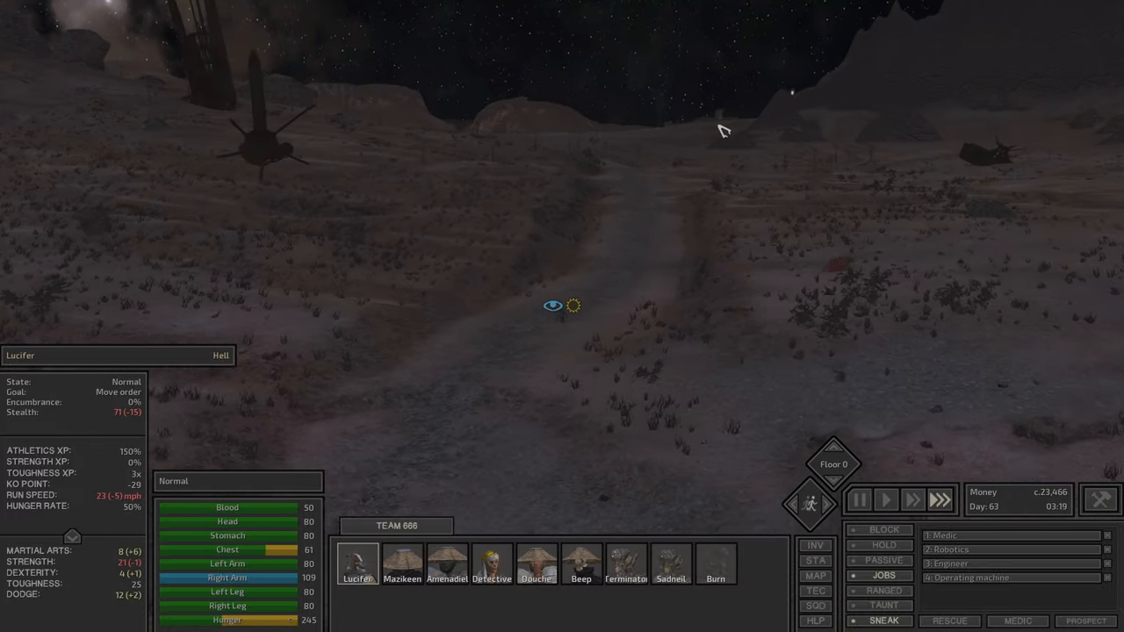
Step: Set a travel destination on the map and send Lucifer through the Border Zone to the town bar
click(815, 576)
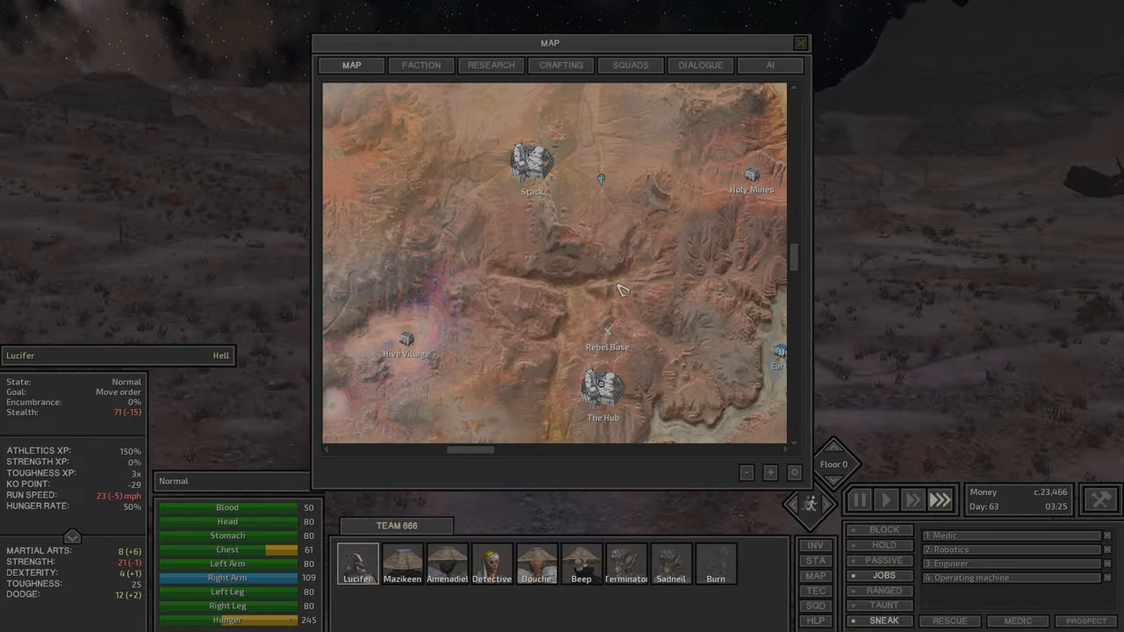
click(800, 42)
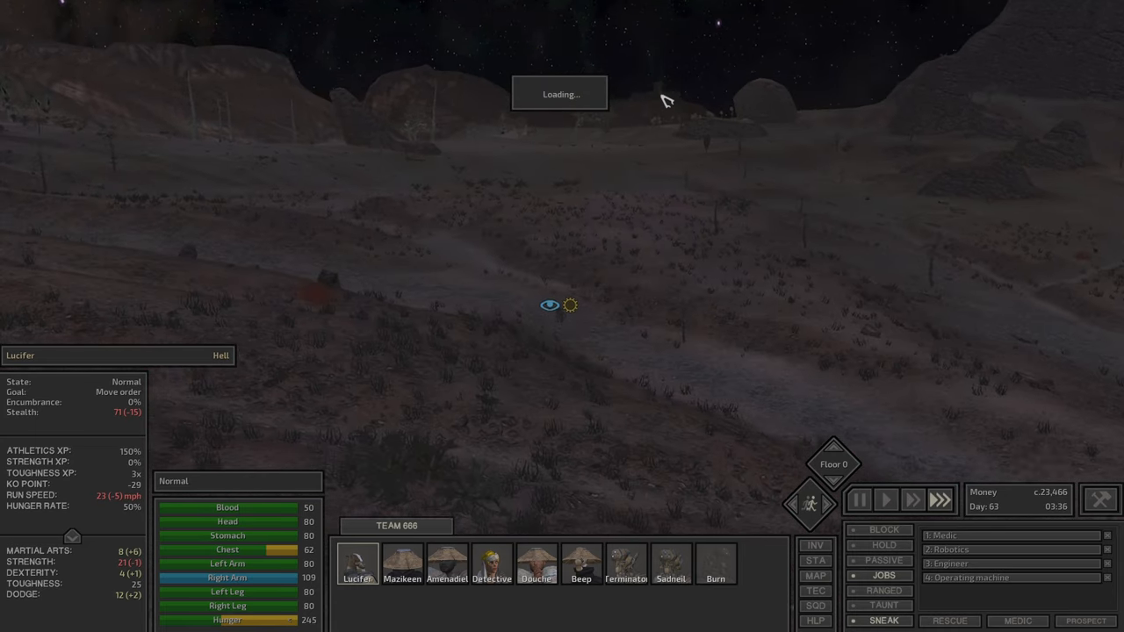
click(815, 576)
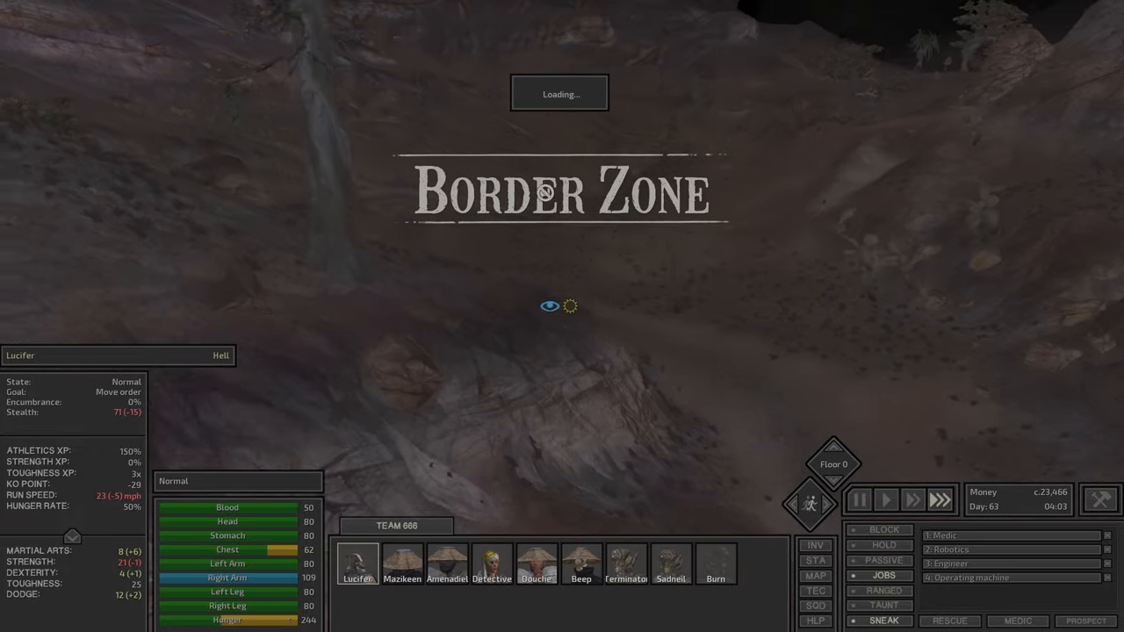
mouse_move(121, 411)
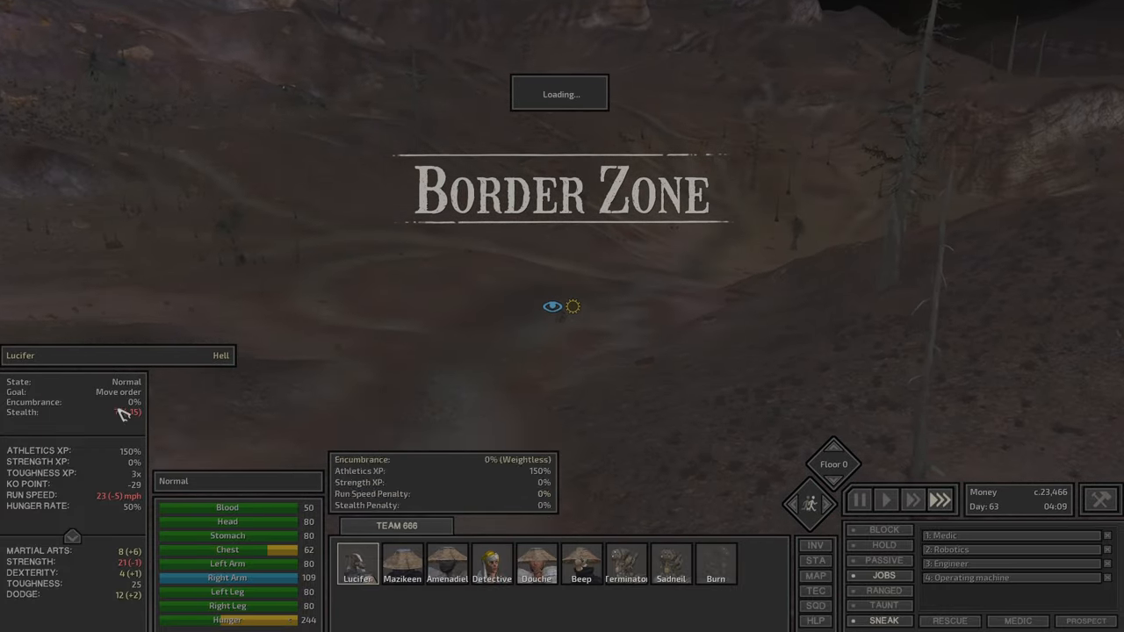
click(815, 576)
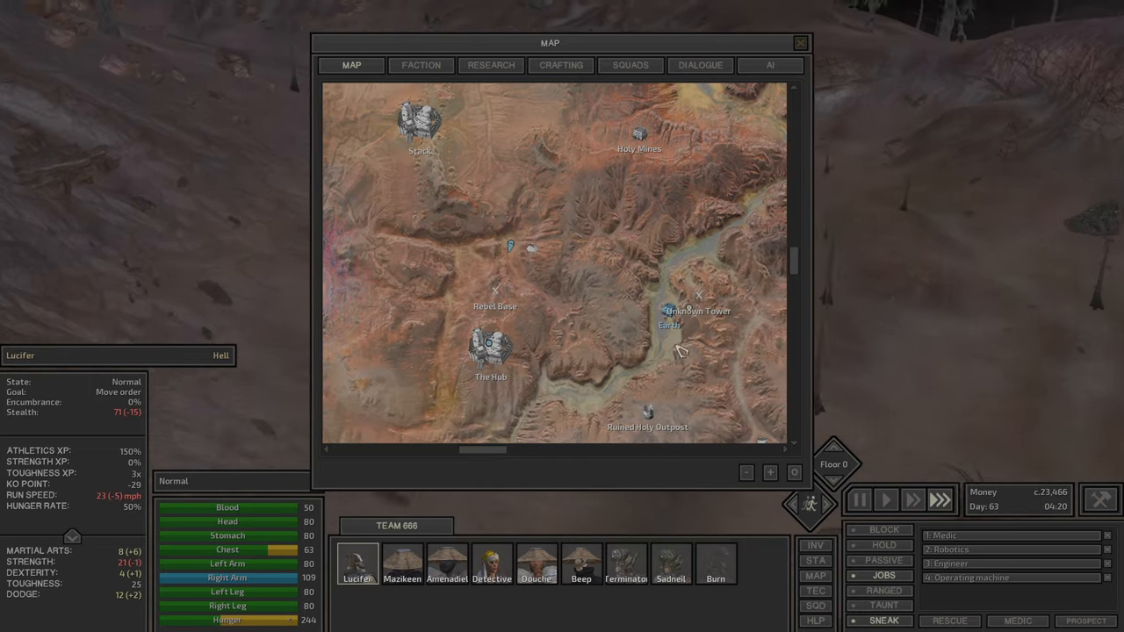
click(419, 65)
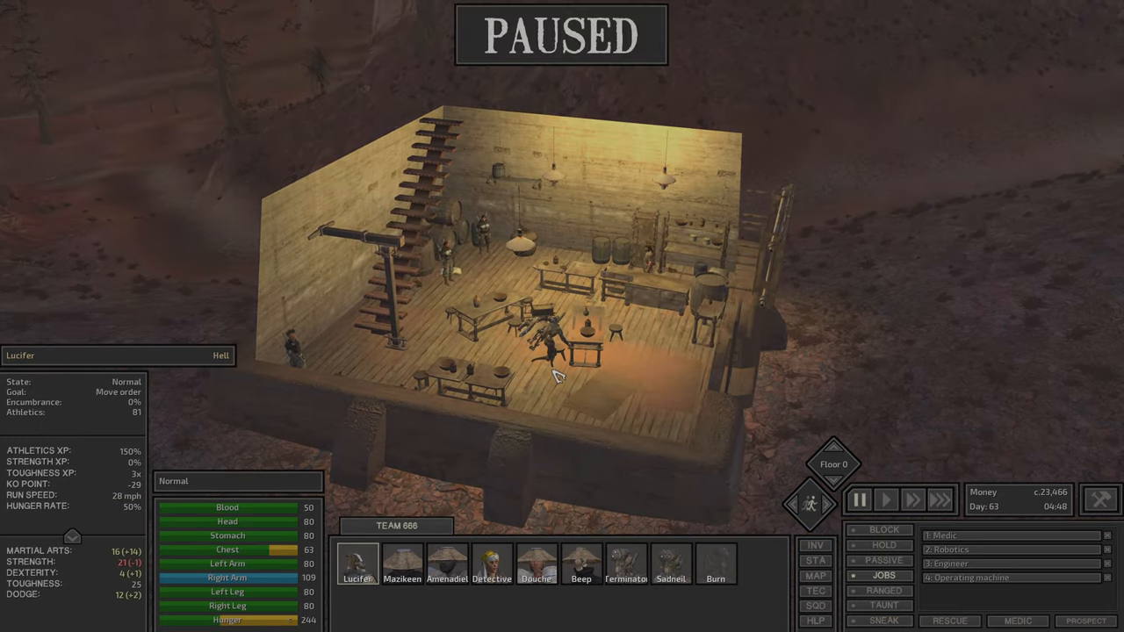
Step: Trade with the barman and buy food such as Gohan, leaving about 18,392 cats
click(883, 499)
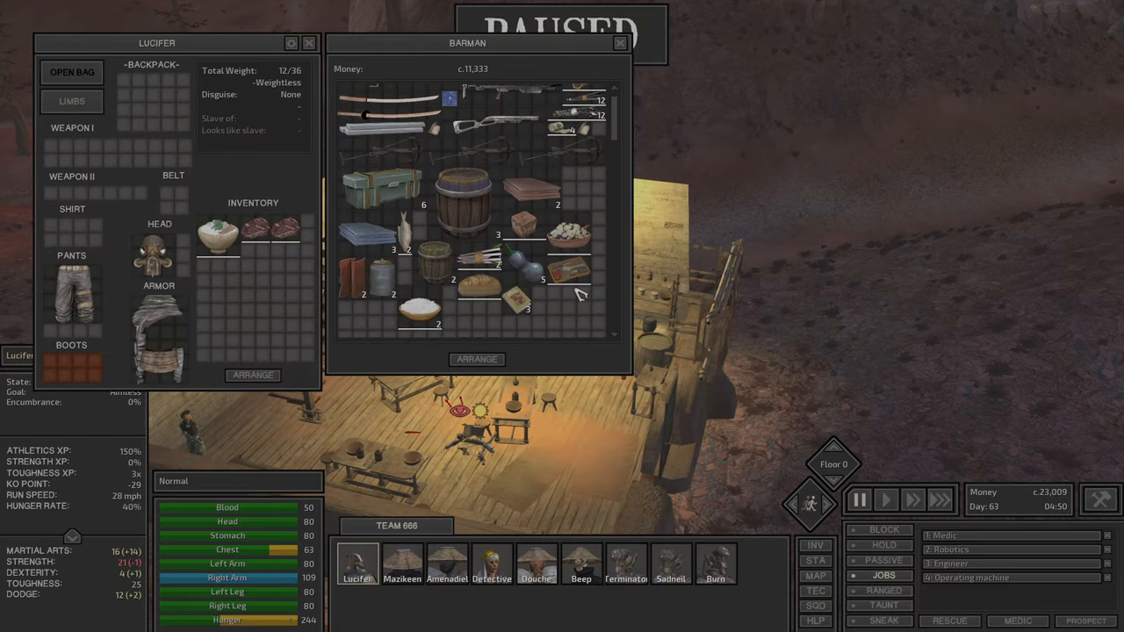
click(713, 565)
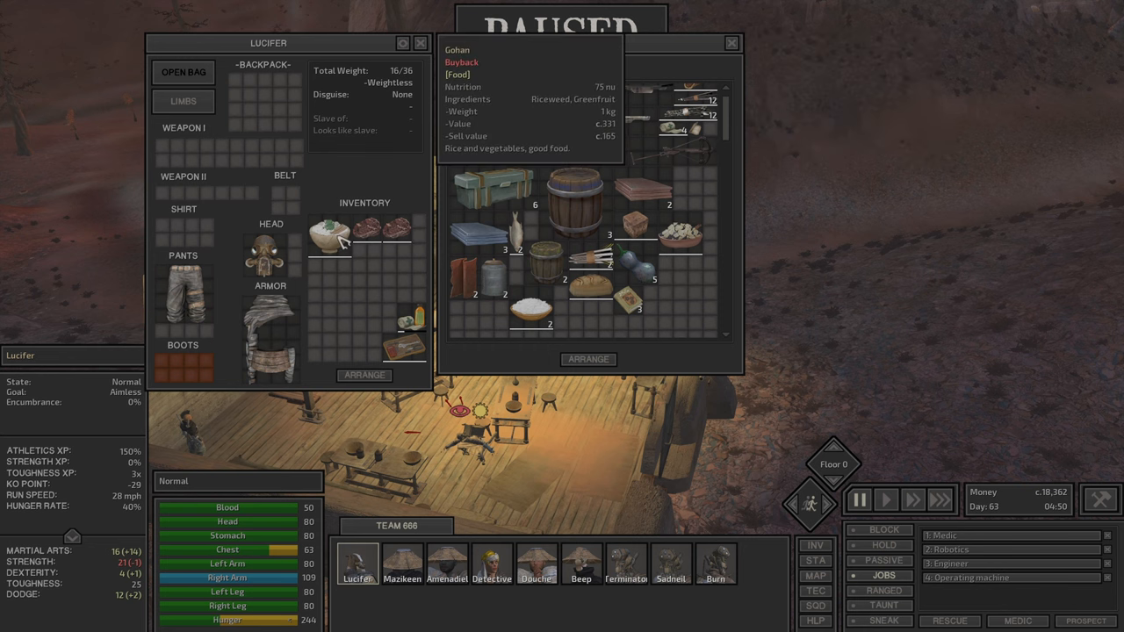
mouse_move(356, 262)
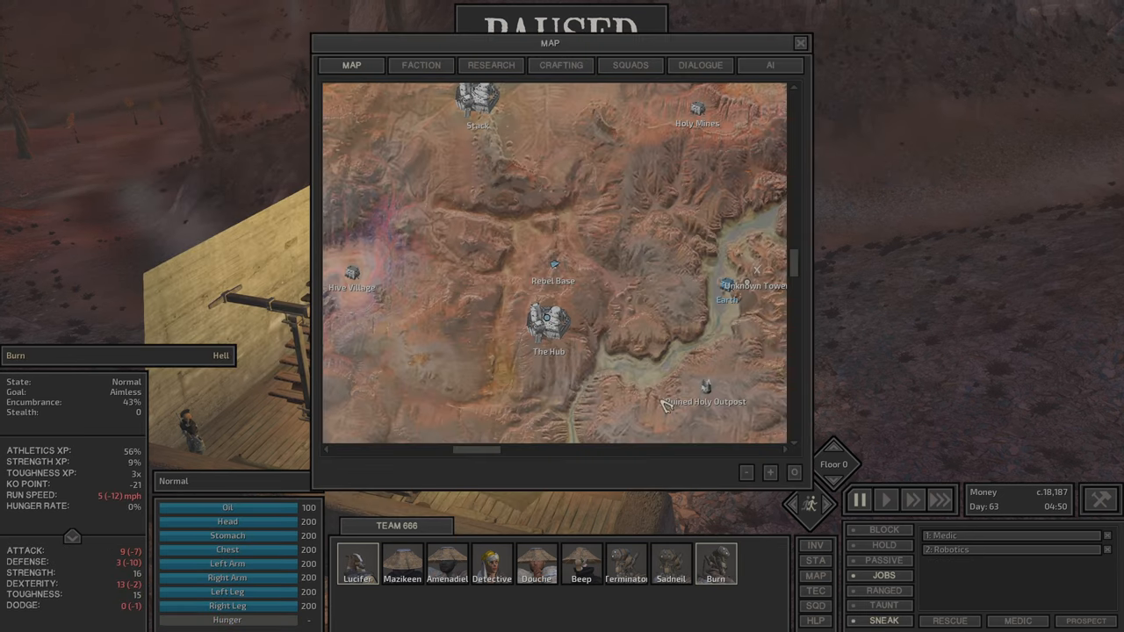
Step: Close the world map, look over Burn's skill sheet and close it again
click(798, 42)
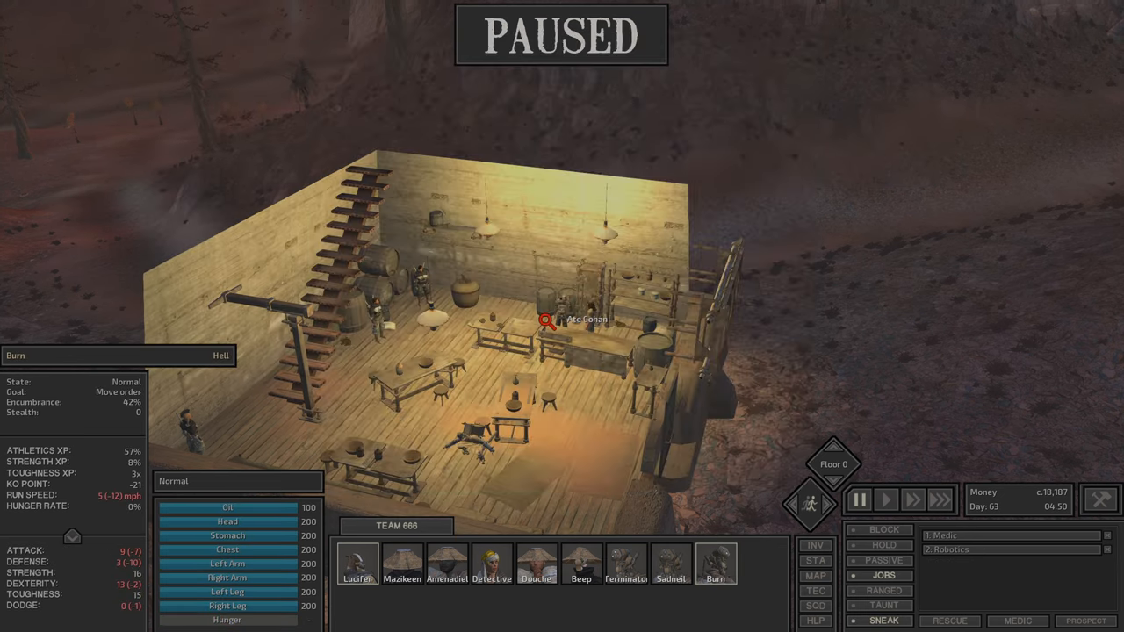
click(885, 498)
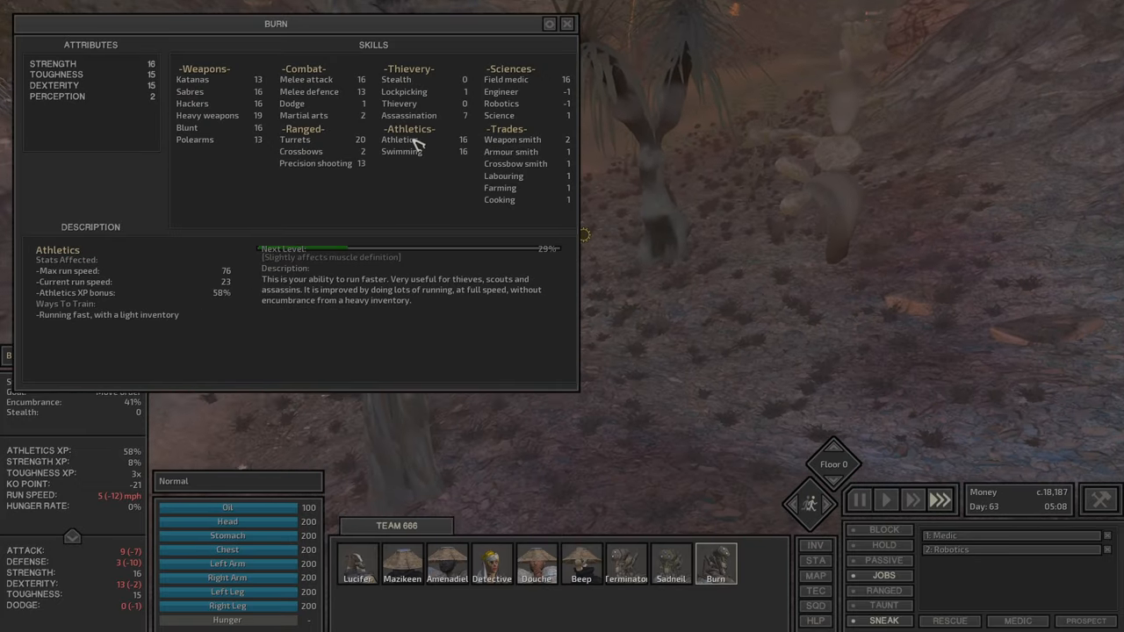
click(566, 23)
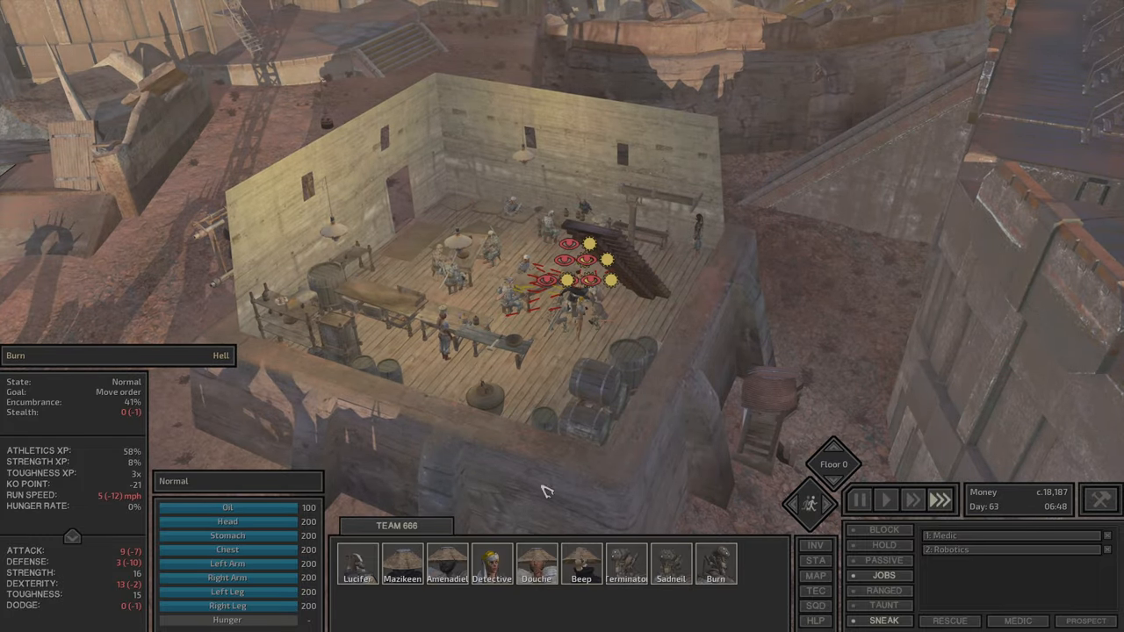
mouse_move(885, 618)
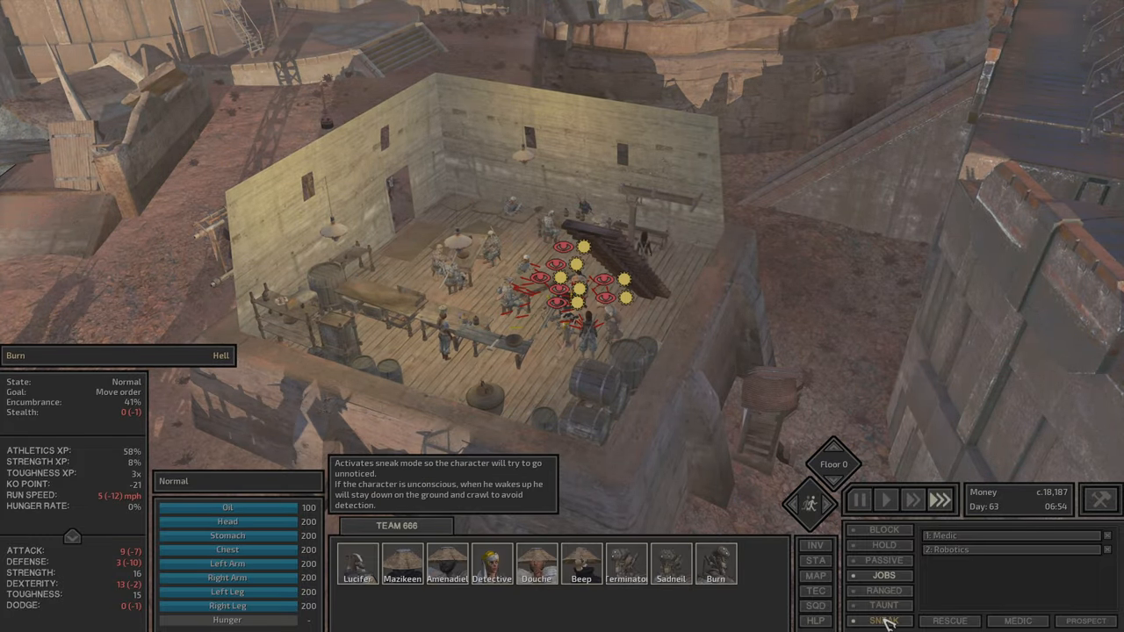
Step: Have Detective start a conversation with the barman and answer with a reply option
click(492, 565)
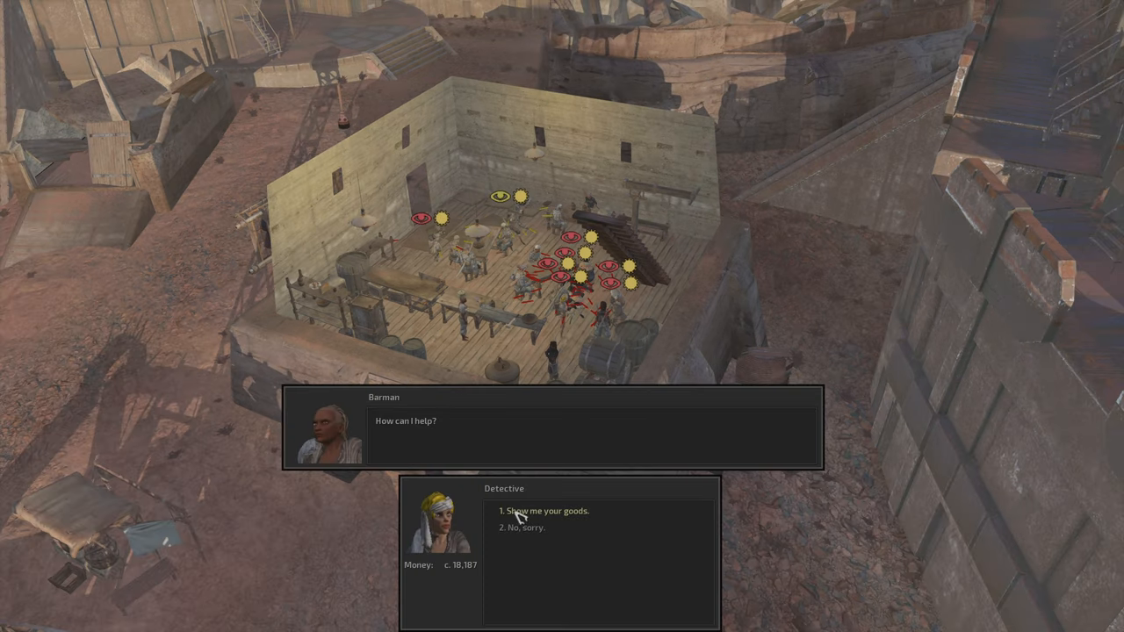
click(544, 511)
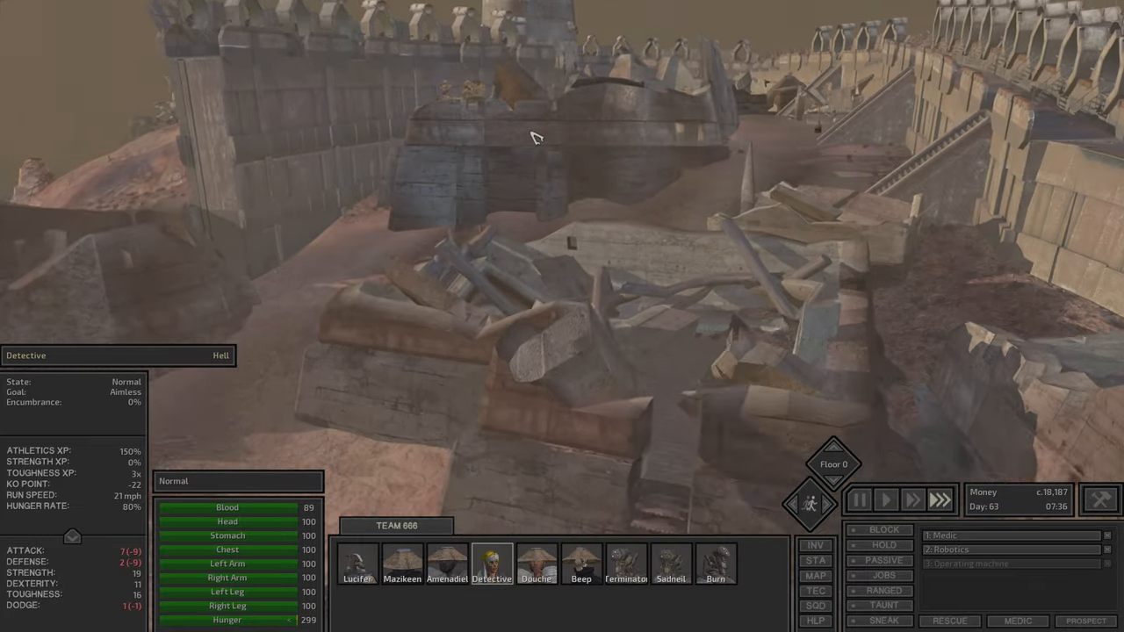
Step: Set a destination outside town on the map and send Amenadiel and the squad there
click(355, 566)
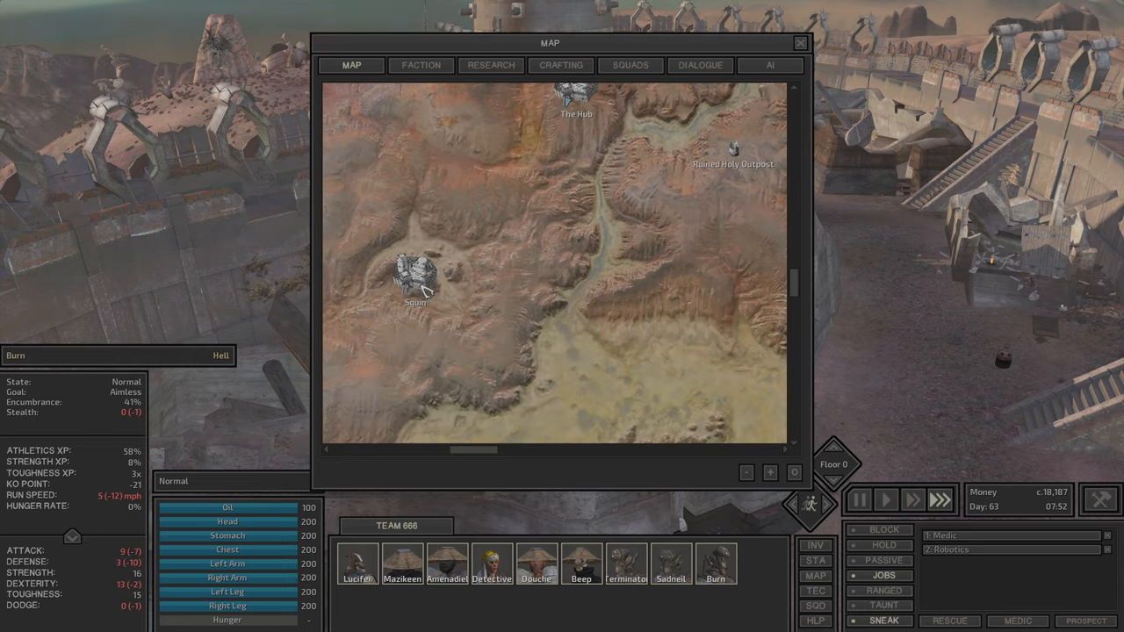
click(795, 42)
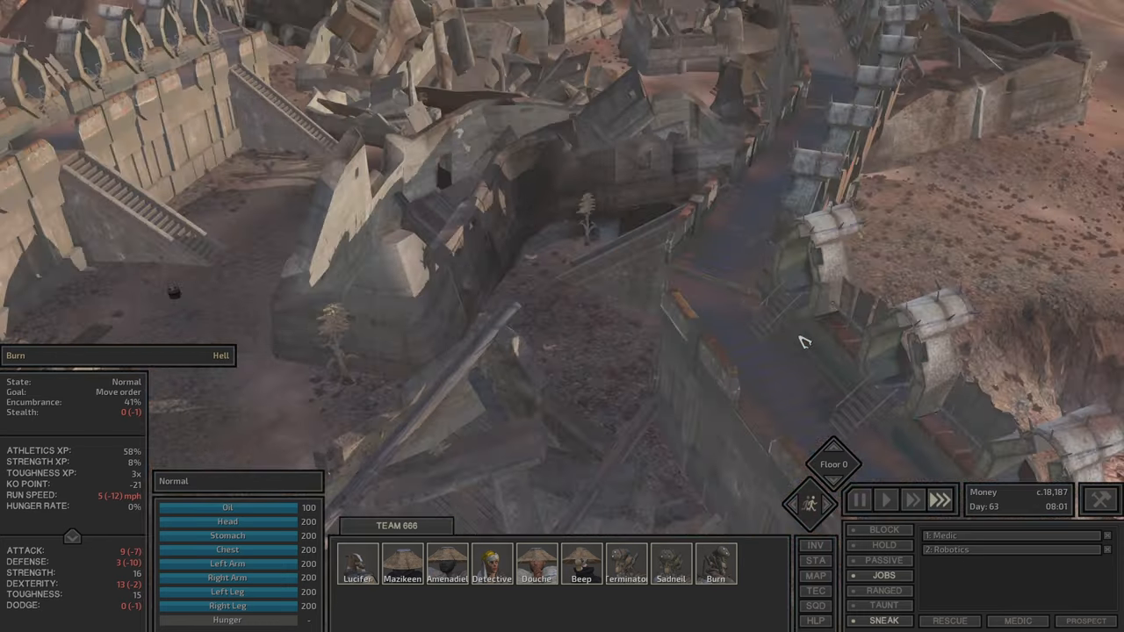
click(444, 572)
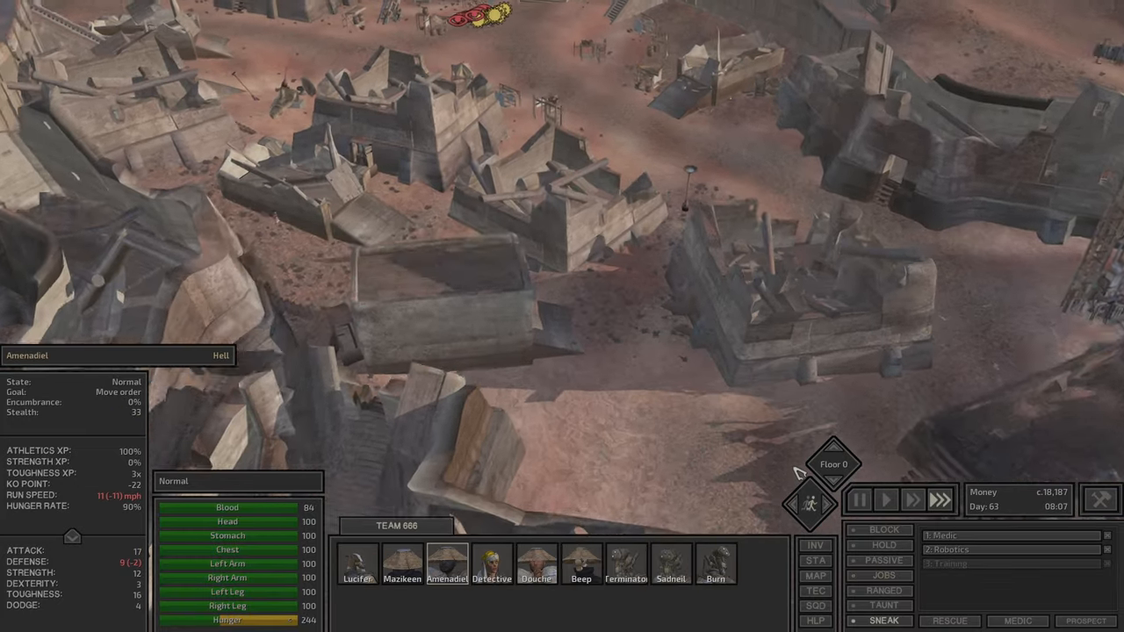
click(621, 578)
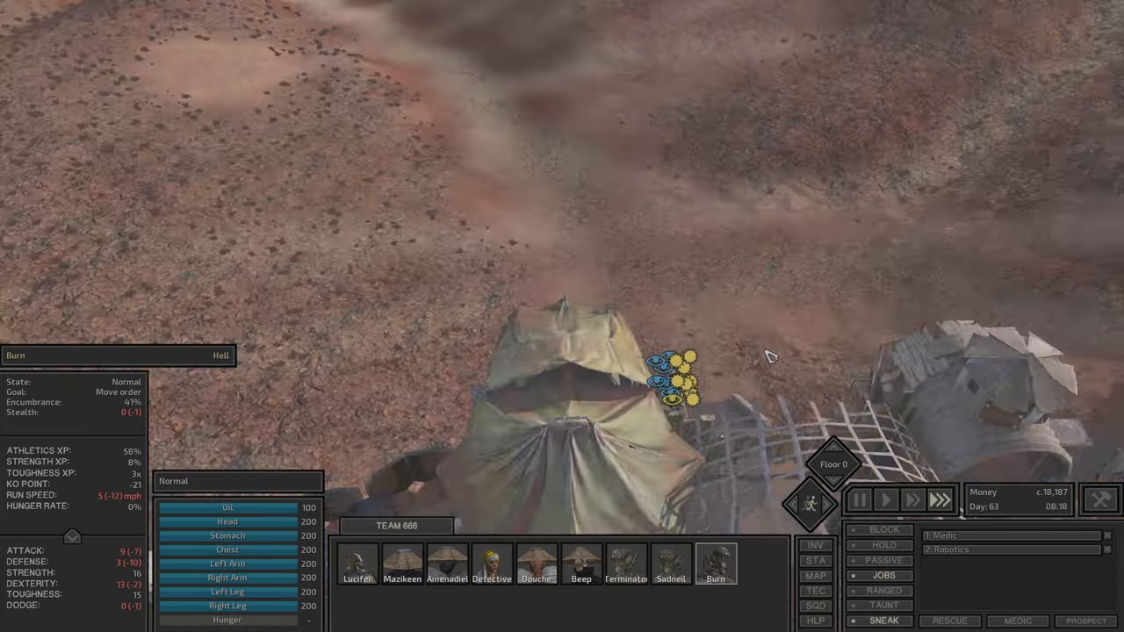
Step: Review the inventories of Lucifer, Mazikeen, Amenadiel, Detective, Douche, Terminator and Burn during the canyon march
click(358, 572)
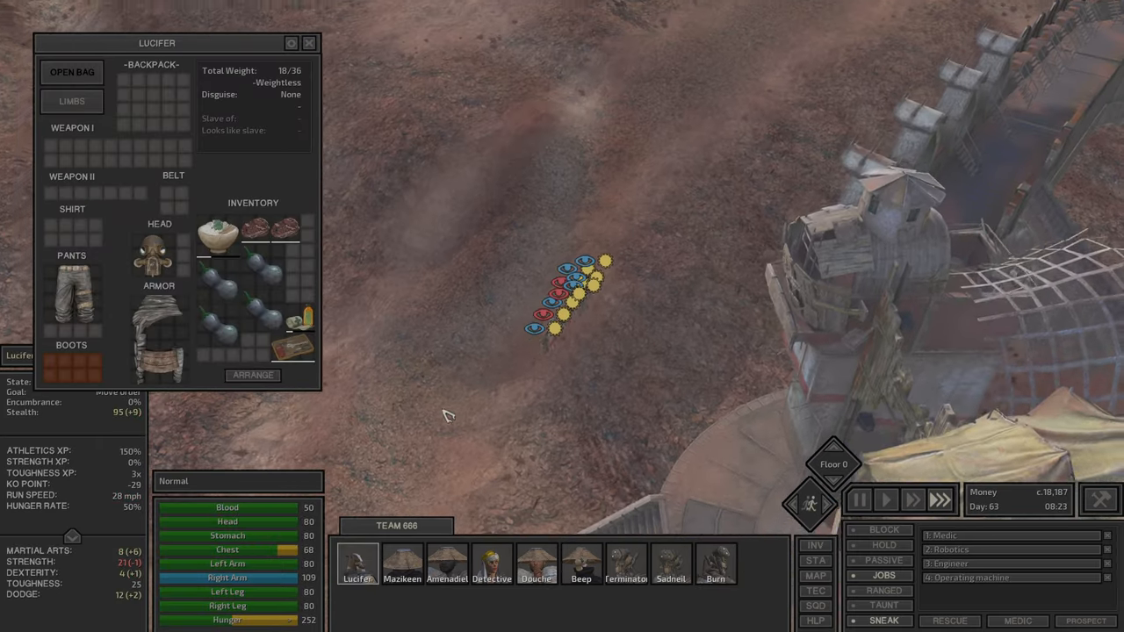
click(400, 564)
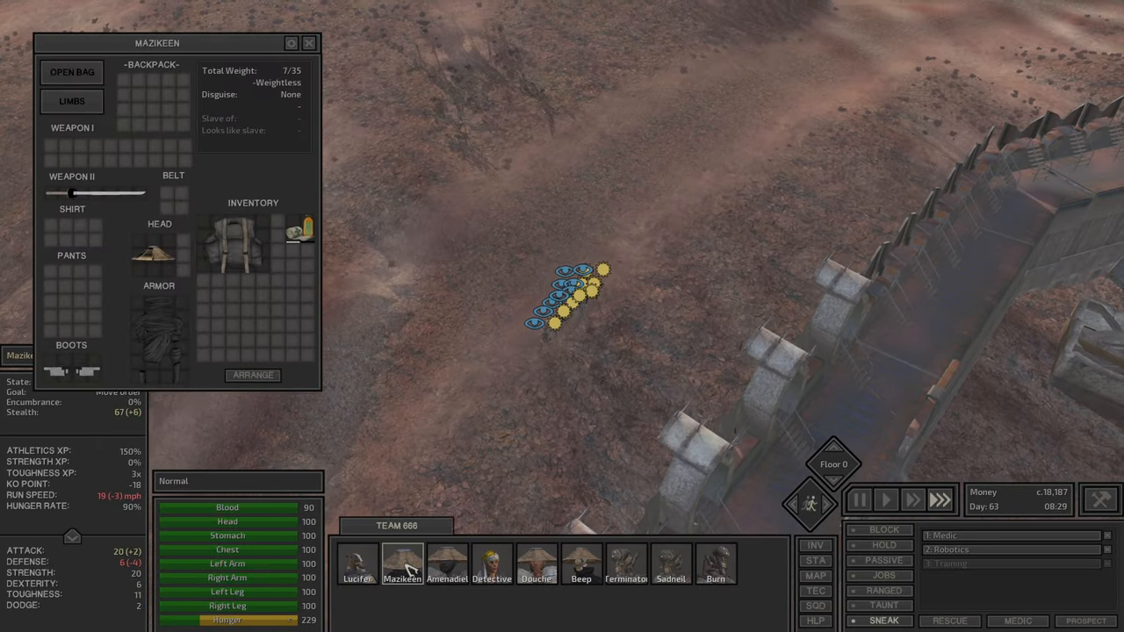
mouse_move(232, 242)
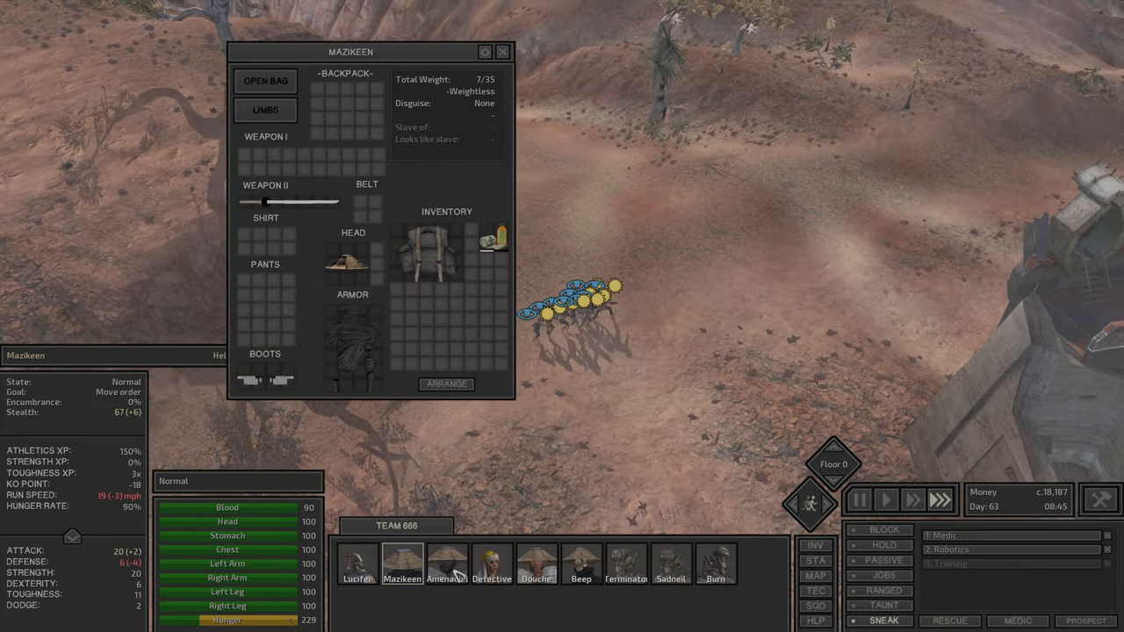
click(446, 569)
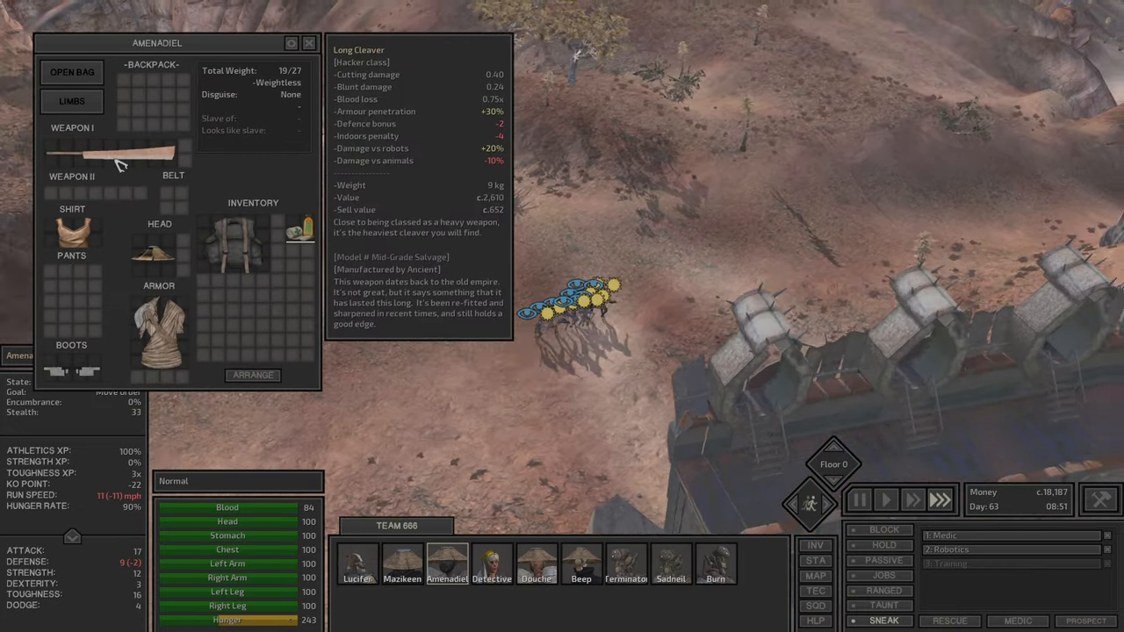
click(712, 565)
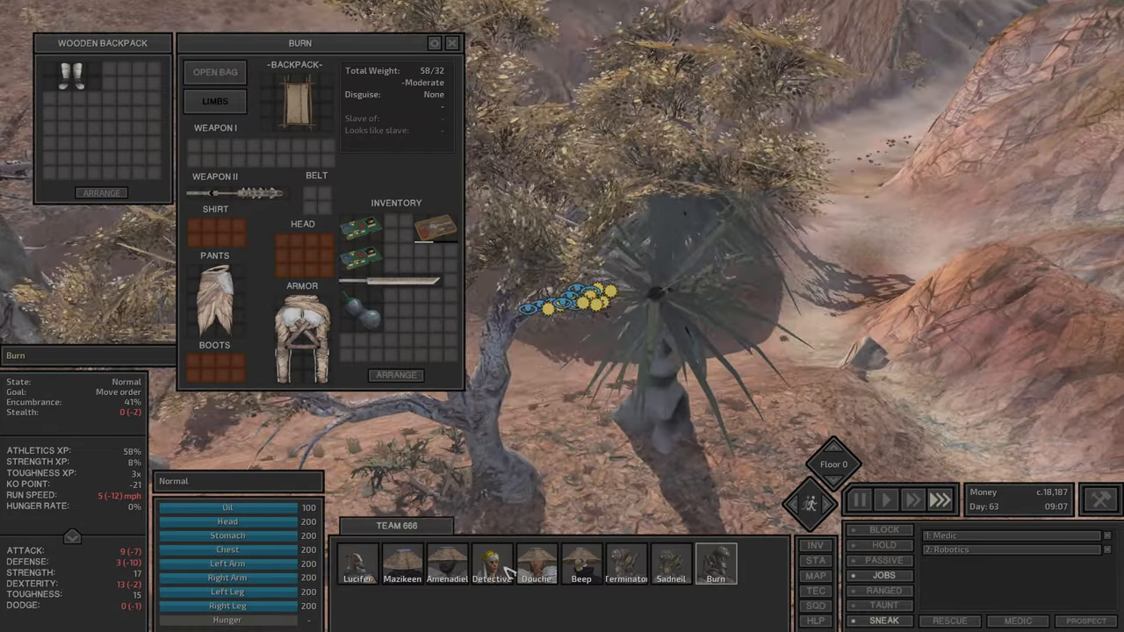
click(492, 563)
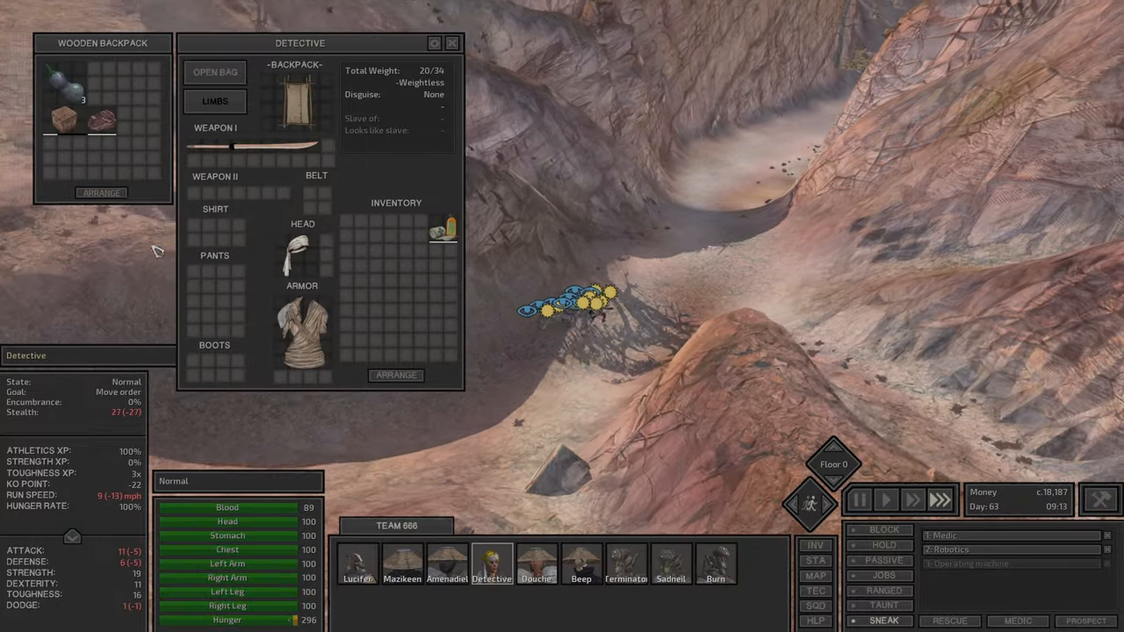
click(537, 565)
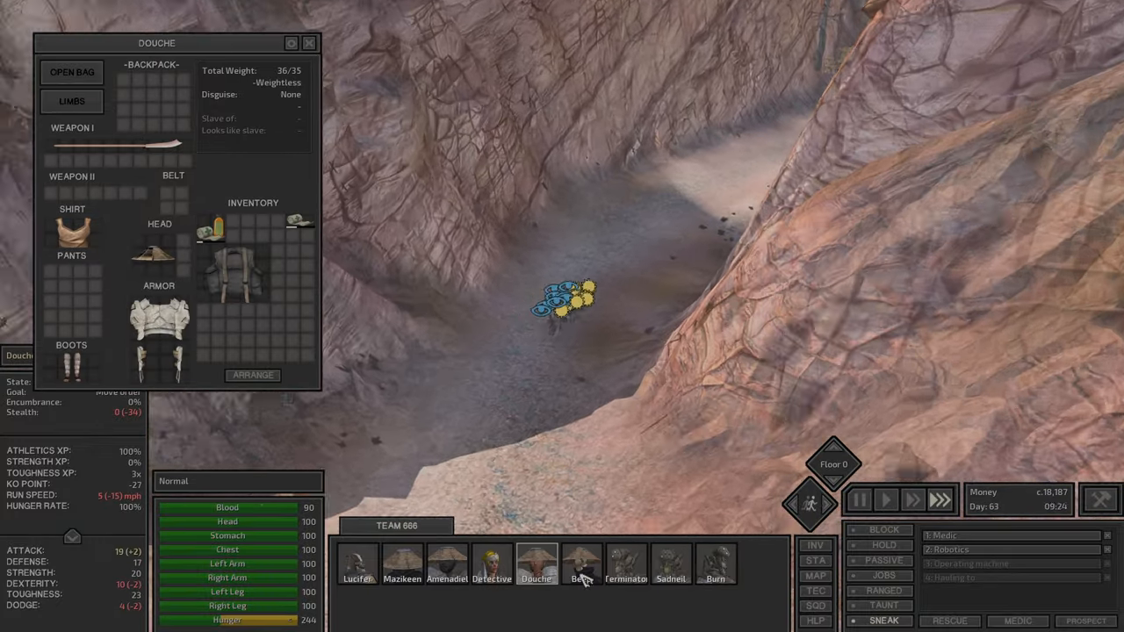
click(629, 565)
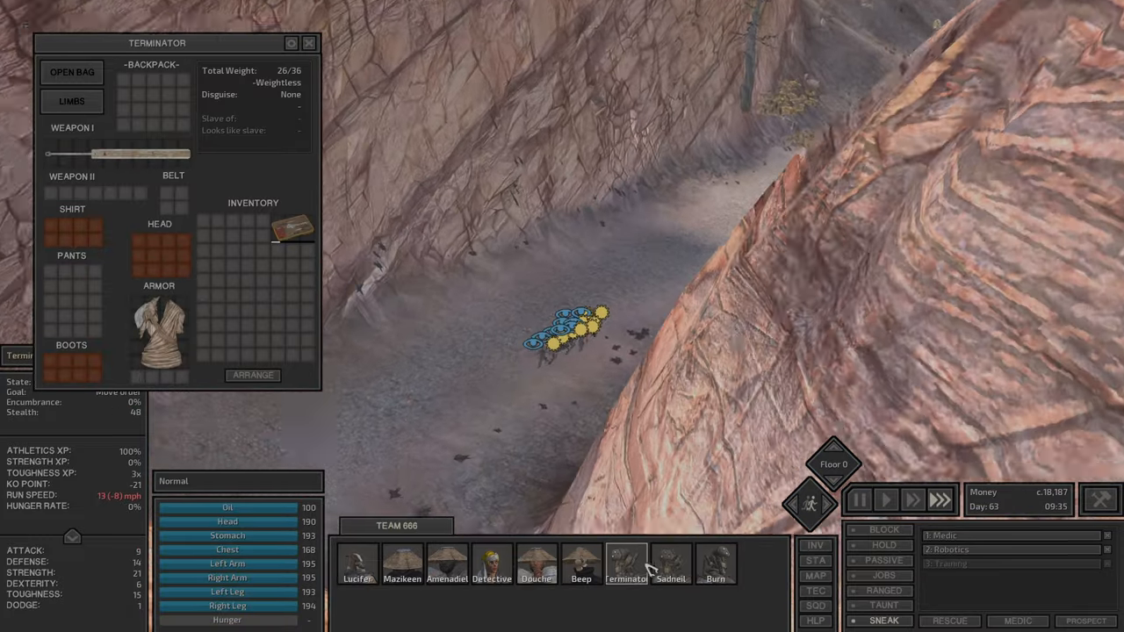
click(671, 569)
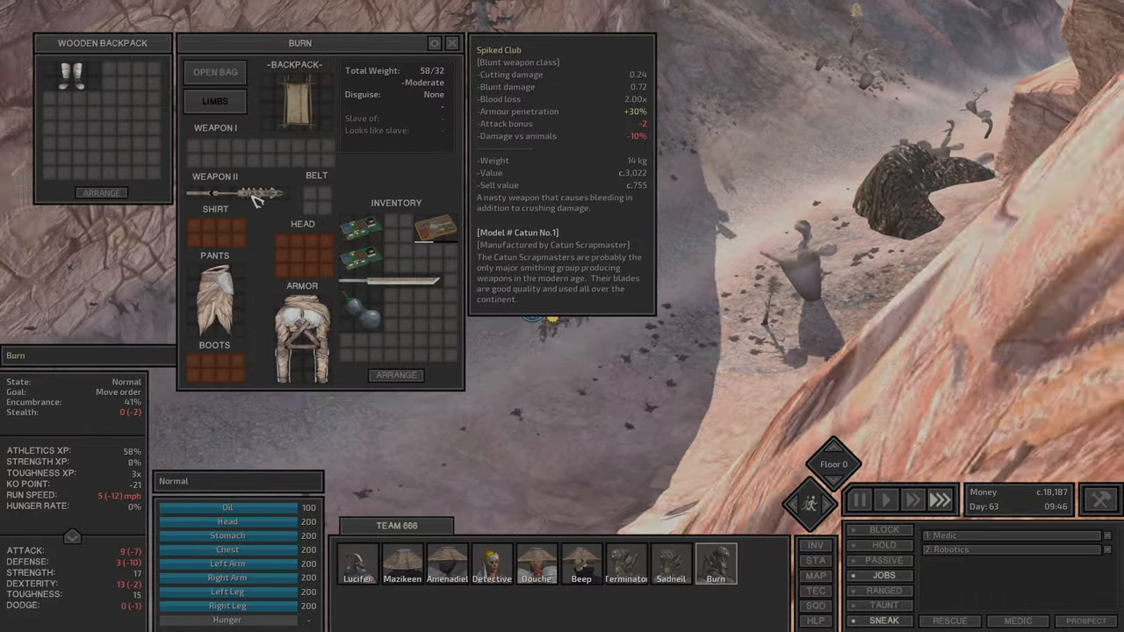
click(625, 576)
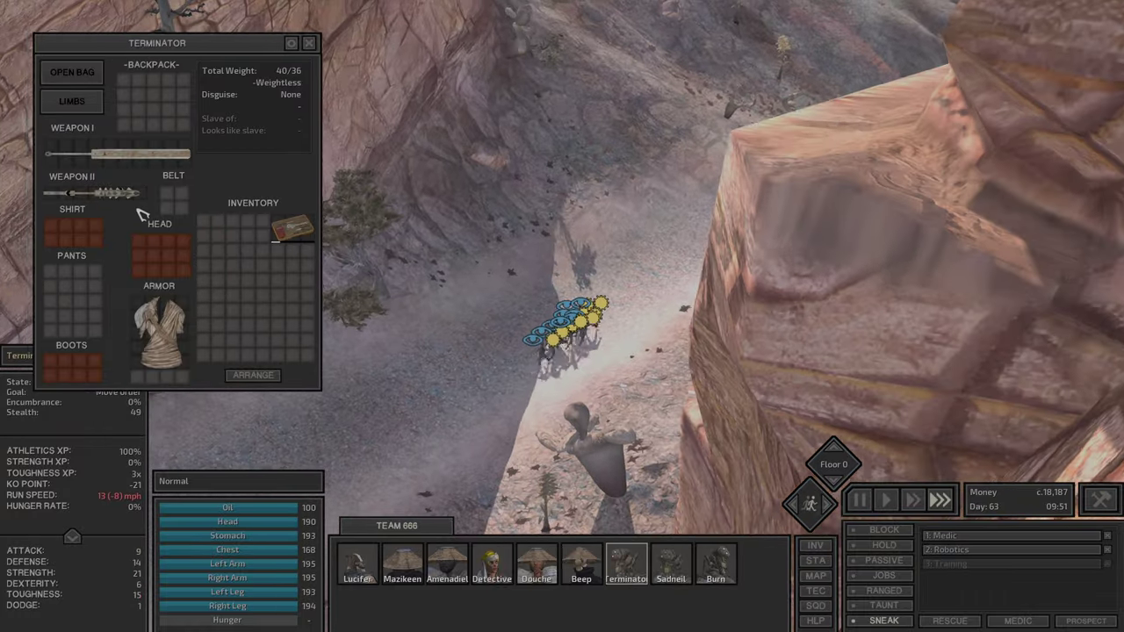
click(671, 576)
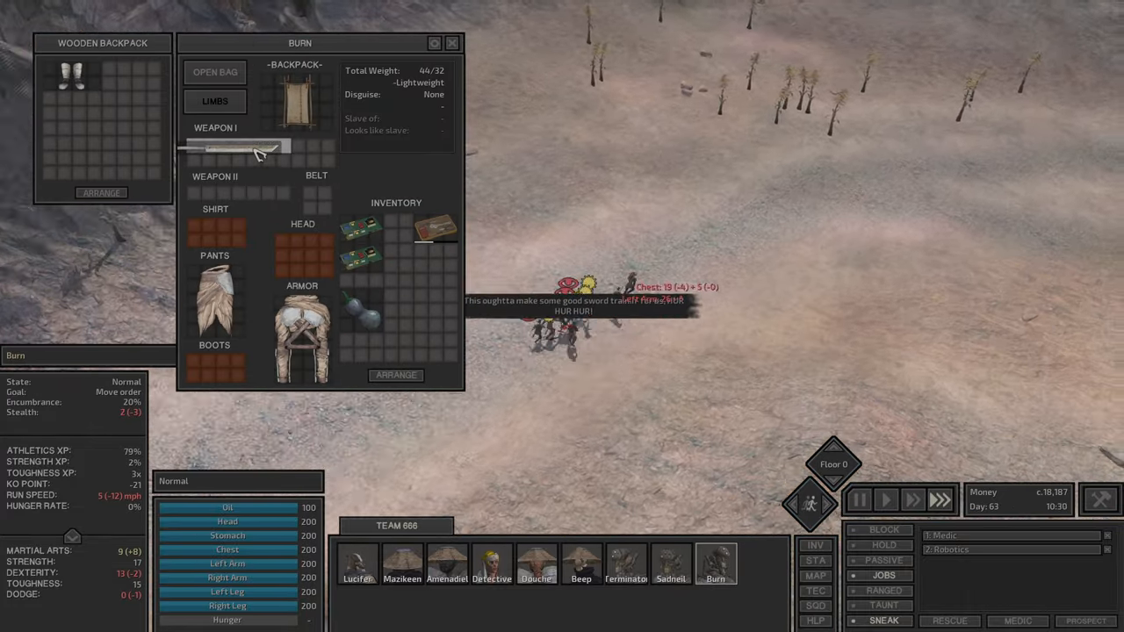
Step: Inspect the Dust Bandits boss, check Beep's wounds and Amenadiel's condition, then march on
click(450, 42)
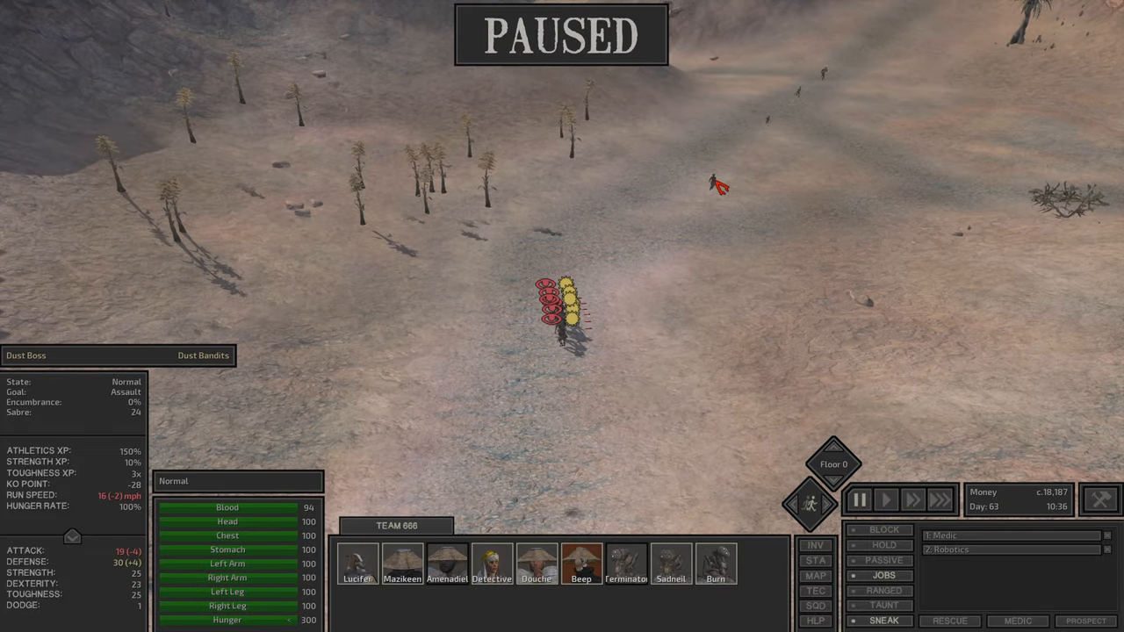
click(576, 566)
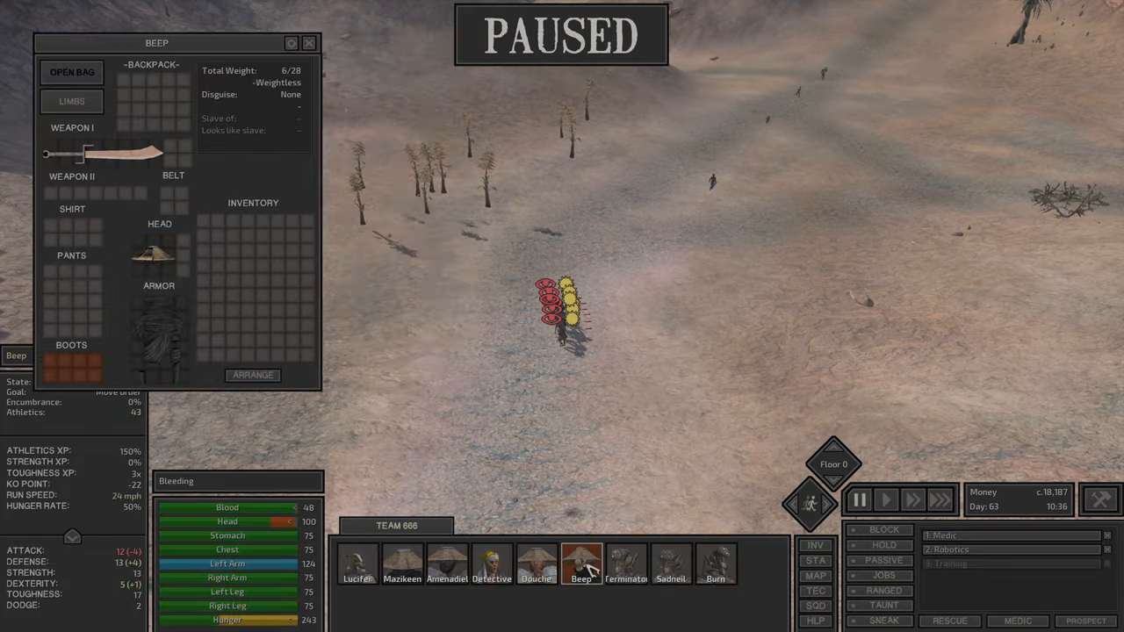
click(399, 579)
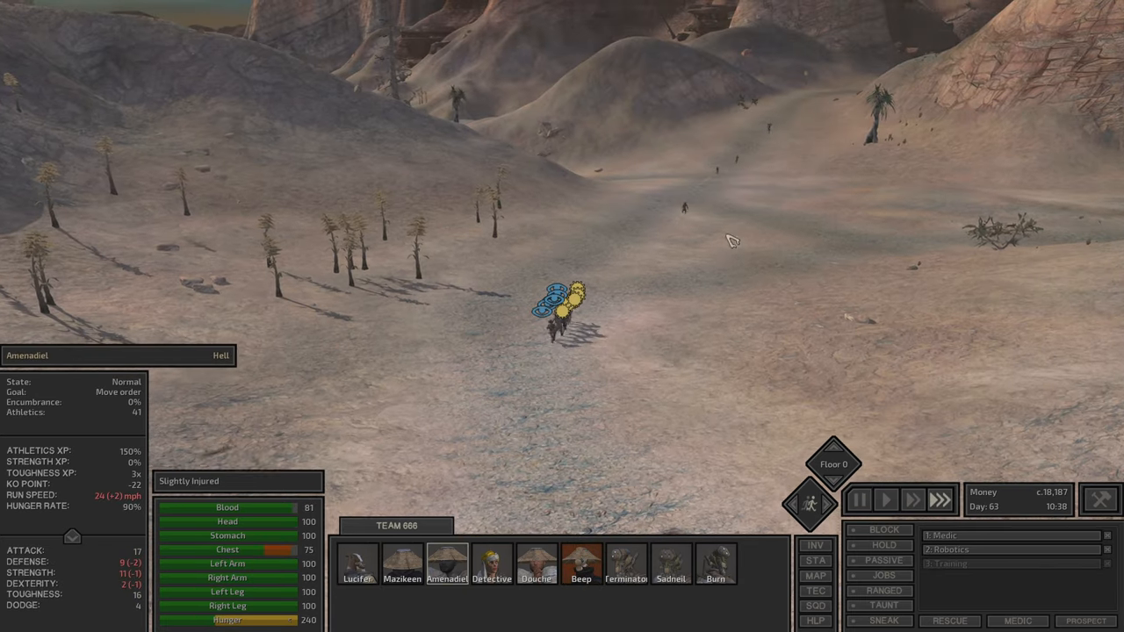
click(579, 572)
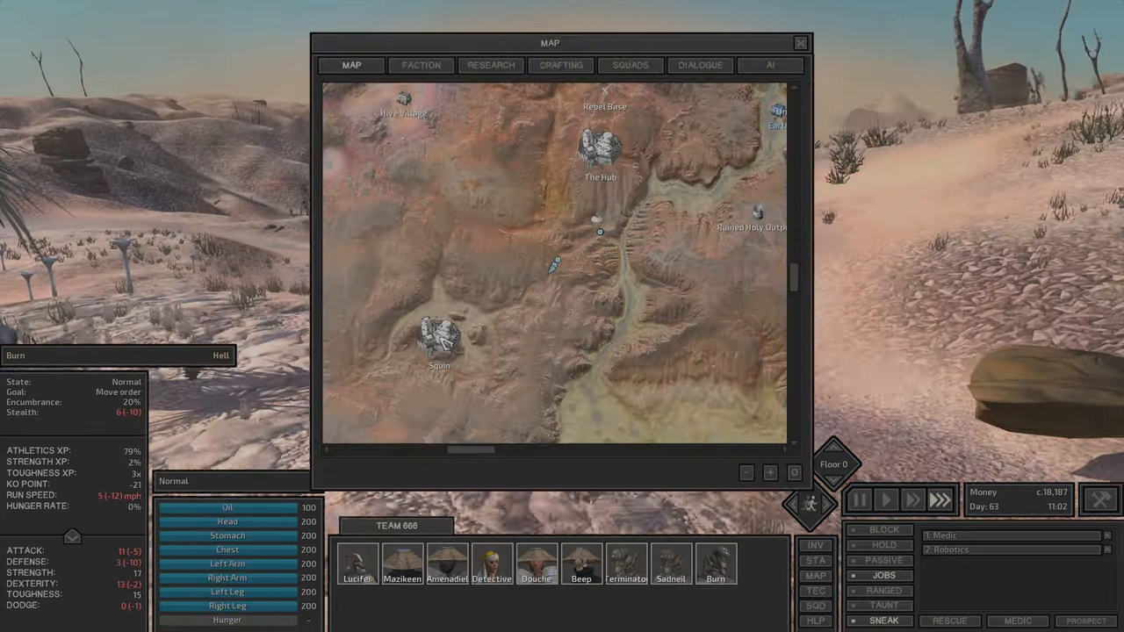
Step: Pick map destinations toward the home base repeatedly to send the squad homeward
click(797, 42)
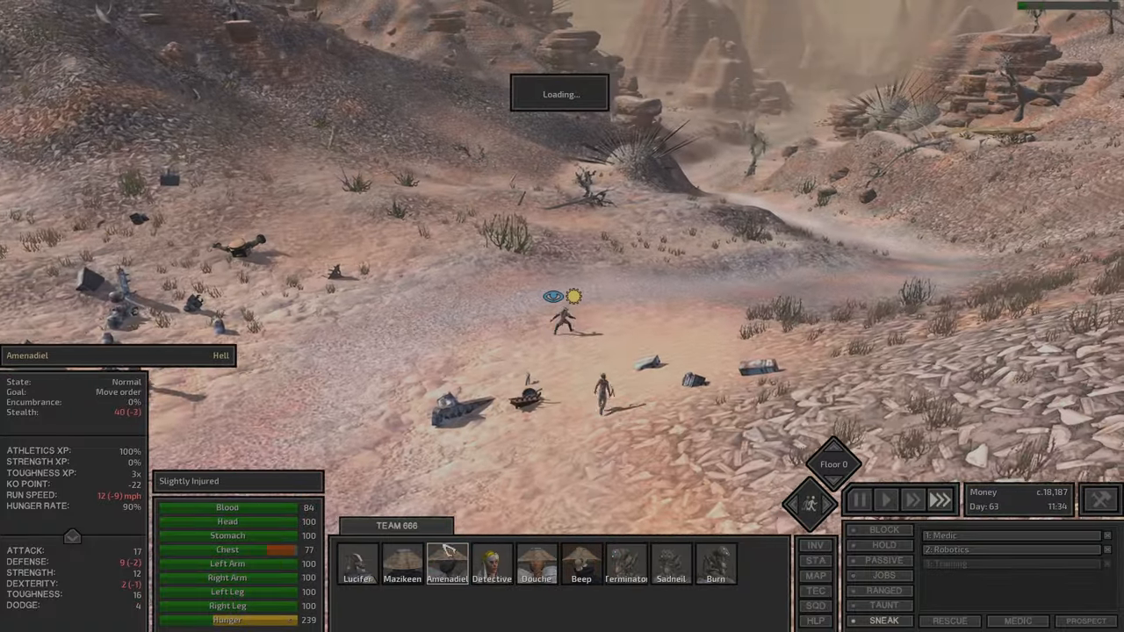
click(361, 558)
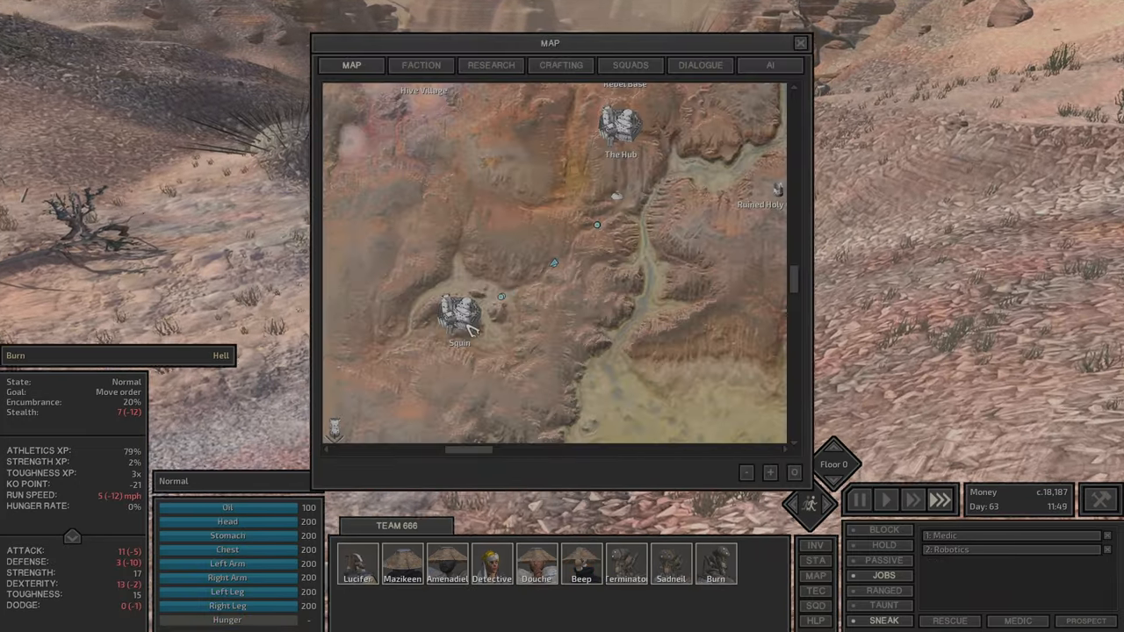
click(797, 43)
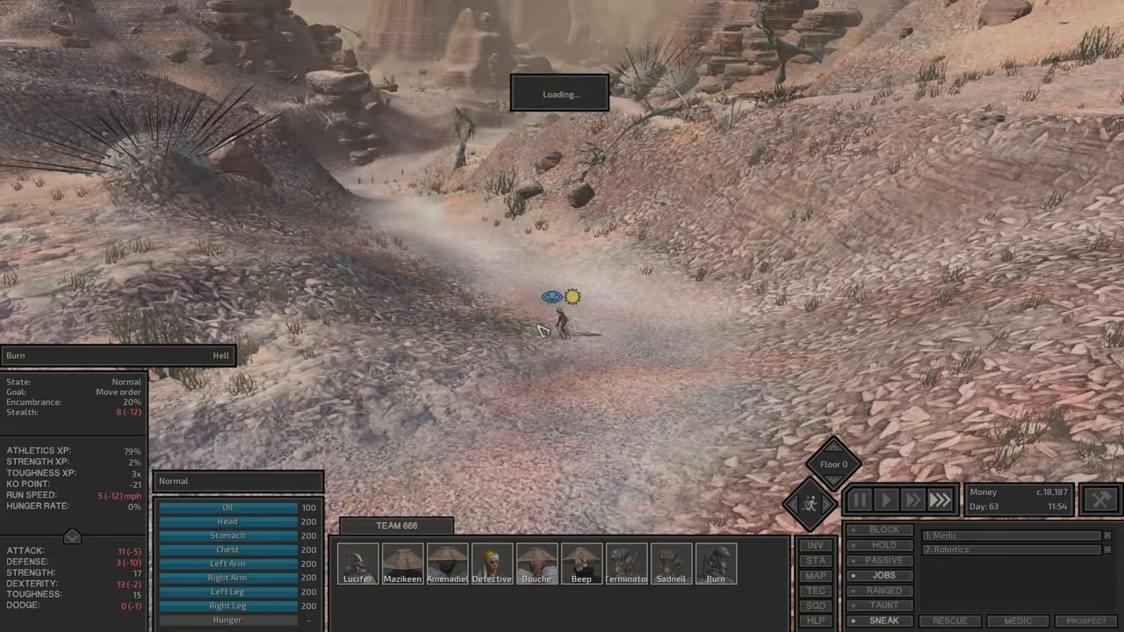
mouse_move(892, 618)
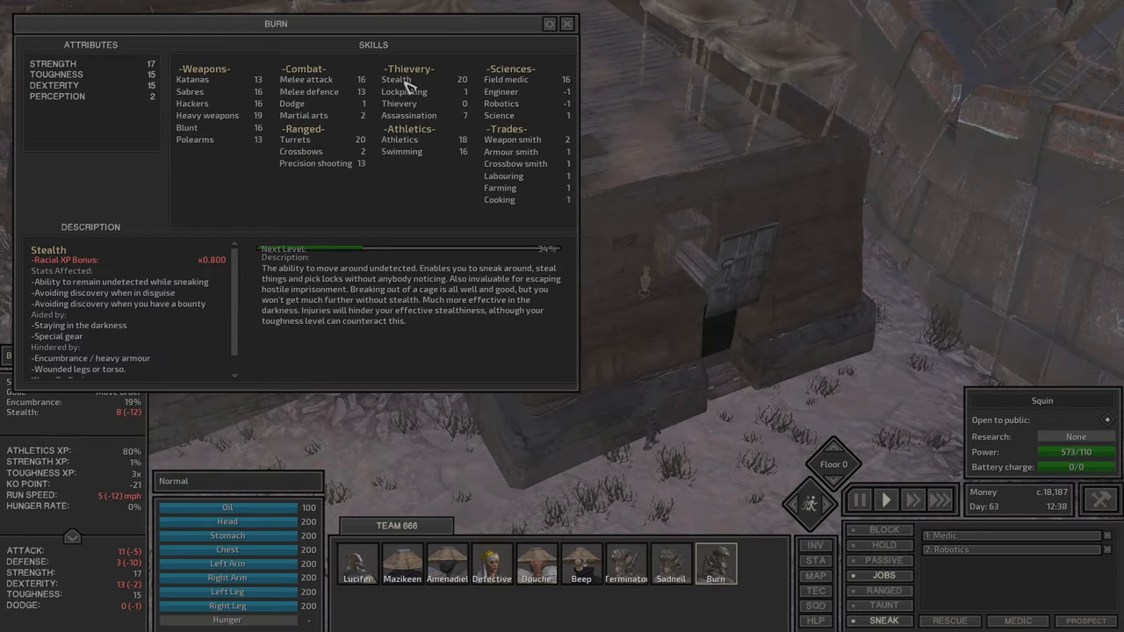
Step: Send the squad into the Squin bar, check Beep's wounds and Terminator's gear, and approach the bartender
click(814, 576)
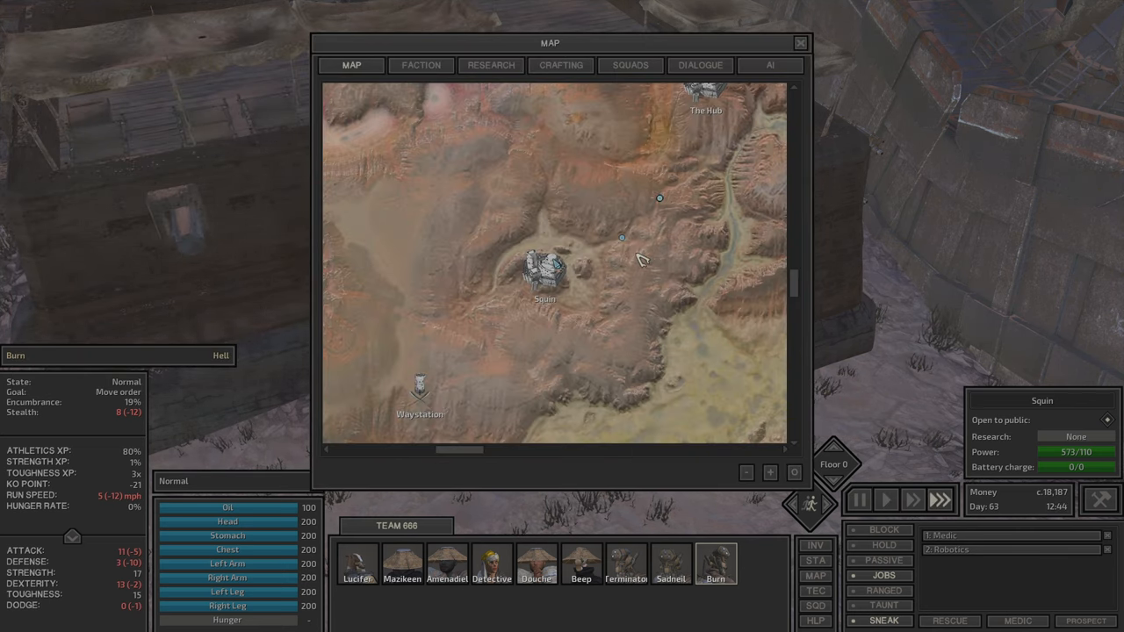
click(797, 42)
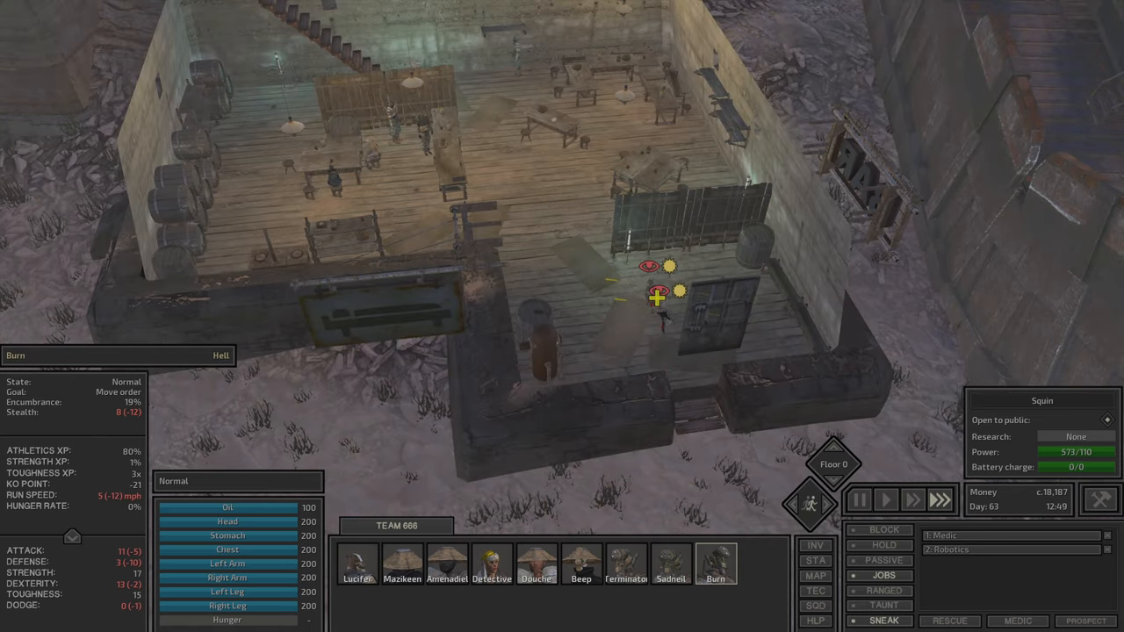
click(578, 565)
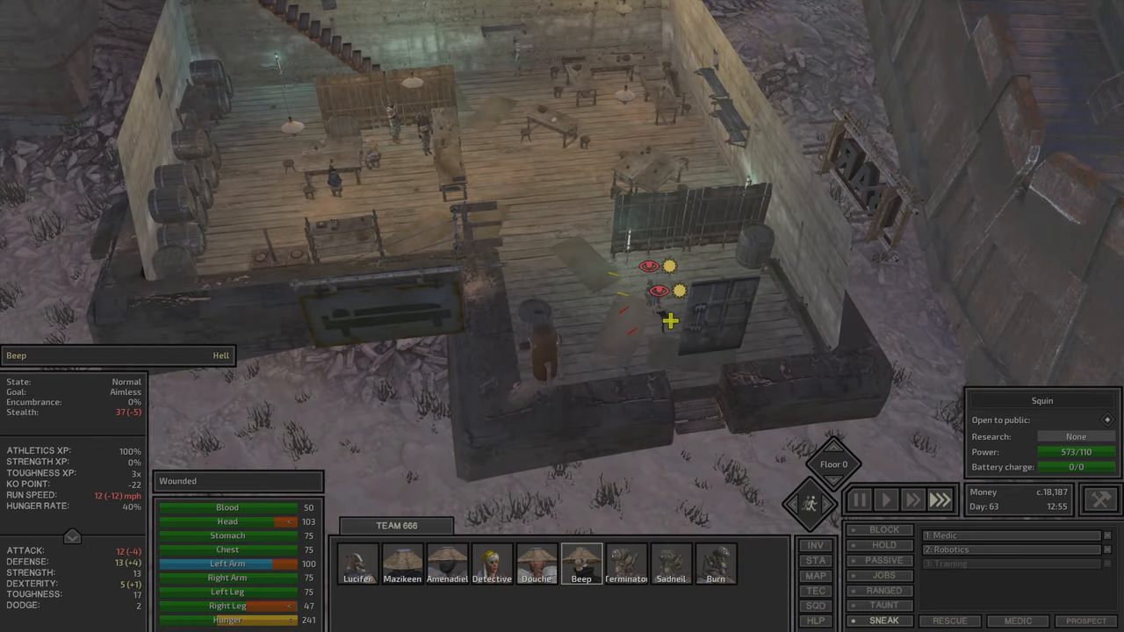
click(627, 576)
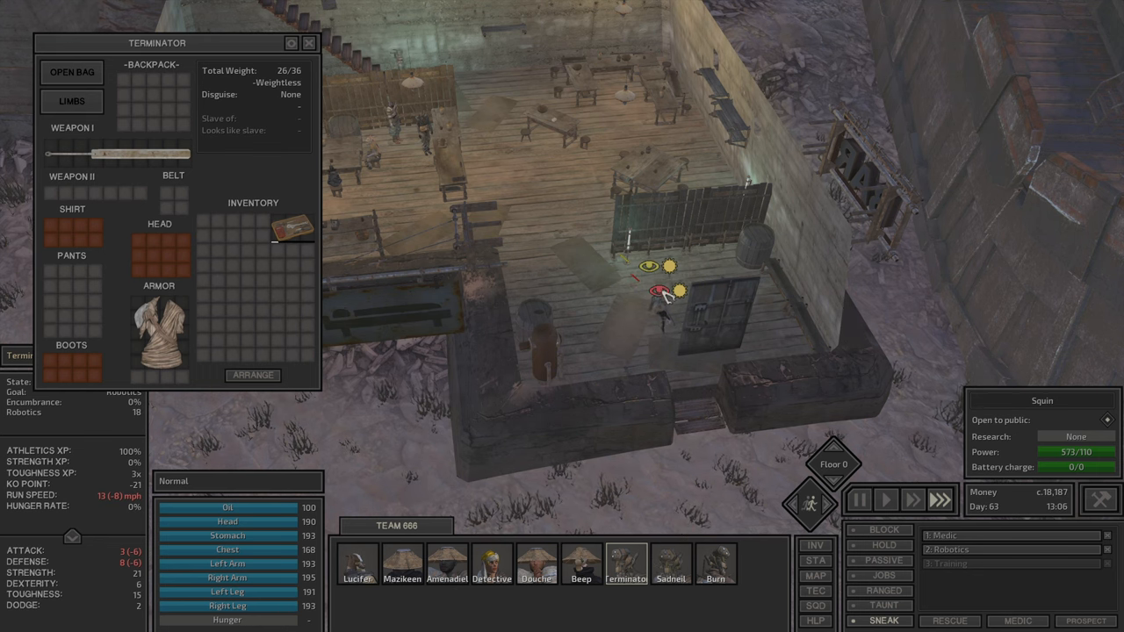
click(669, 563)
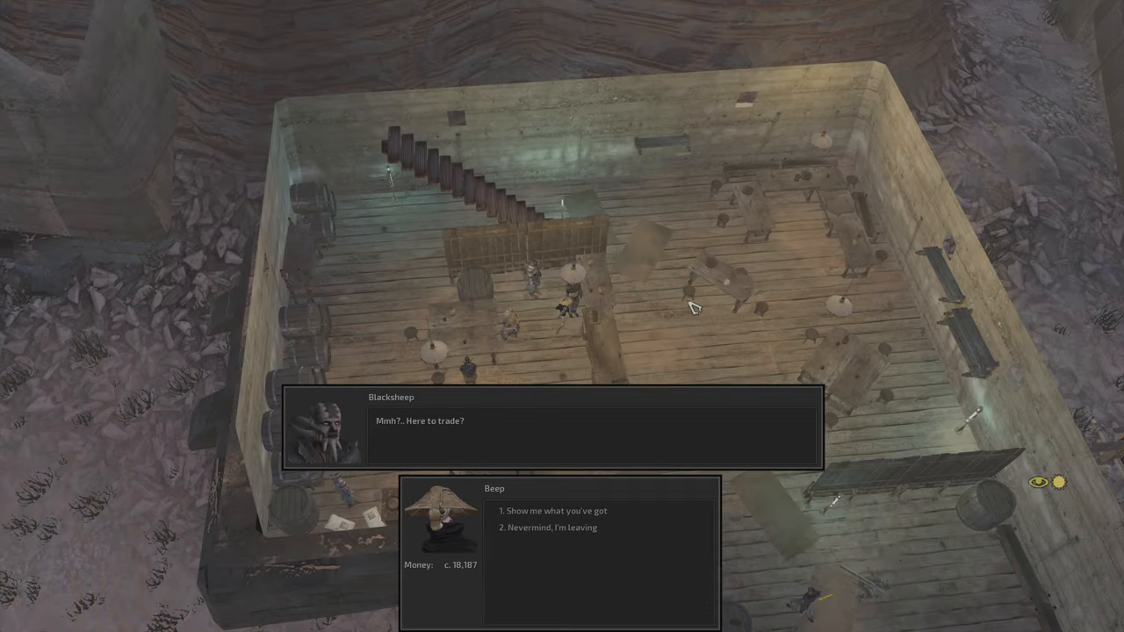
Step: Ask the bartender Bararg to show his goods, browse the dried meat, then head outside
click(544, 511)
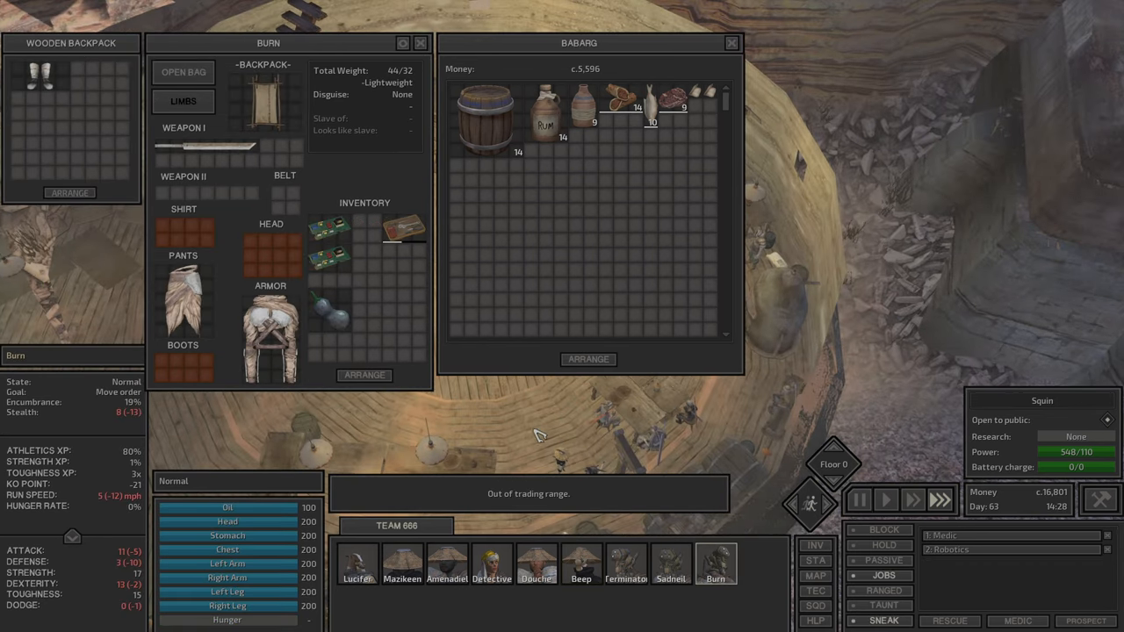
mouse_move(681, 103)
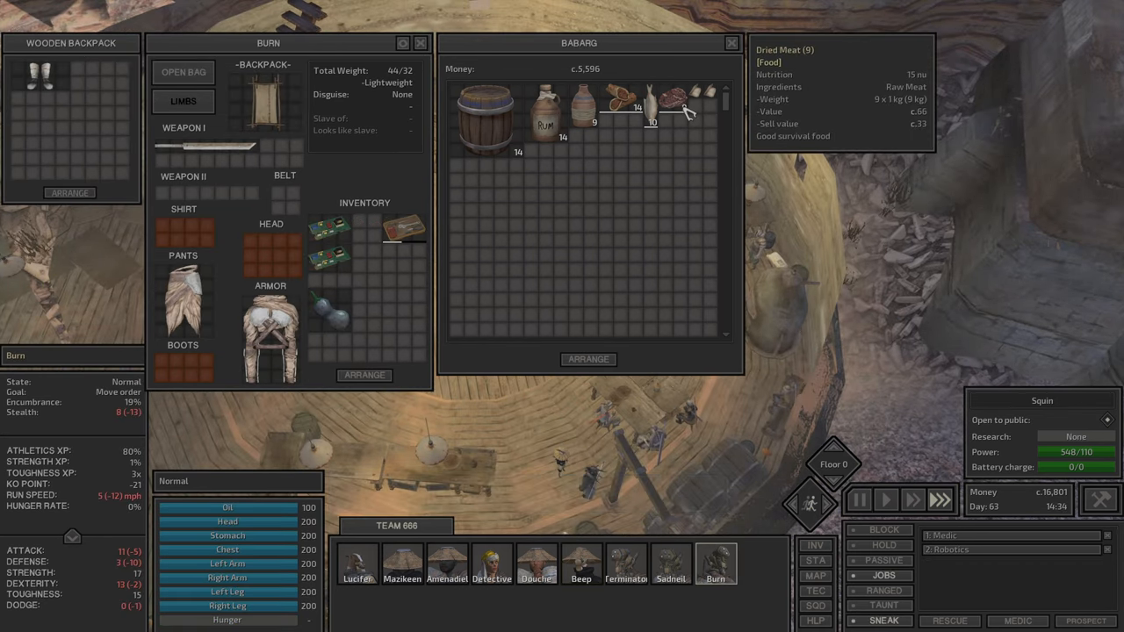
click(625, 580)
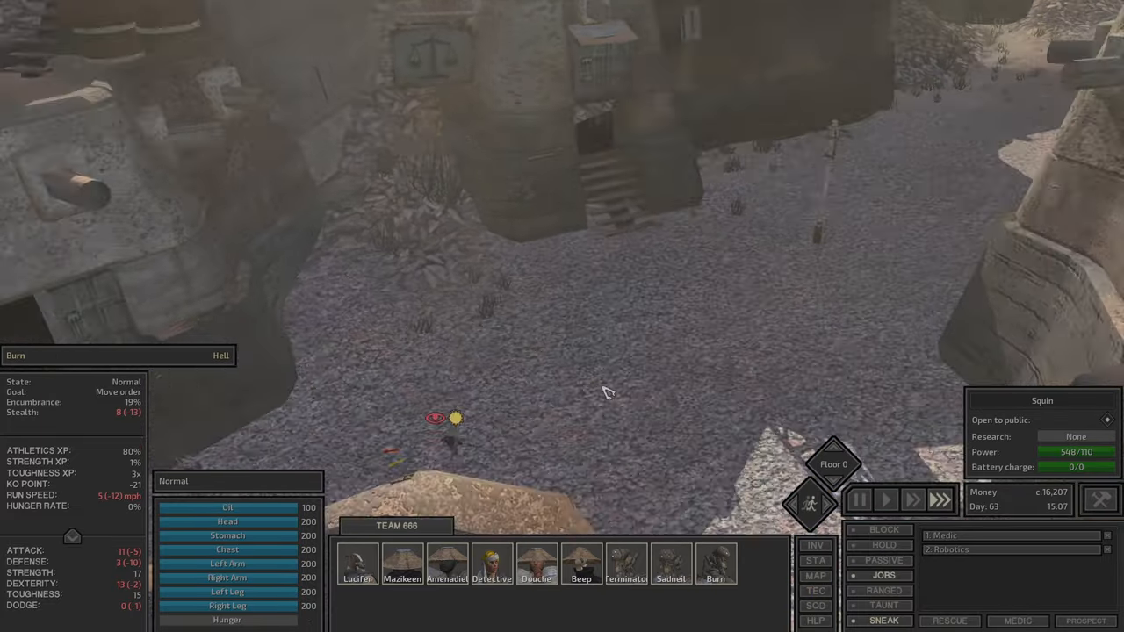
Step: Browse the trade goods trader's stock including fabrics, then move on to merchant Coup
click(579, 578)
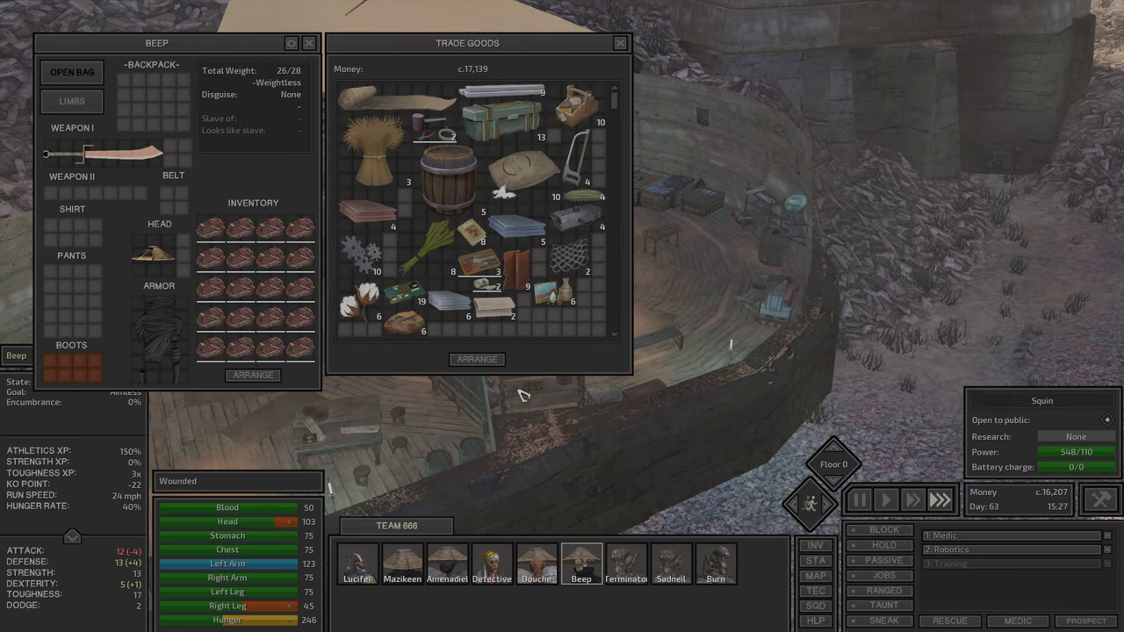
mouse_move(500, 316)
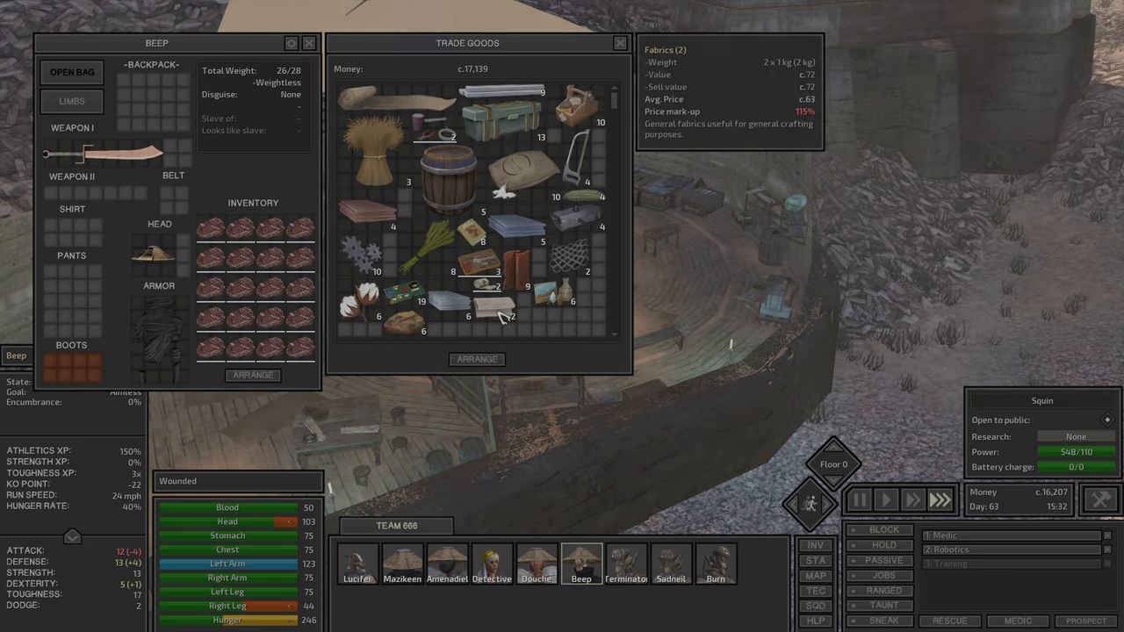
click(636, 576)
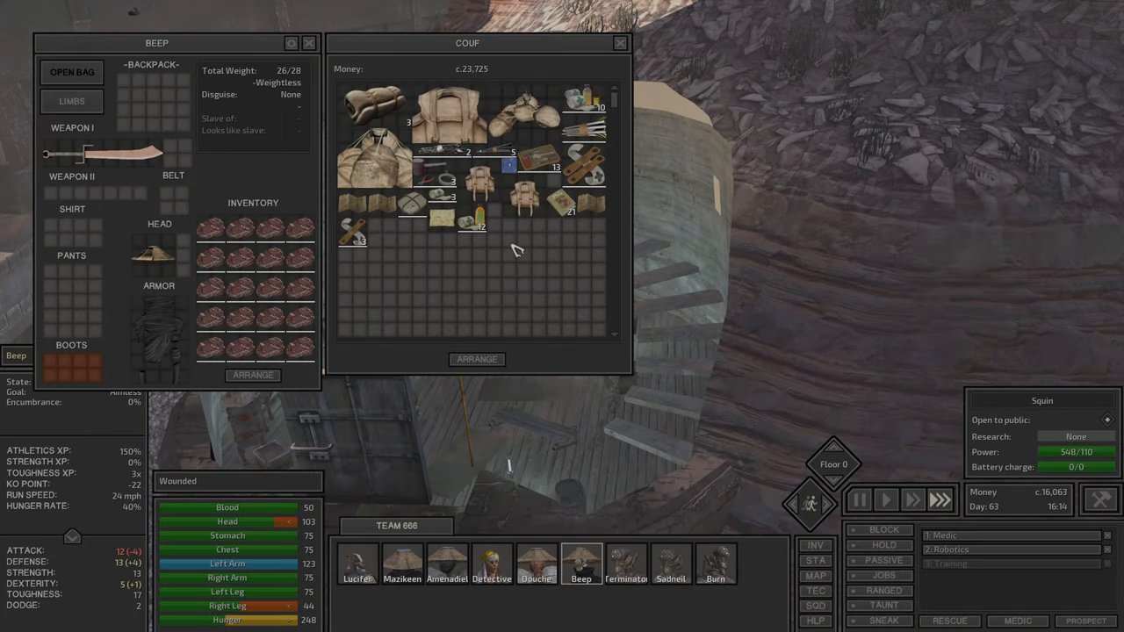
mouse_move(586, 105)
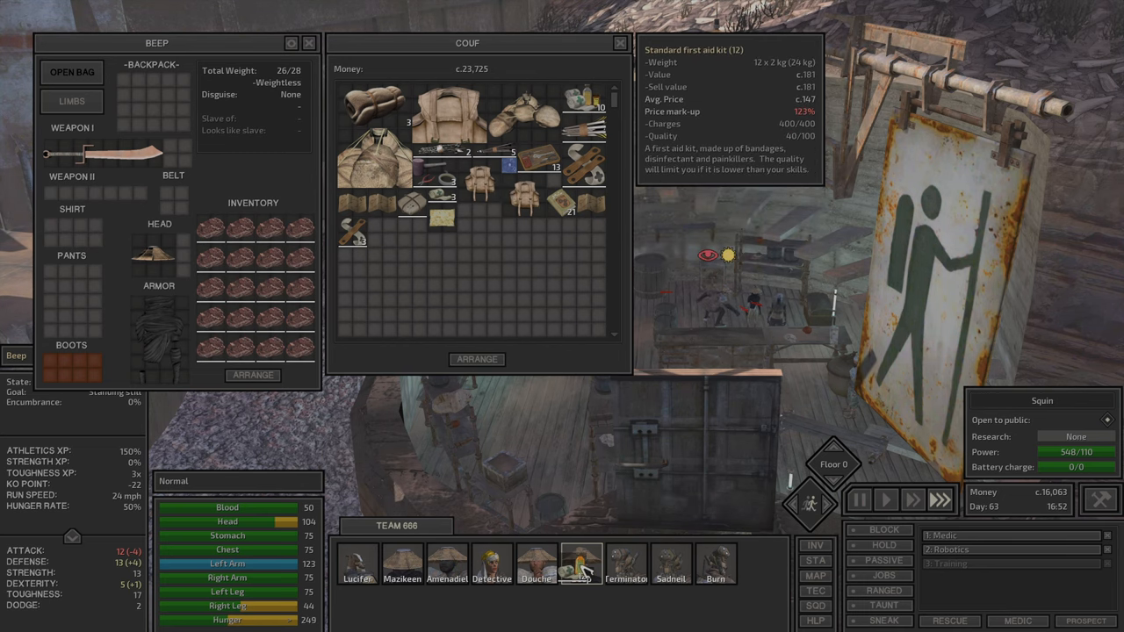
Step: Buy supplies from Coup into Amenadiel's inventory, dropping squad funds to about 13,900 cats, and end the trade
click(446, 561)
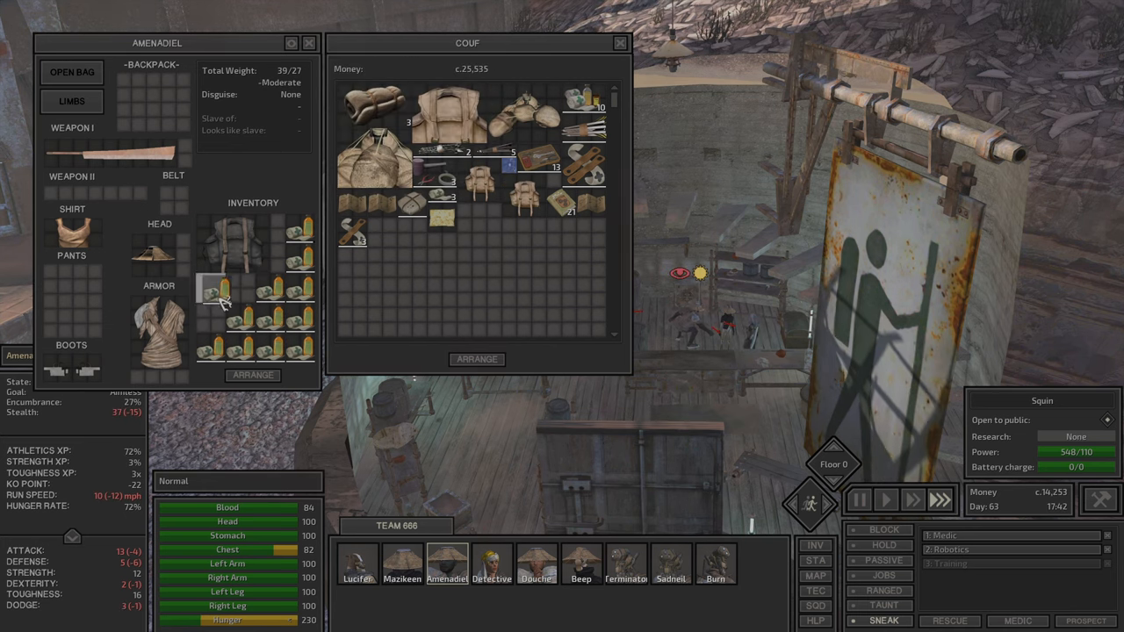
click(393, 565)
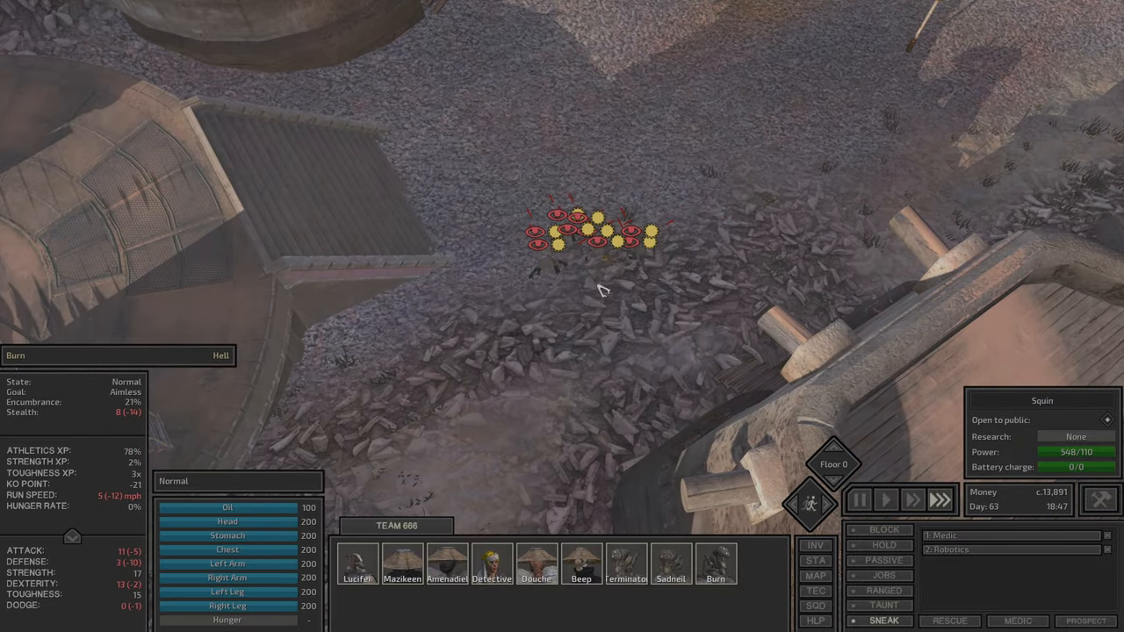
Step: Look over Lucifer, Detective, Beep, Amenadiel and Terminator's gear and equip the thieves backpack on Amenadiel
click(359, 562)
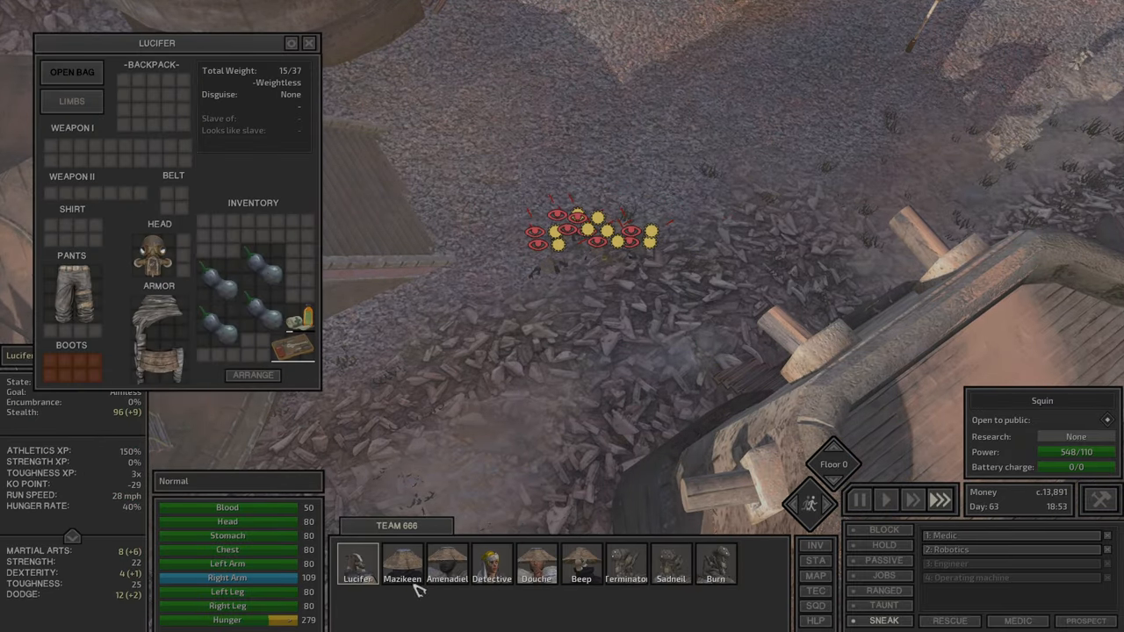
click(491, 564)
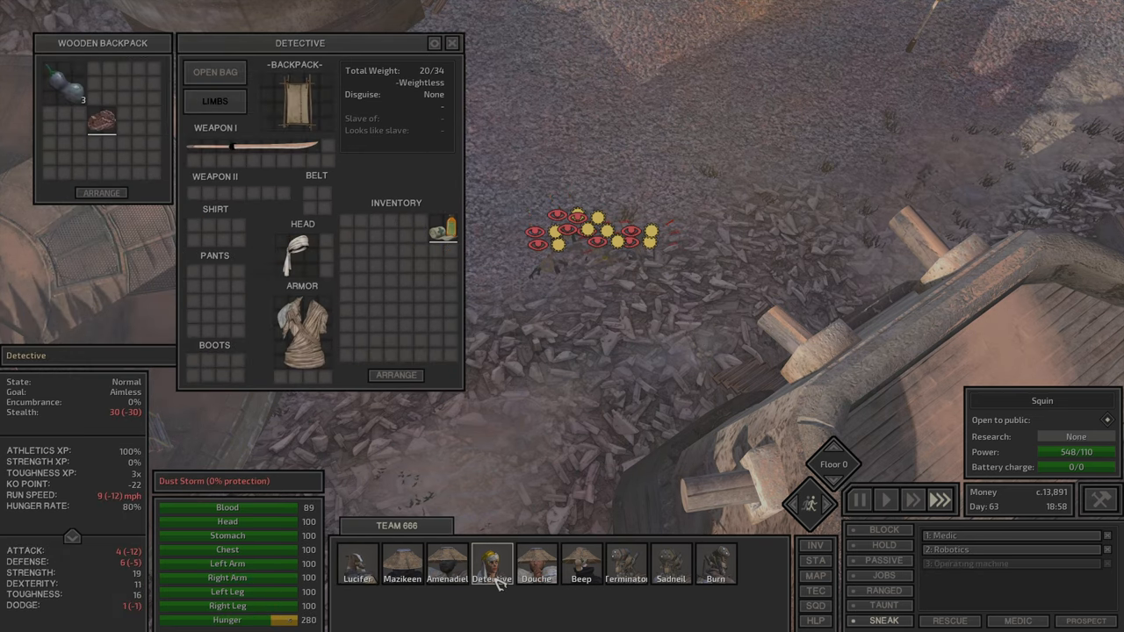
click(579, 571)
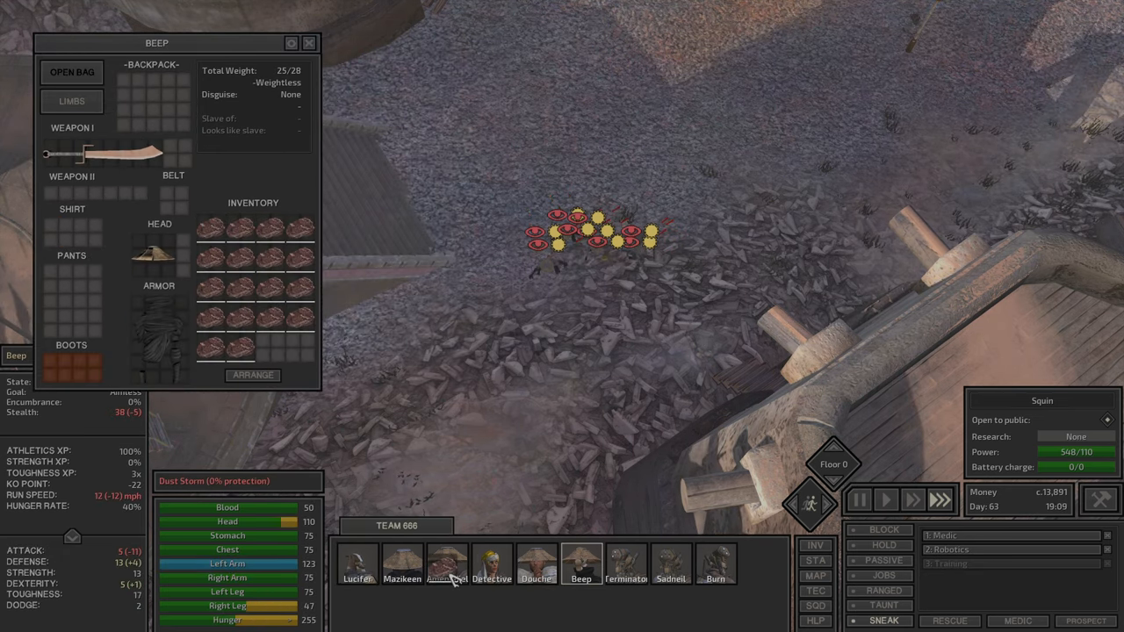
click(446, 565)
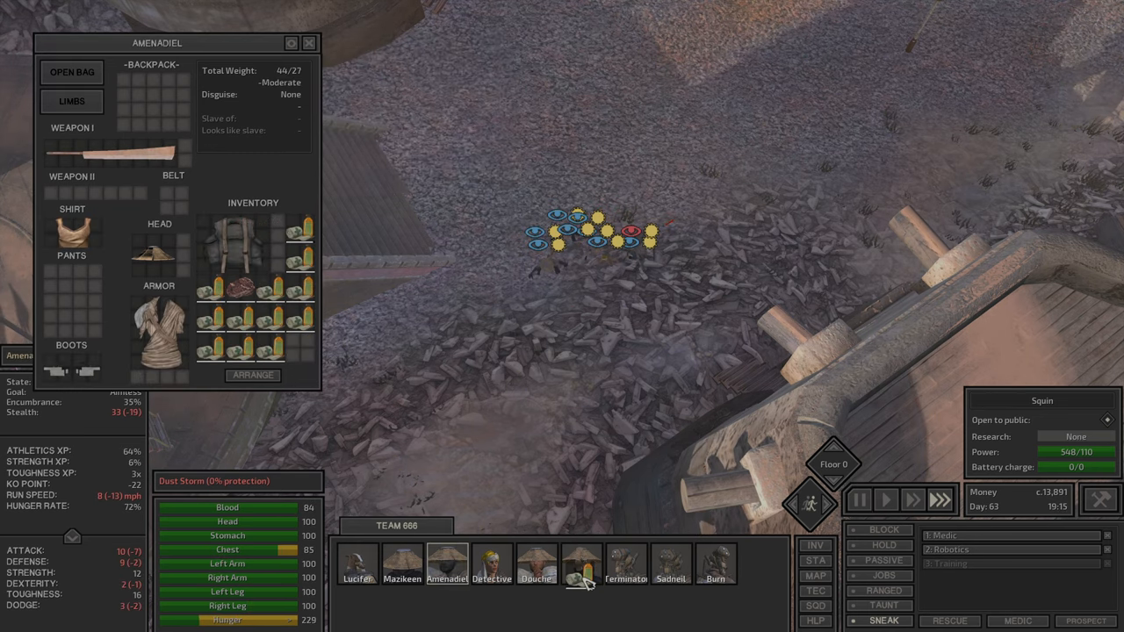
click(622, 574)
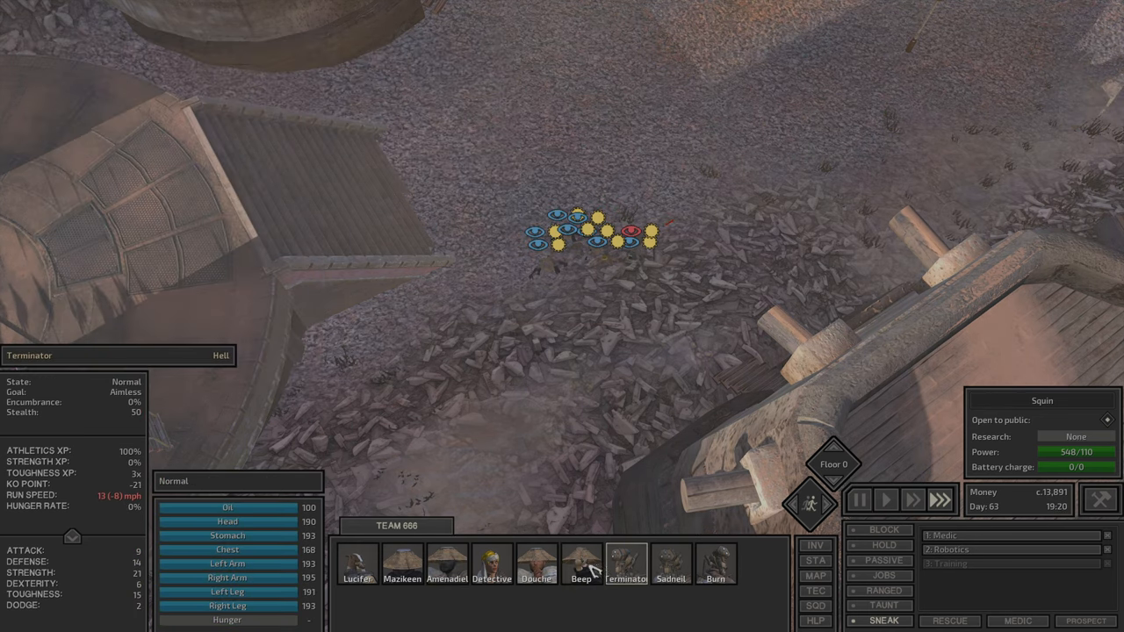
click(442, 566)
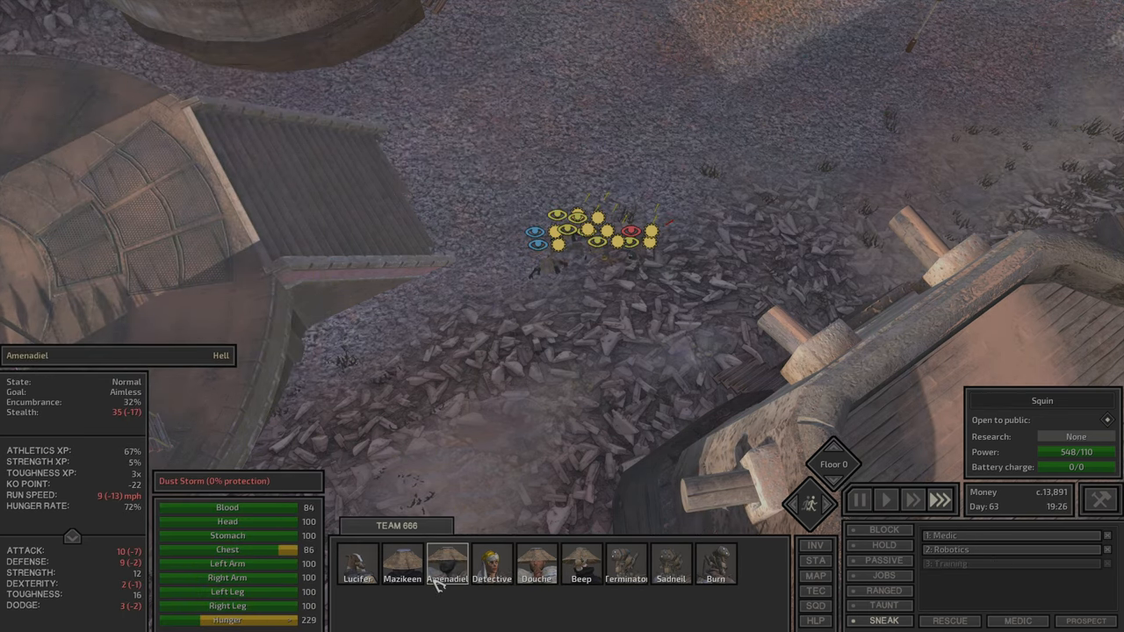
click(443, 563)
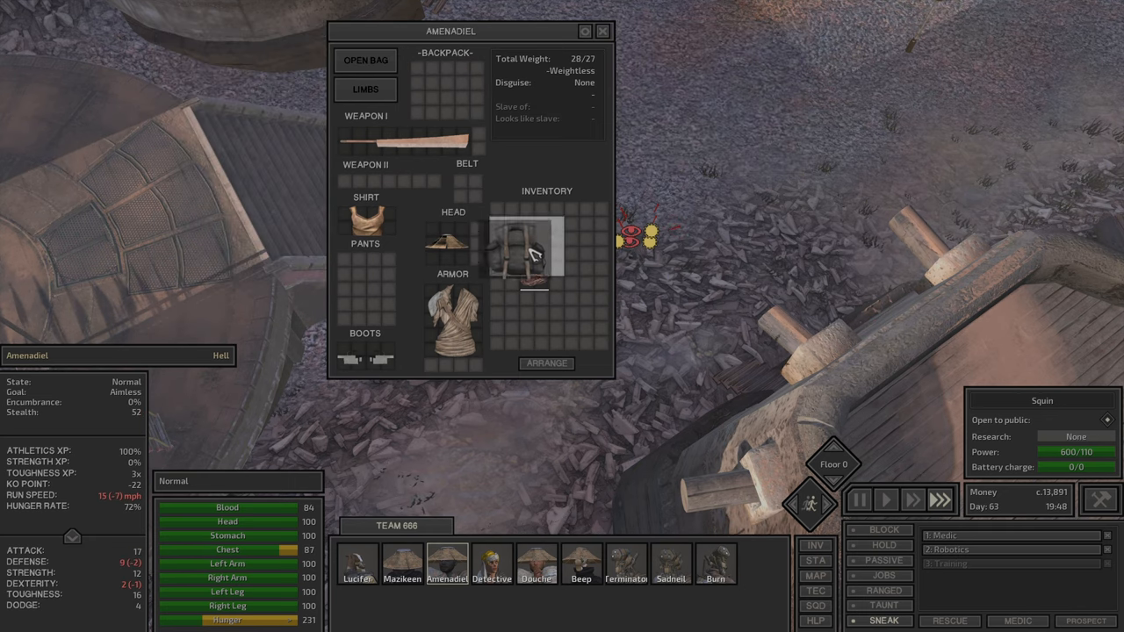
drag(523, 249, 442, 84)
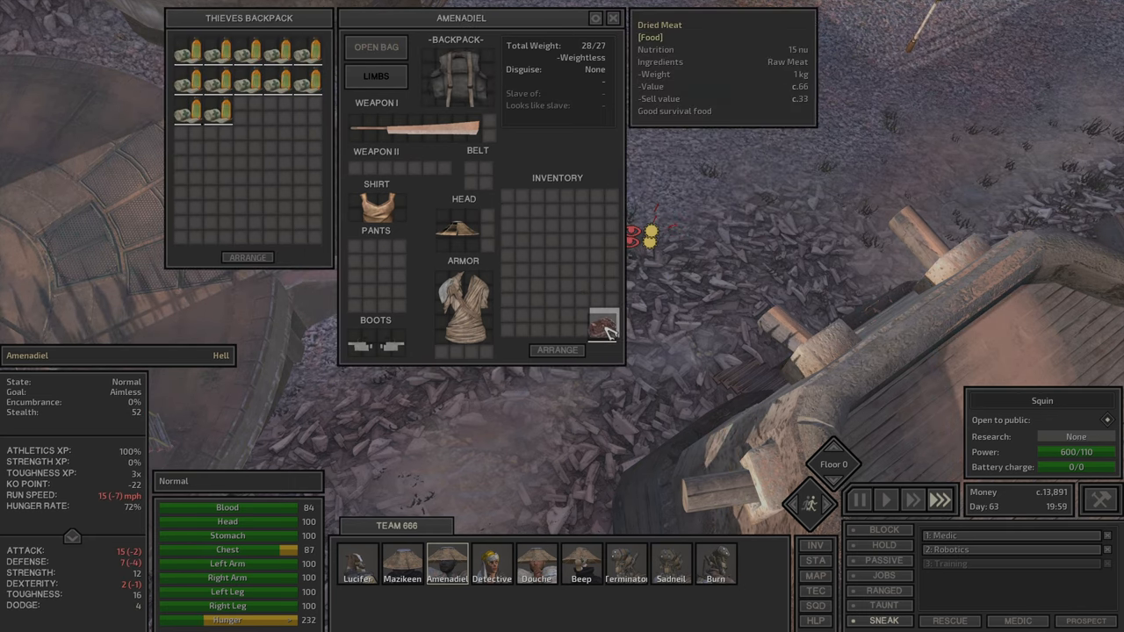
Step: Recheck Lucifer, Mazikeen, Douche, Terminator and Burn's inventories, ending on Burn's Samurai Boots
click(356, 565)
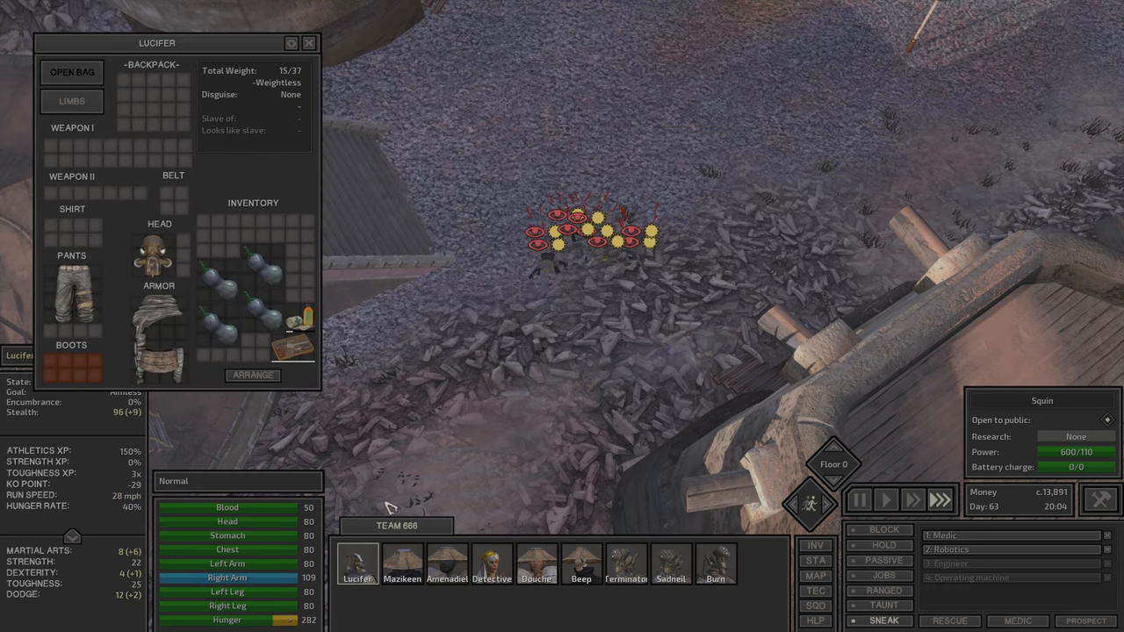
click(403, 573)
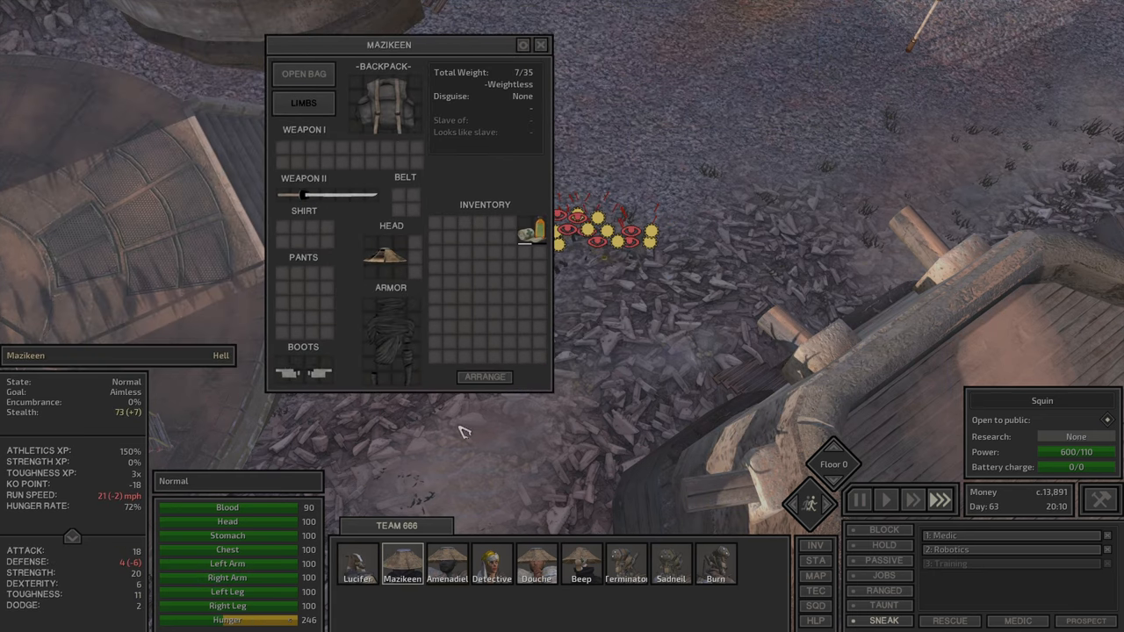
click(538, 559)
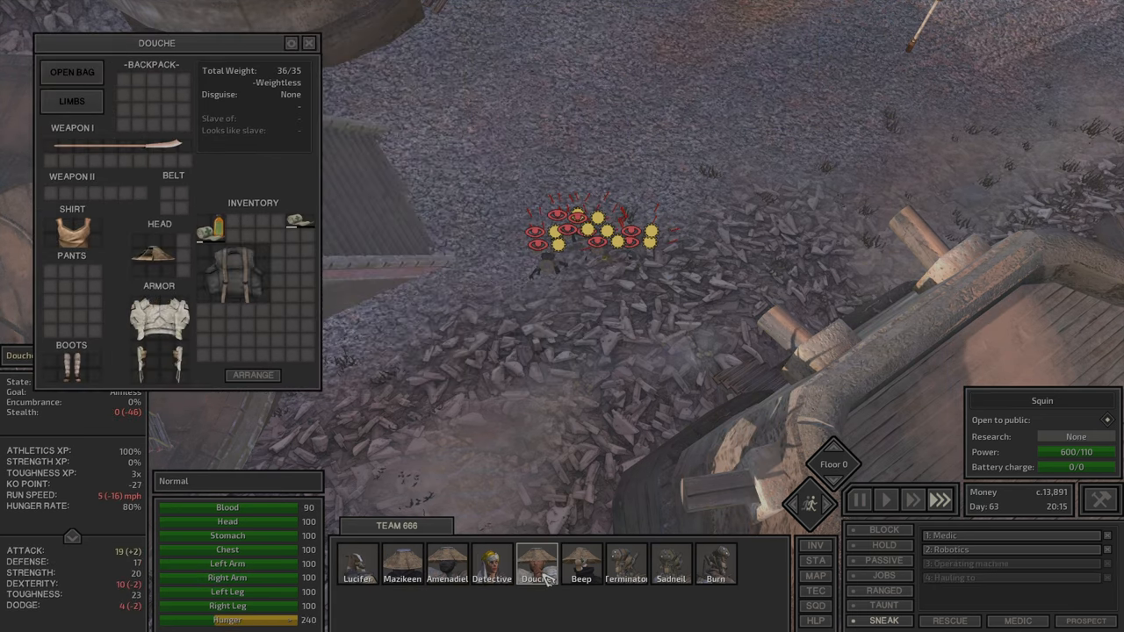
click(623, 579)
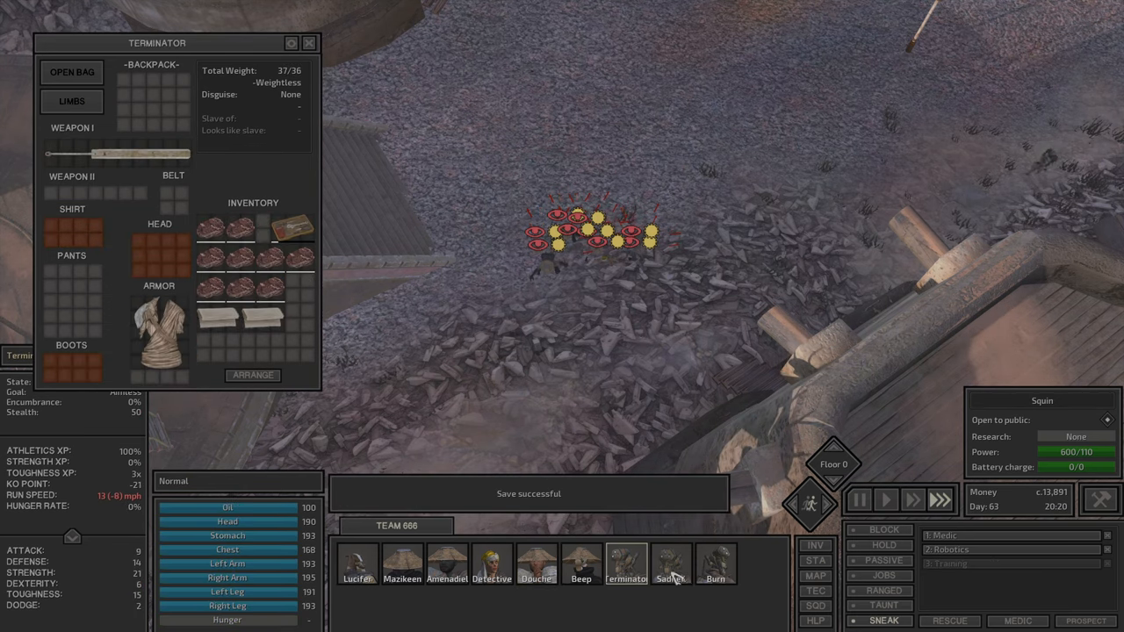
click(711, 566)
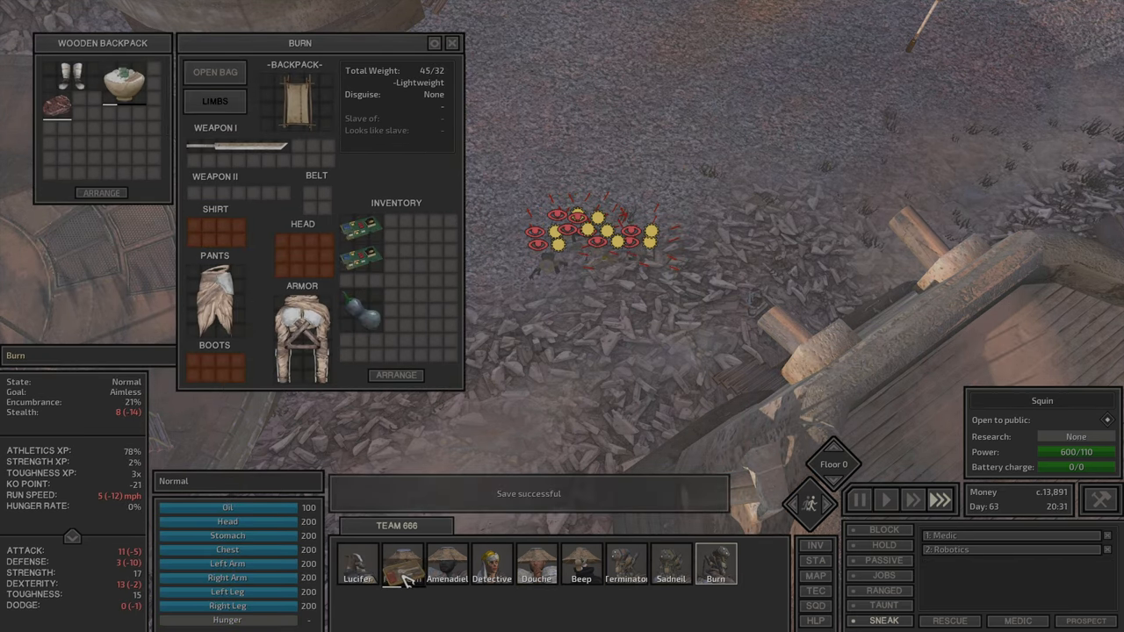
click(358, 579)
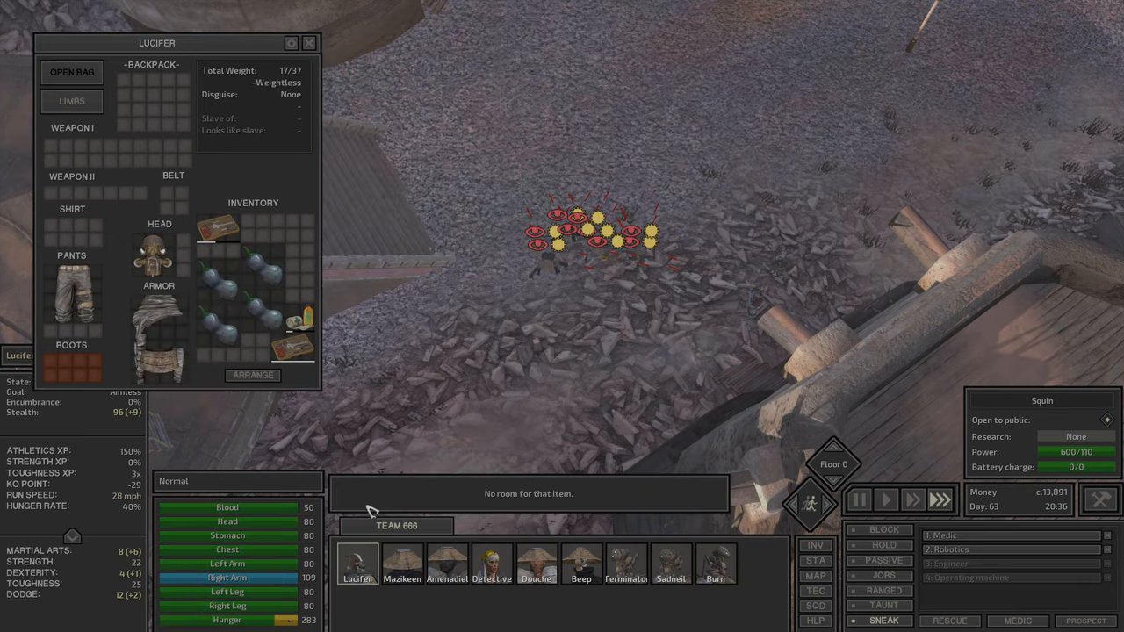
click(713, 579)
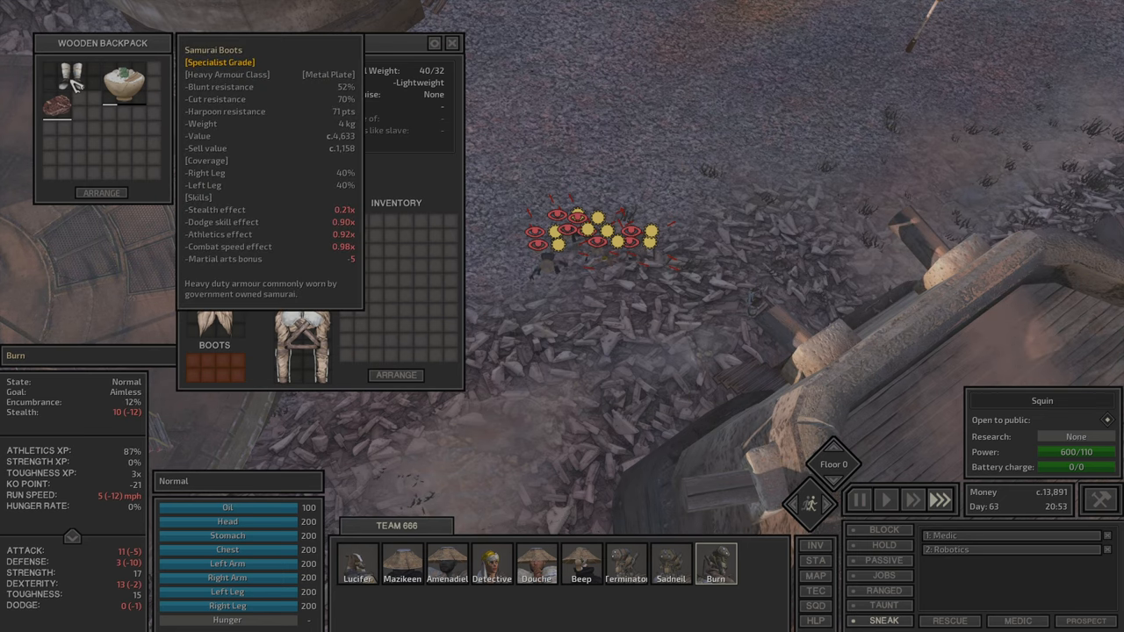
Step: Pack Douche's armour and plated boots into his thieves backpack, toggle sneaking, and close his inventory
click(537, 566)
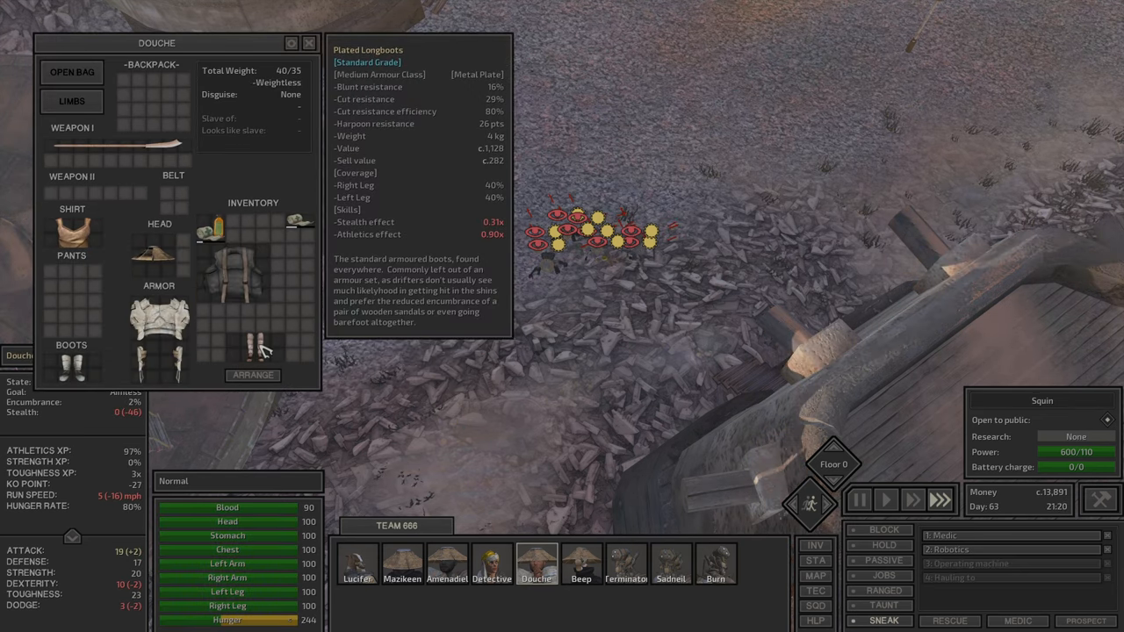
mouse_move(85, 364)
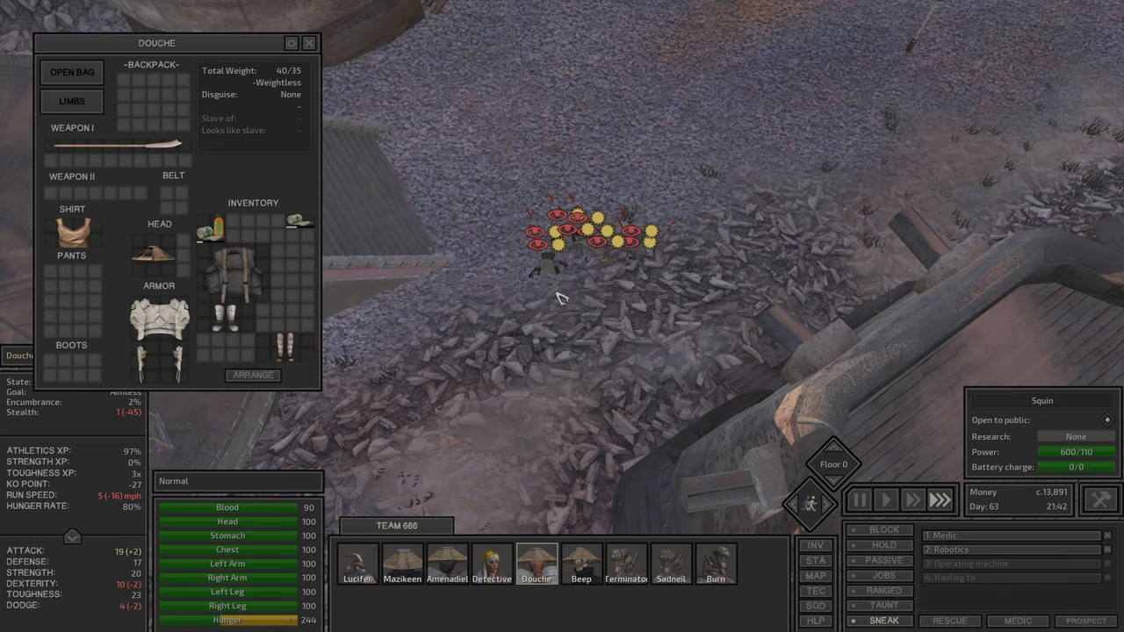
mouse_move(946, 618)
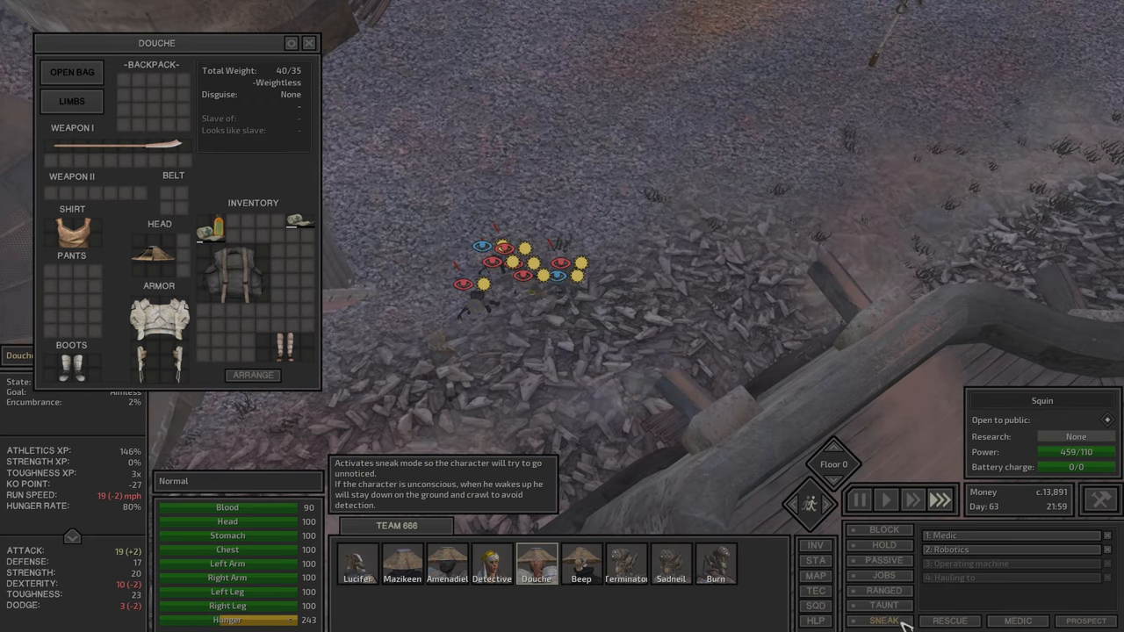
click(881, 620)
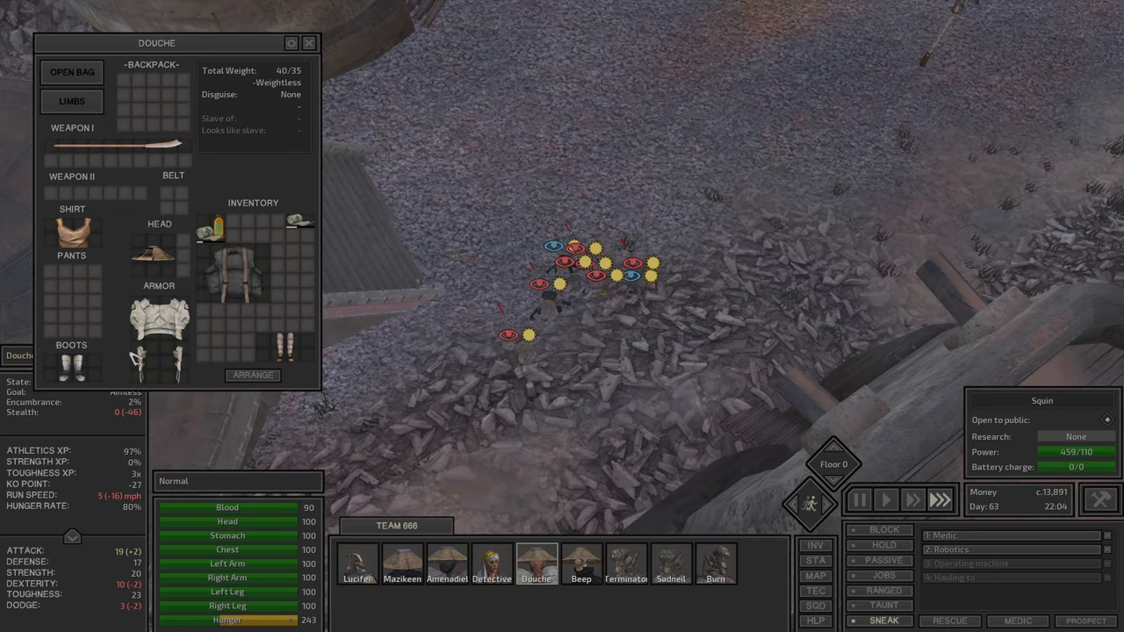
mouse_move(237, 280)
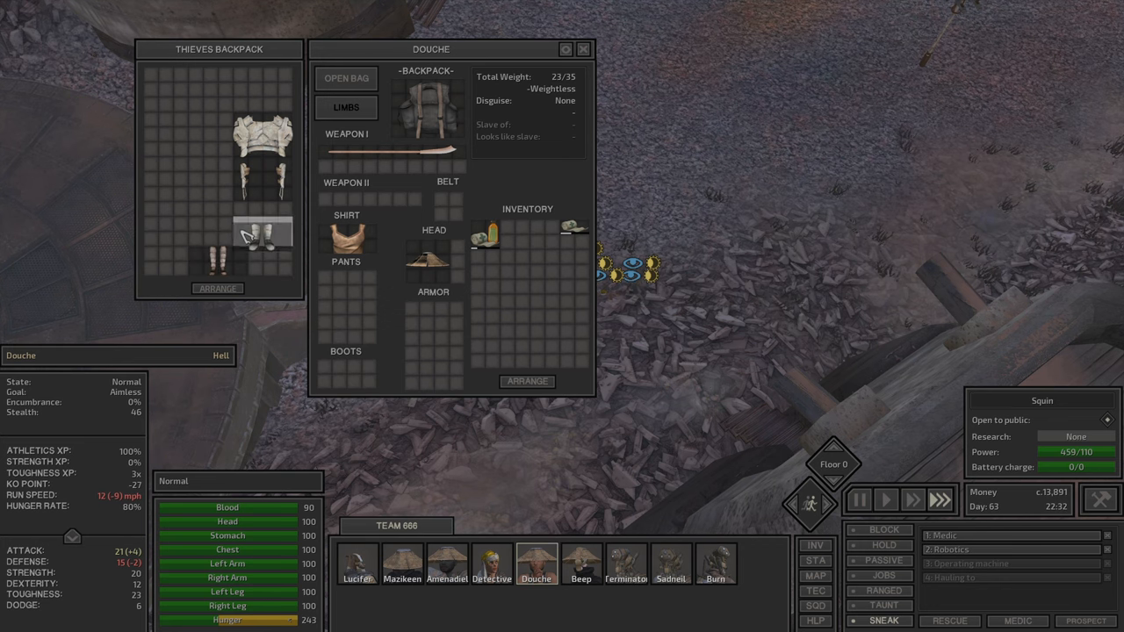
mouse_move(349, 237)
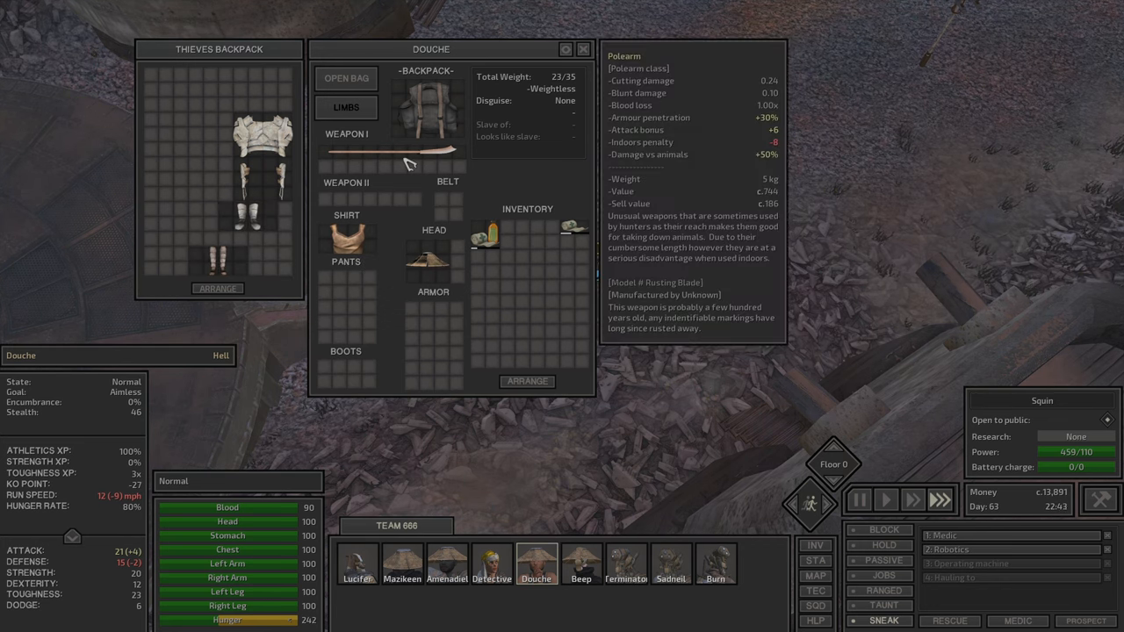
click(580, 50)
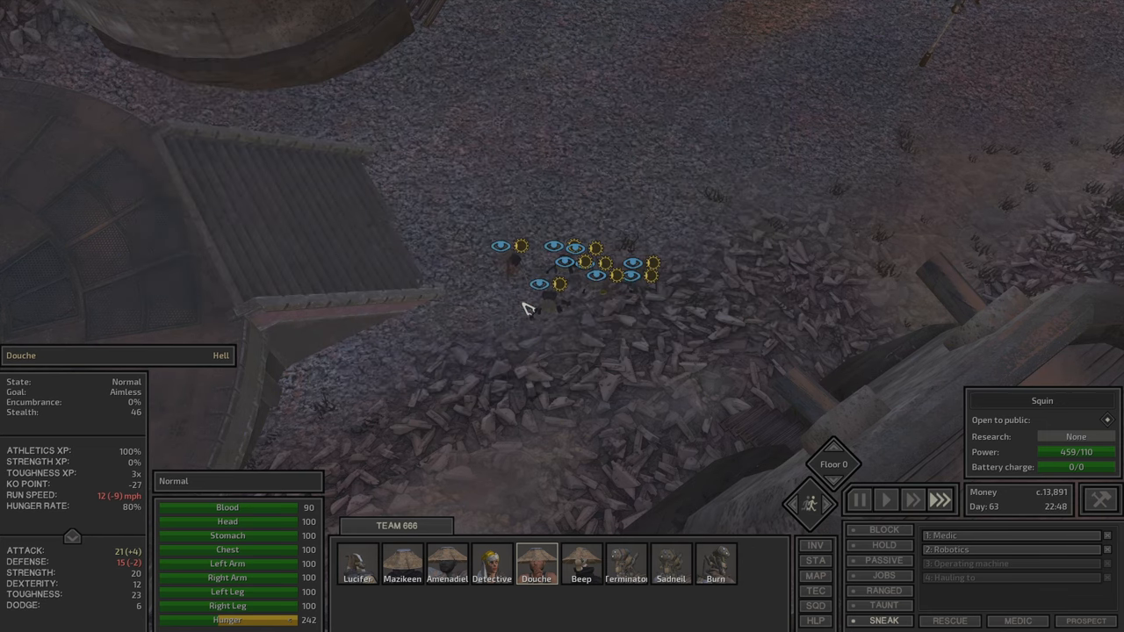
Step: Check the upcoming Dust Bandits raid on the Faction screen and the world map, then close the map
click(815, 576)
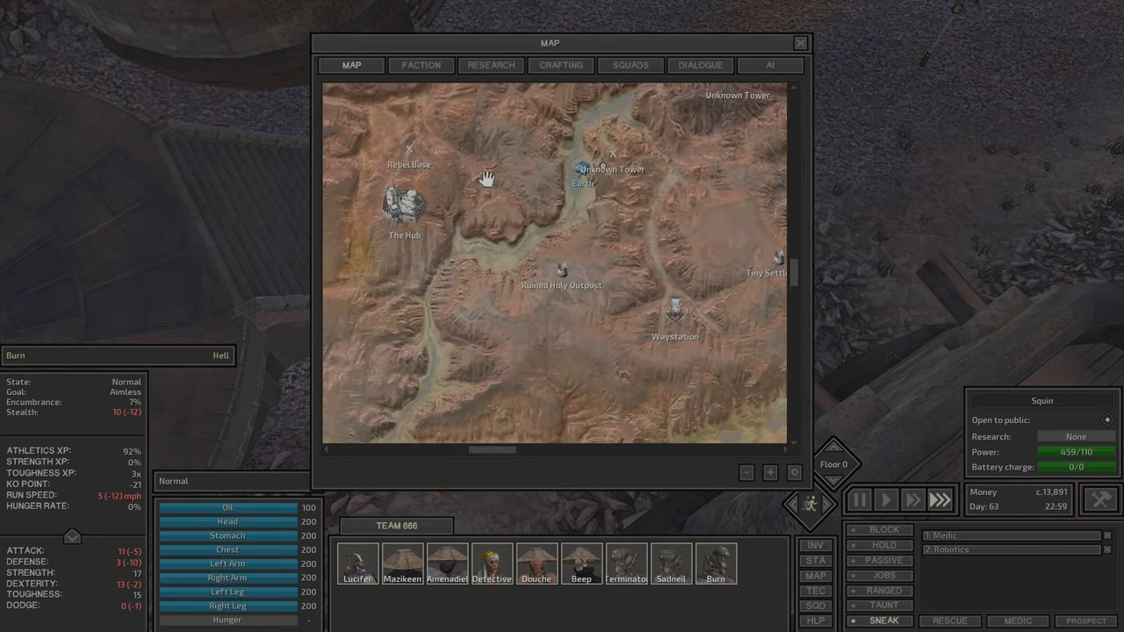
click(420, 65)
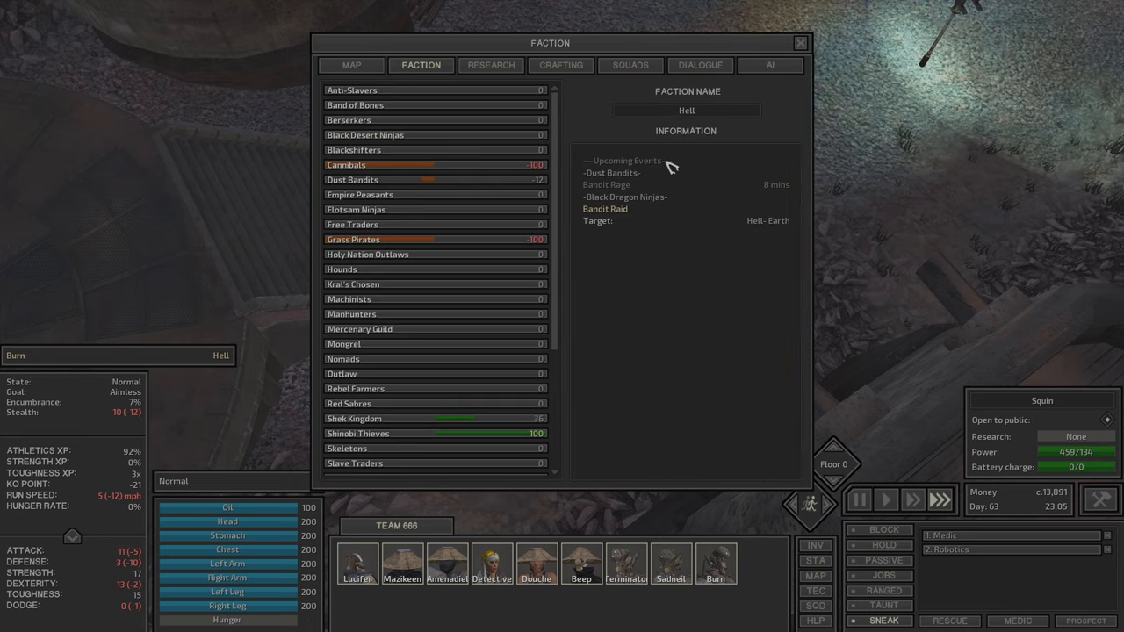
click(351, 65)
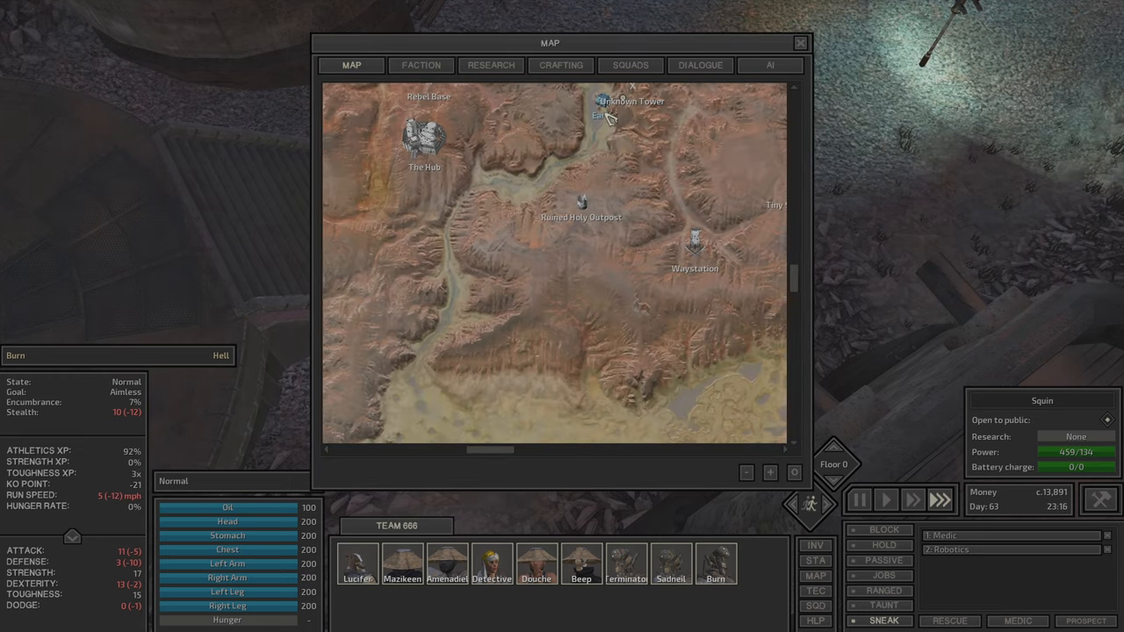
click(797, 42)
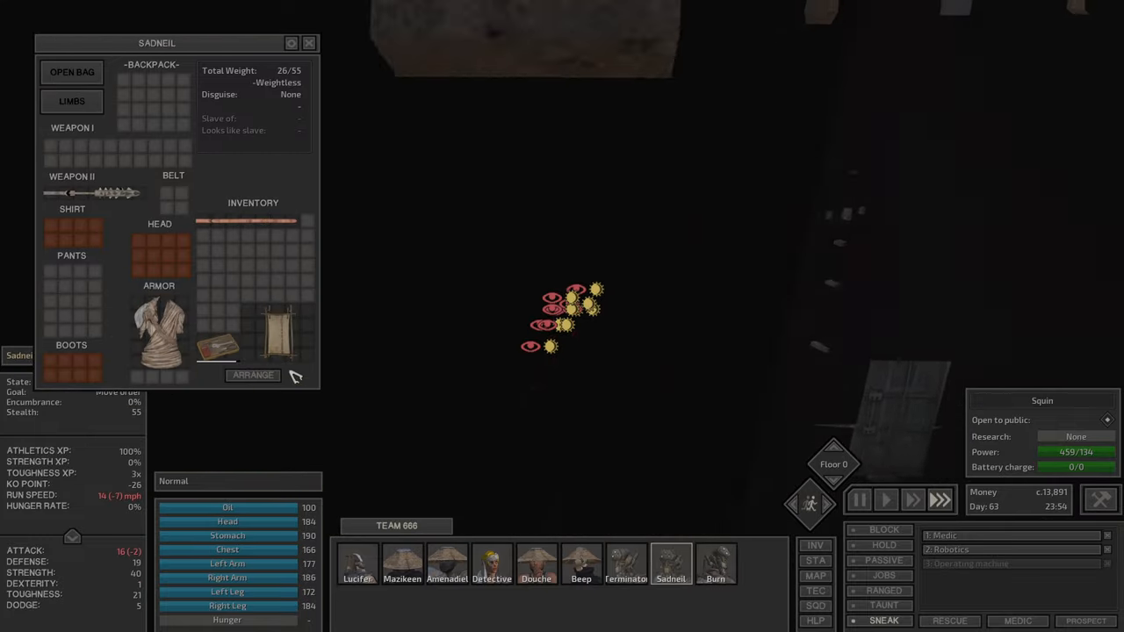
Step: Look over Terminator, Detective, Mazikeen, Douche and Burn's inventories, then send the squad across the night desert
click(625, 569)
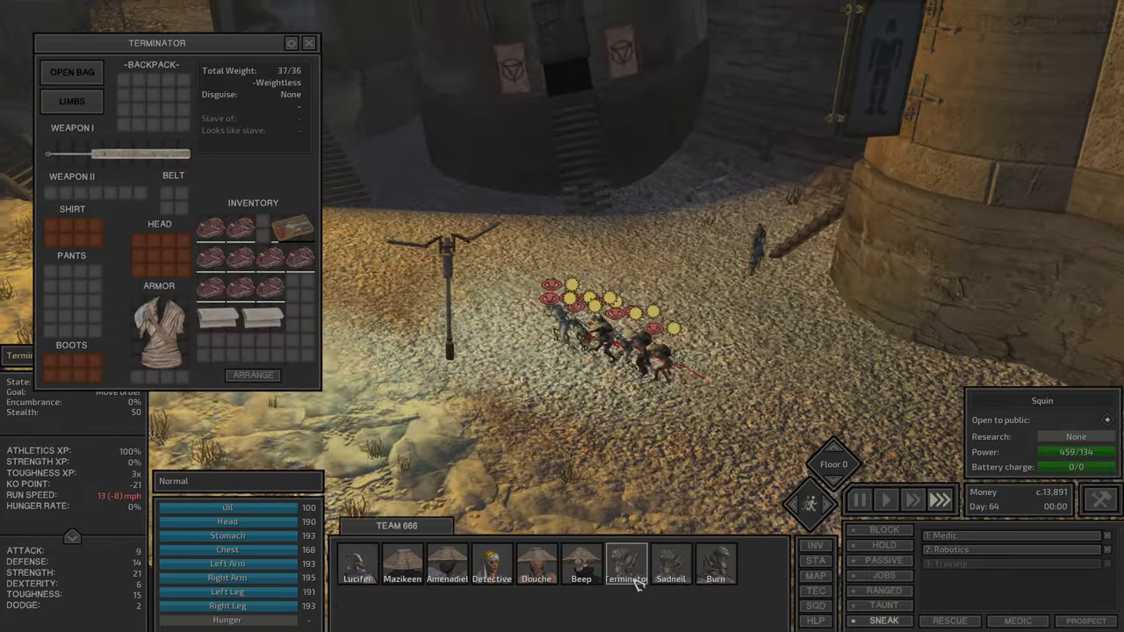
click(490, 565)
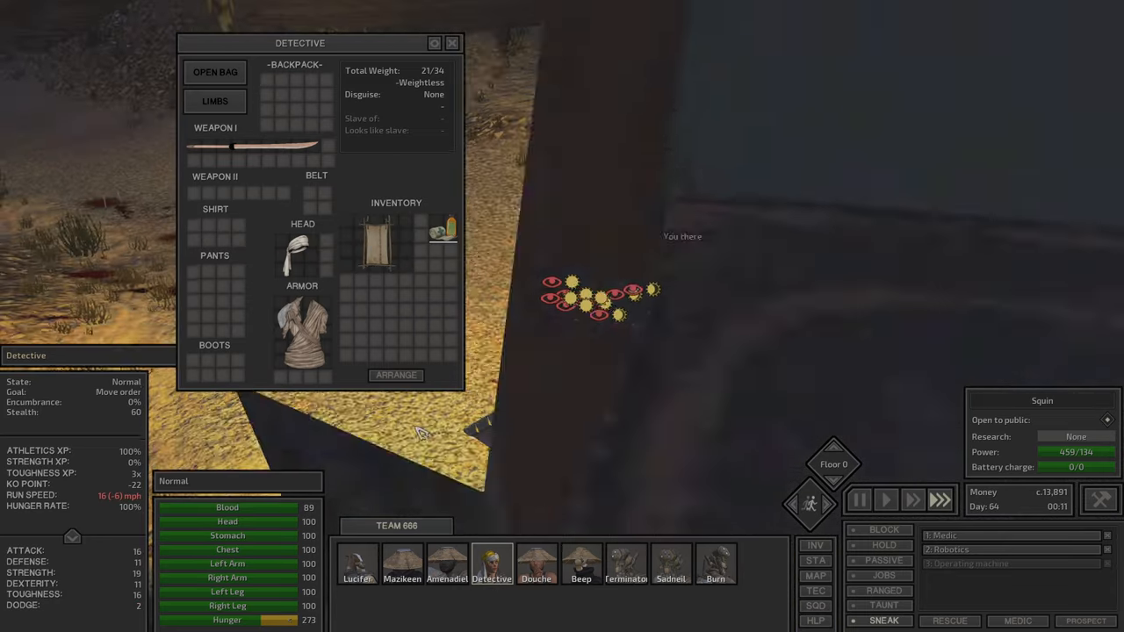
click(449, 42)
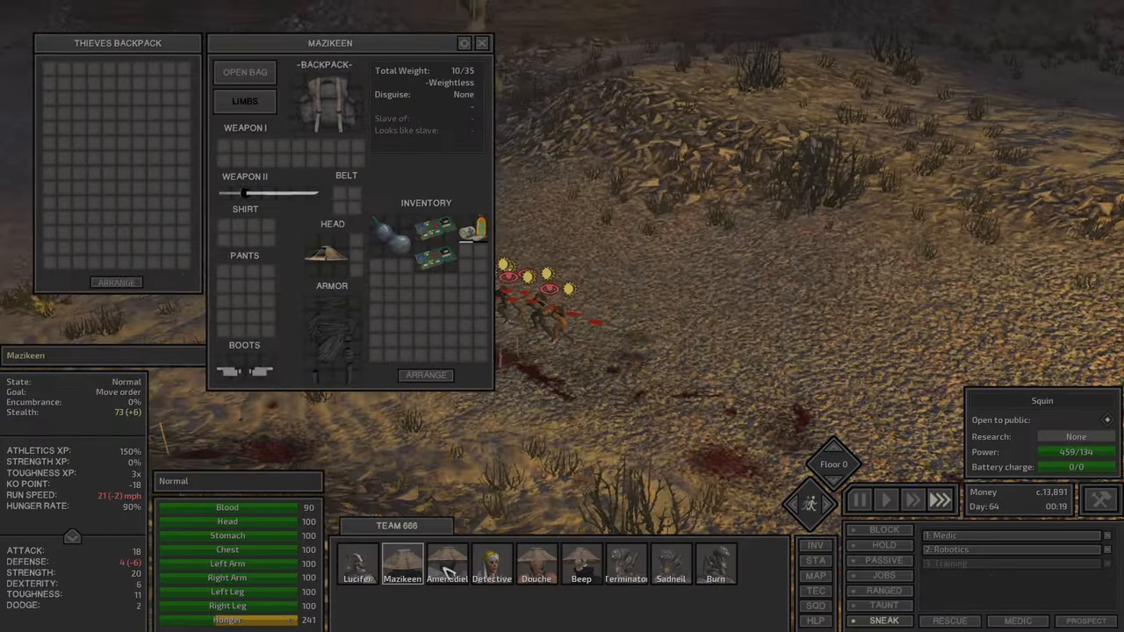
click(551, 562)
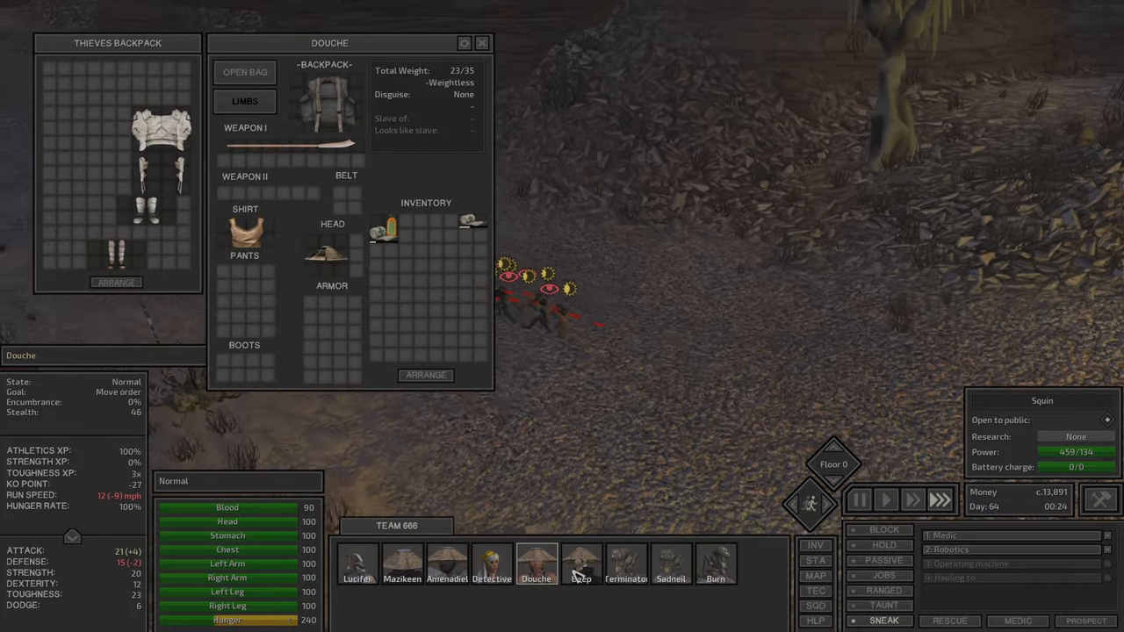
click(623, 566)
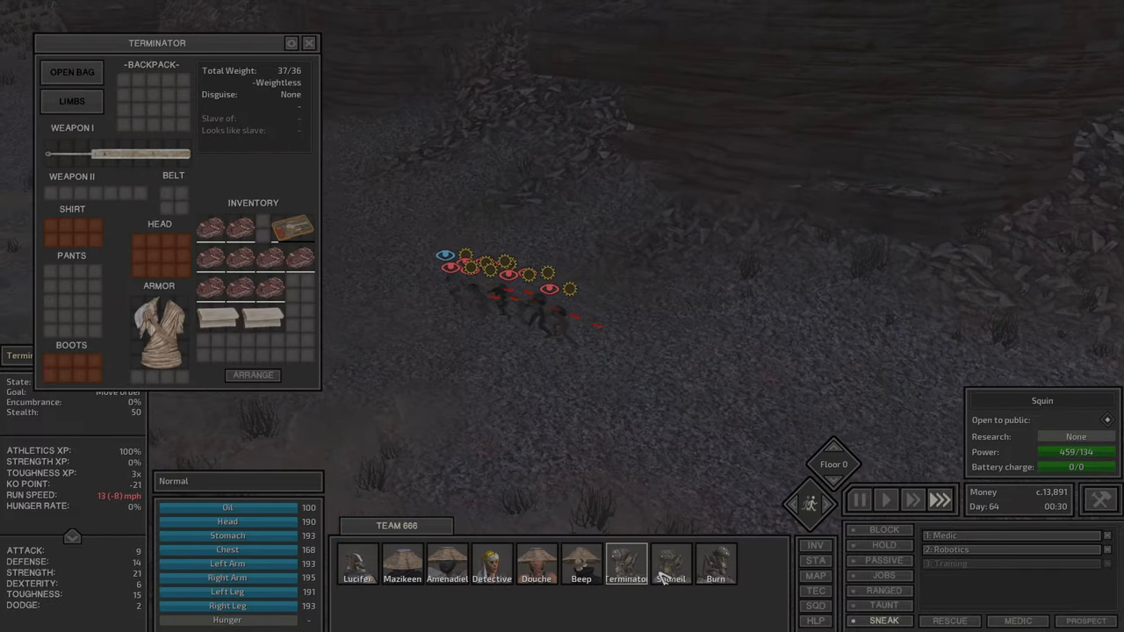
click(715, 562)
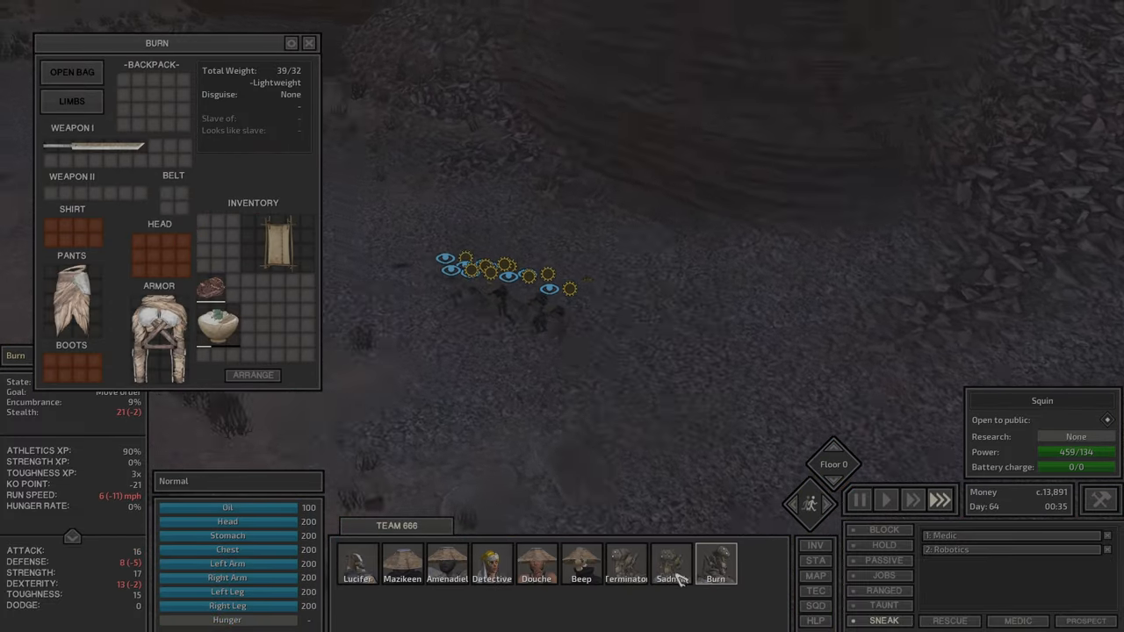
click(310, 42)
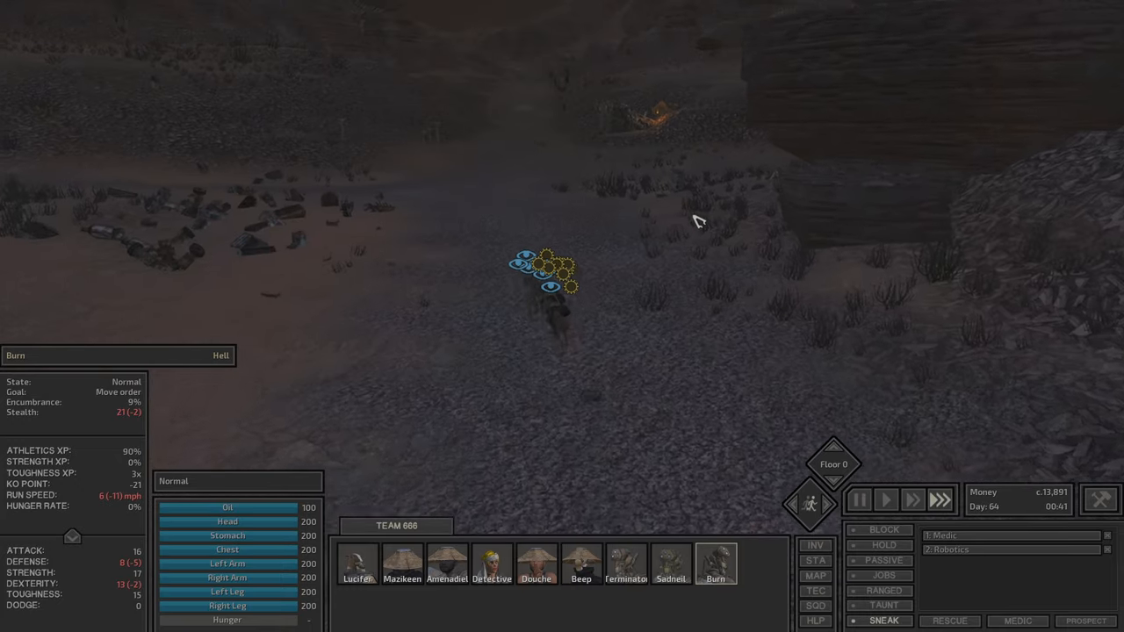
click(359, 573)
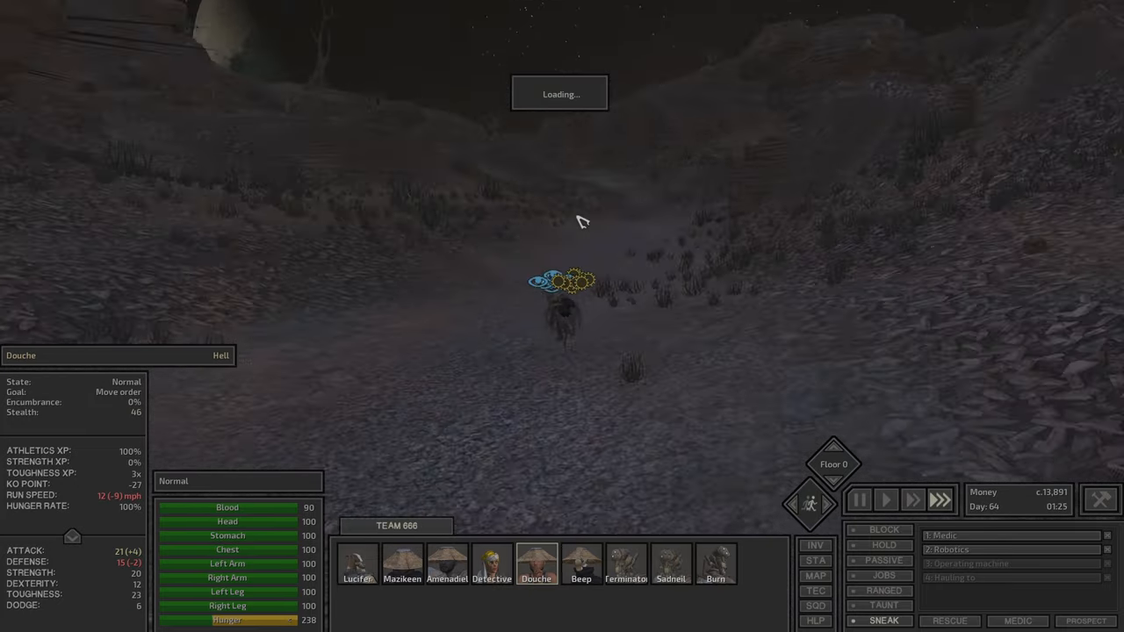
mouse_move(885, 618)
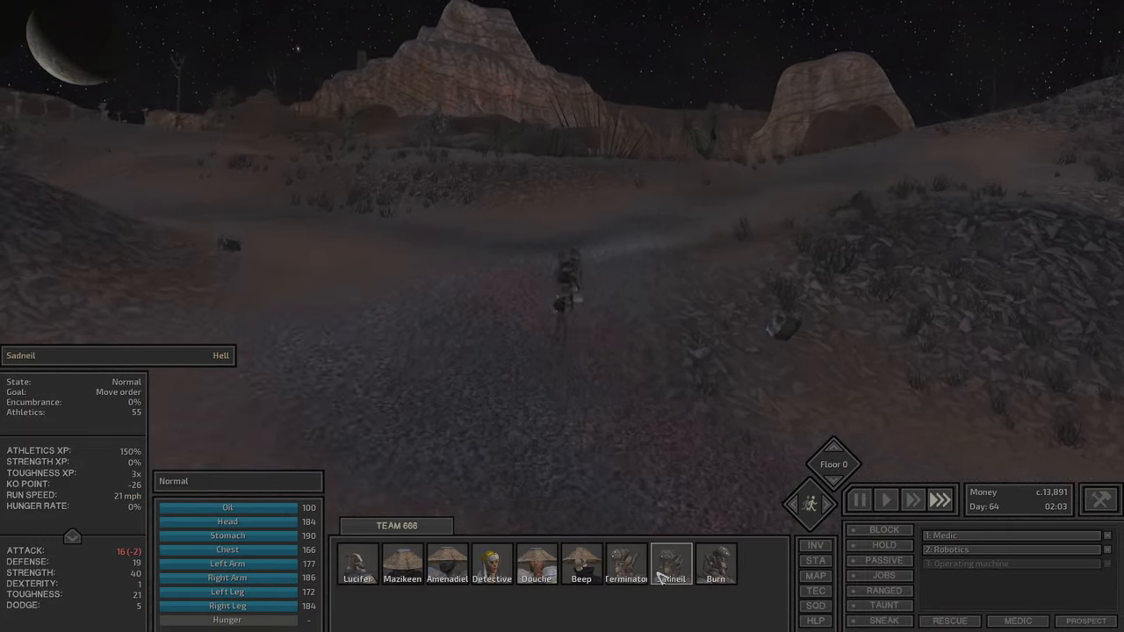
Step: Keep the squad marching single file into the rocky valley and bring up the world map
click(362, 574)
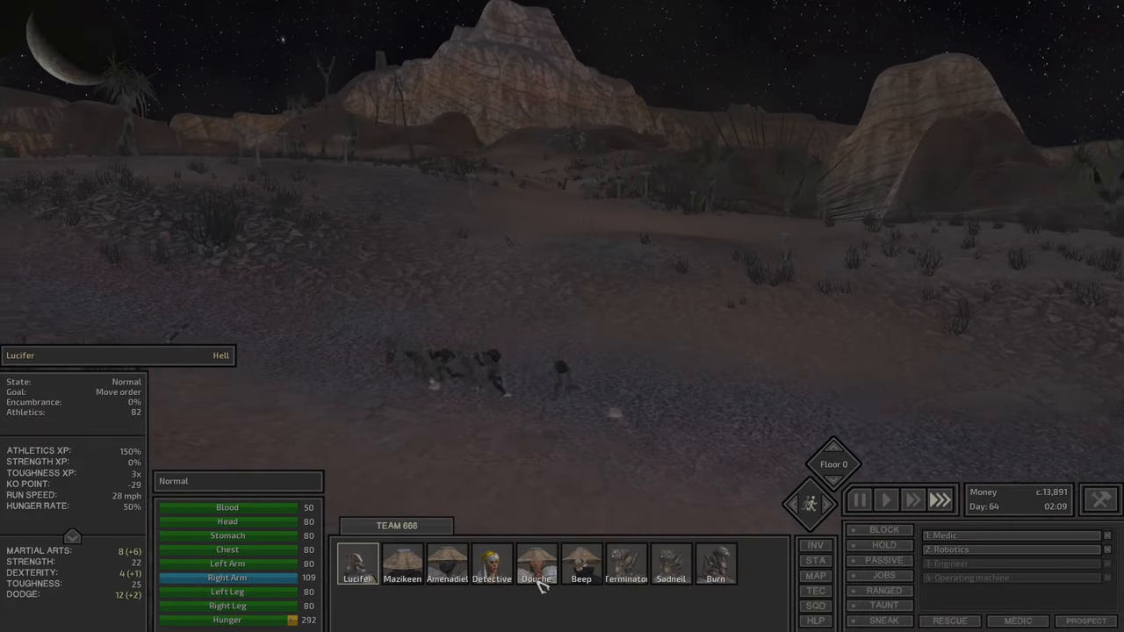
click(535, 560)
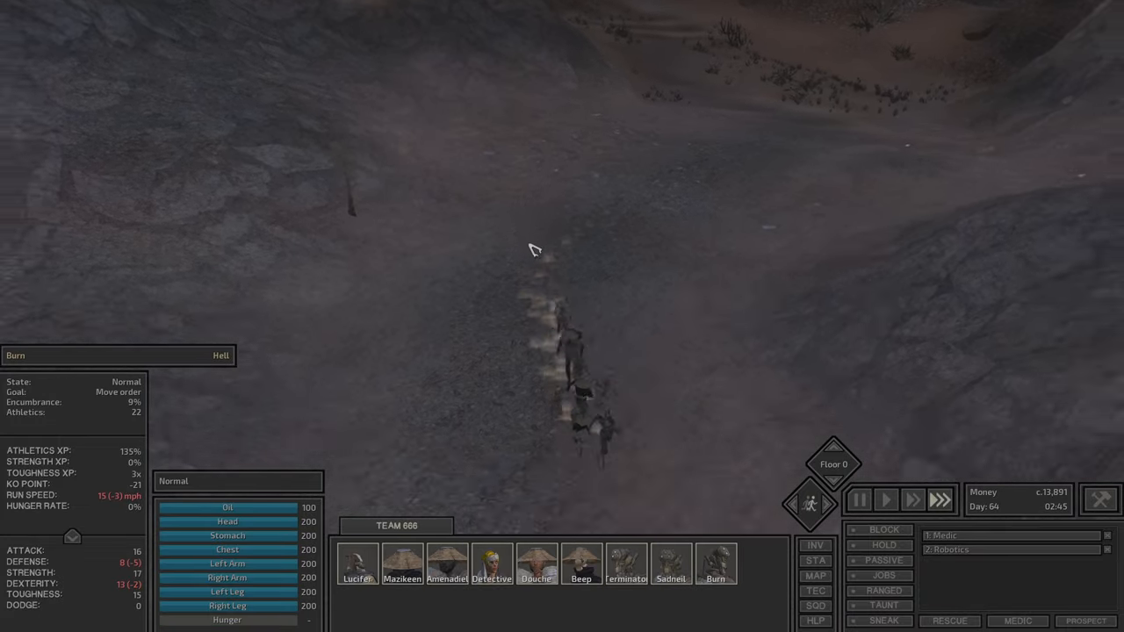
click(815, 576)
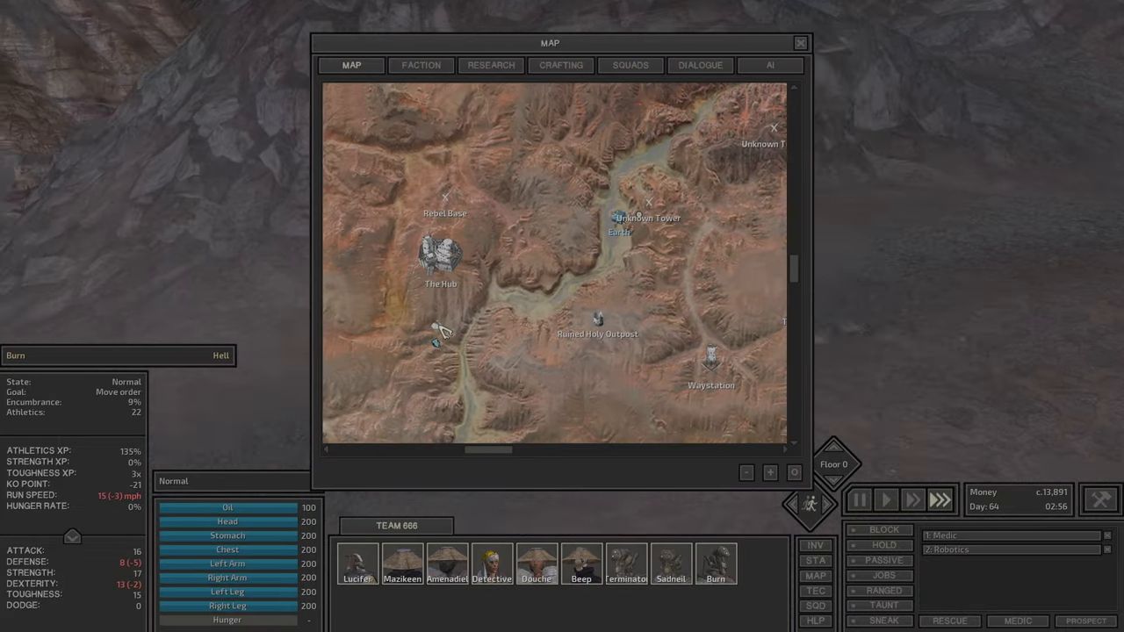
Step: Check the Bandit Raid targeting the Earth base on the Faction screen and the world map, then close the map
click(799, 42)
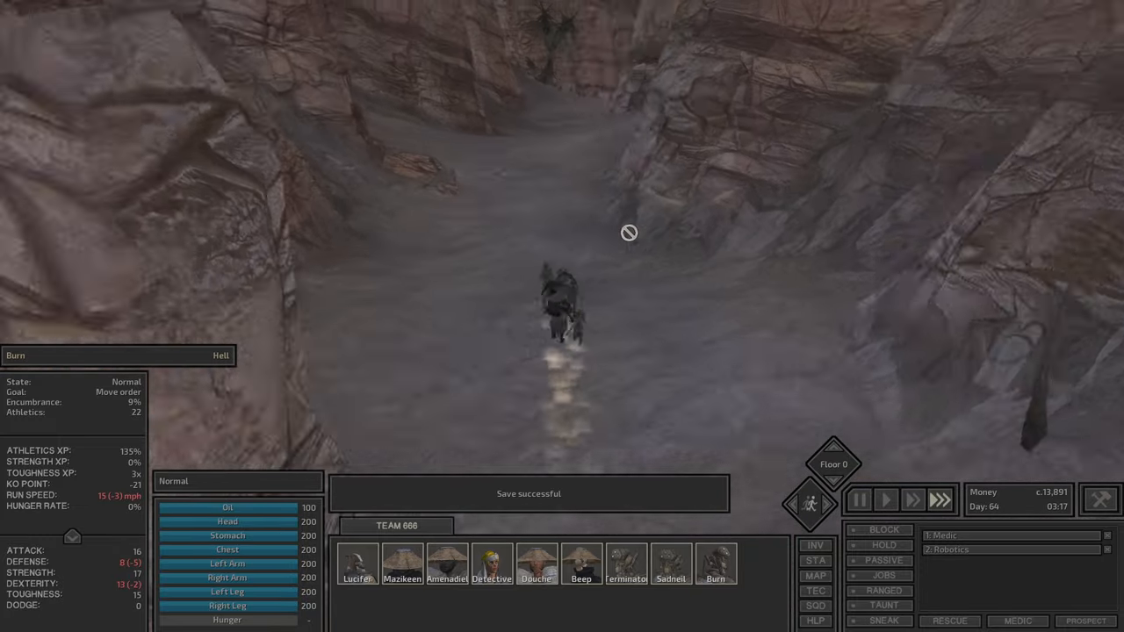
click(814, 576)
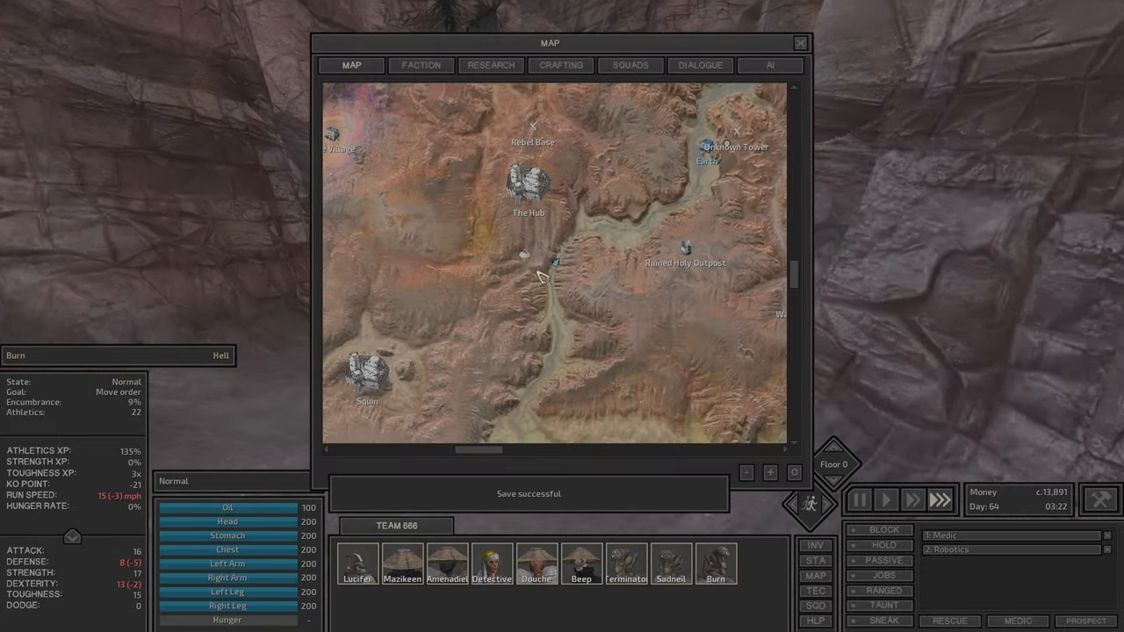
click(419, 65)
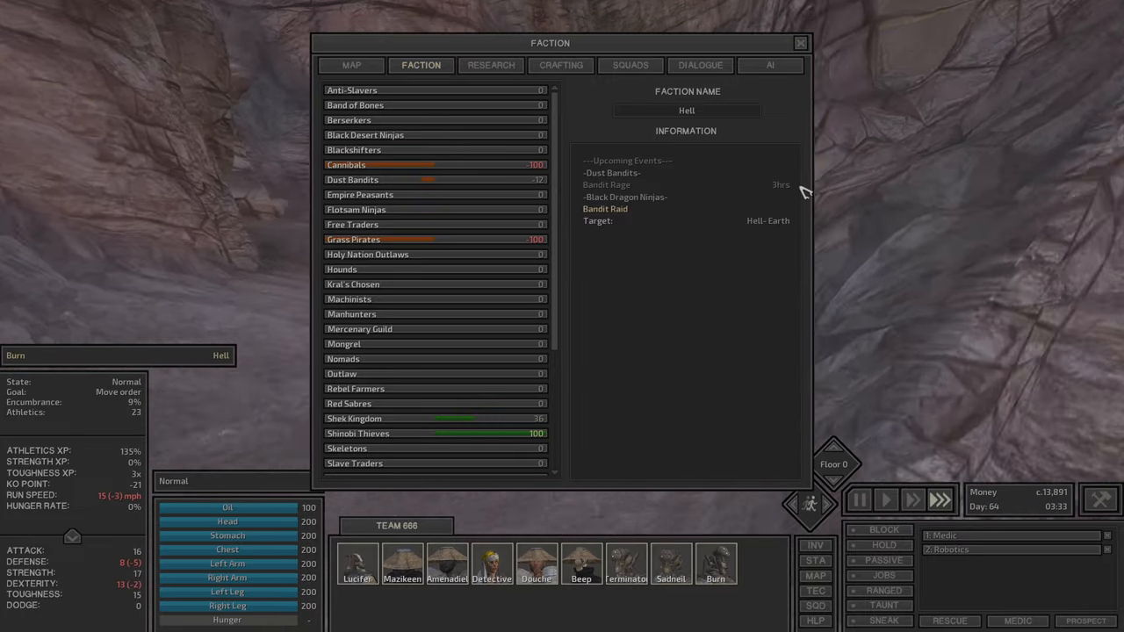
click(351, 65)
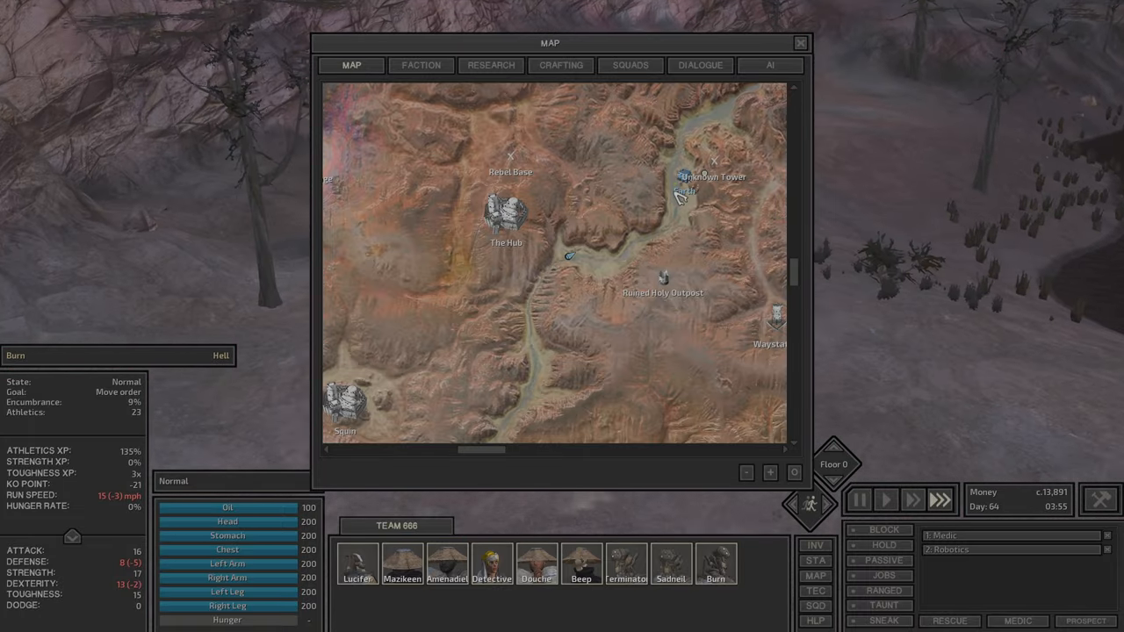
click(801, 42)
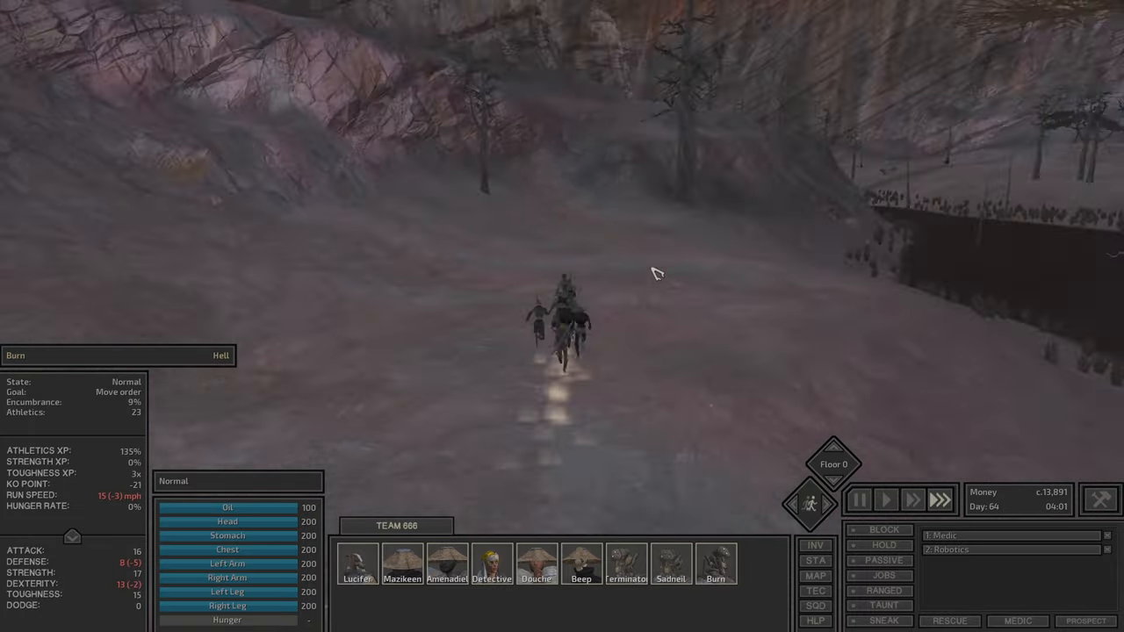
Step: Keep the squad running through the valley and select Burn to view his details
click(358, 576)
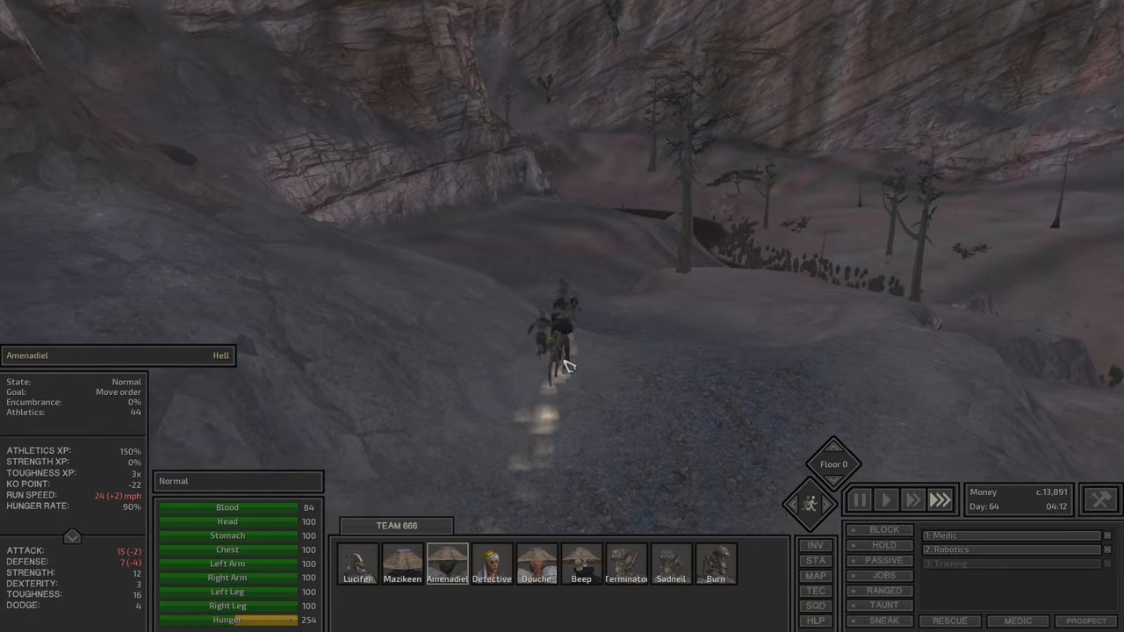
click(627, 575)
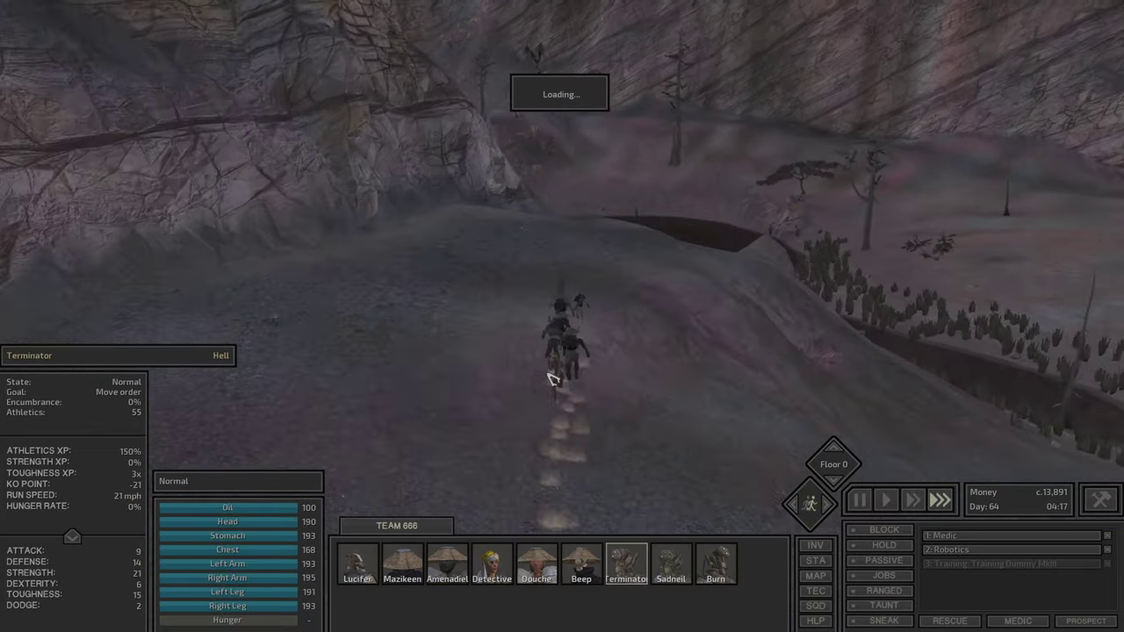
click(713, 569)
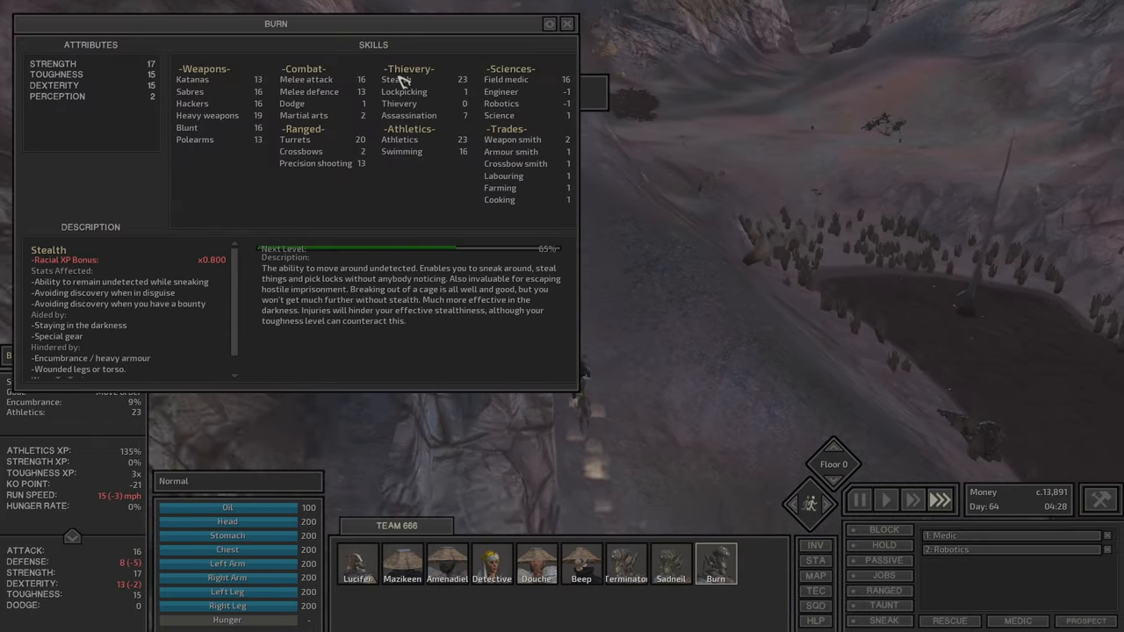
Step: Read Burn's Stealth, Blunt and Hackers skill details, then bring up his inventory
click(566, 24)
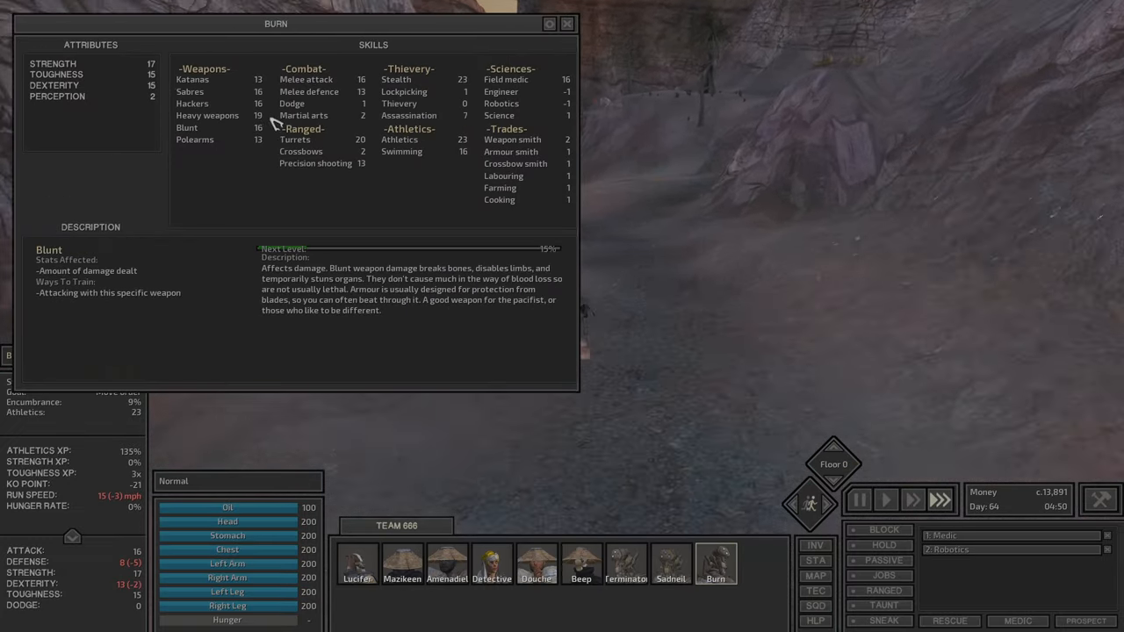
click(192, 104)
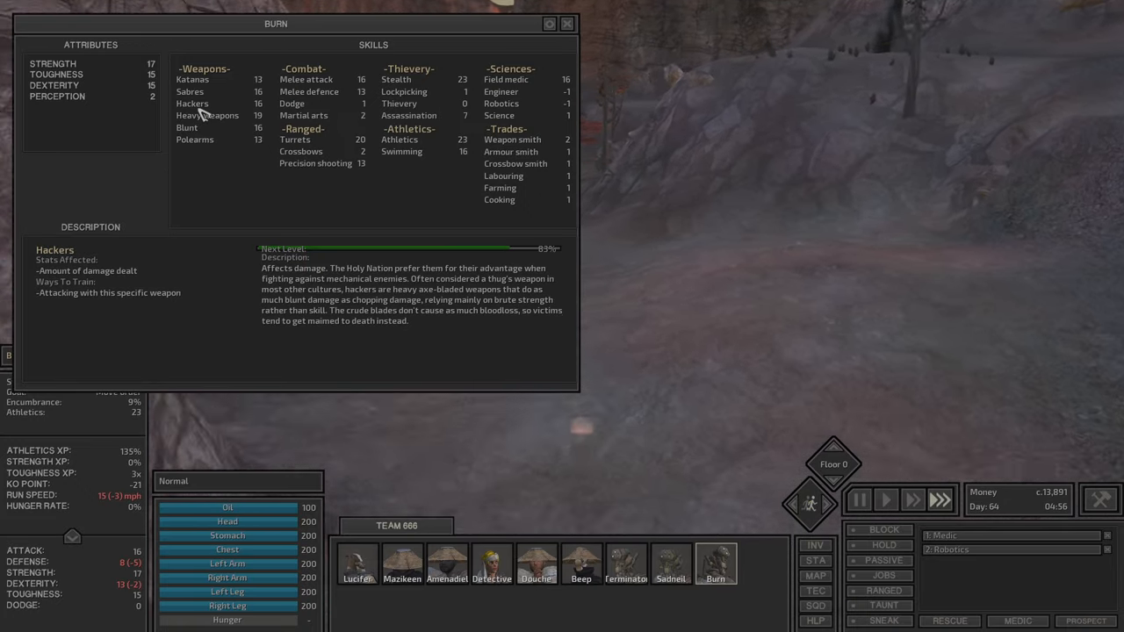
click(208, 115)
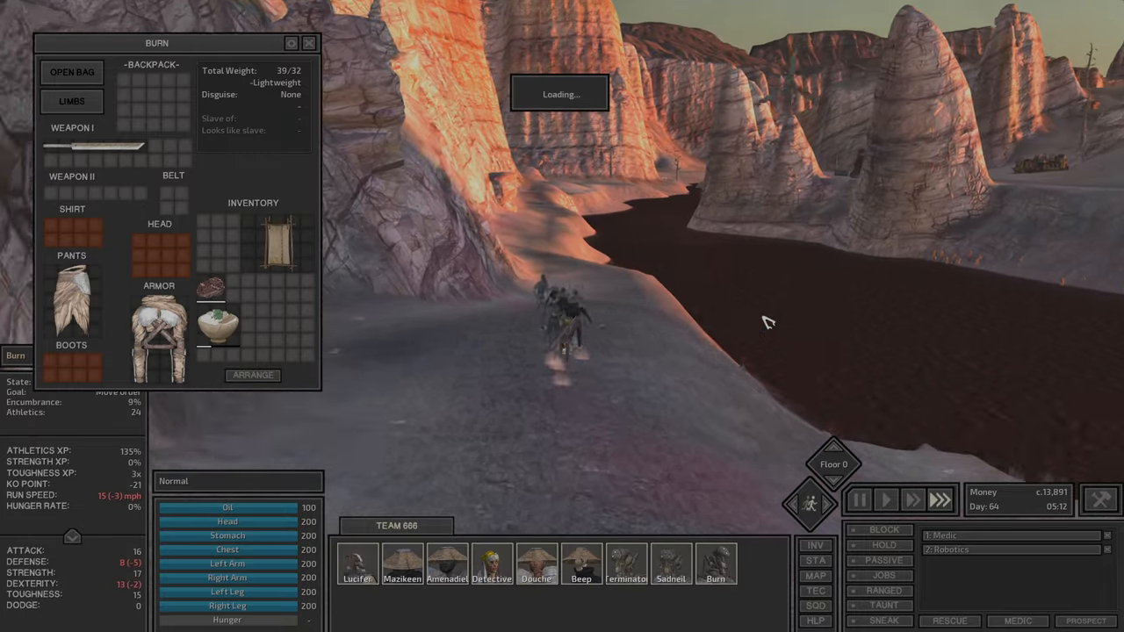
Step: Switch the squad to sneaking and swim them across the canyon lake away from the arriving Bandit Raid
click(309, 42)
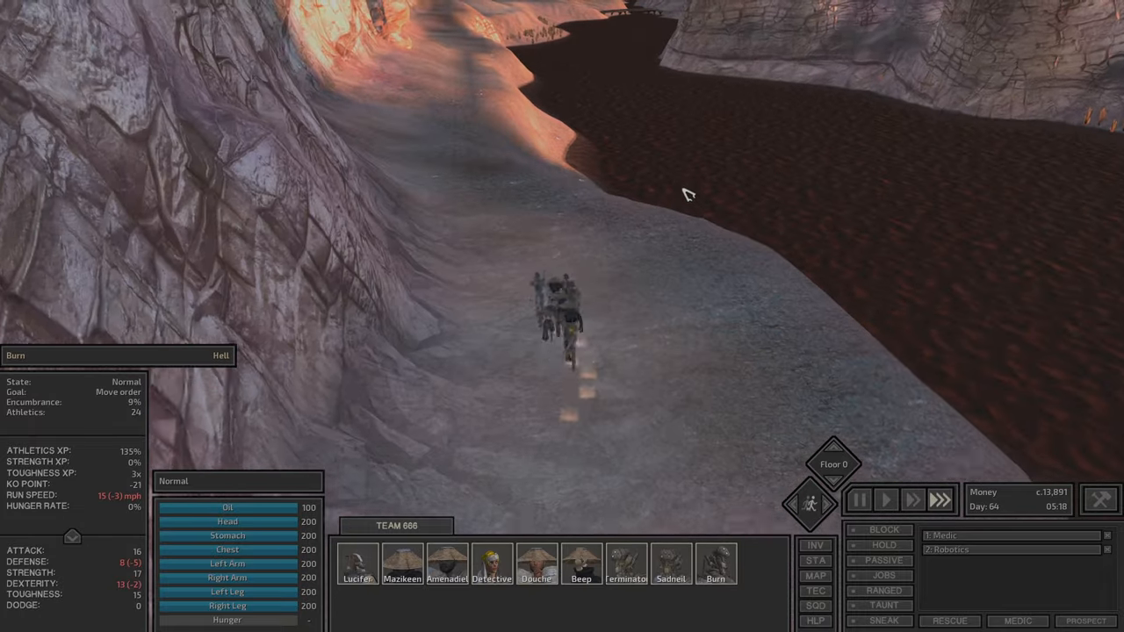
click(883, 620)
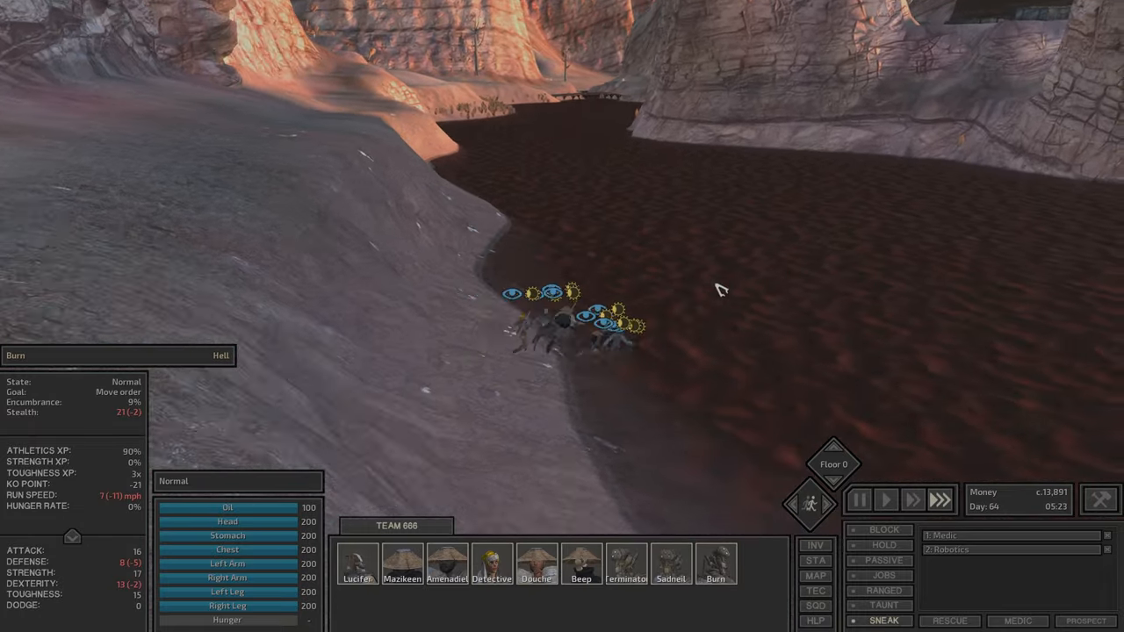
click(351, 569)
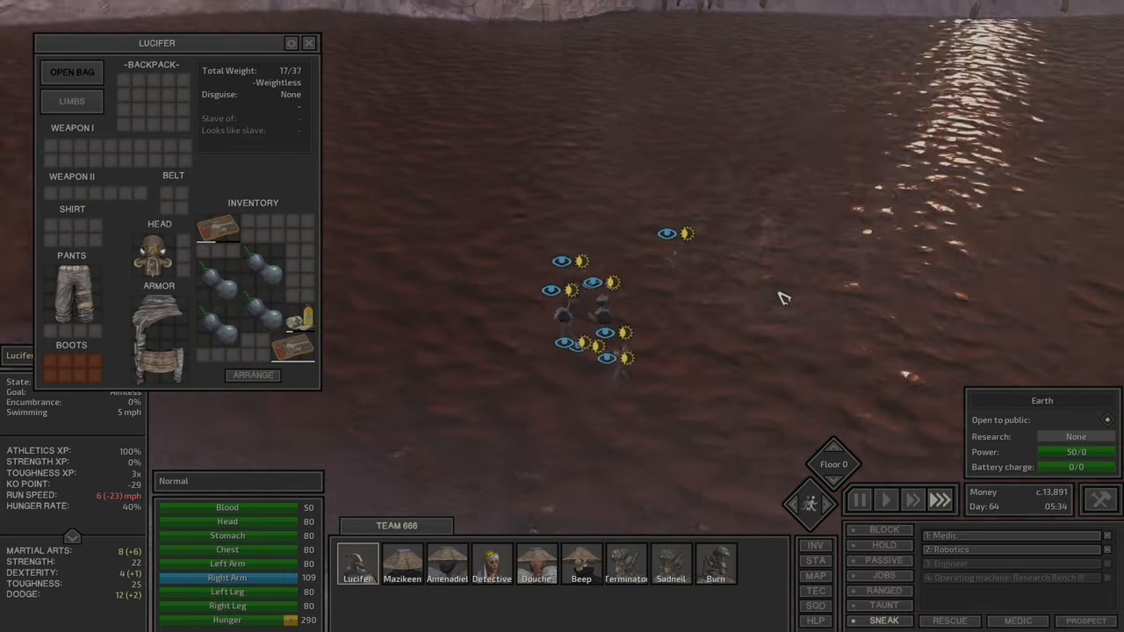
click(309, 42)
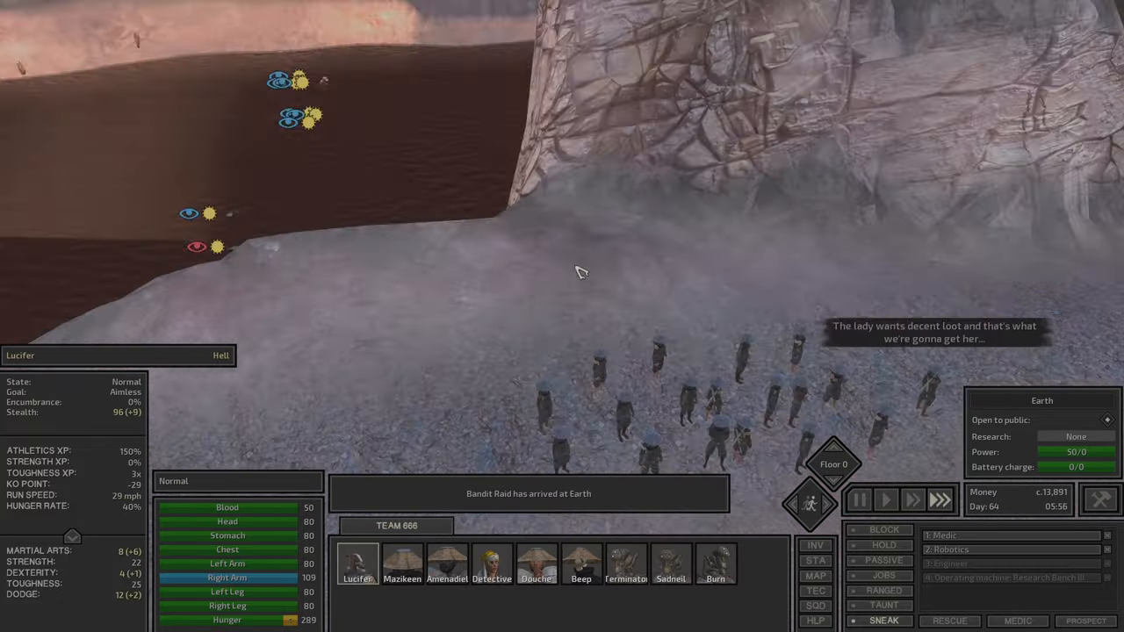
click(534, 565)
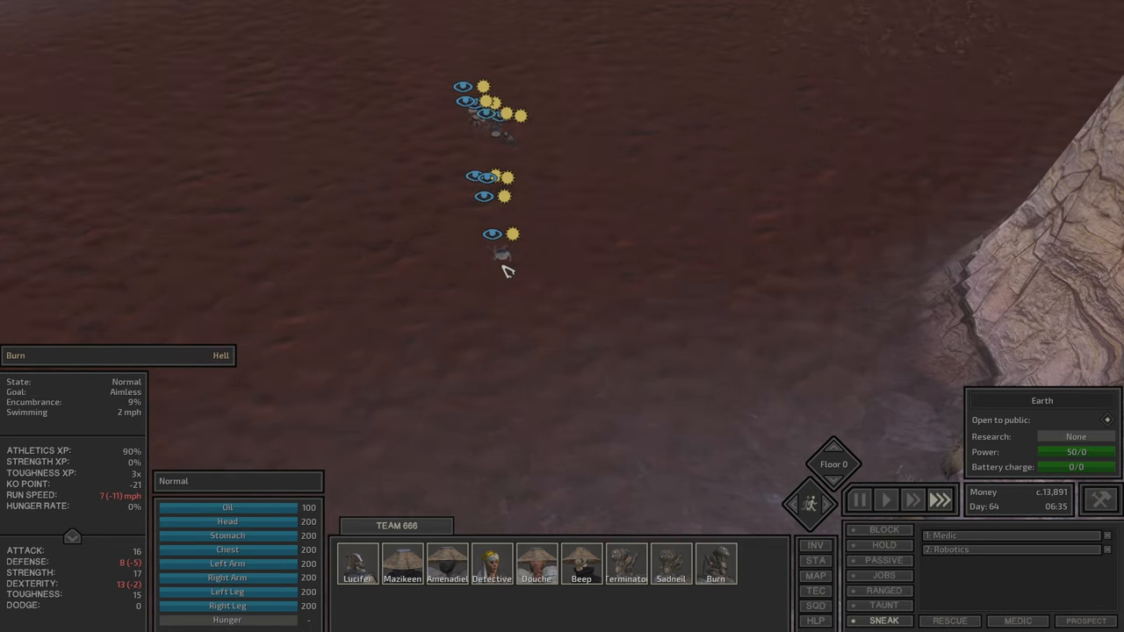
Step: Pause and check Beep, Douche and Amenadiel's inventories mid-swim, including the thieves backpack of stolen goods
click(534, 565)
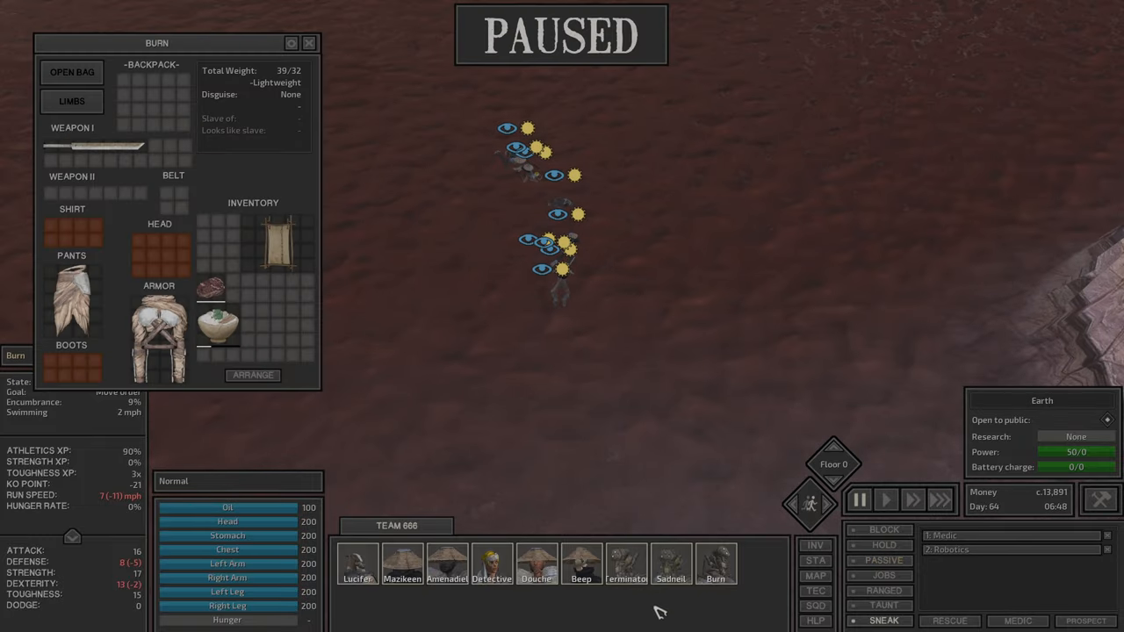
click(535, 560)
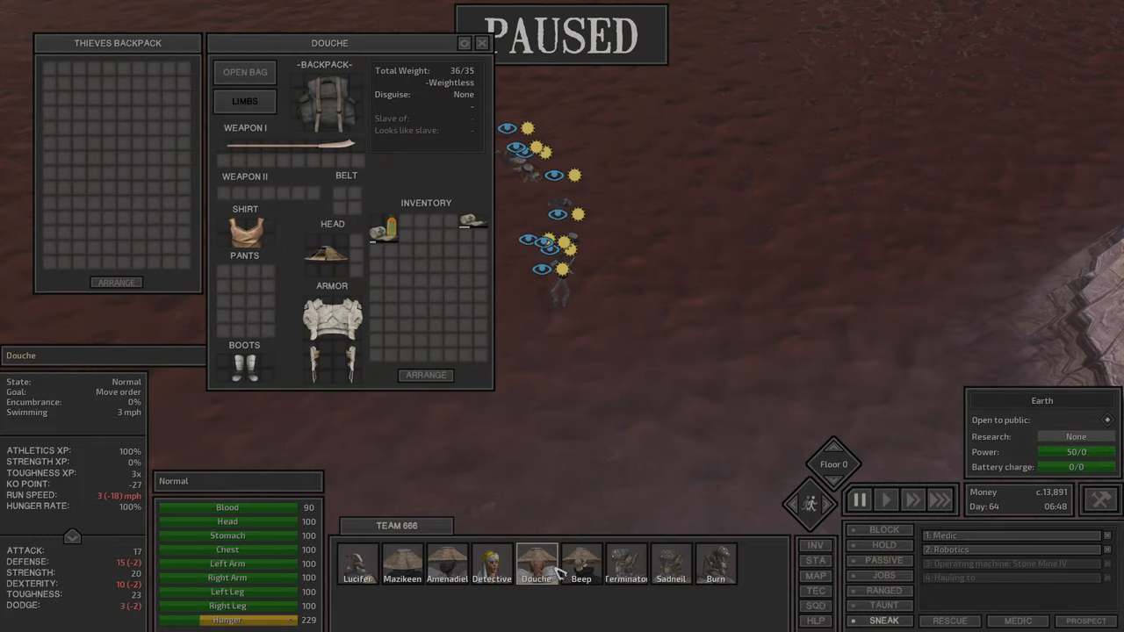
click(579, 565)
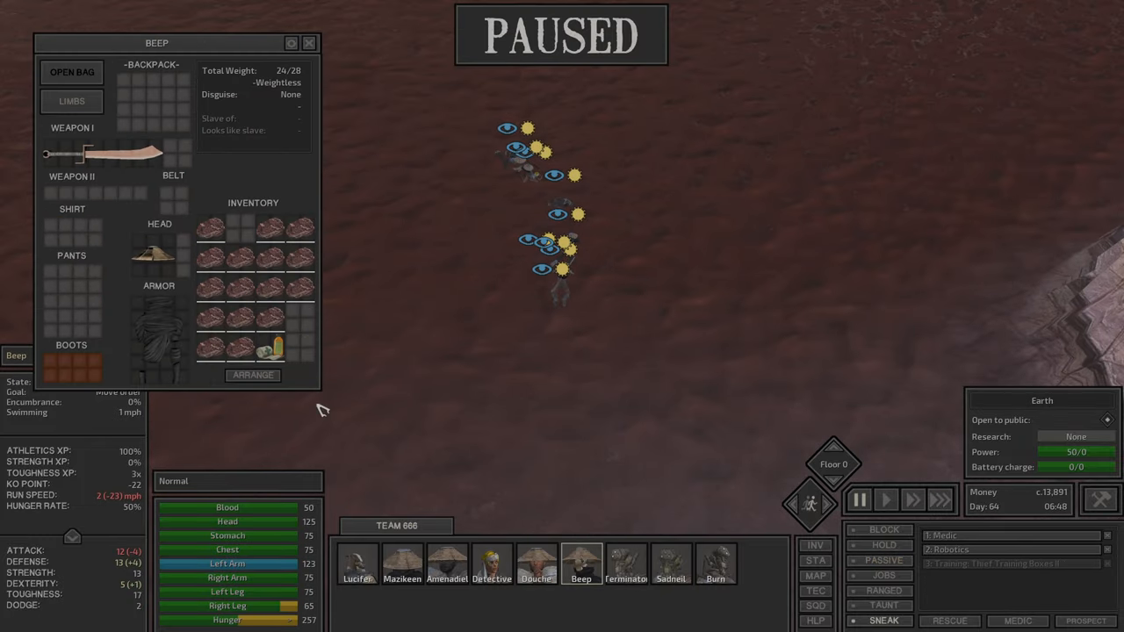
click(535, 559)
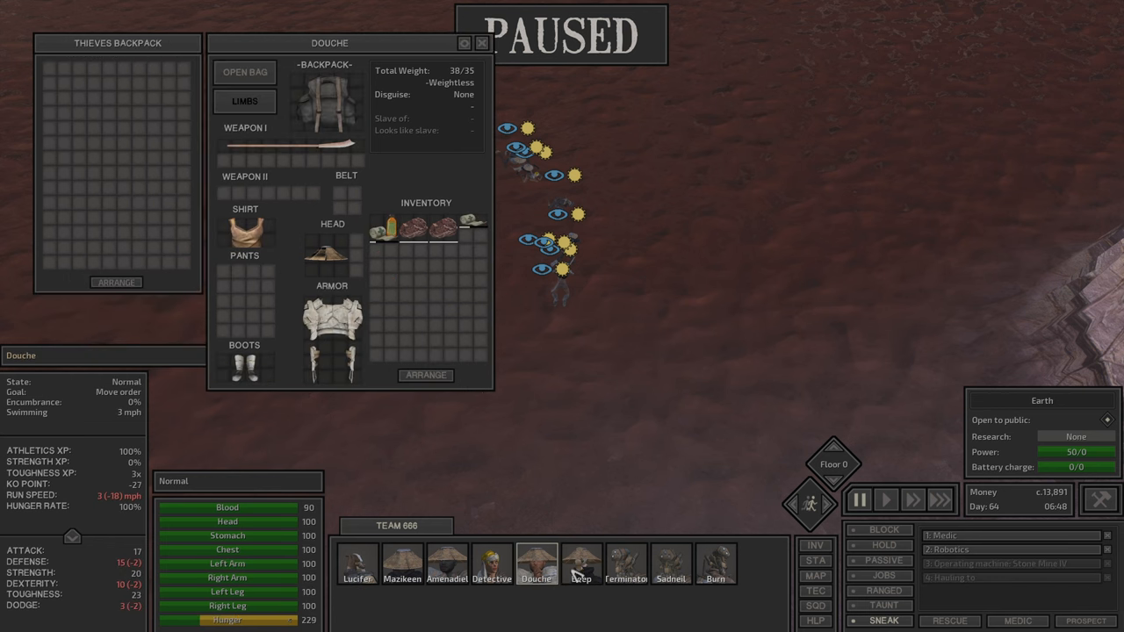
click(579, 564)
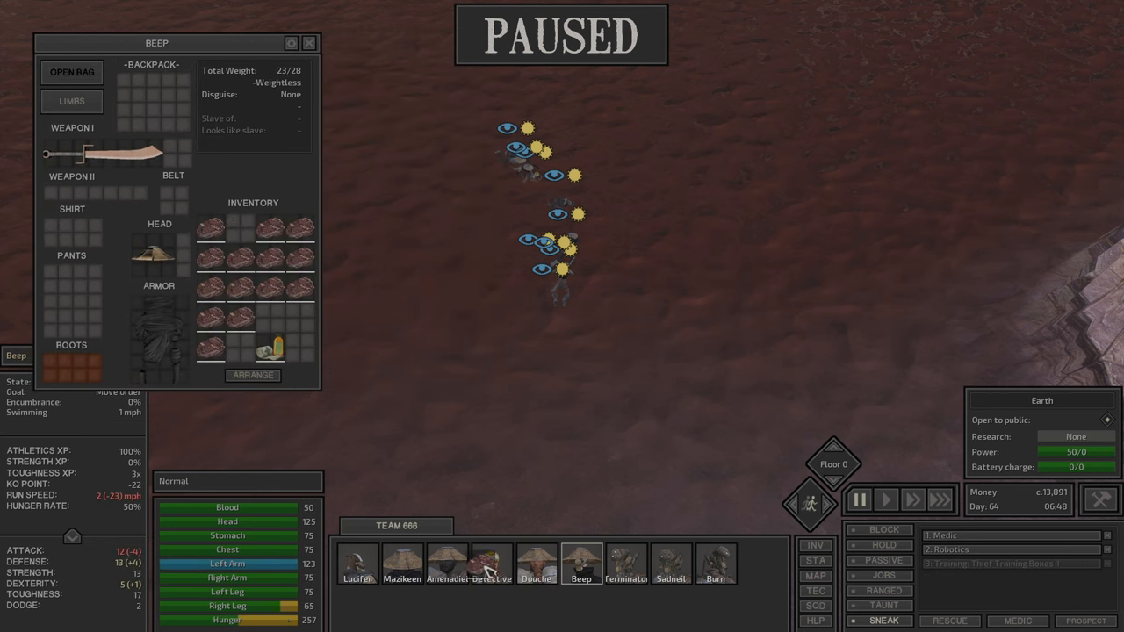
click(446, 559)
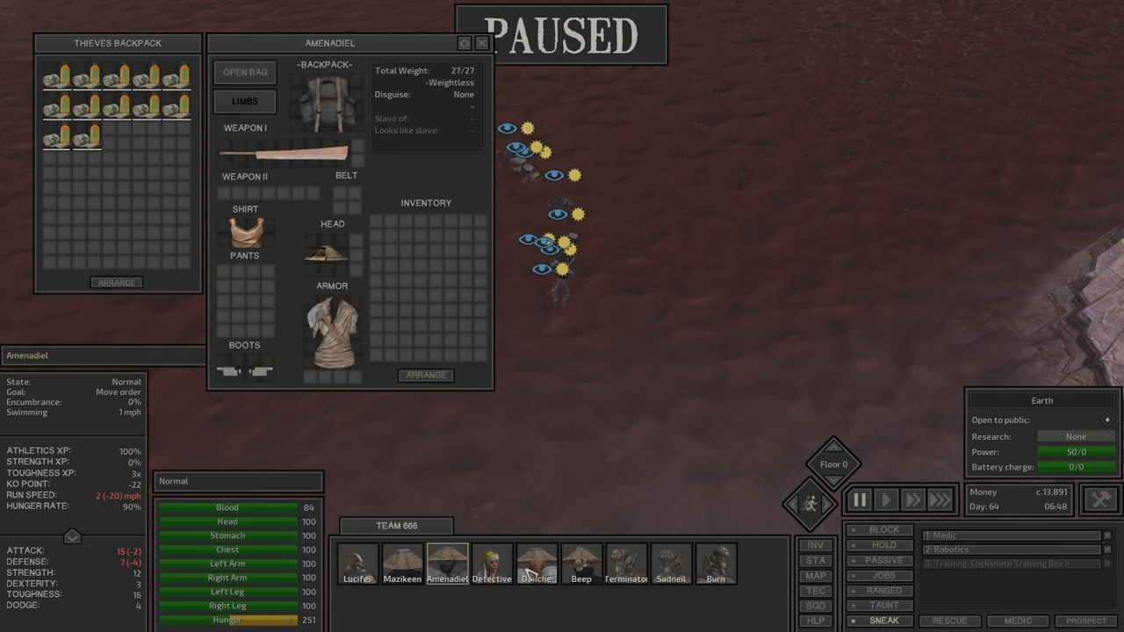
Step: Check Burn's and Mazikeen's gear, revisit Amenadiel's inventory, and close the windows to see Lucifer on land
click(580, 564)
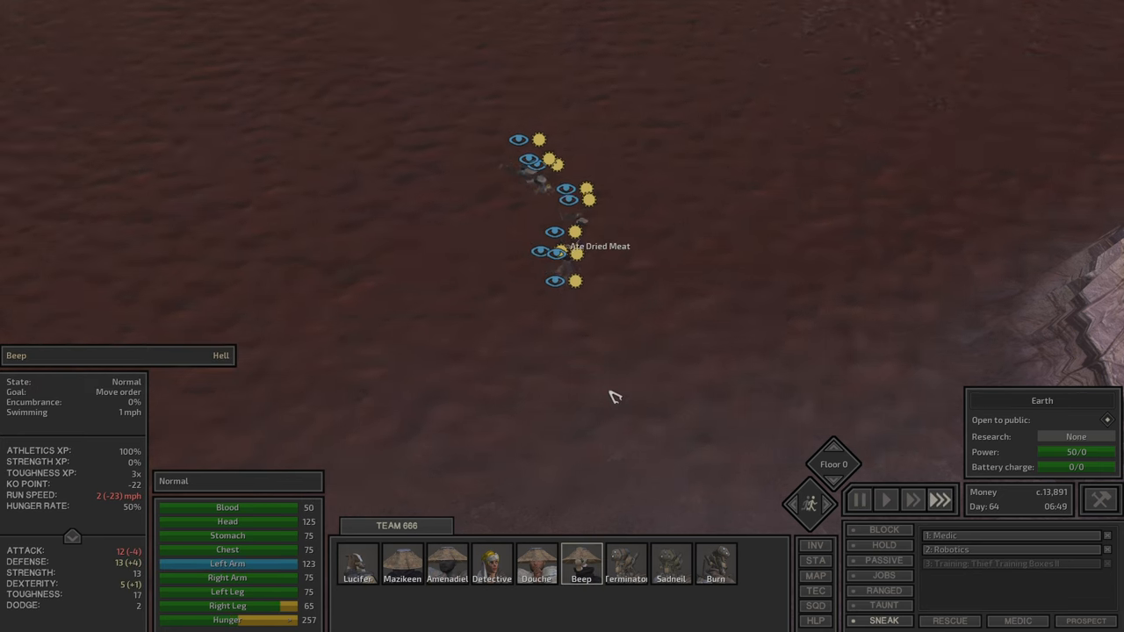
click(713, 577)
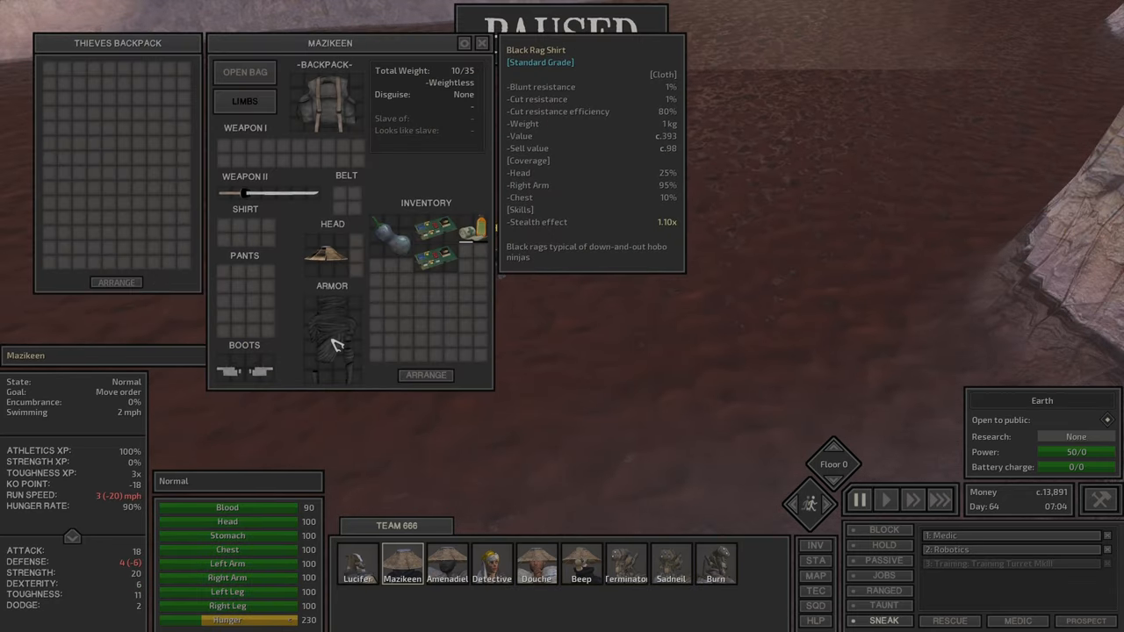
click(446, 566)
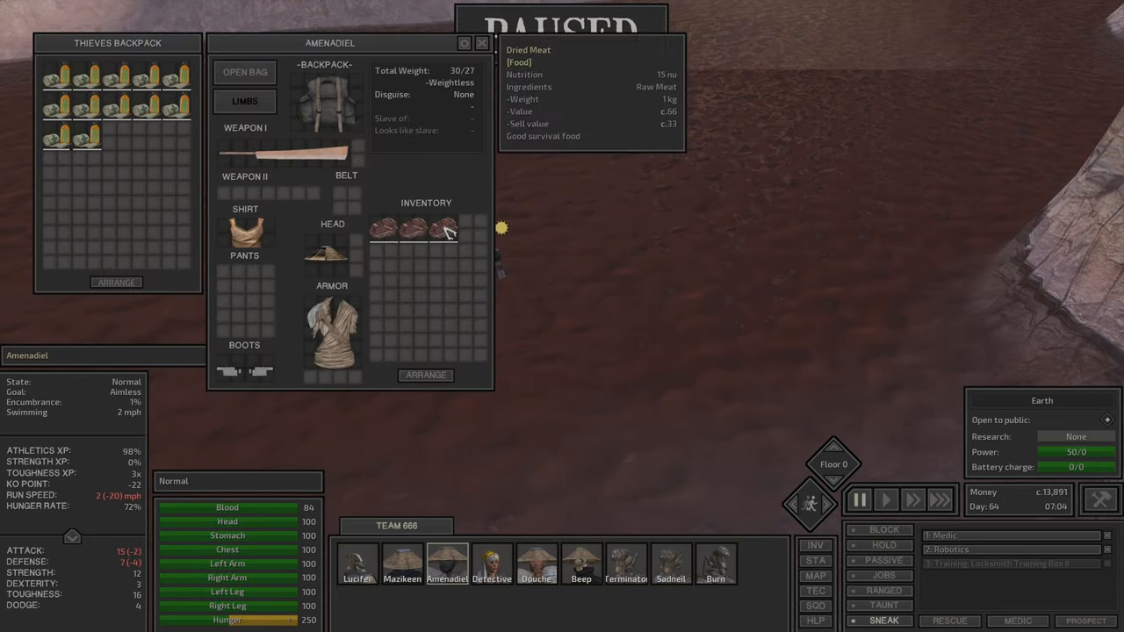
click(579, 573)
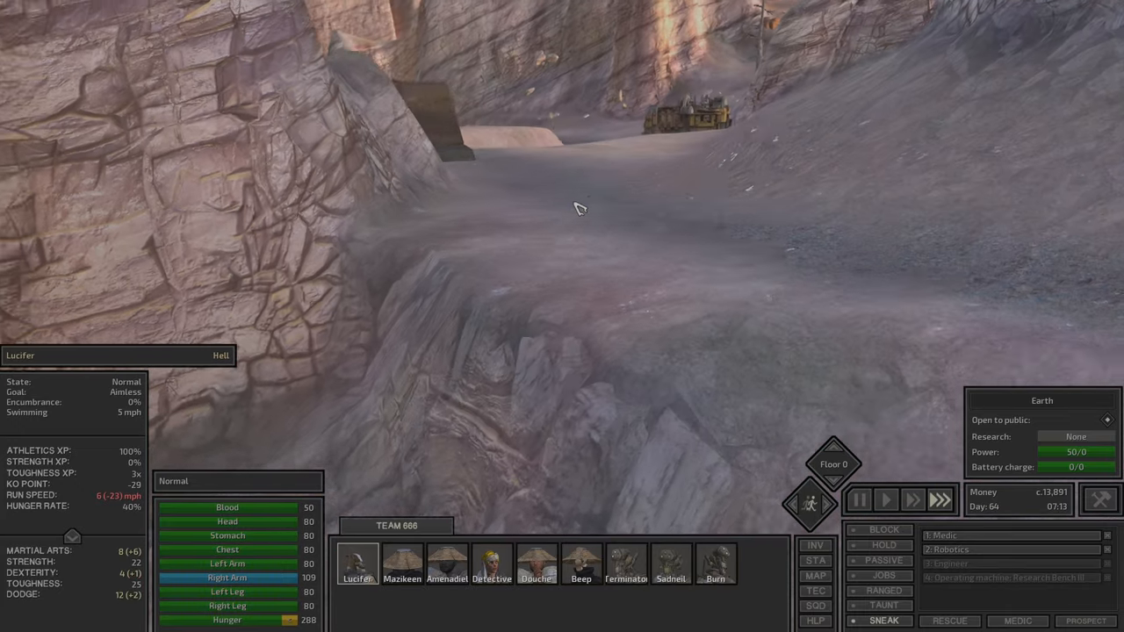
click(815, 576)
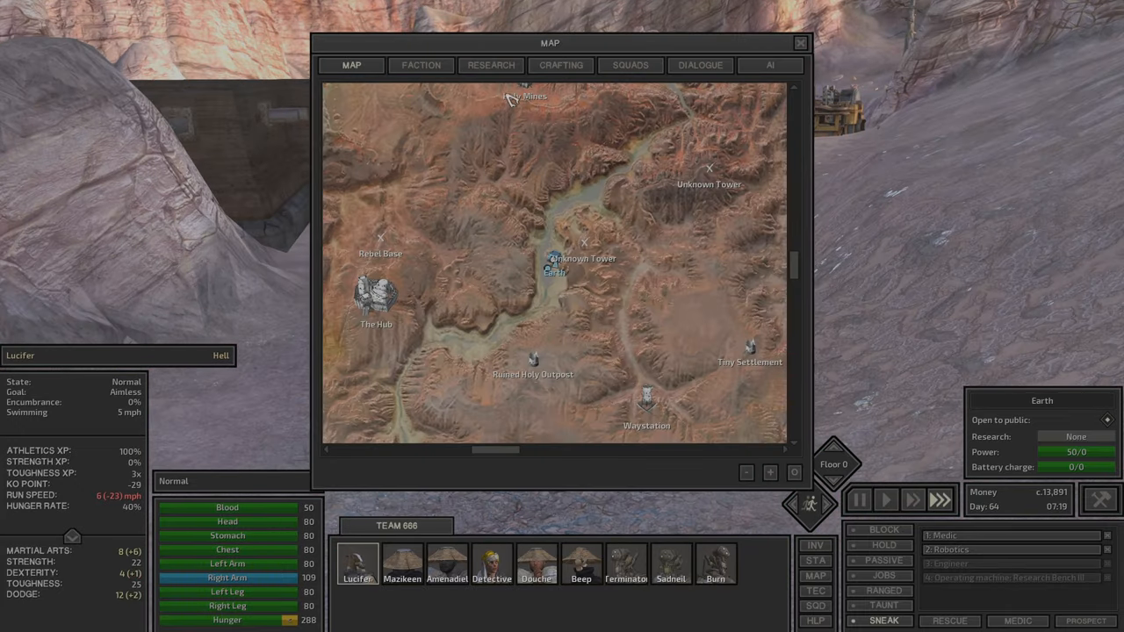
click(420, 65)
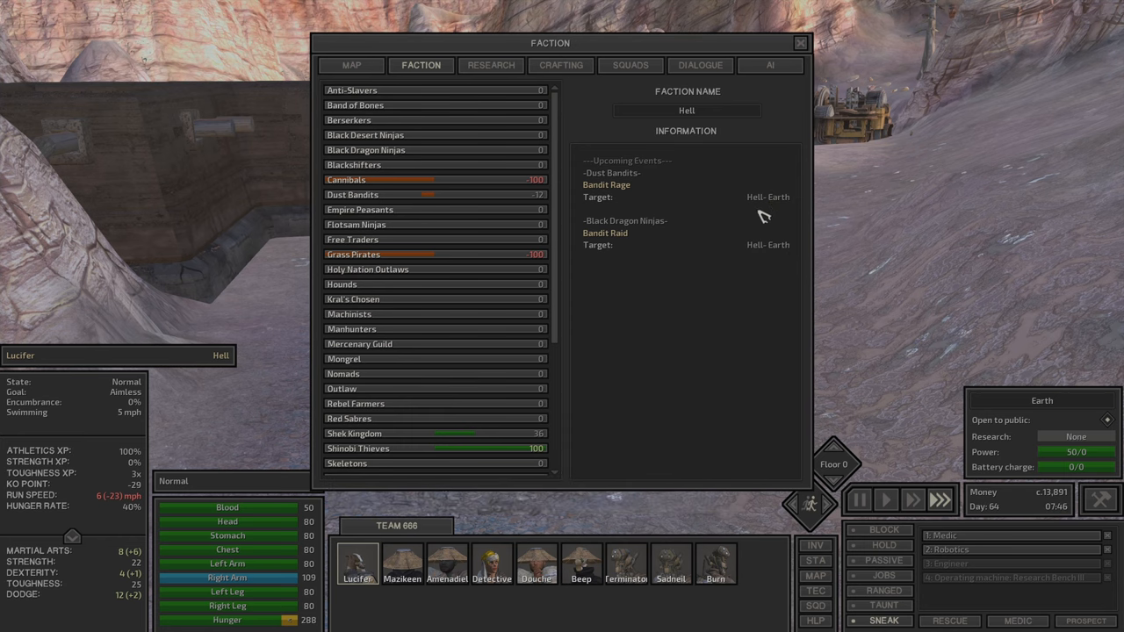
click(798, 42)
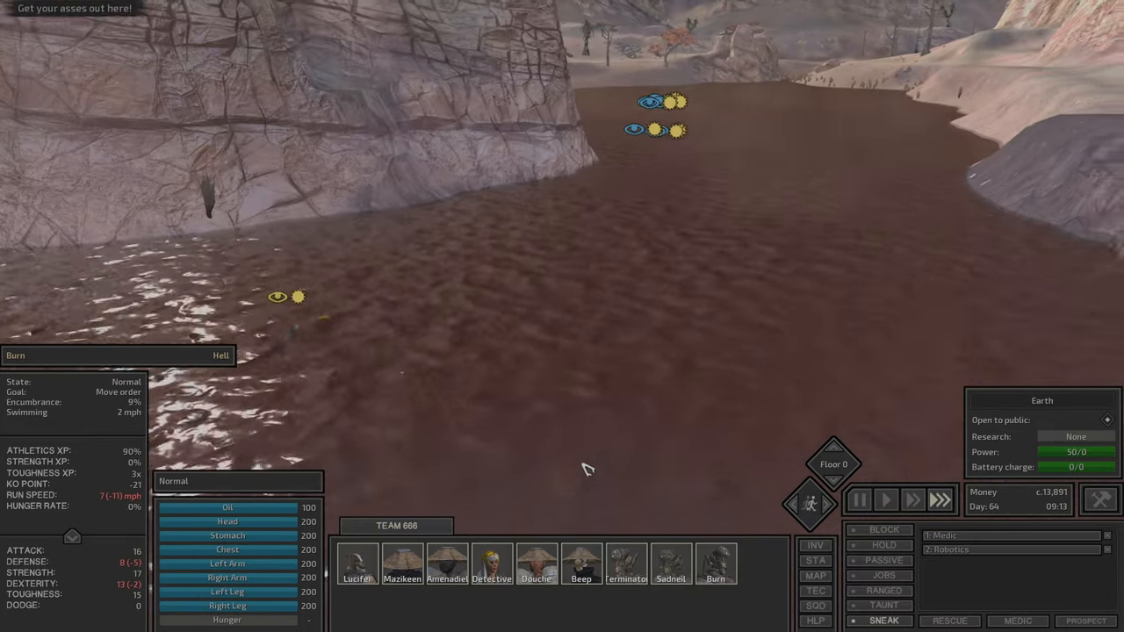
Step: Read Lucifer's Stealth skill description, then bring up the Research Bench III inventory
click(354, 576)
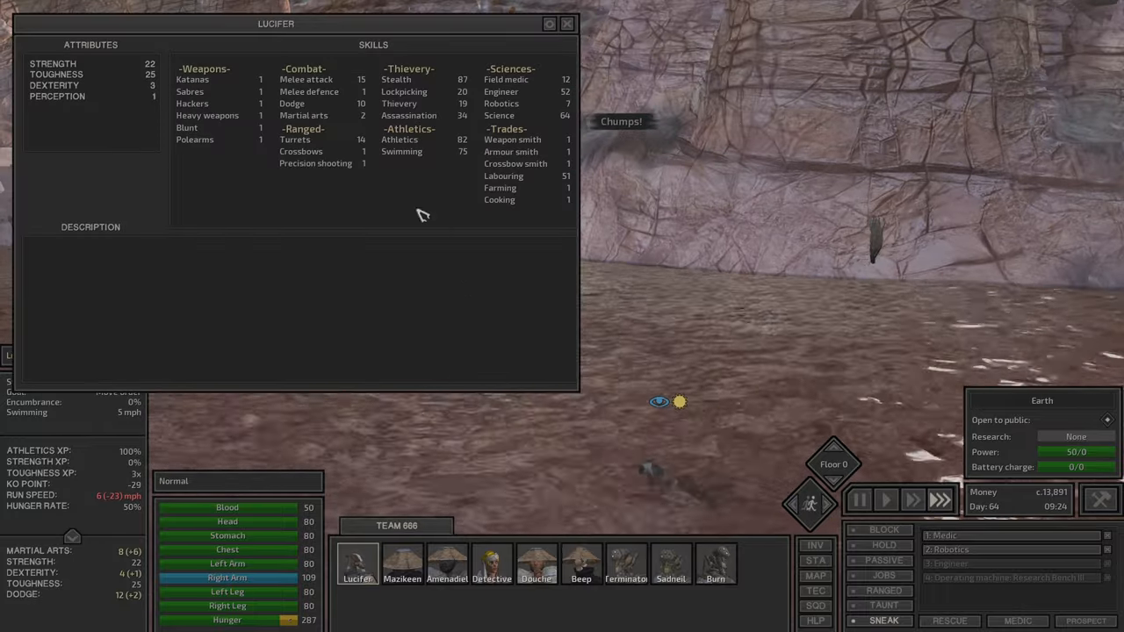
click(561, 23)
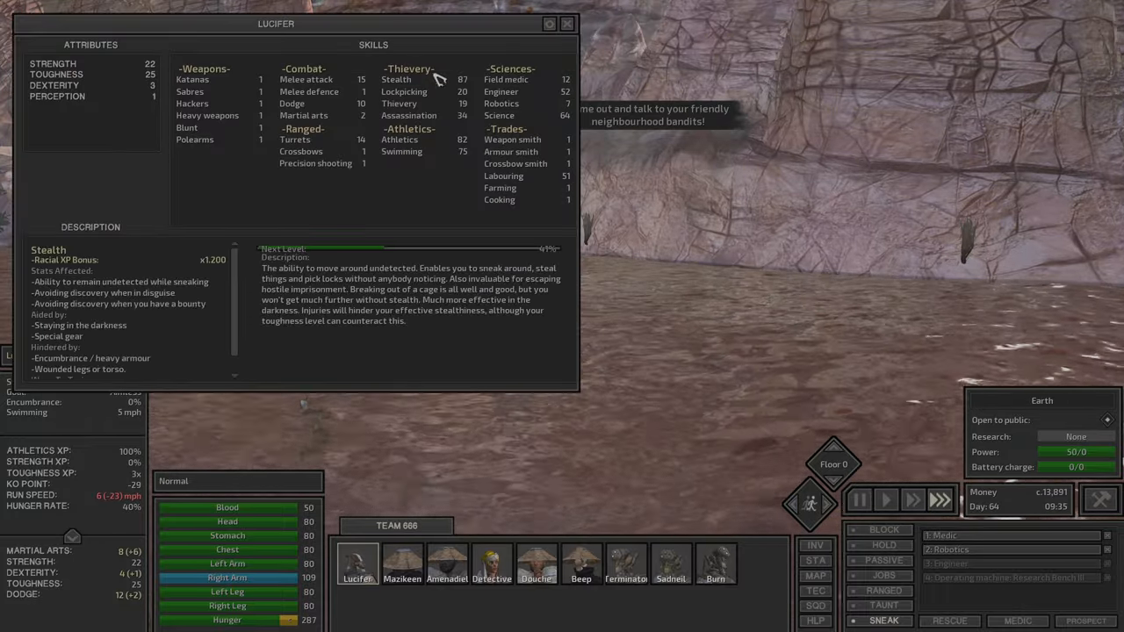
click(569, 25)
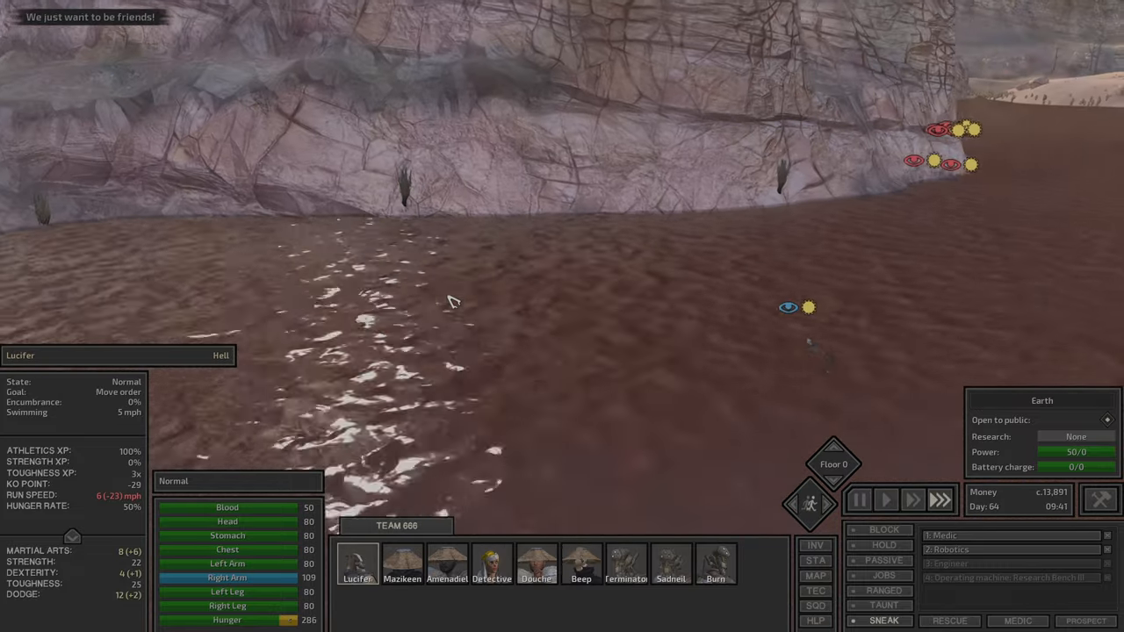
click(815, 576)
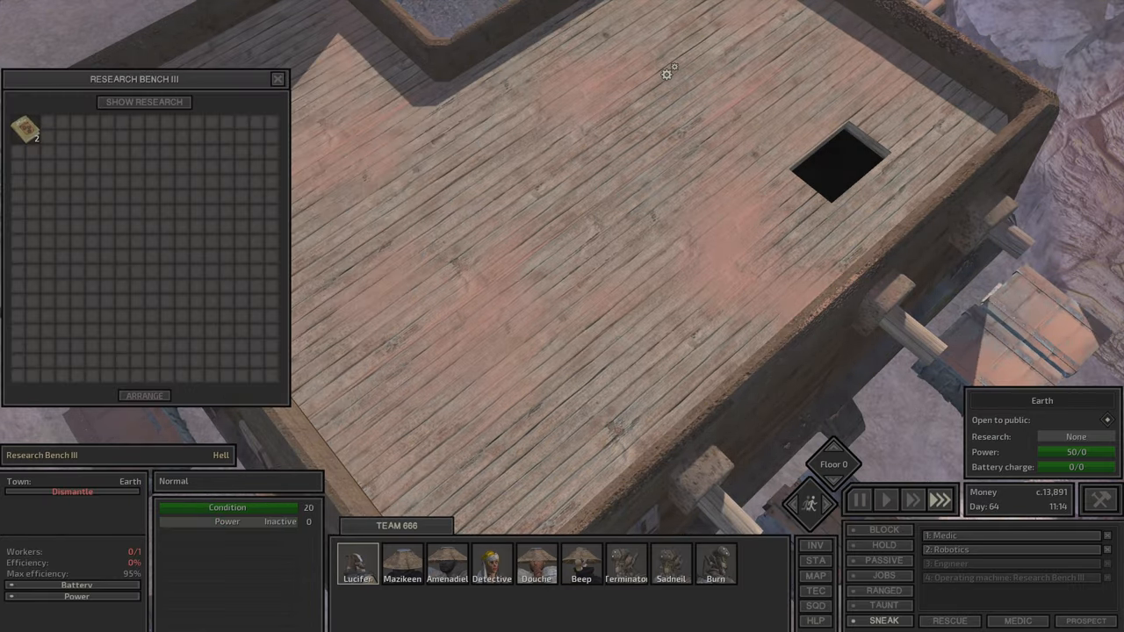
Step: Inspect Lucifer's, Burn's and Beep's inventories, checking the repair kit and Standard first aid kit
click(353, 564)
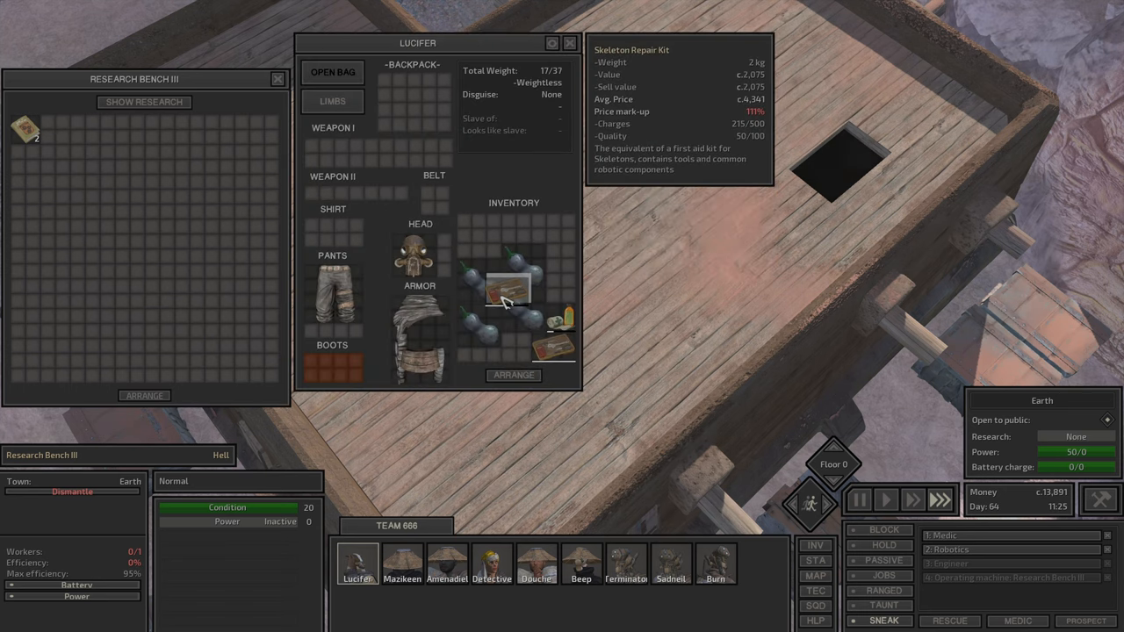
click(714, 576)
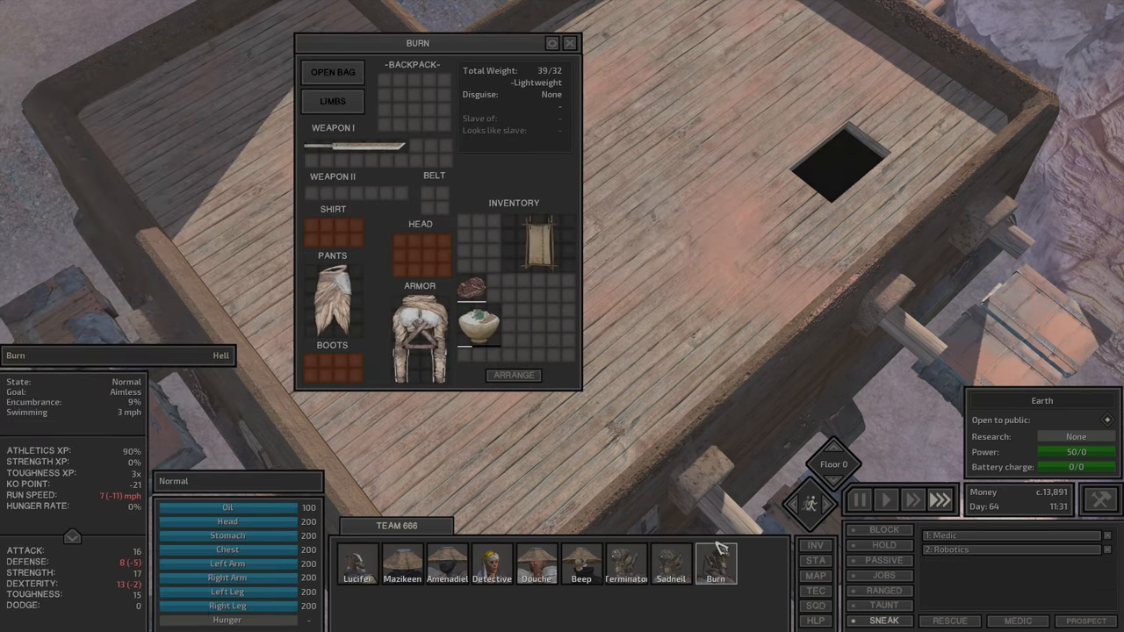
click(355, 571)
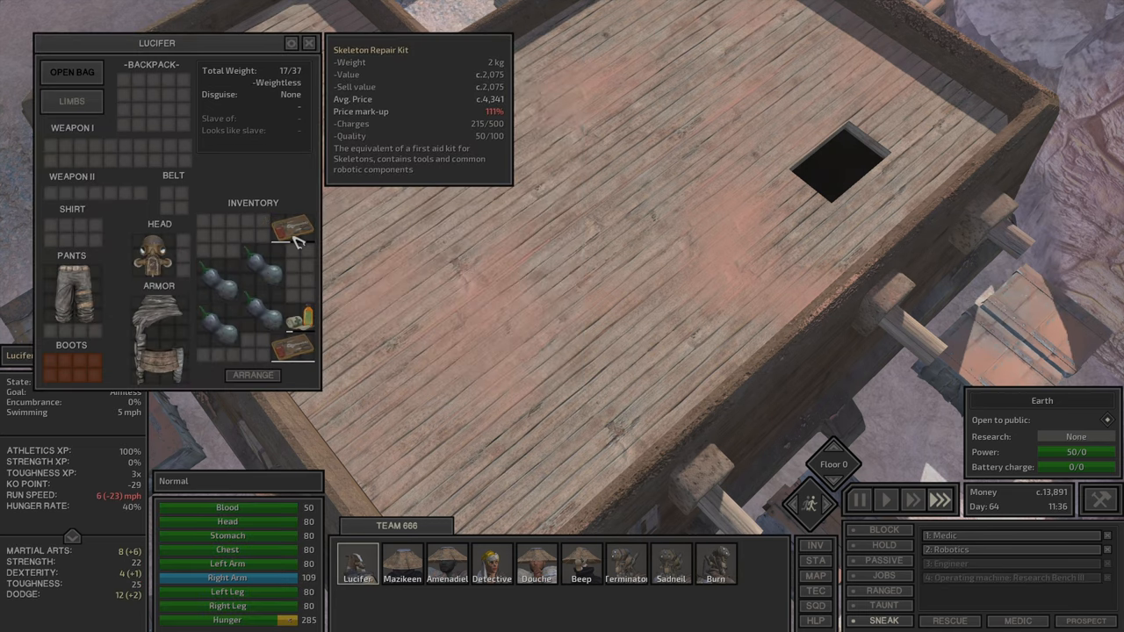
click(713, 570)
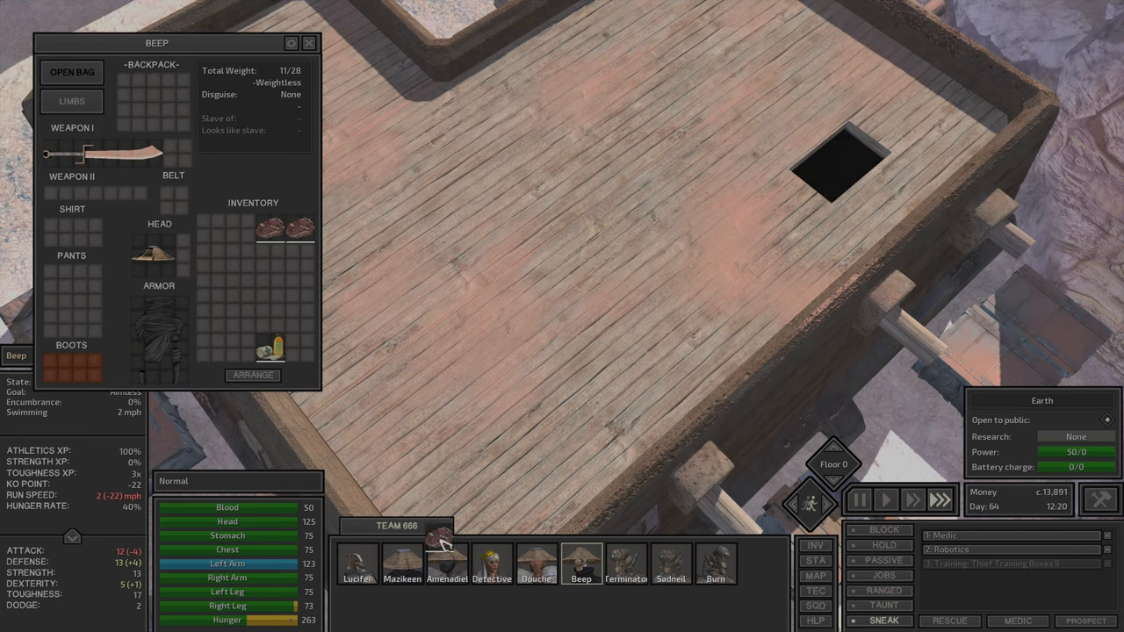
click(309, 42)
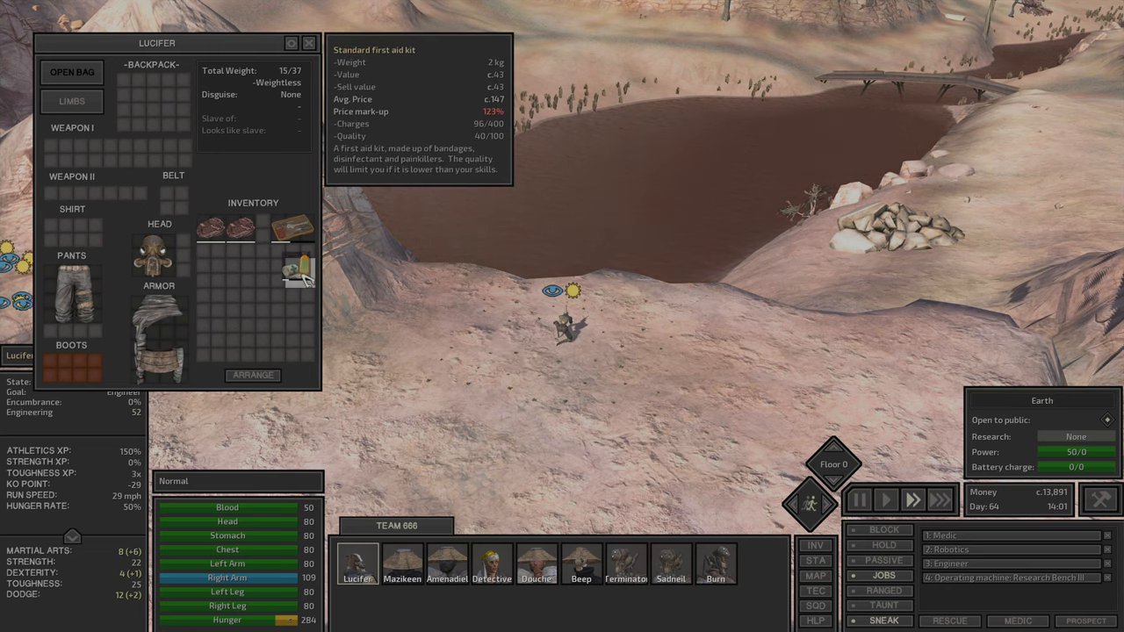
Step: Look over Mazikeen, Detective, Douche, Terminator and Sadneil's inventories, then close the inventory windows
click(395, 579)
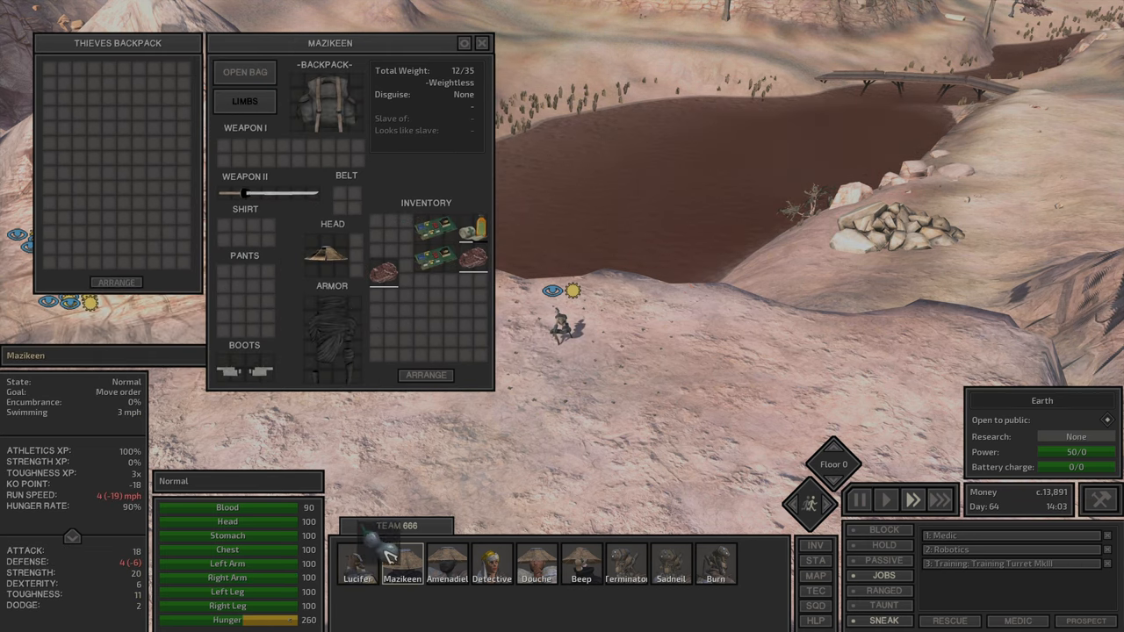
click(446, 562)
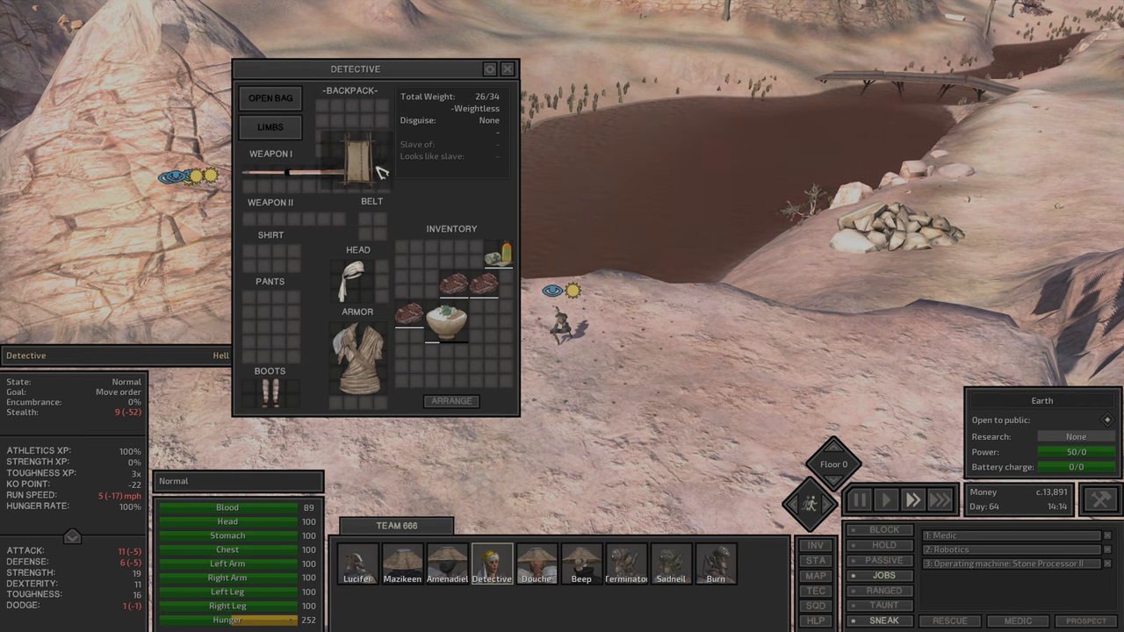
click(541, 565)
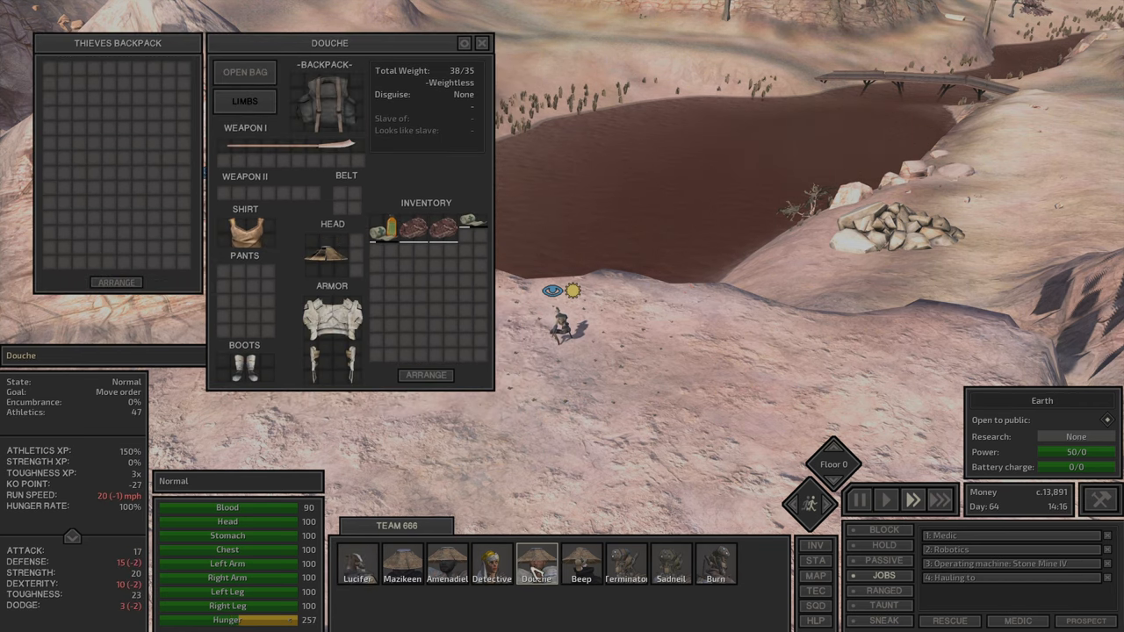
click(491, 566)
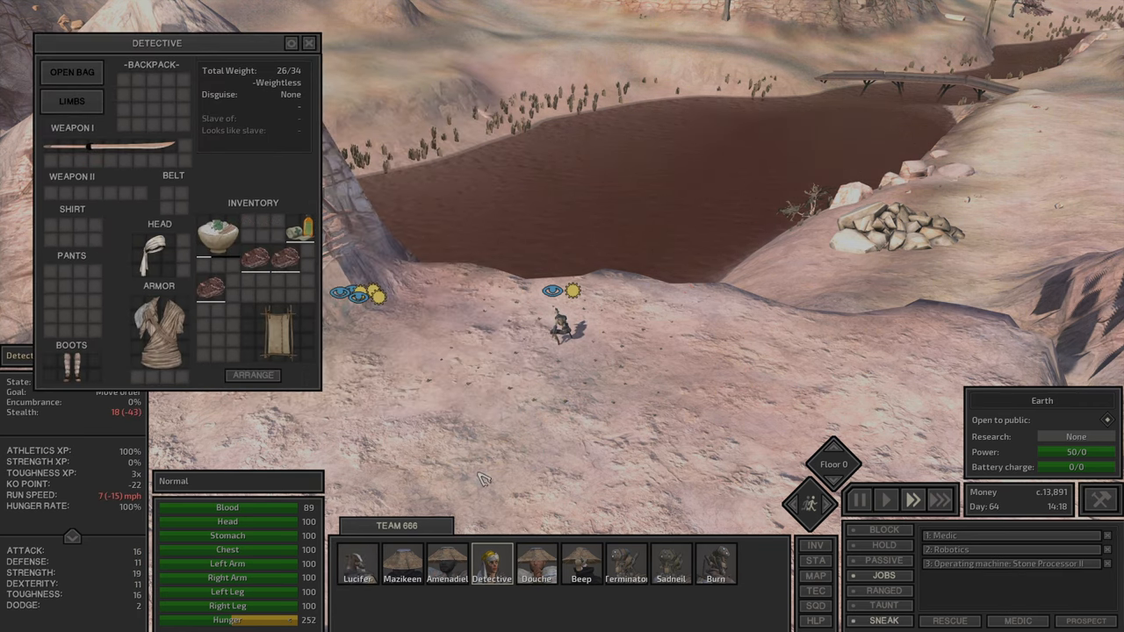
click(579, 580)
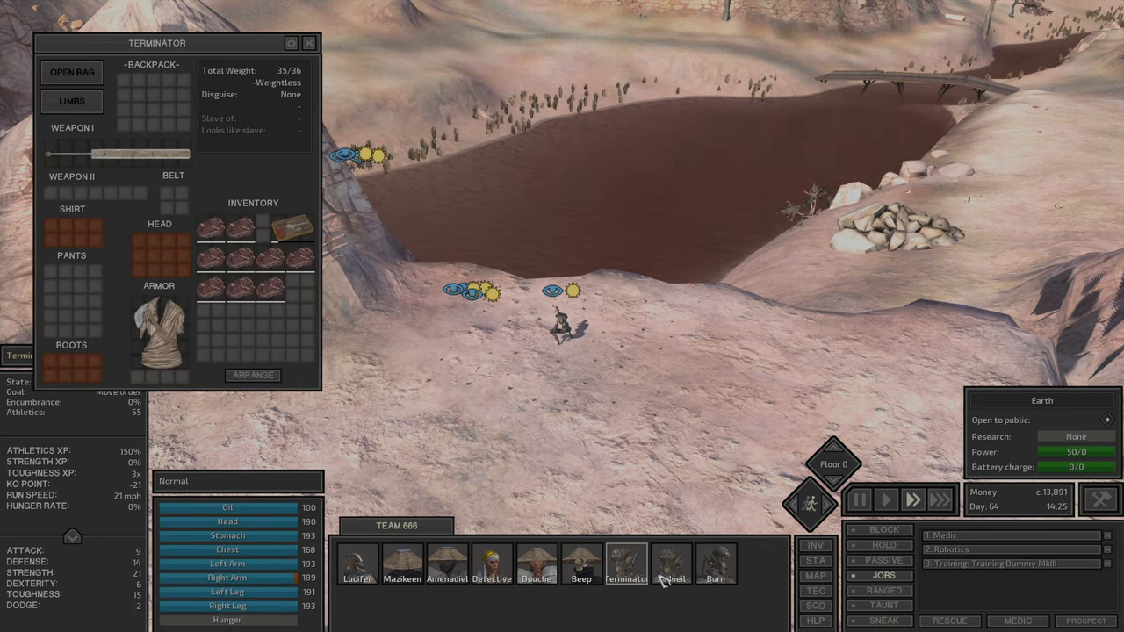
click(668, 580)
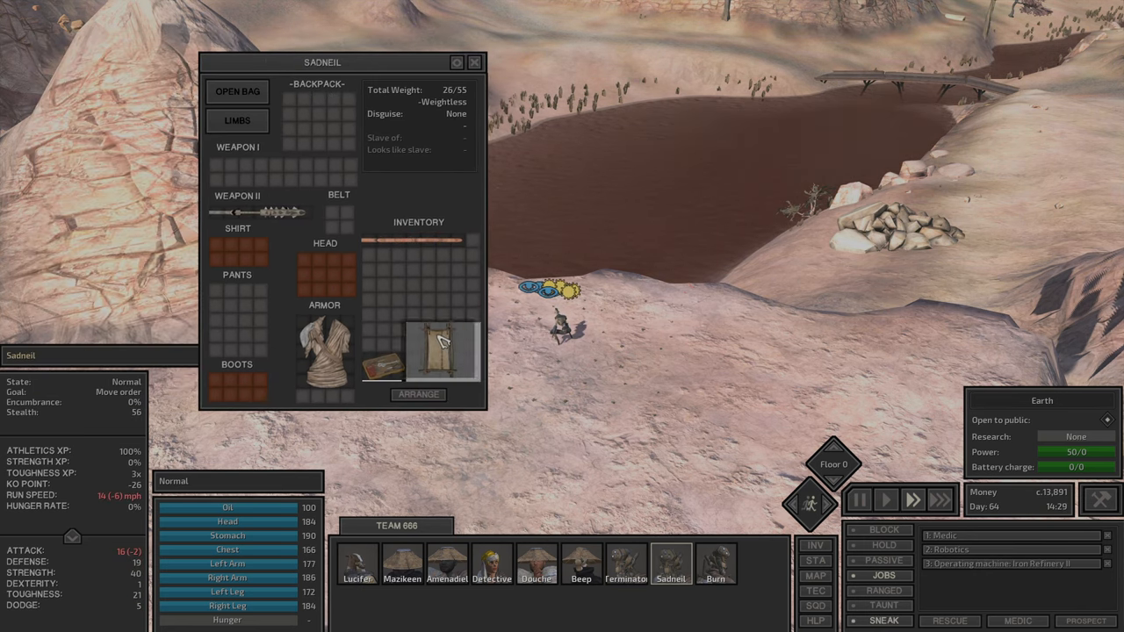
click(714, 578)
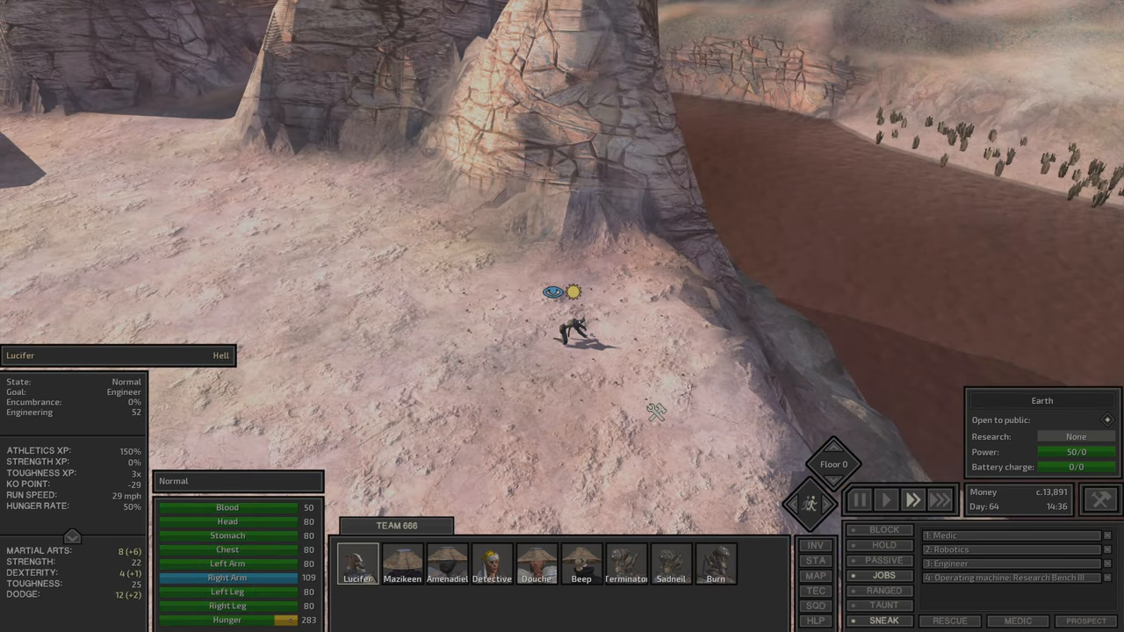
Step: Select Burn at the base building and view his skill sheet with the Turrets skill details
click(580, 570)
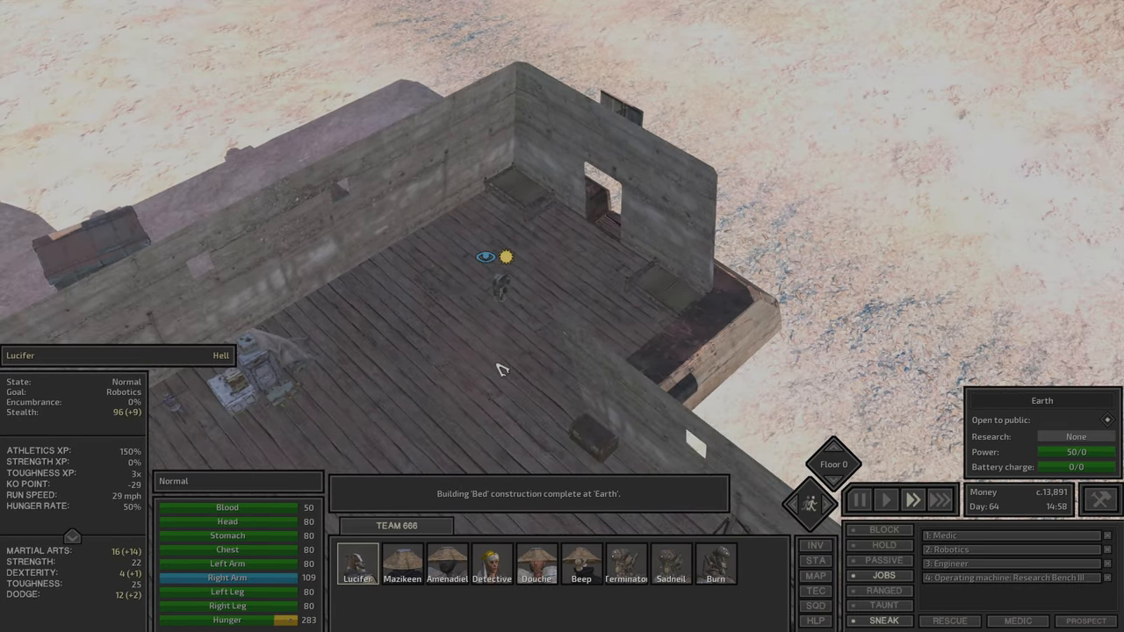
click(579, 569)
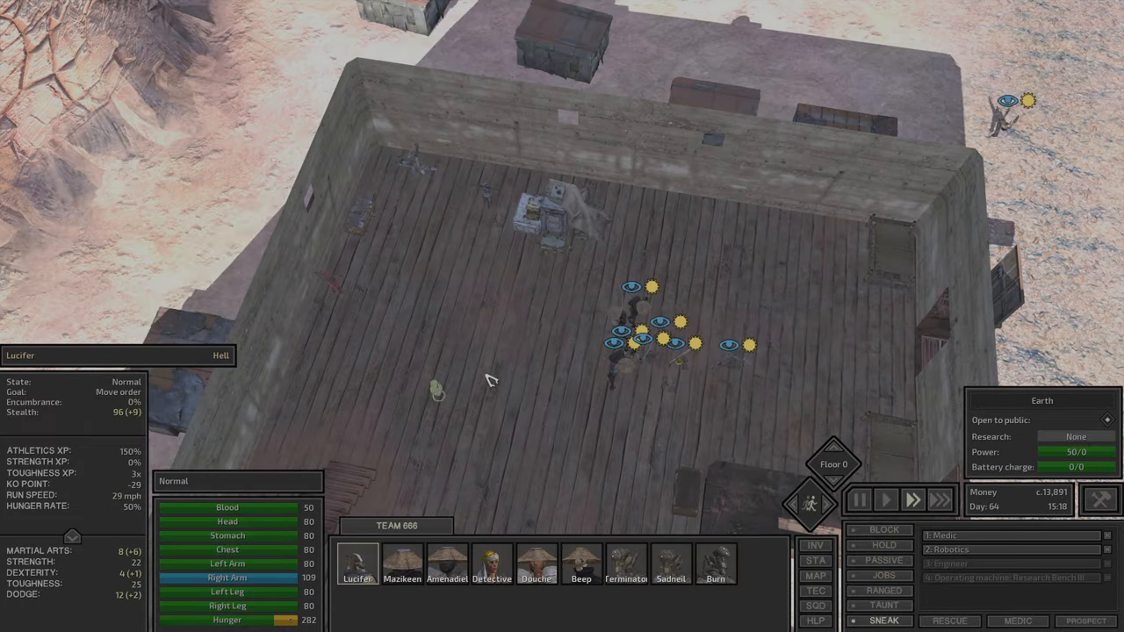
click(713, 565)
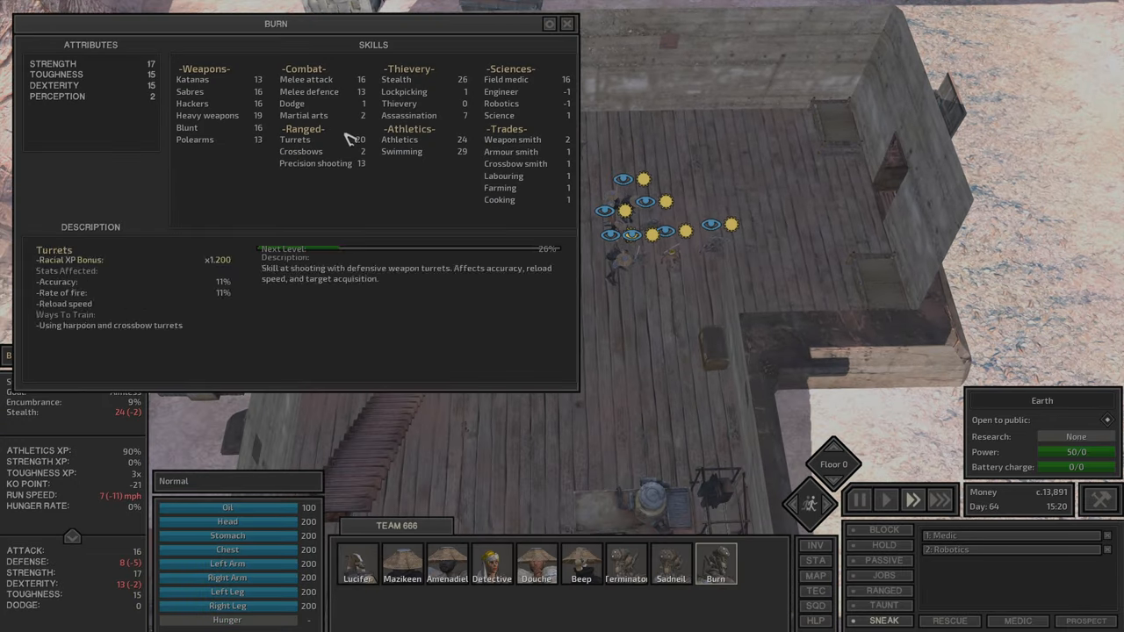
mouse_move(368, 95)
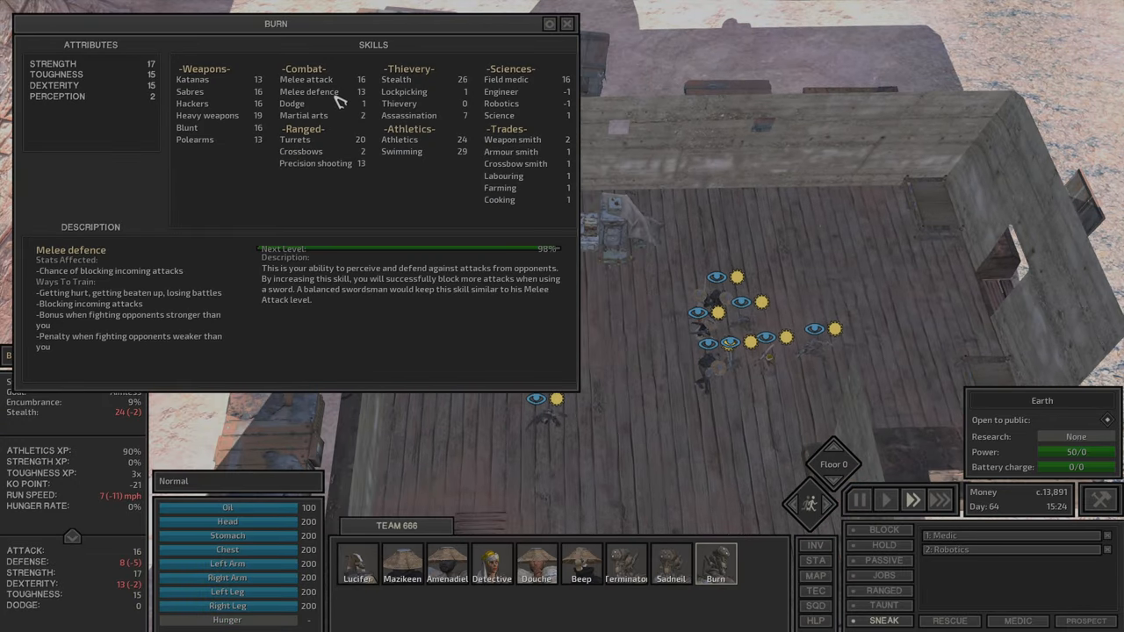
Step: Close Burn's sheet and confirm Sadneil and Terminator operate machines while Beep trains
click(565, 25)
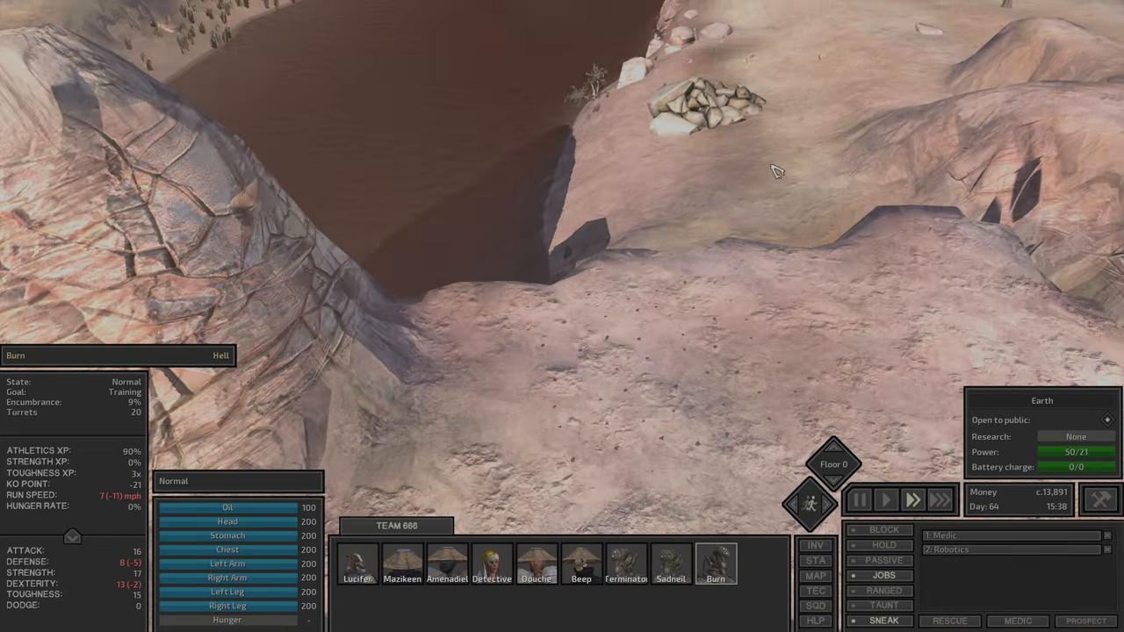
click(671, 565)
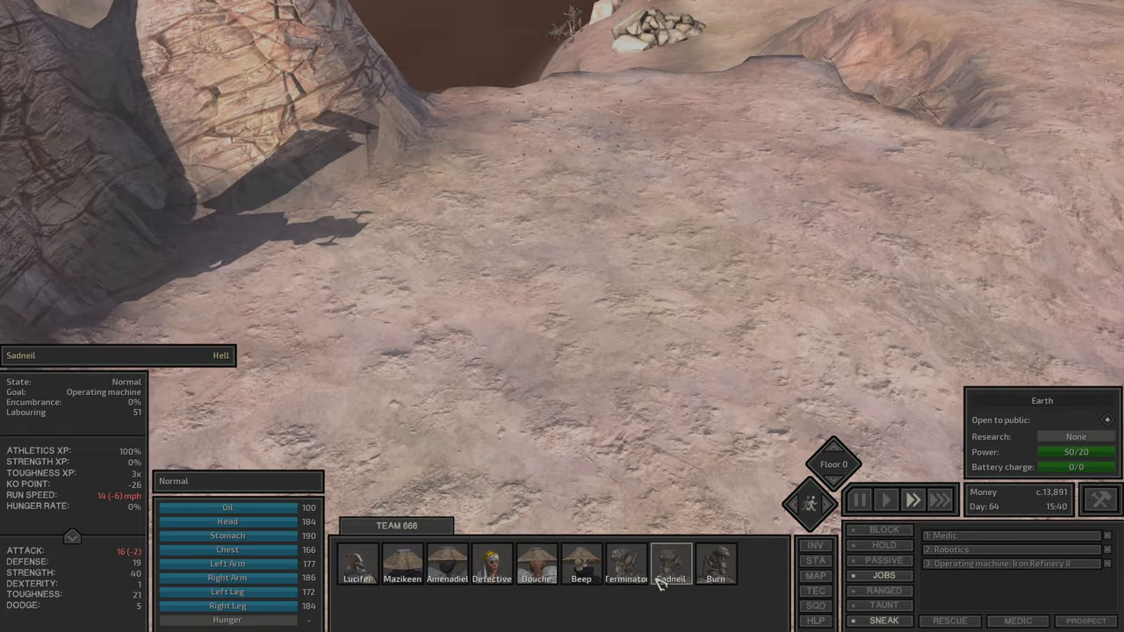
click(625, 567)
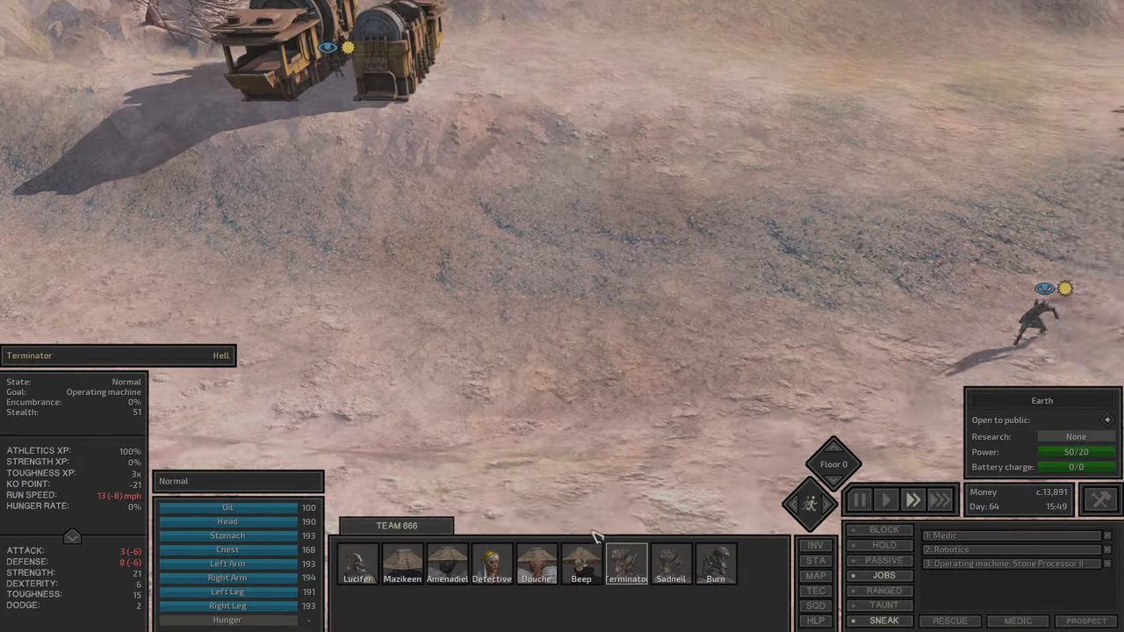
click(579, 565)
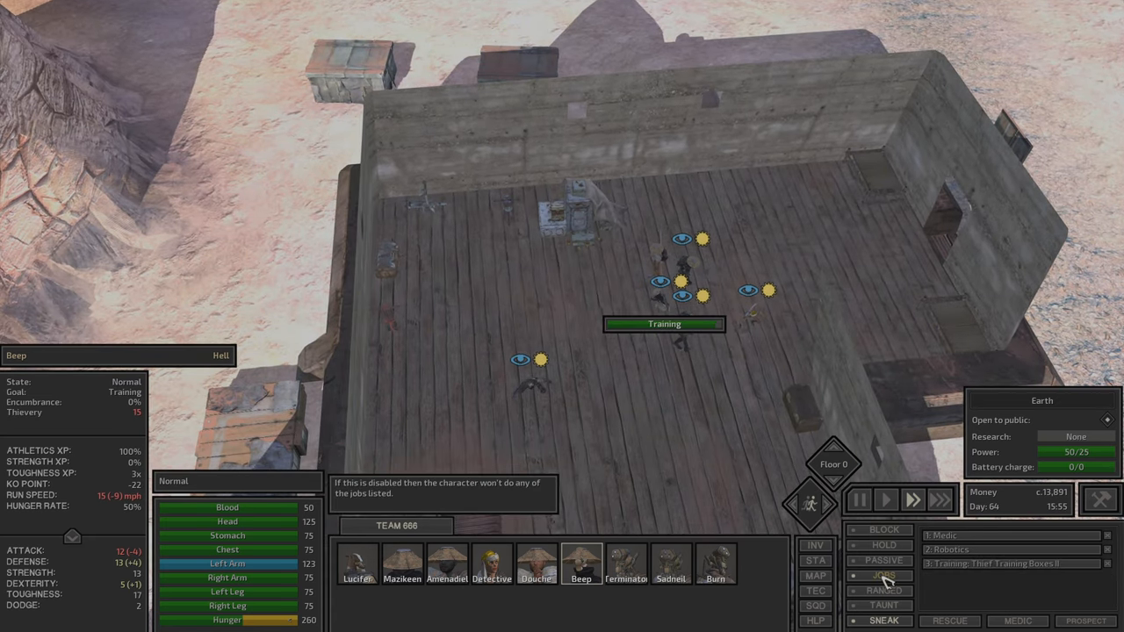
Step: Review Lucifer's, Mazikeen's and Amenadiel's skills (Lockpicking, Dodge) and set Lucifer on the training turret
click(550, 562)
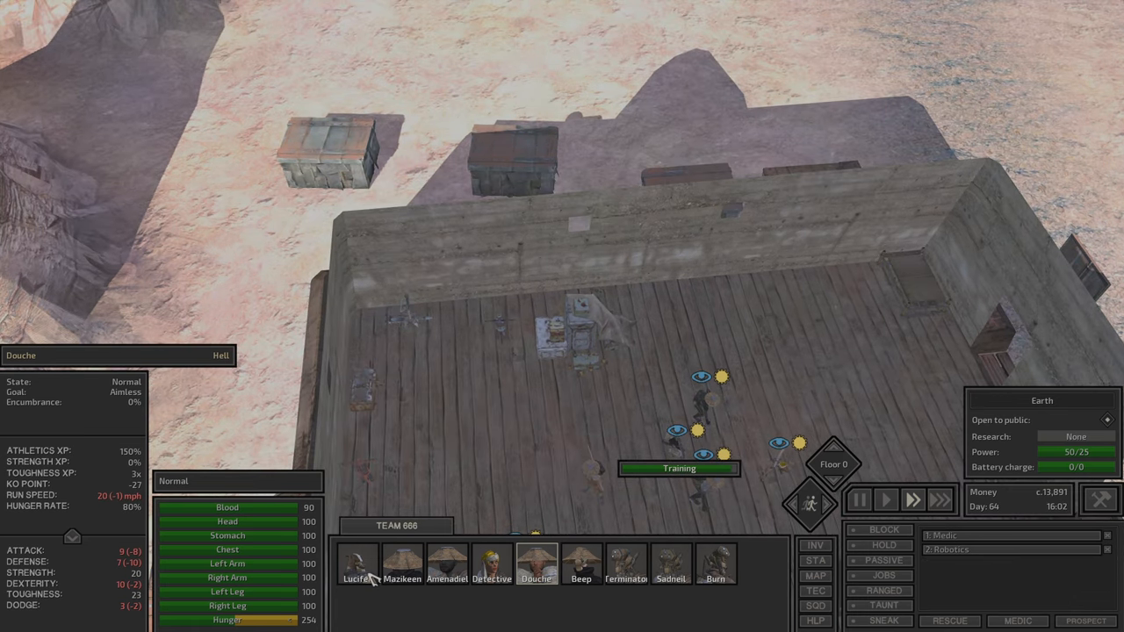
click(365, 572)
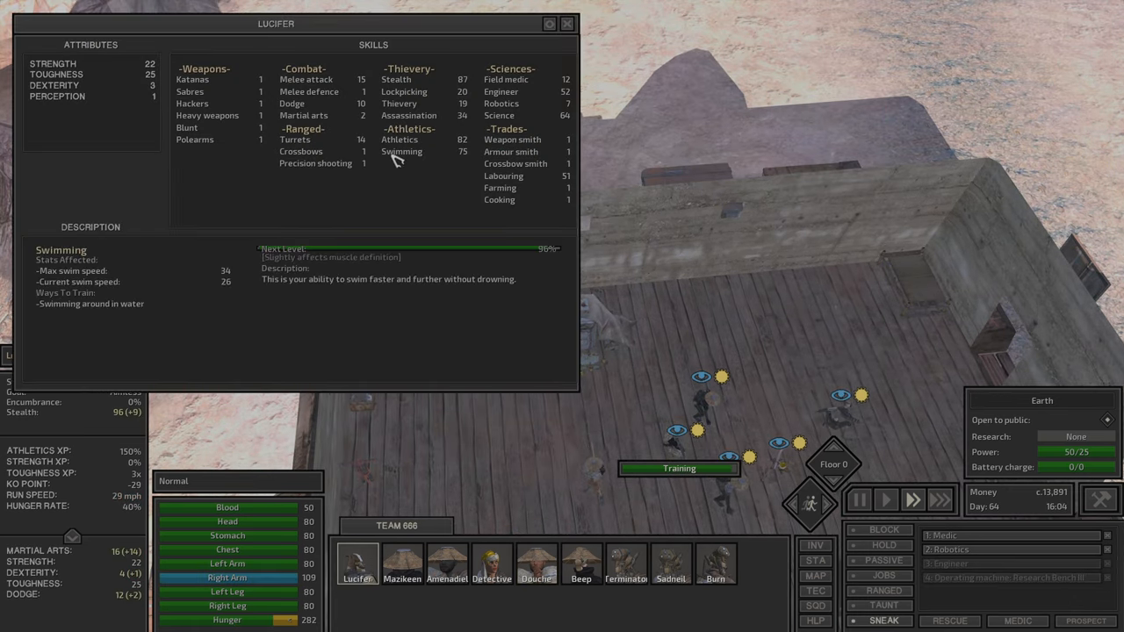
click(565, 21)
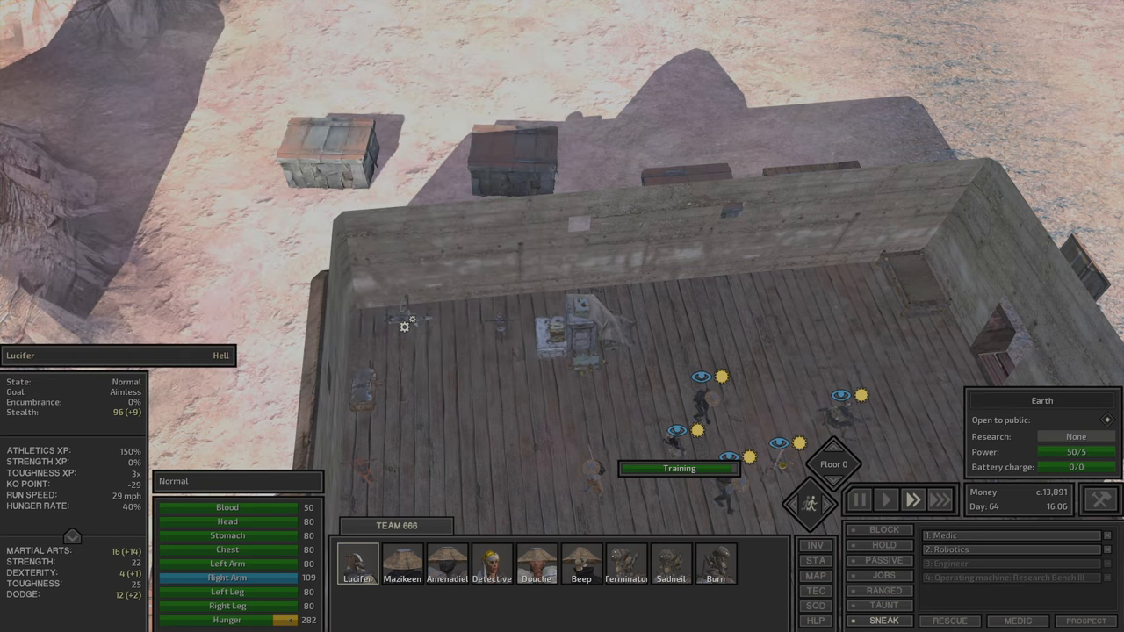
click(359, 568)
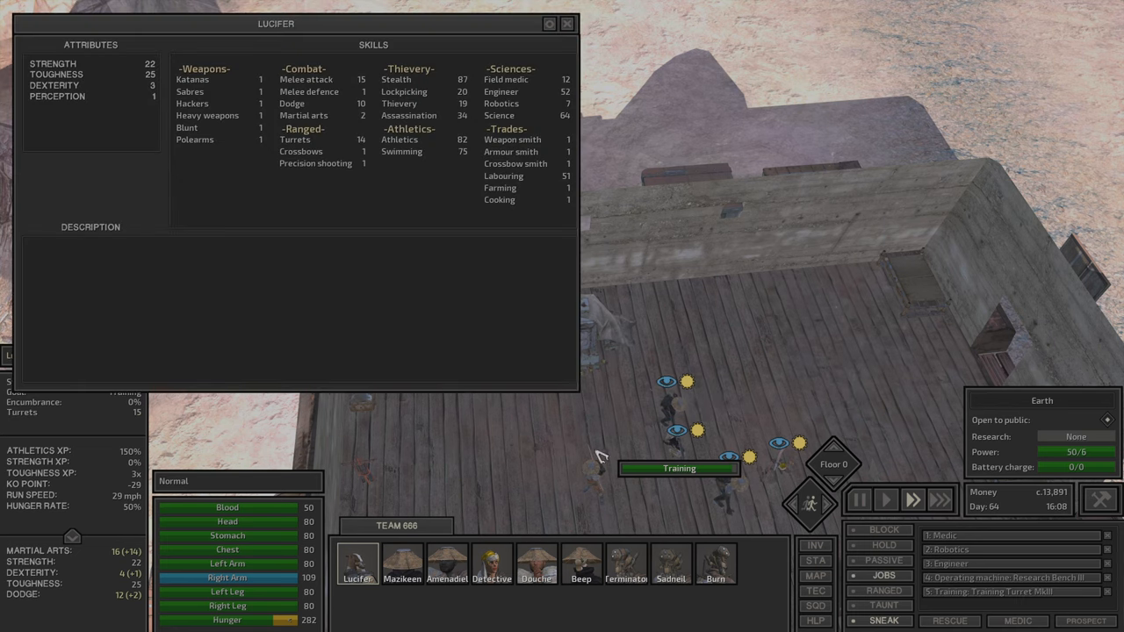
click(401, 565)
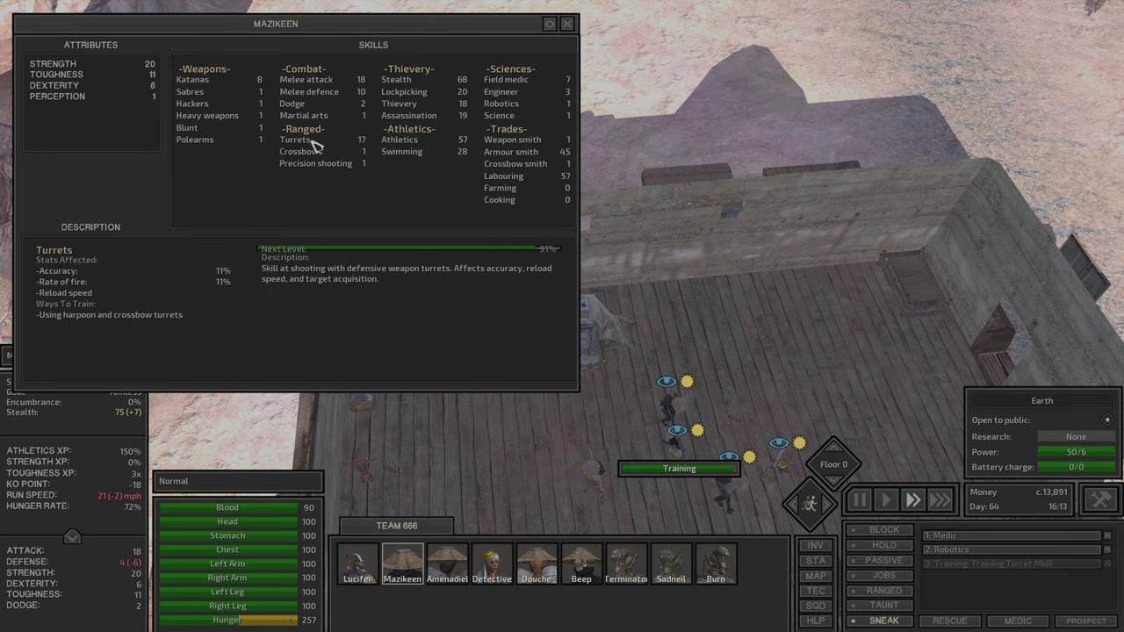
click(404, 91)
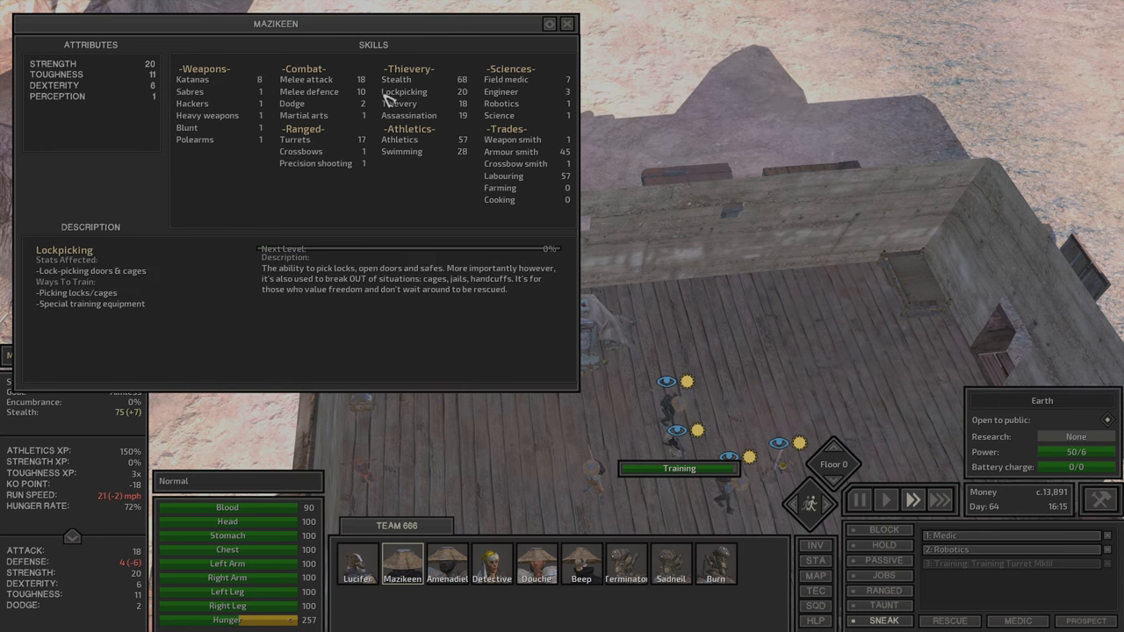
click(566, 25)
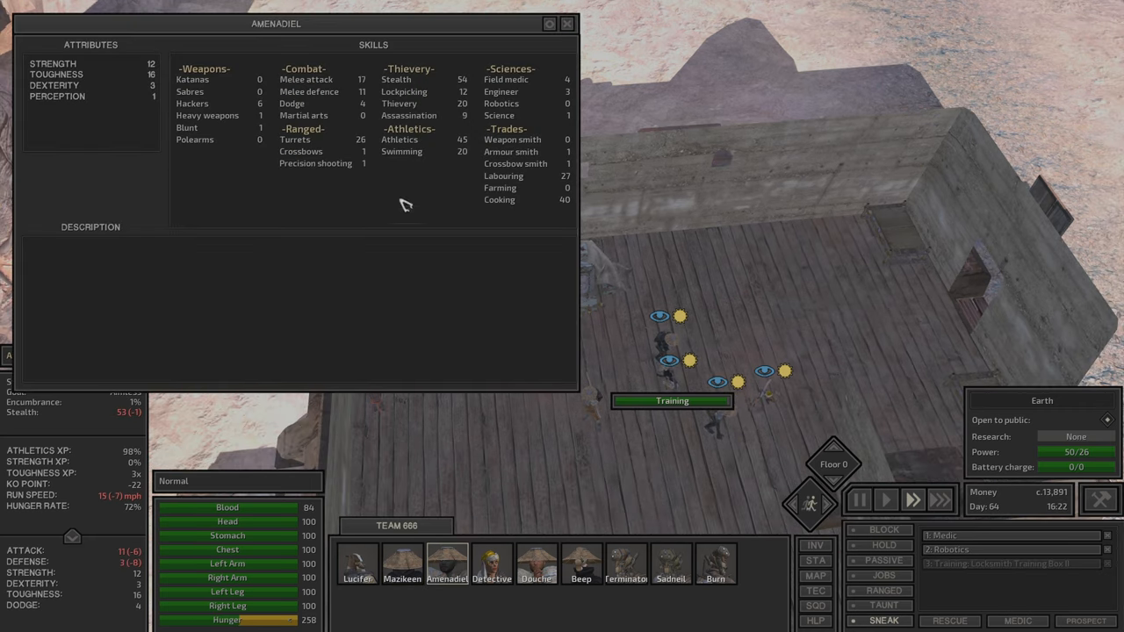
click(292, 102)
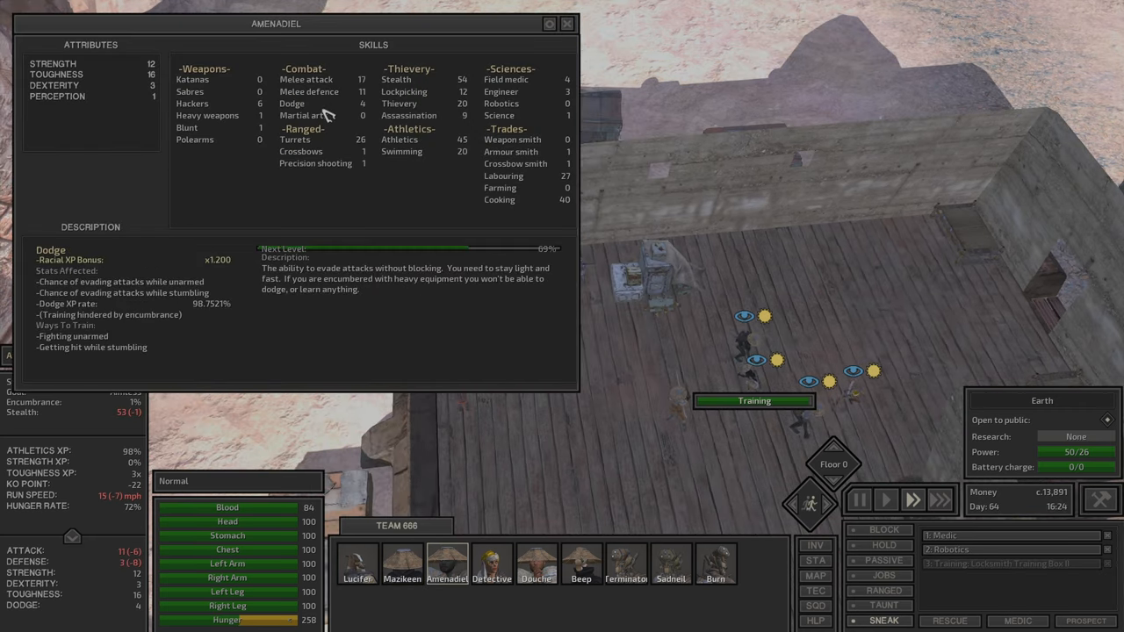
click(295, 141)
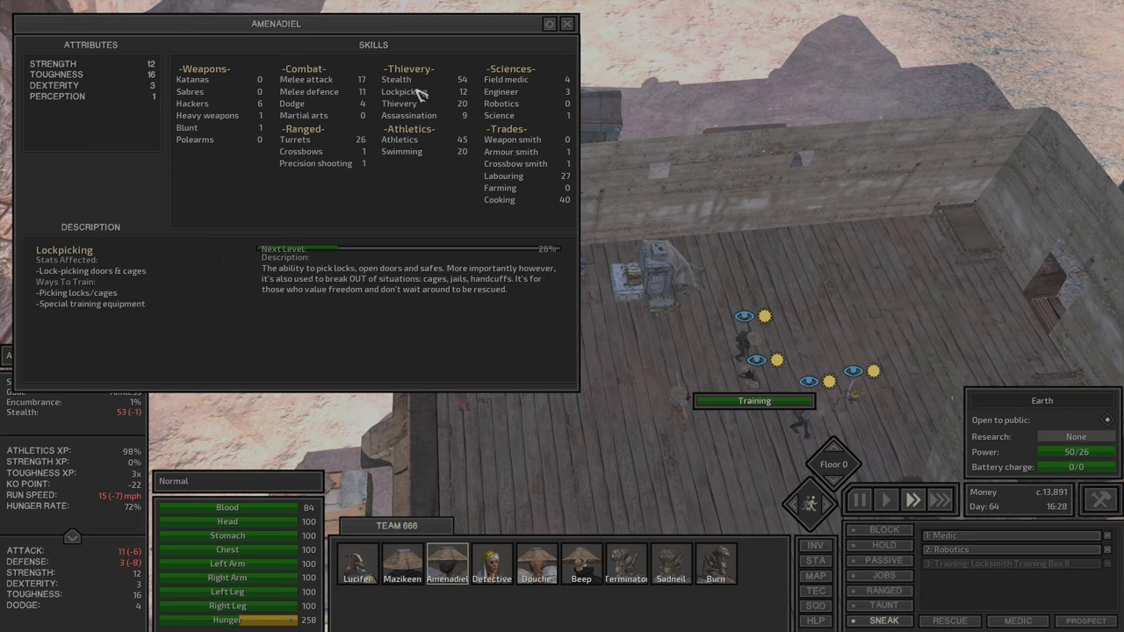
click(565, 25)
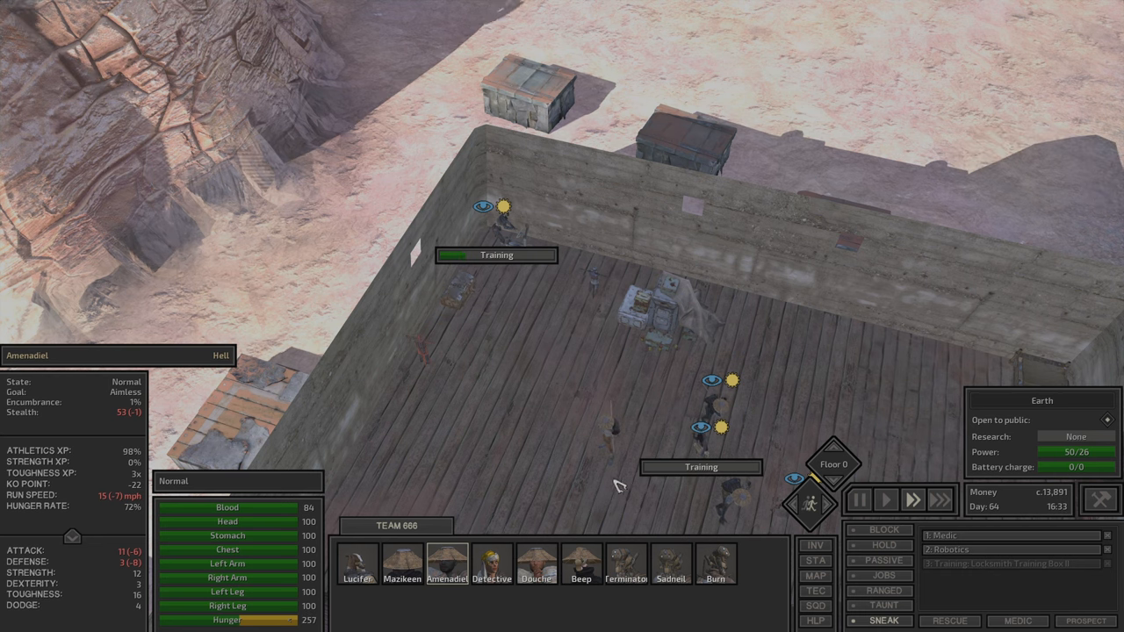
mouse_move(917, 560)
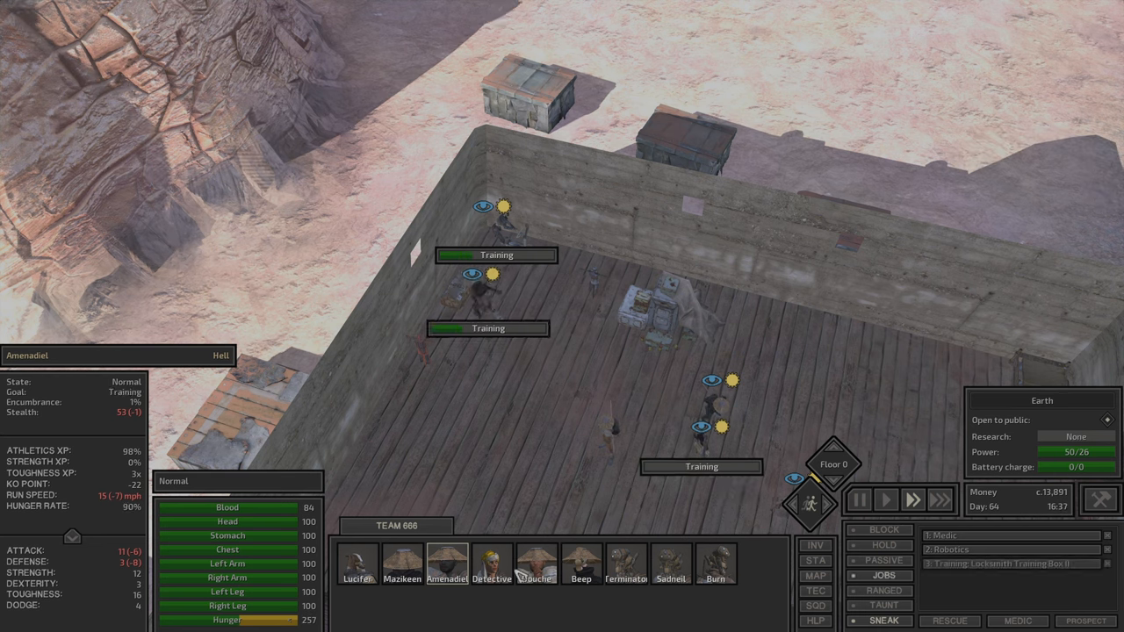
Step: Check Detective's, Douche's, Beep's and Mazikeen's skills, inspect the thief boxes, and assign Mazikeen to a training dummy
click(490, 566)
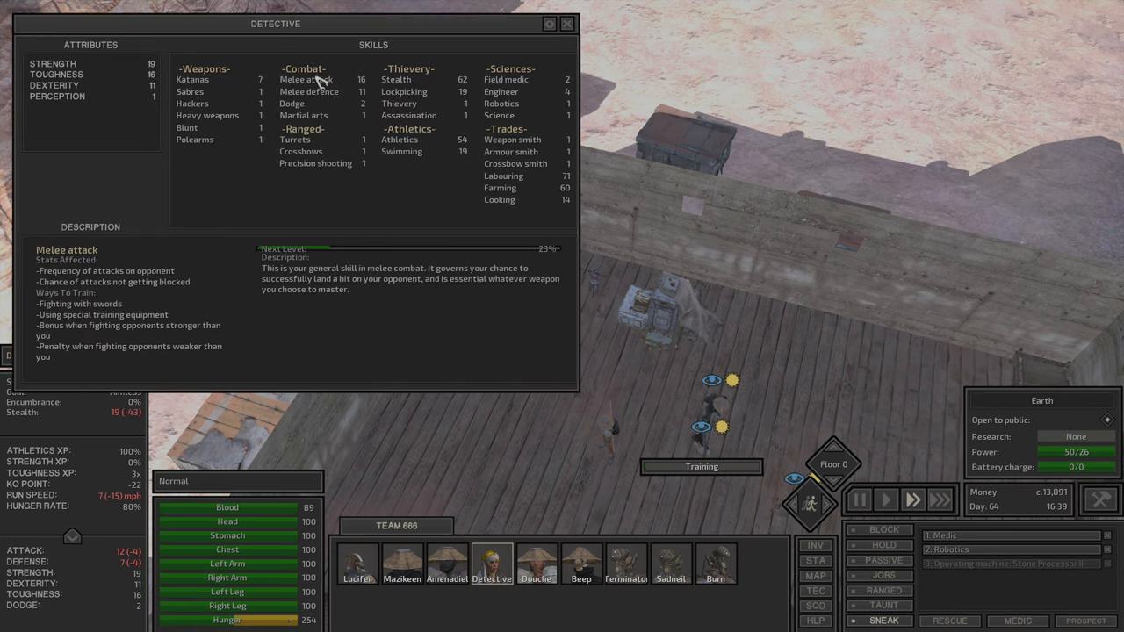
click(404, 91)
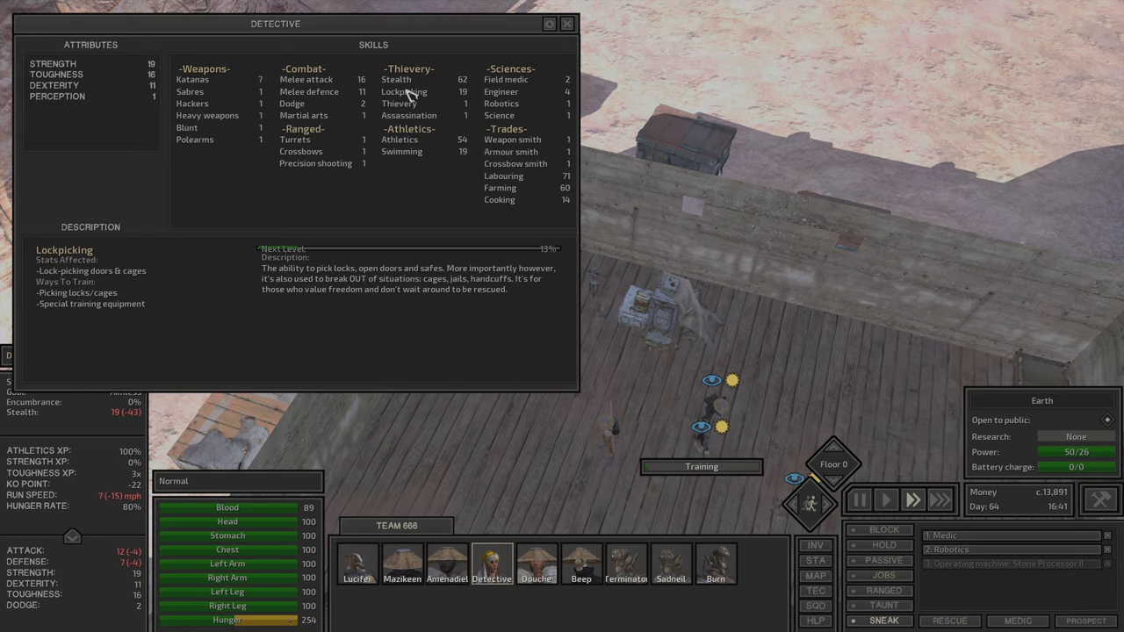
click(401, 104)
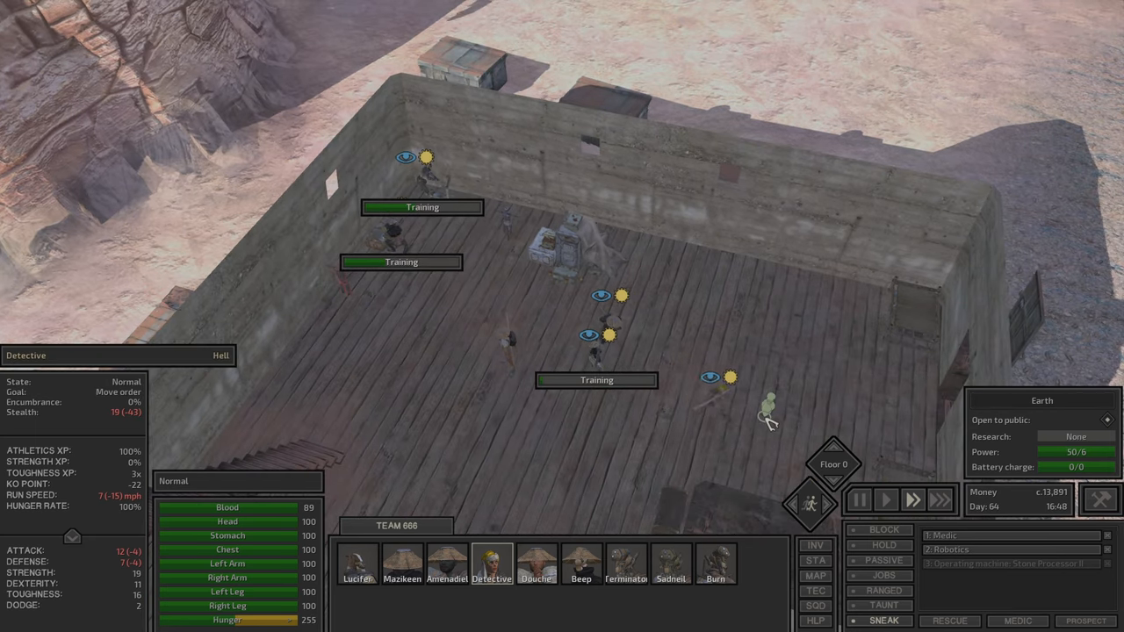
click(544, 565)
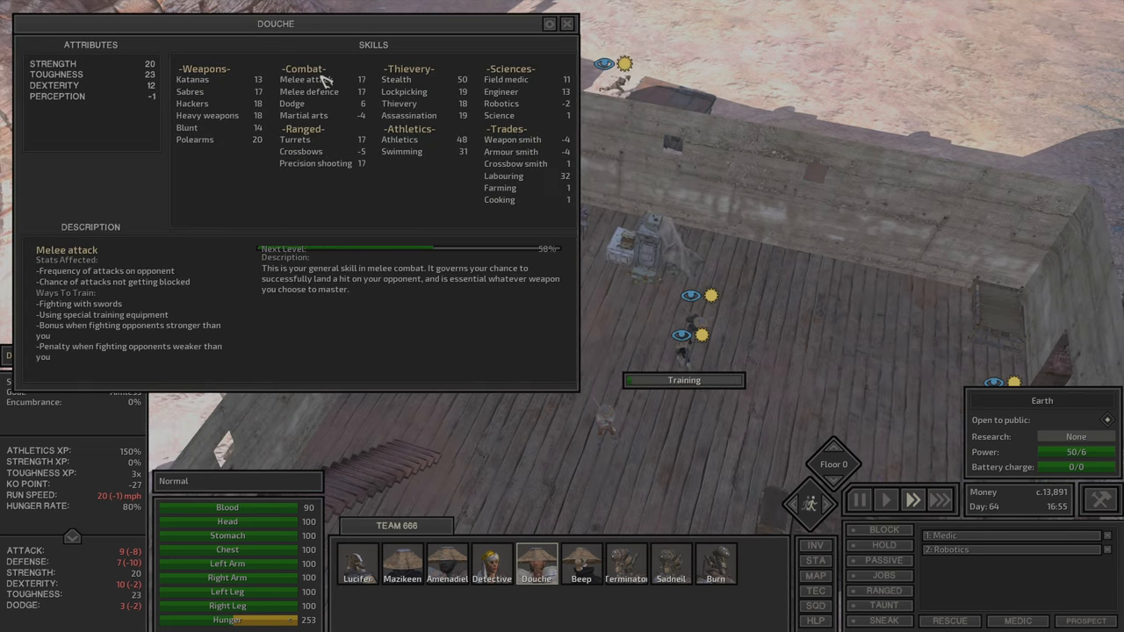
click(502, 176)
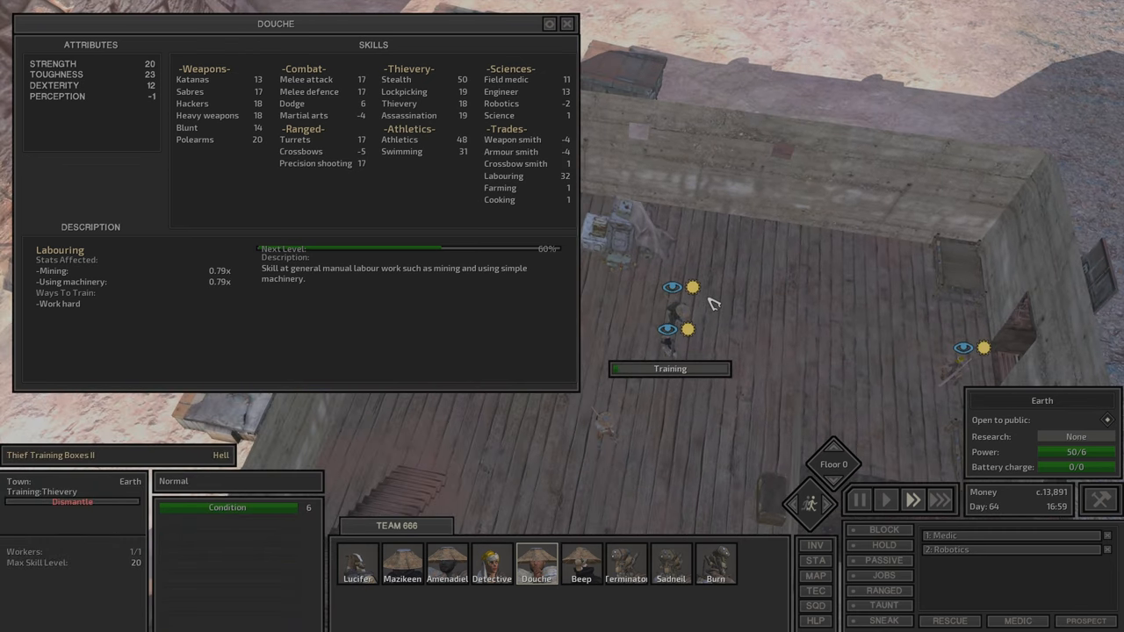
click(581, 572)
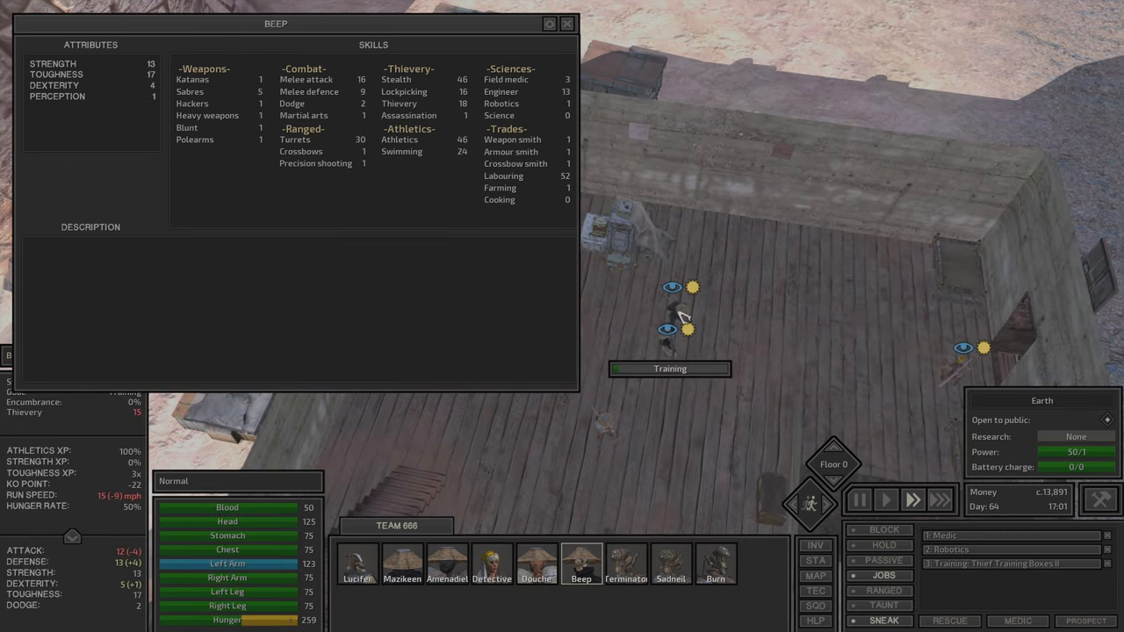
click(399, 579)
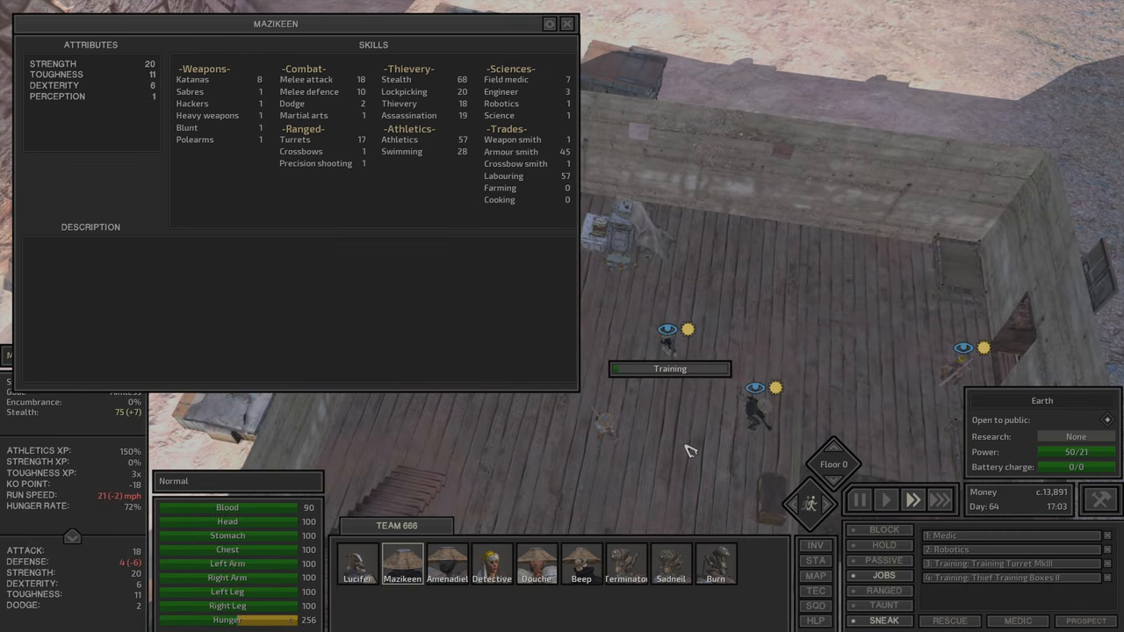
click(566, 24)
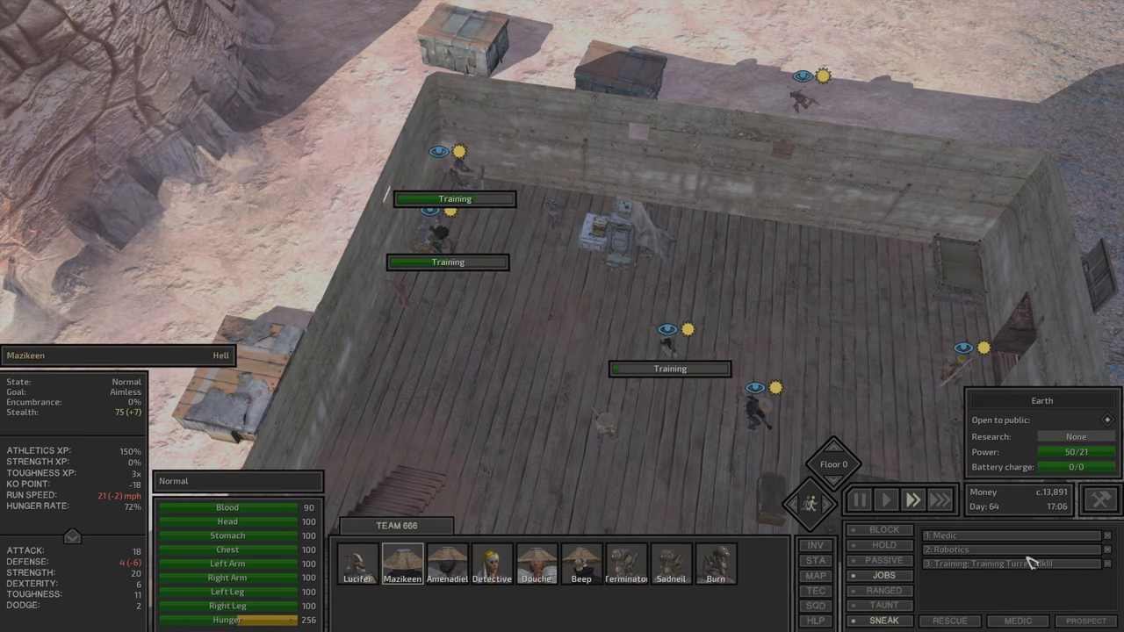
click(572, 567)
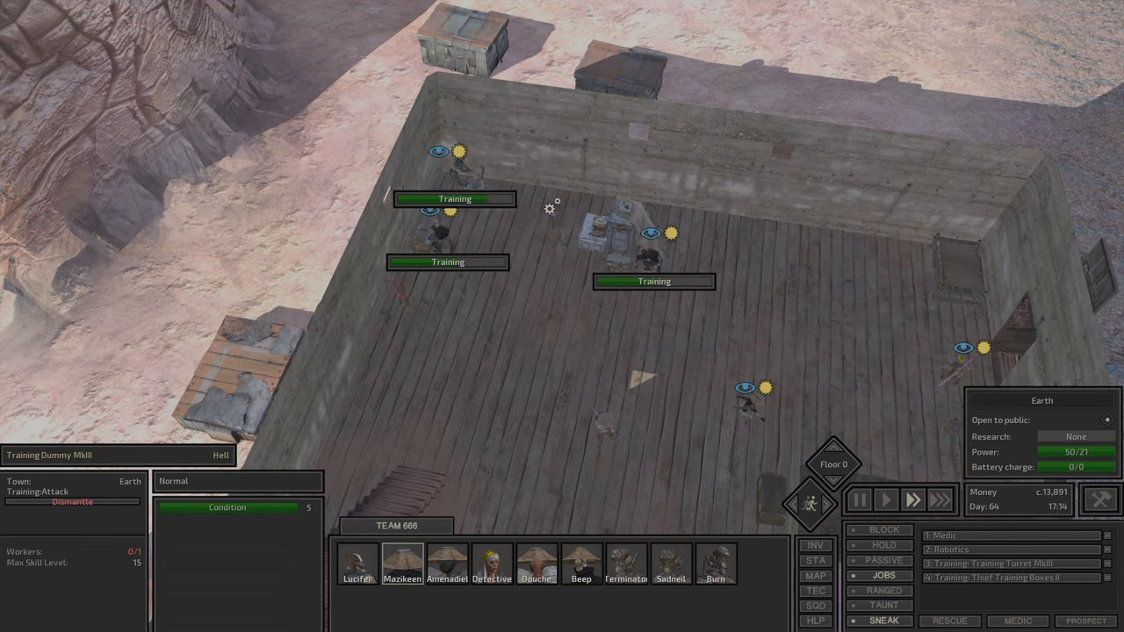
Step: Review Terminator's skills, inspect the Iron Refinery II, quicksave and bring up the world map
click(538, 565)
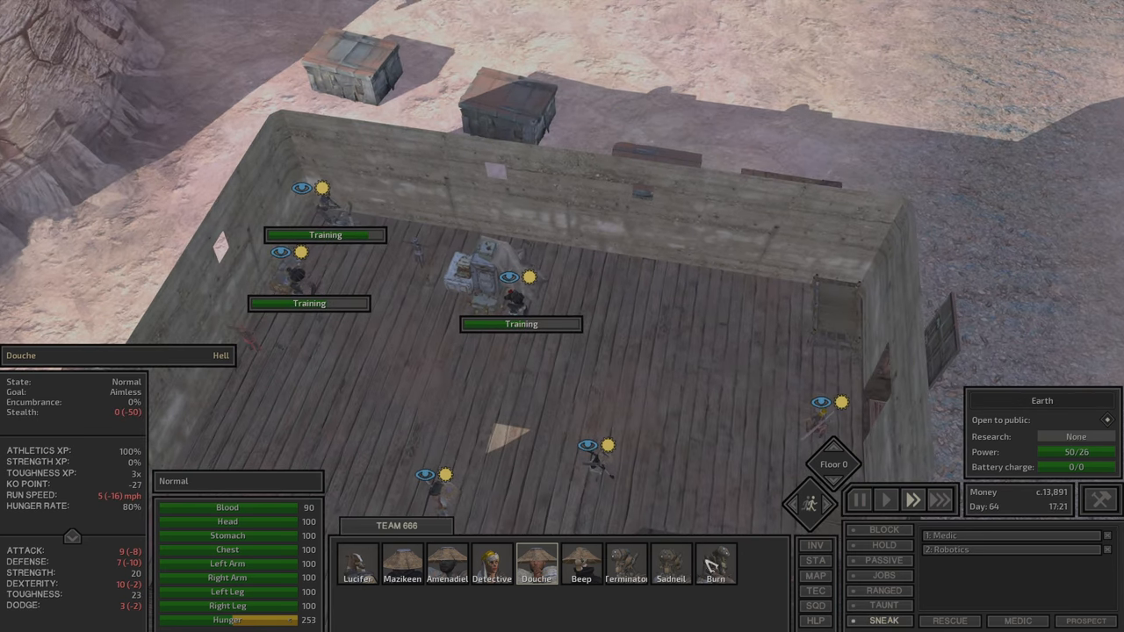
click(623, 578)
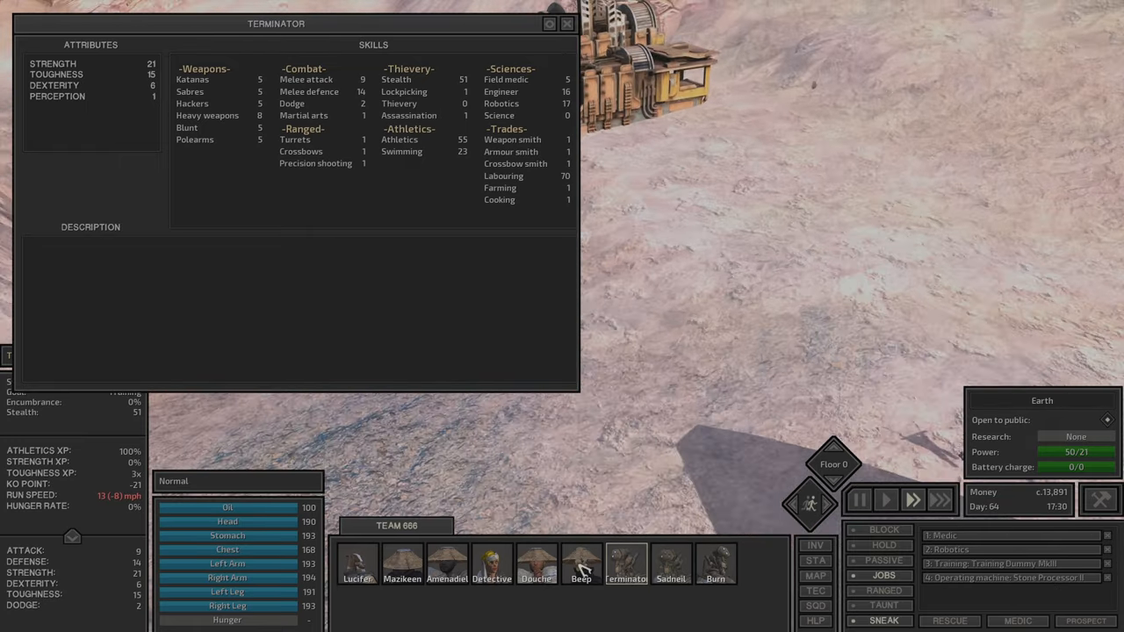
click(579, 562)
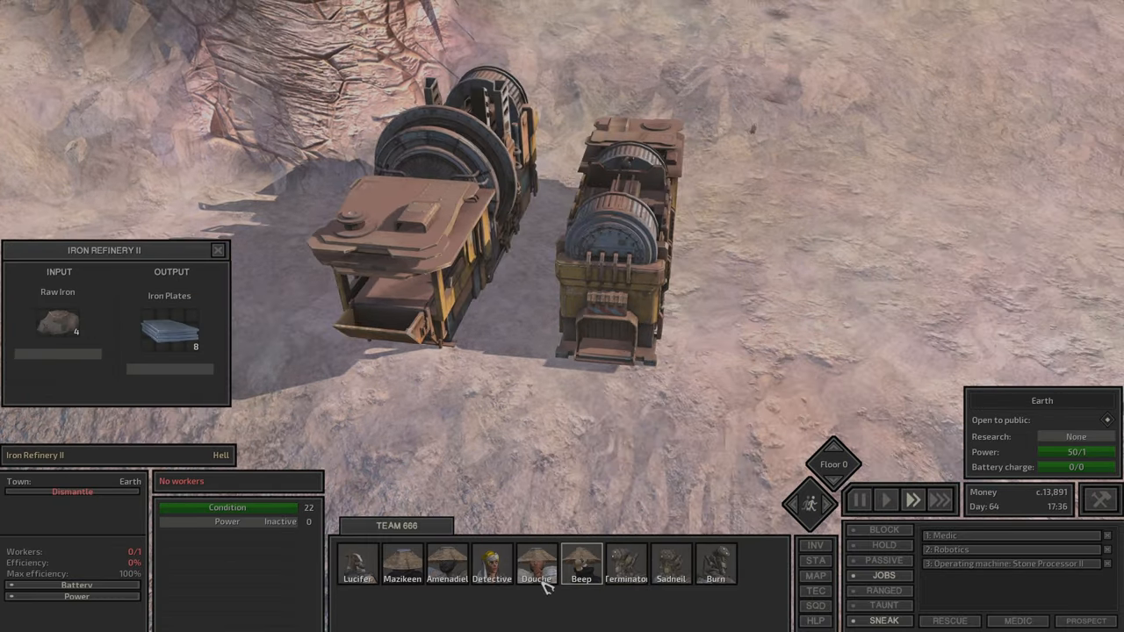
click(538, 569)
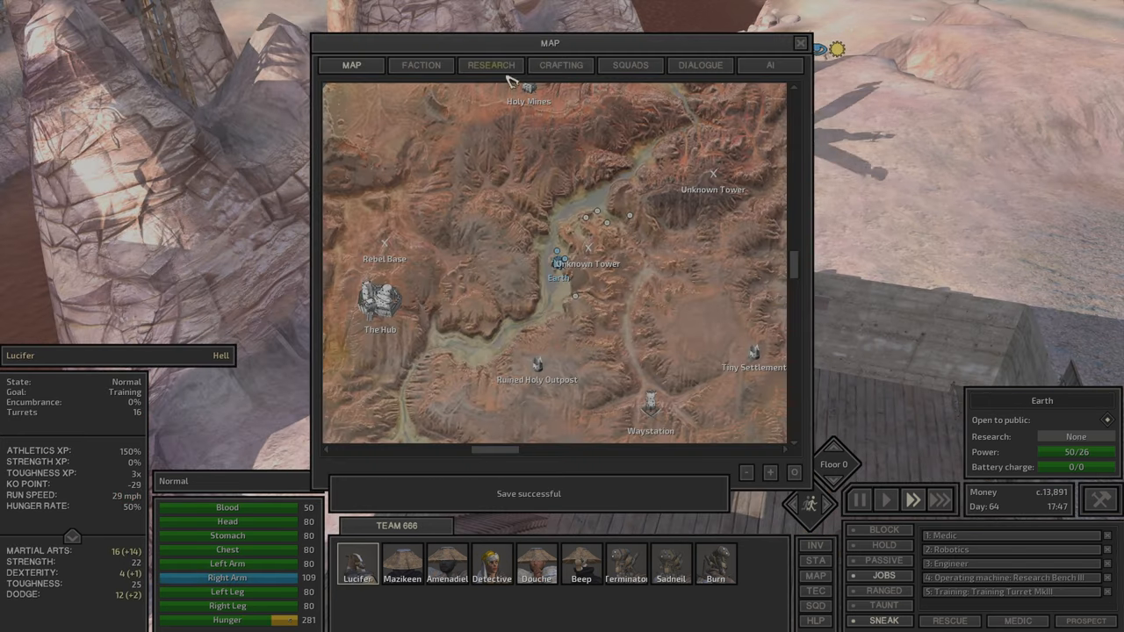
Step: Review faction standings and the upcoming bandit demand, then list the Defence build category
click(422, 65)
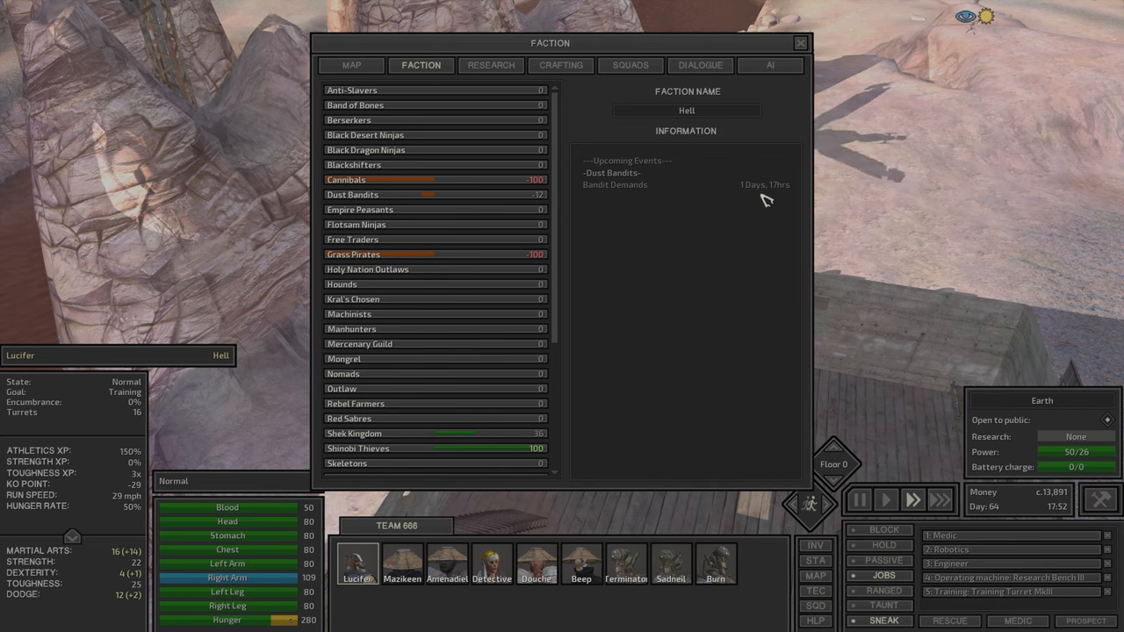
scroll(down, 3)
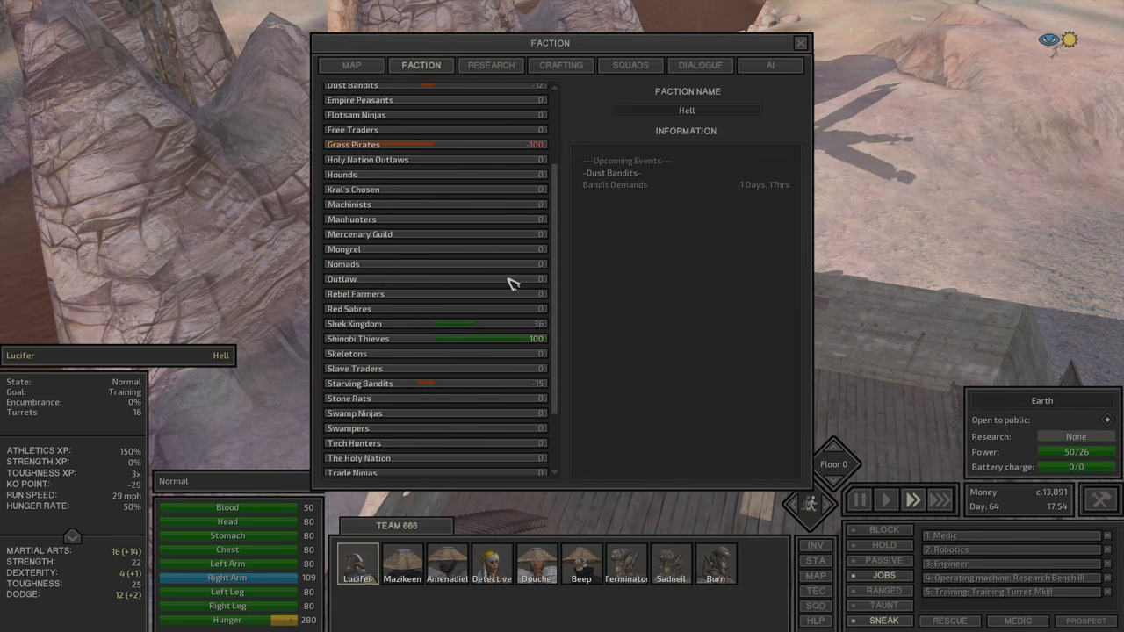
scroll(down, 3)
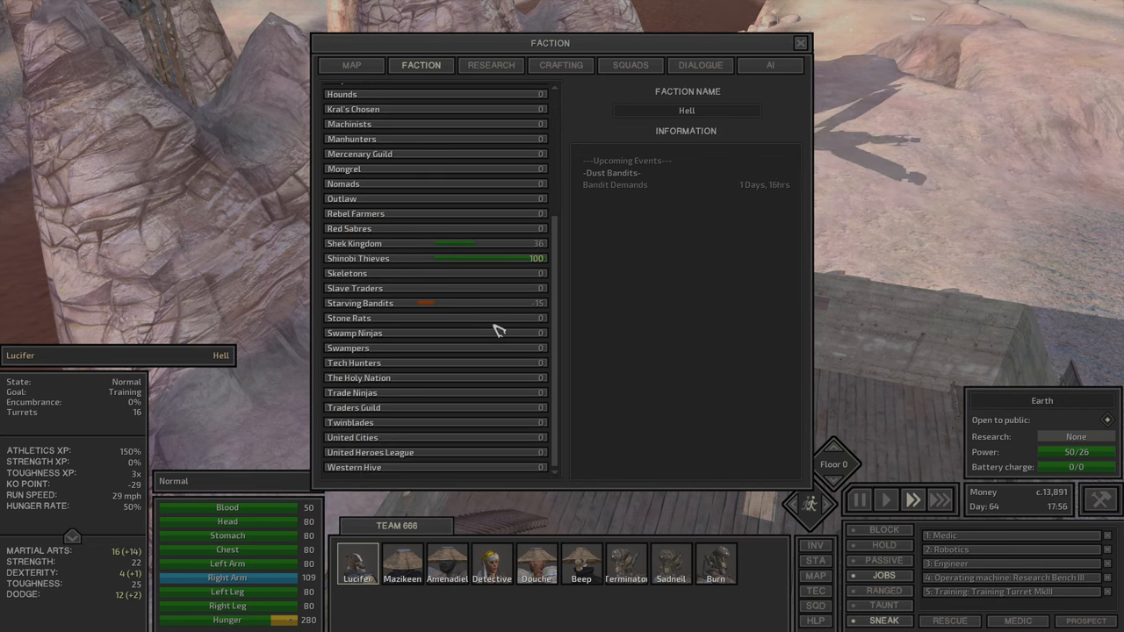
click(797, 42)
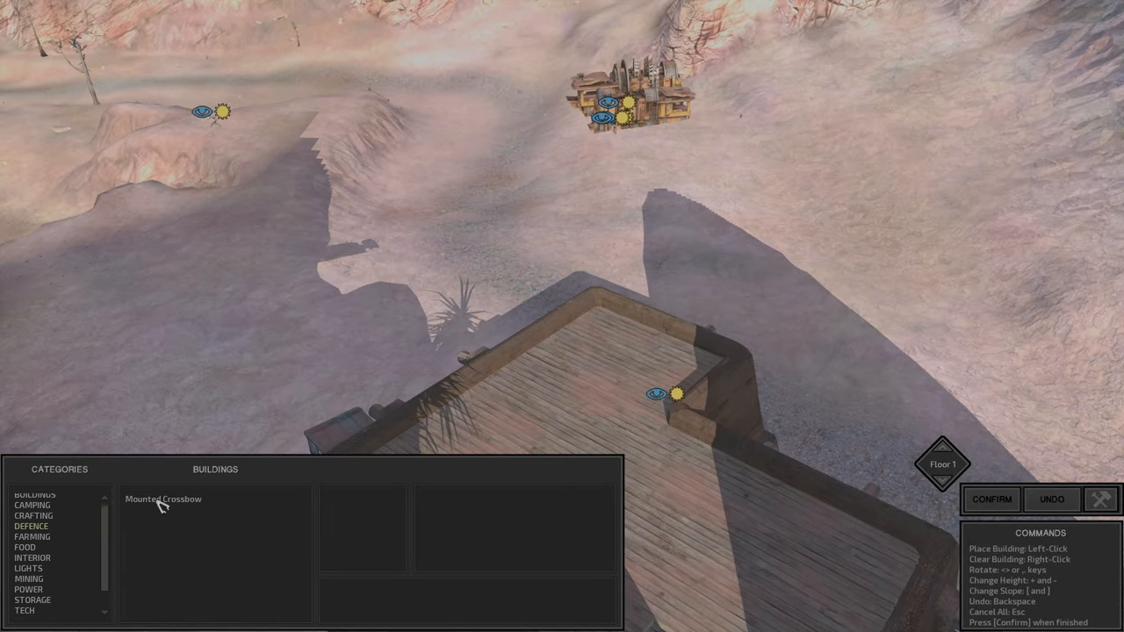
Step: Place a Mounted Crossbow on the outpost's Floor 1 roof so it awaits iron plates
click(164, 499)
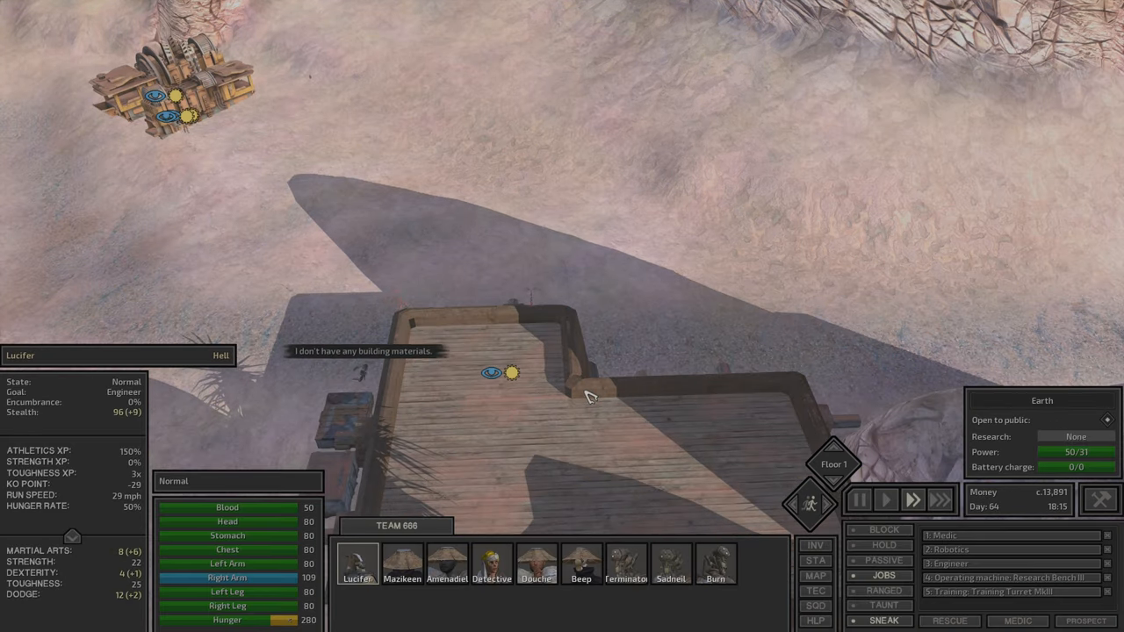
click(395, 343)
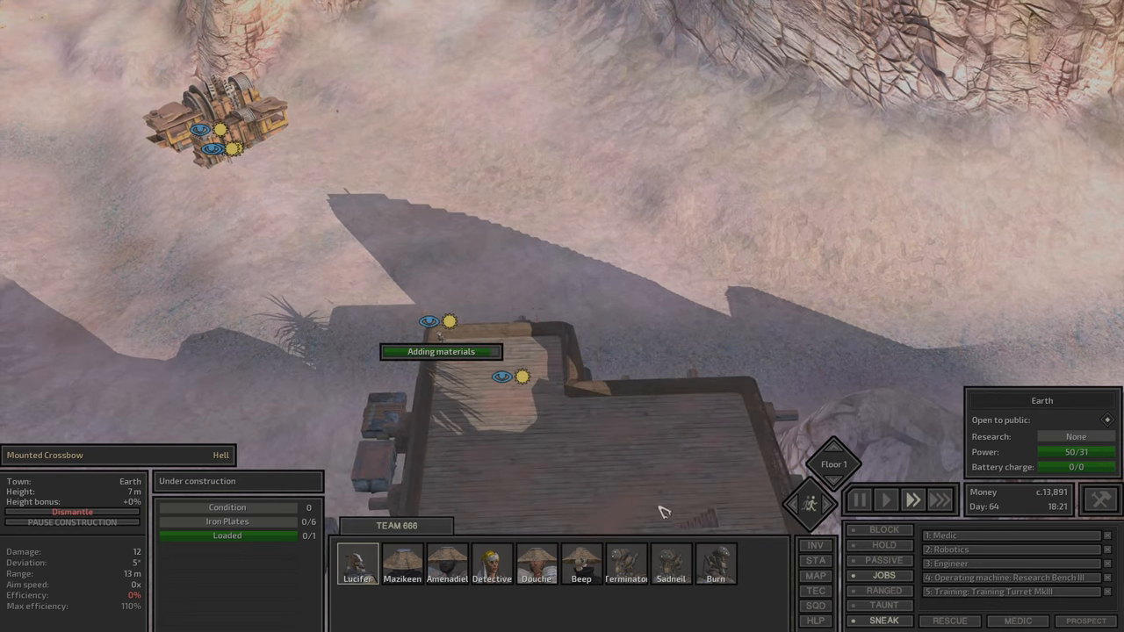
mouse_move(844, 488)
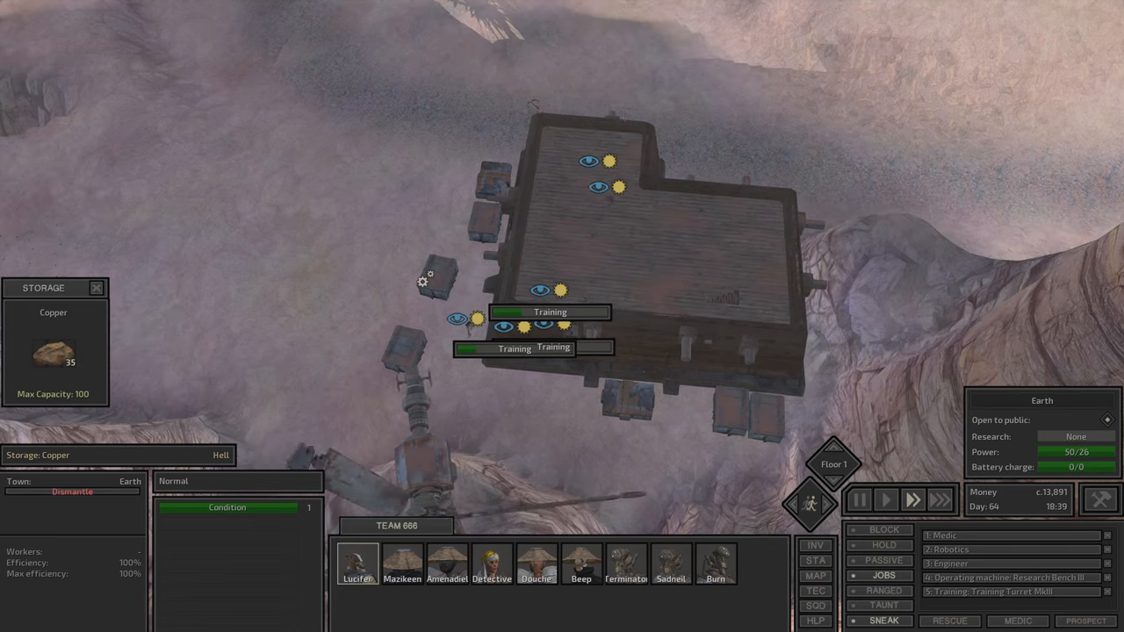
Step: Check several squad members' gear, then view the faction overview with the upcoming Dust Bandits demand
click(404, 572)
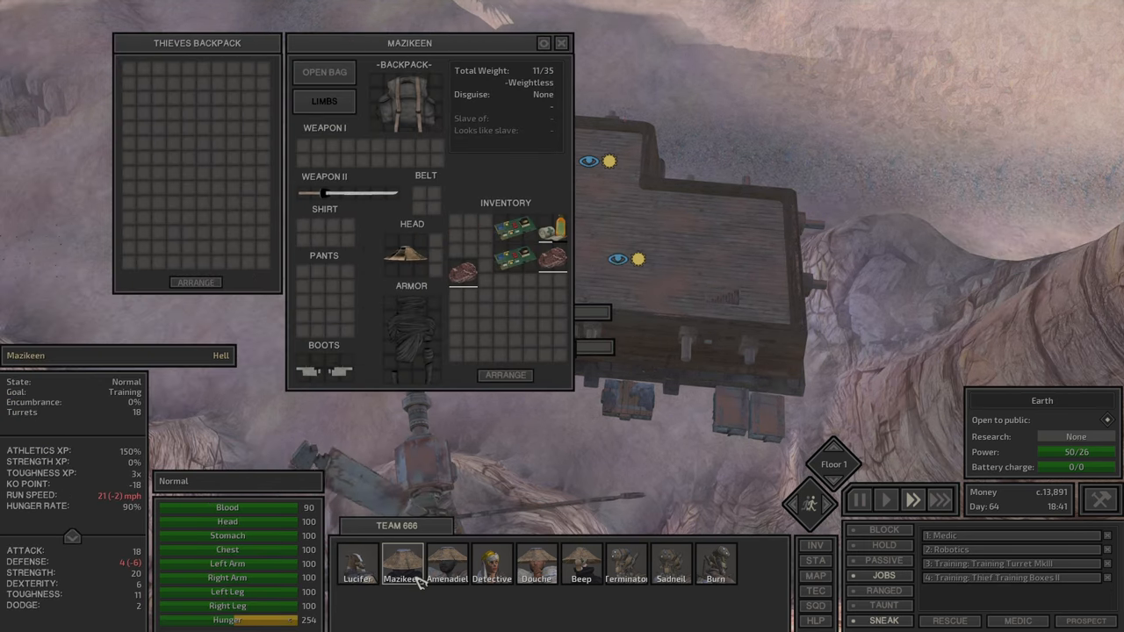
click(491, 566)
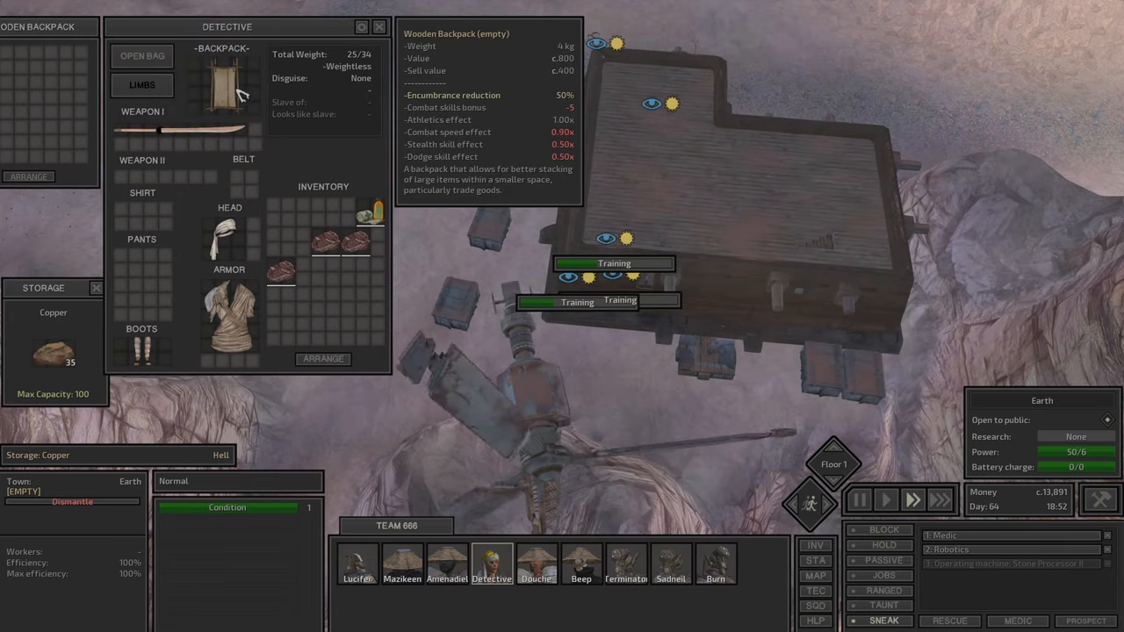
click(354, 565)
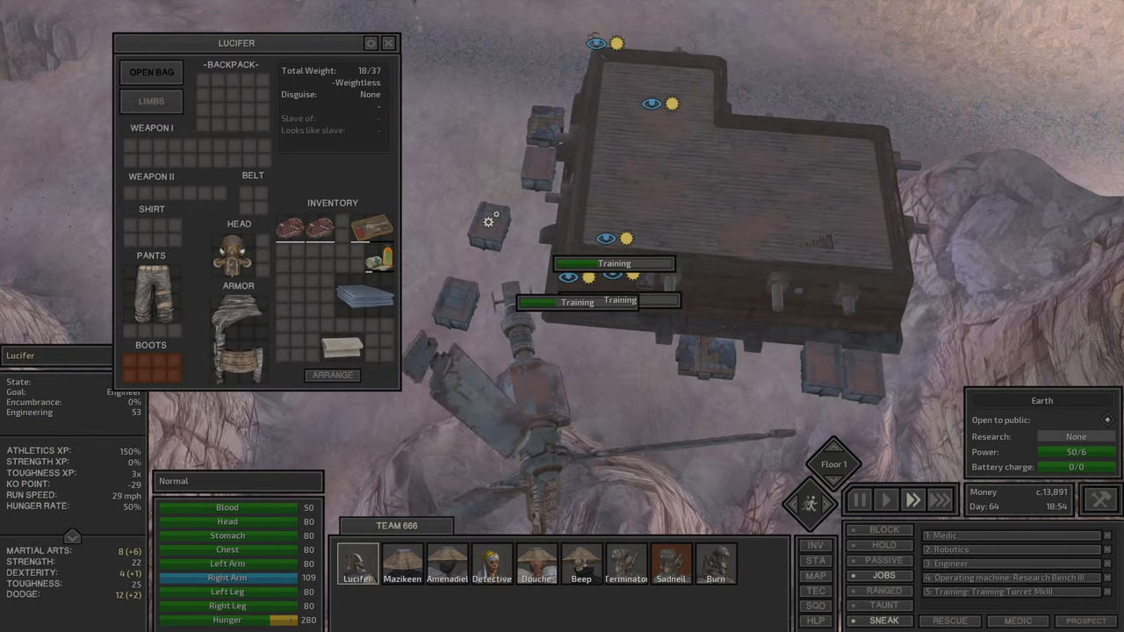
click(397, 43)
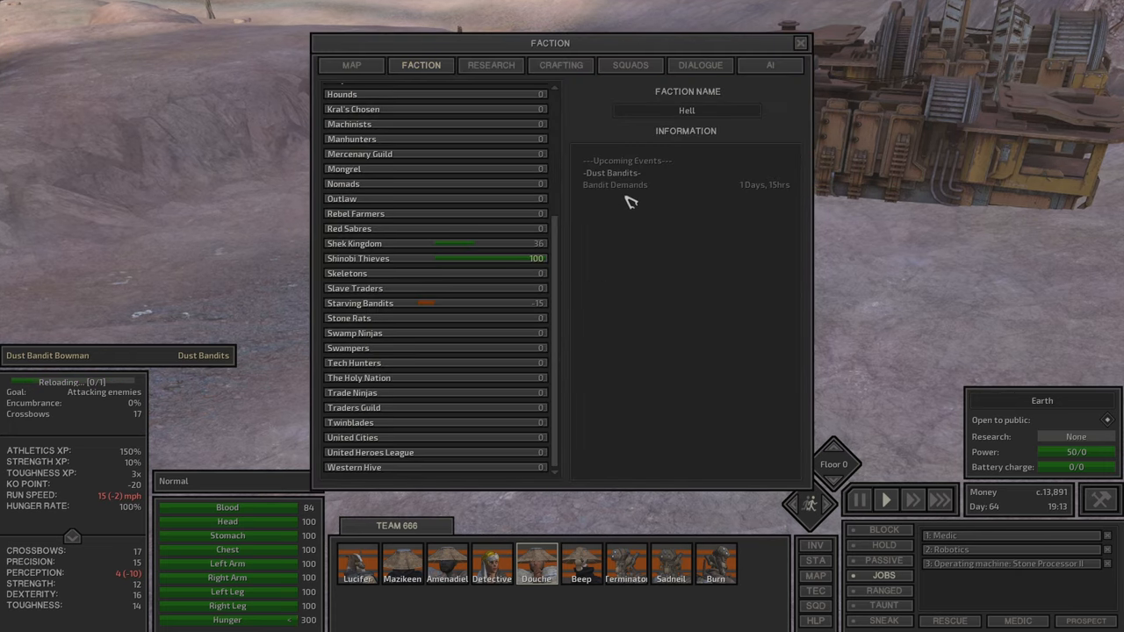
Step: Close the Faction window and review the first fighters' gear and wounds mid-brawl
click(797, 42)
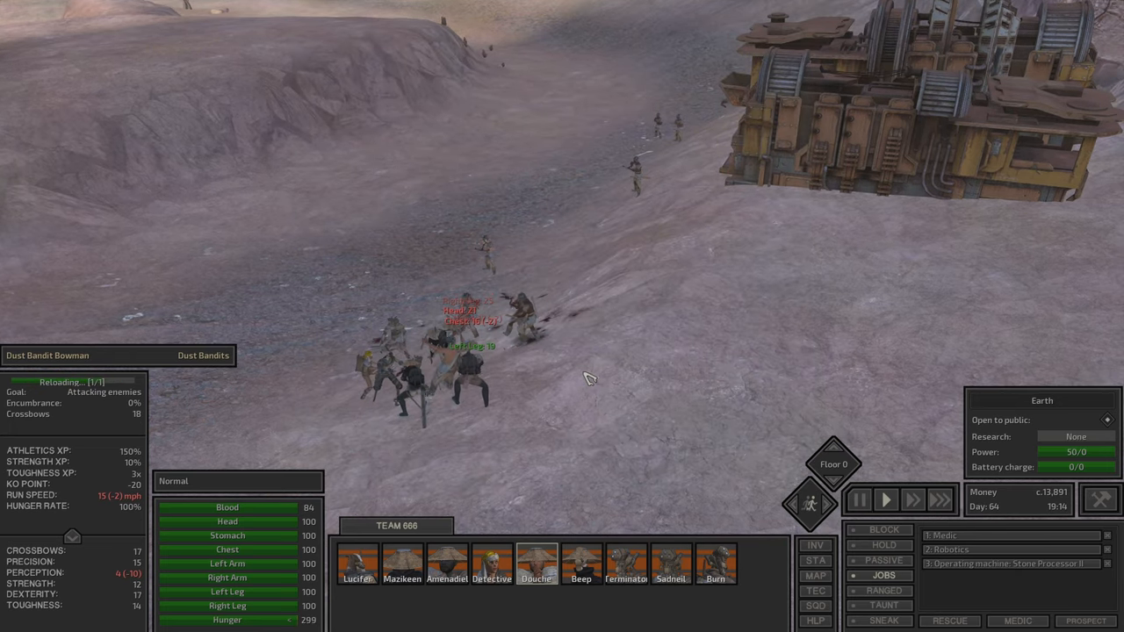
click(411, 569)
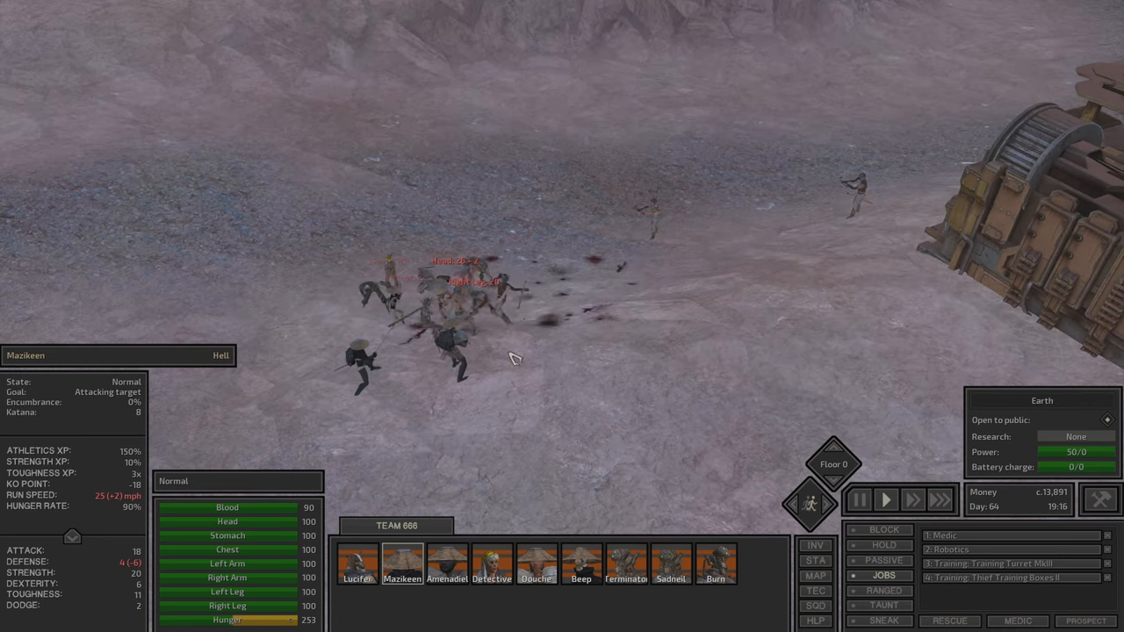
click(355, 564)
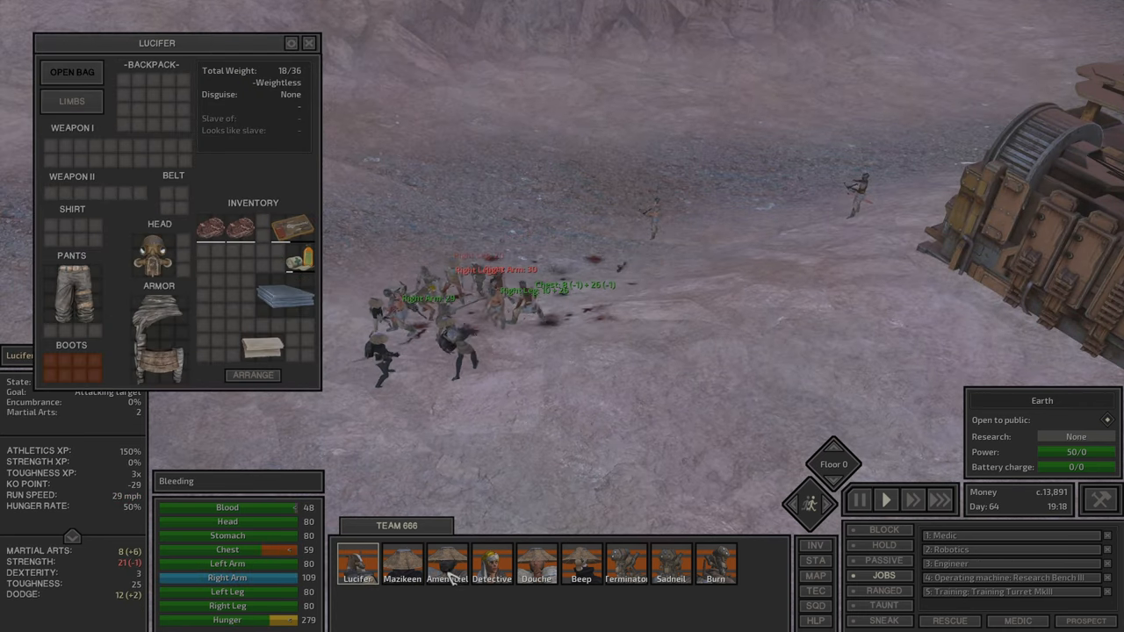
click(491, 565)
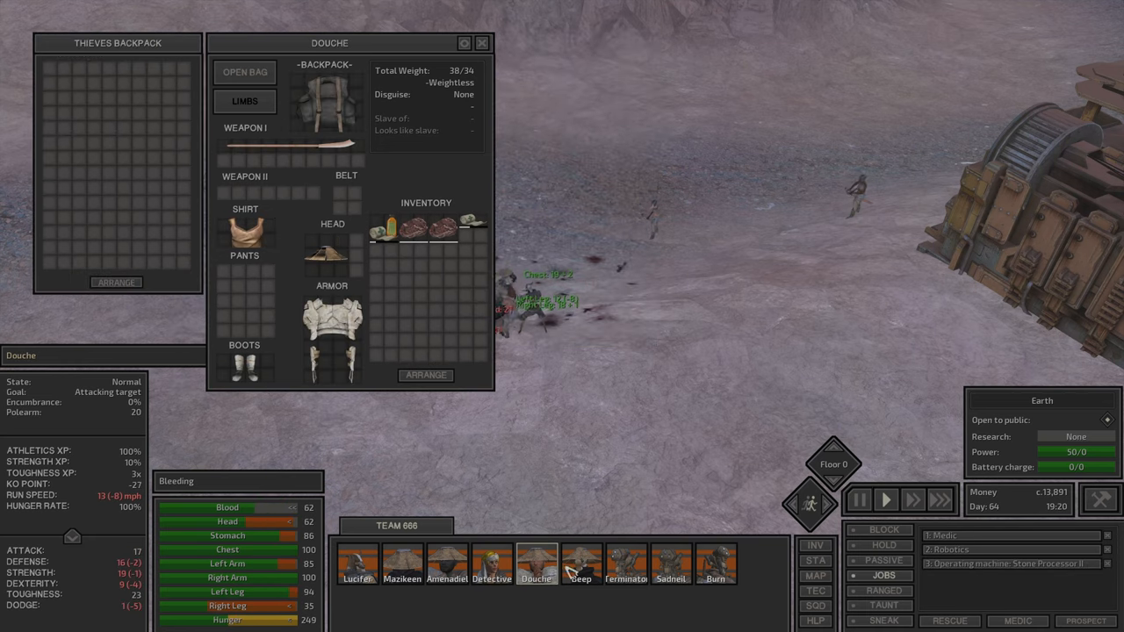
click(669, 565)
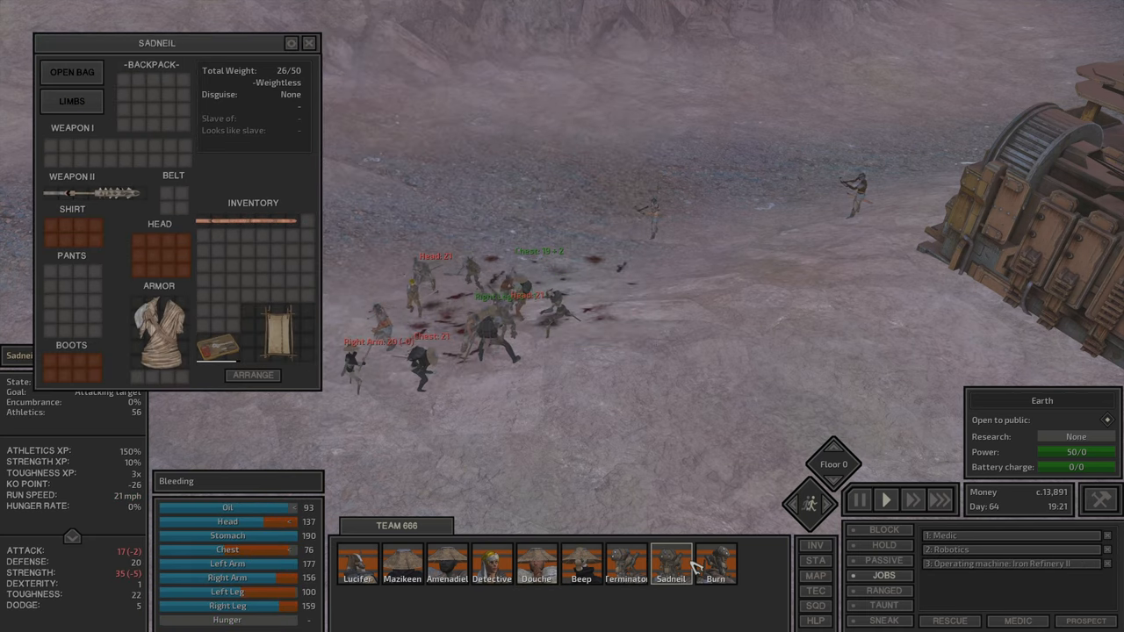
click(716, 569)
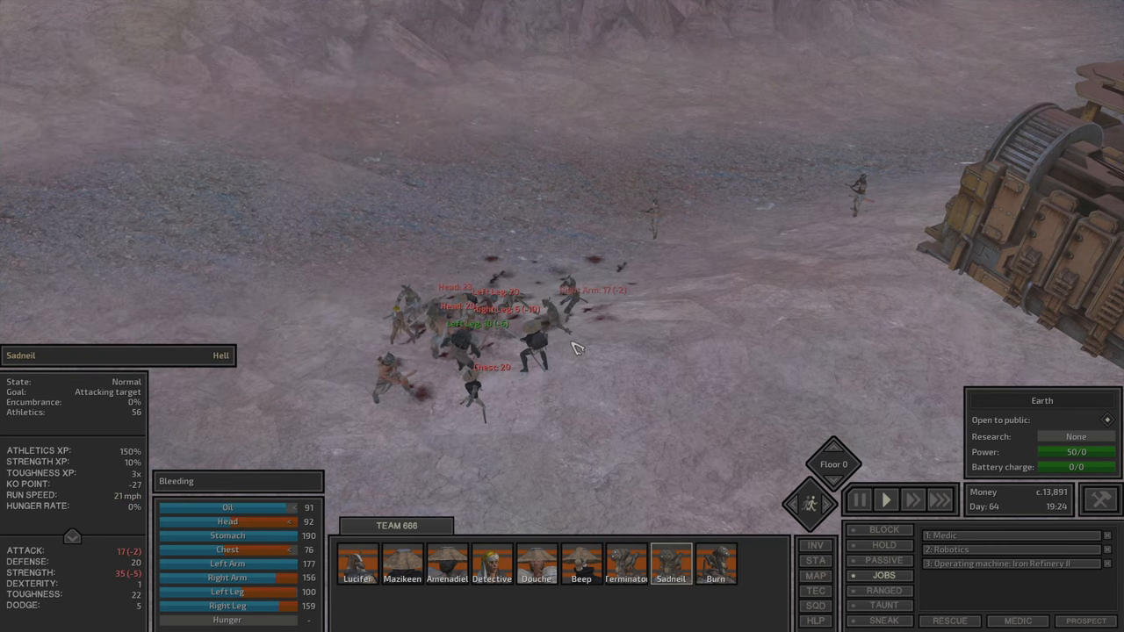
Step: Check the remaining squad members' condition and bring up Lucifer's Turrets skill sheet
click(356, 580)
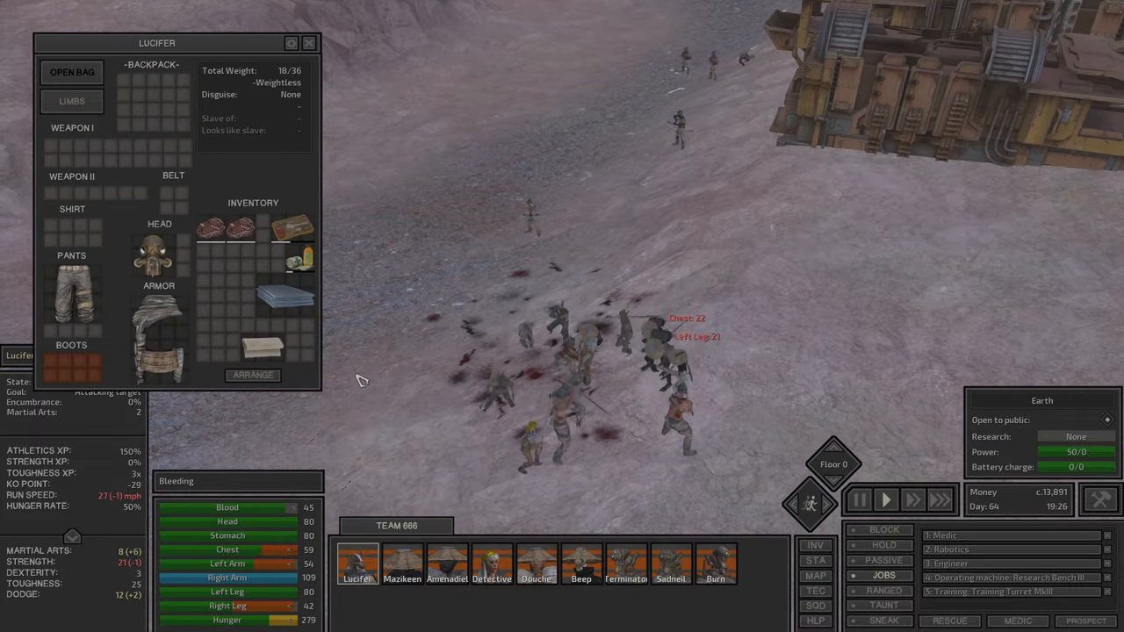
click(713, 576)
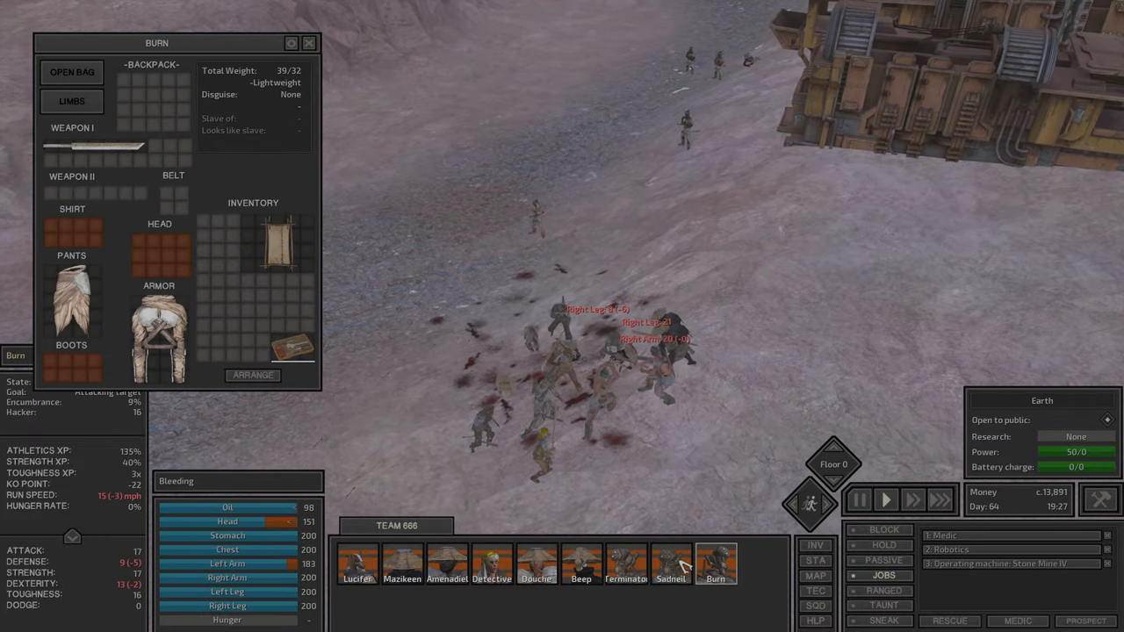
click(309, 42)
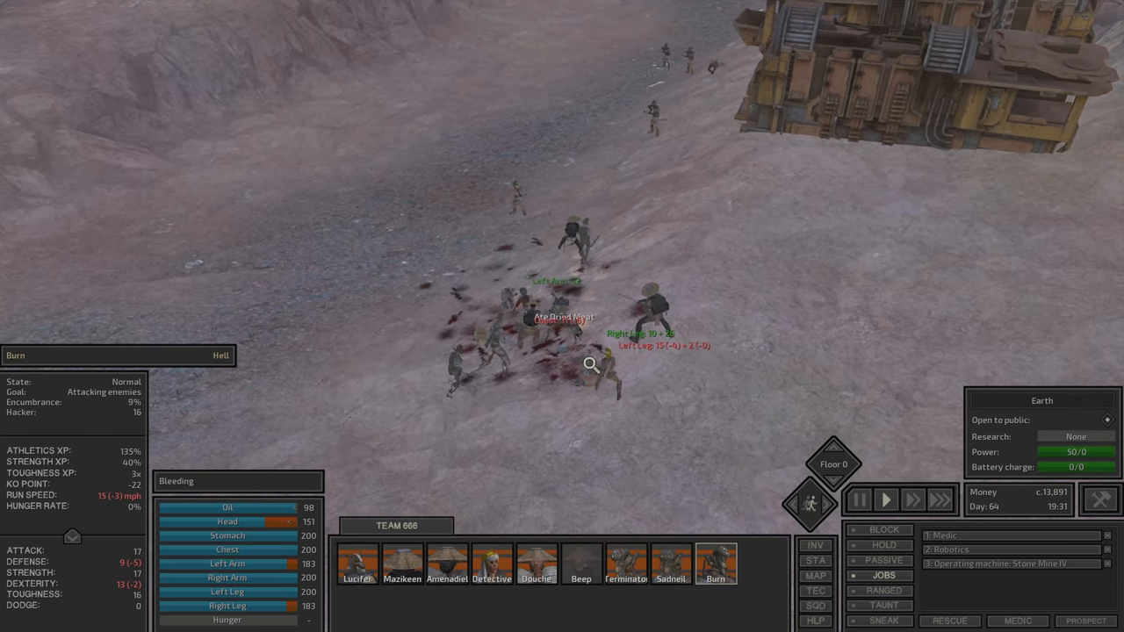
click(625, 566)
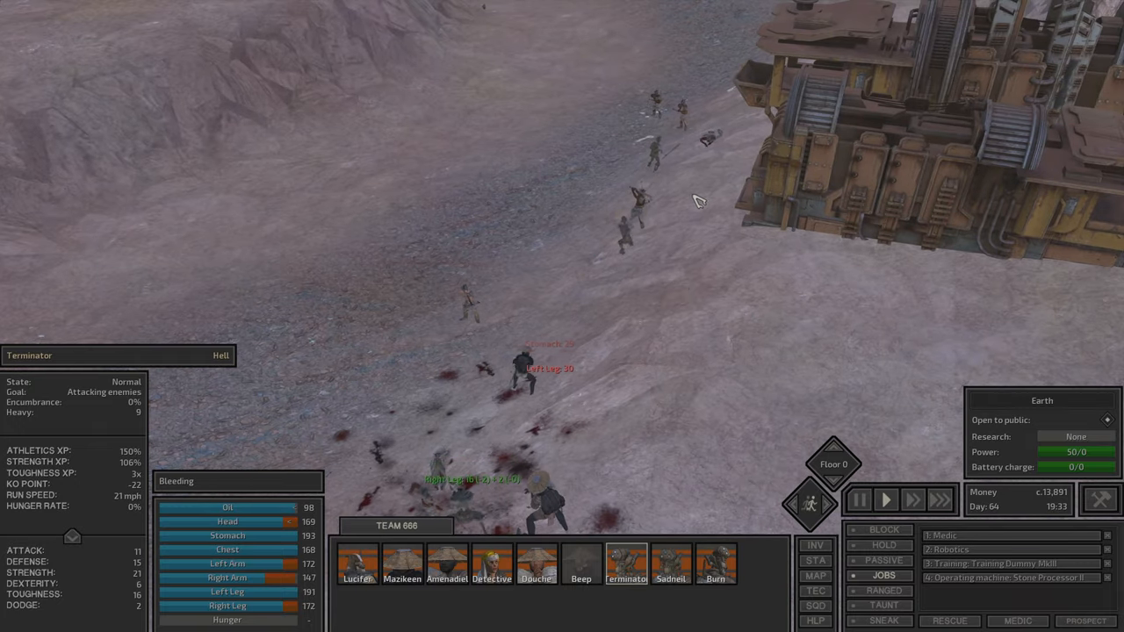
click(394, 565)
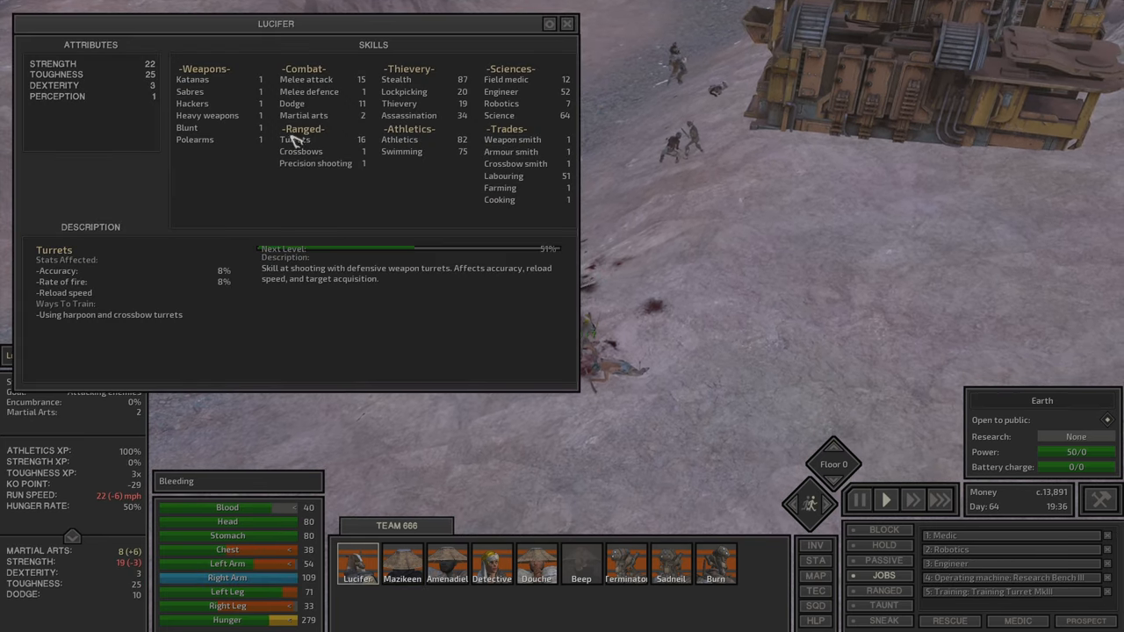
click(565, 25)
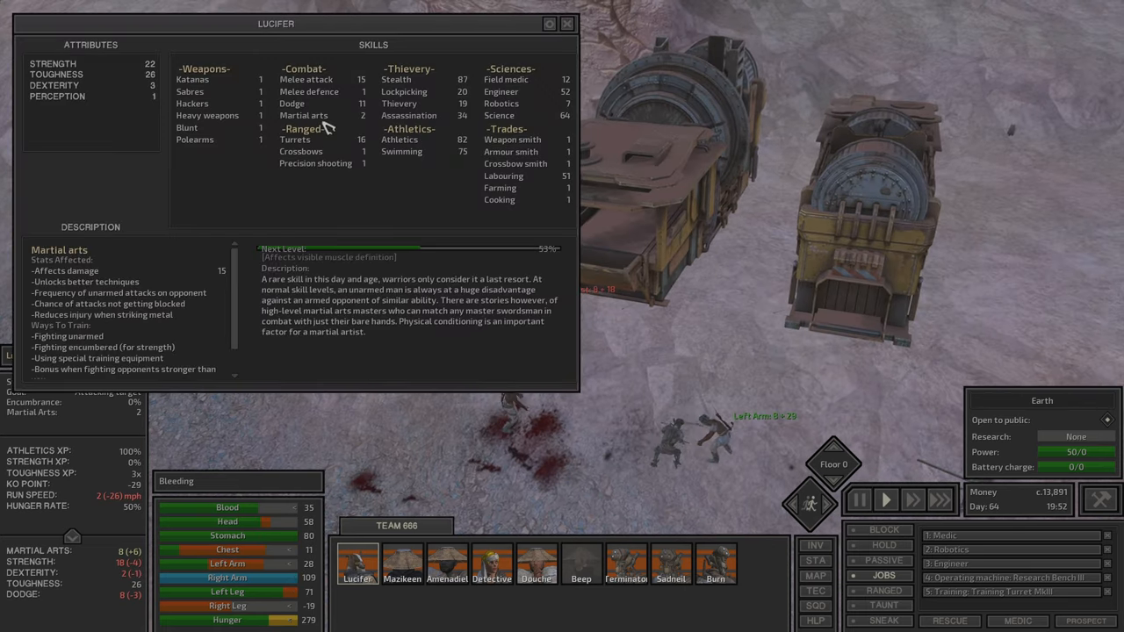
click(56, 73)
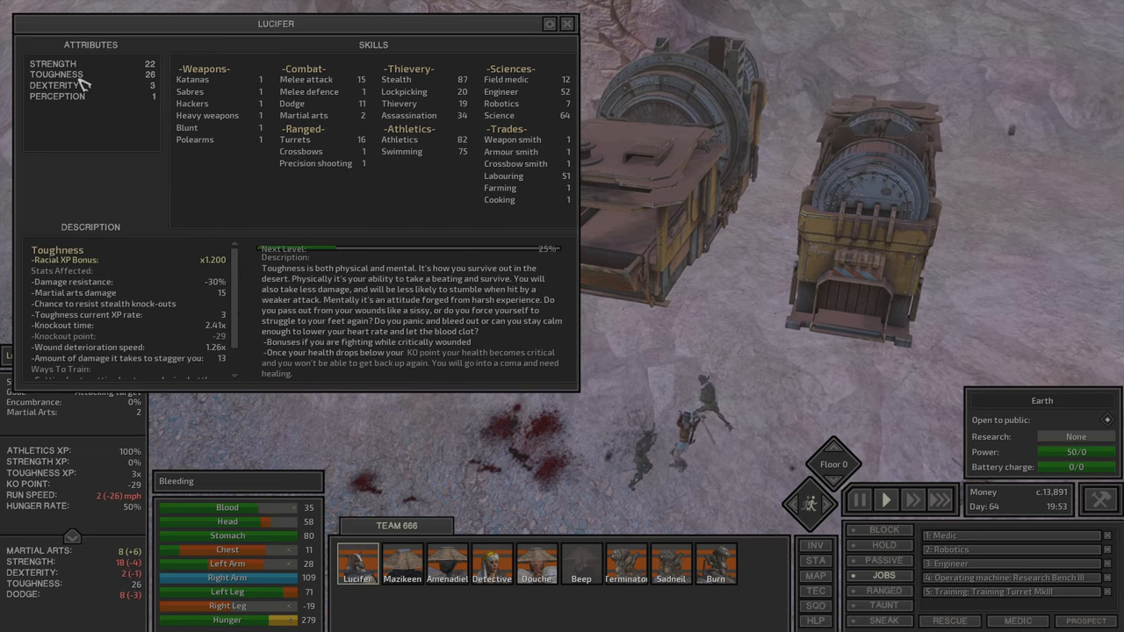
click(565, 23)
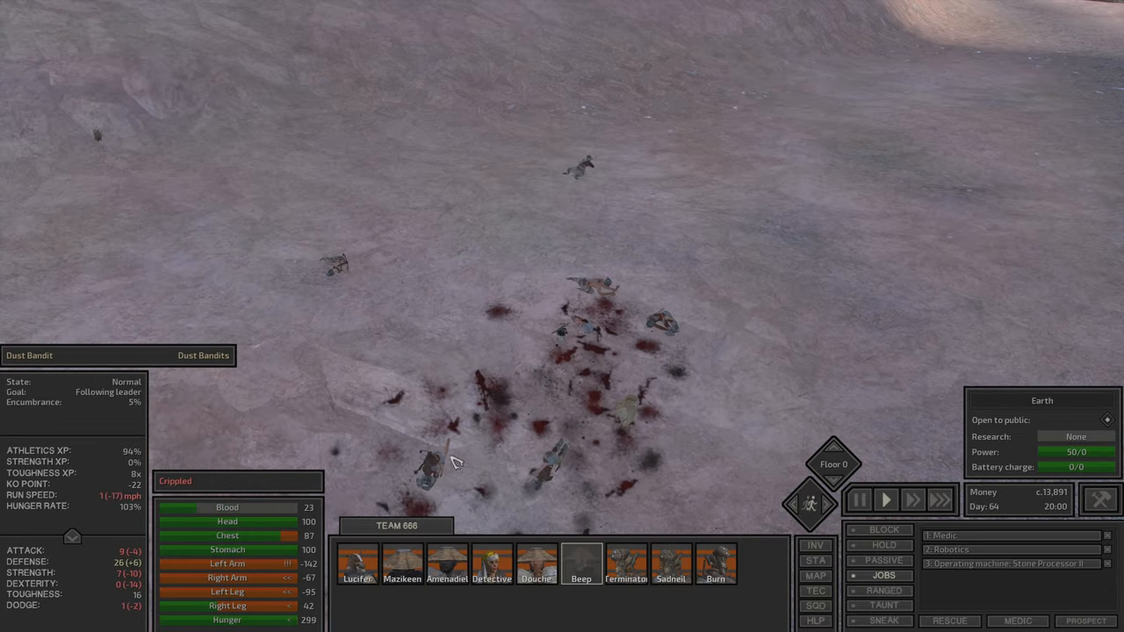
Step: Check Mazikeen, Beep and Terminator's wounds and gear, ending on Burn's skill sheet
click(355, 564)
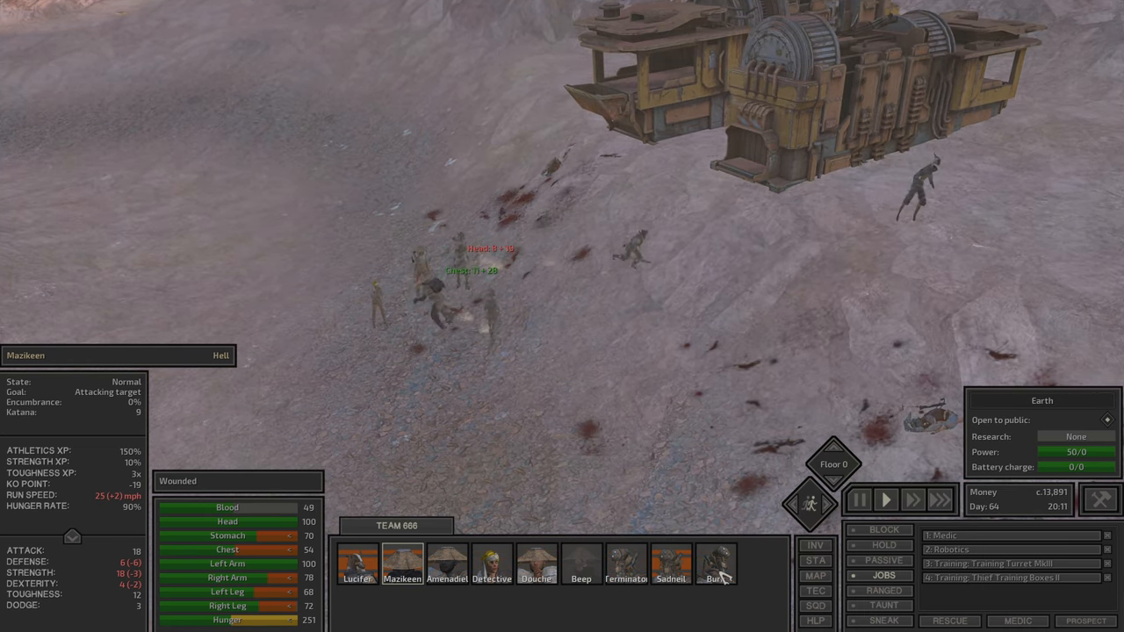
click(579, 576)
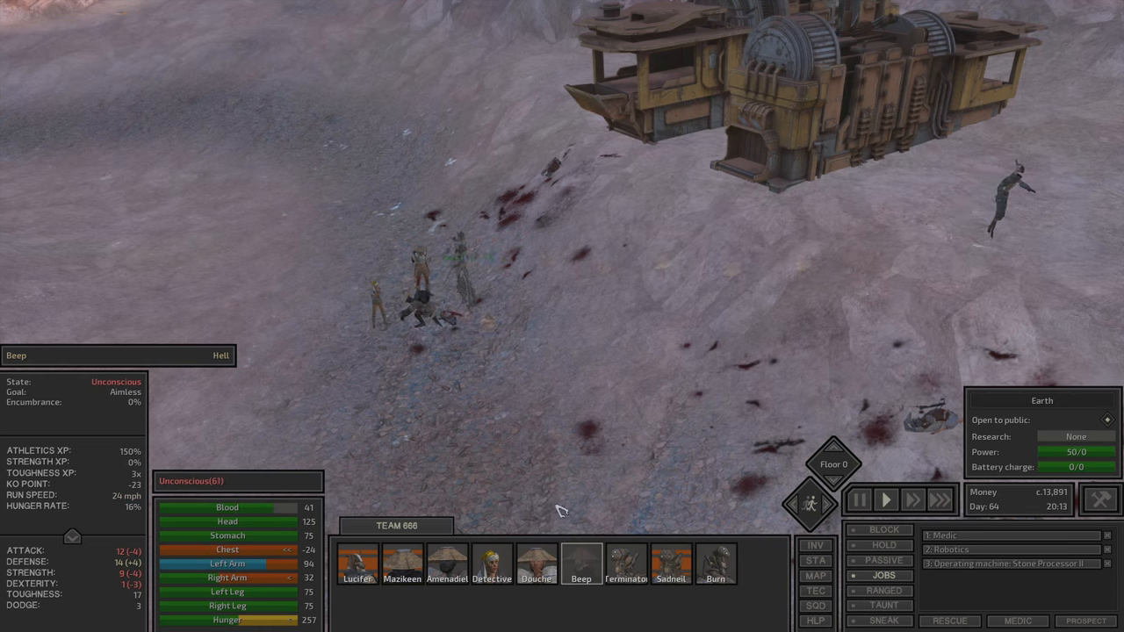
click(625, 574)
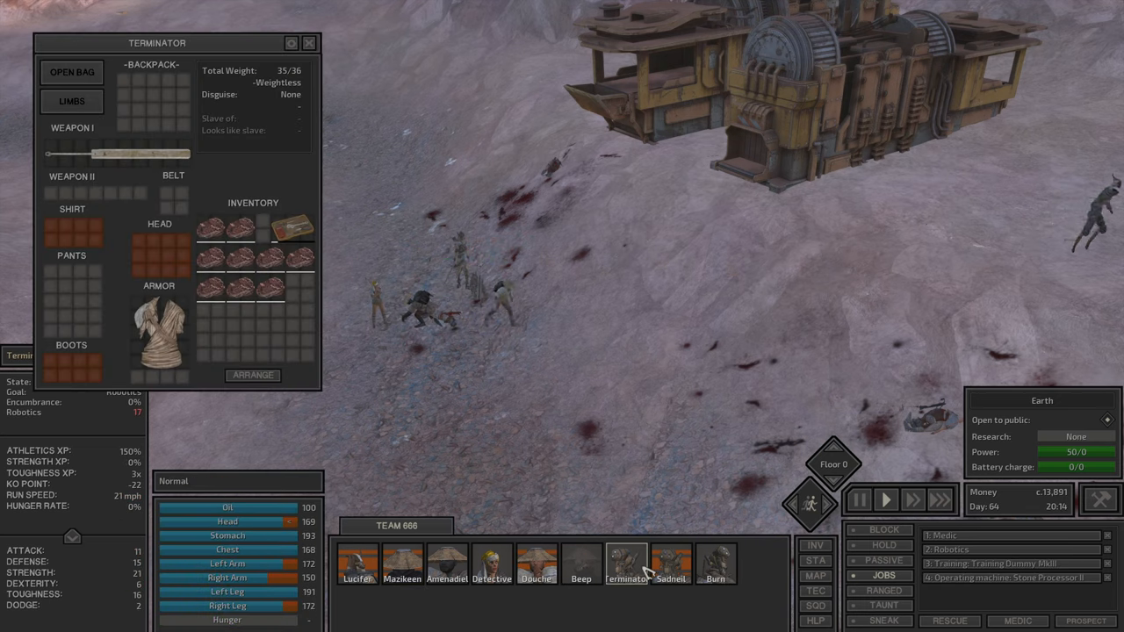
click(671, 565)
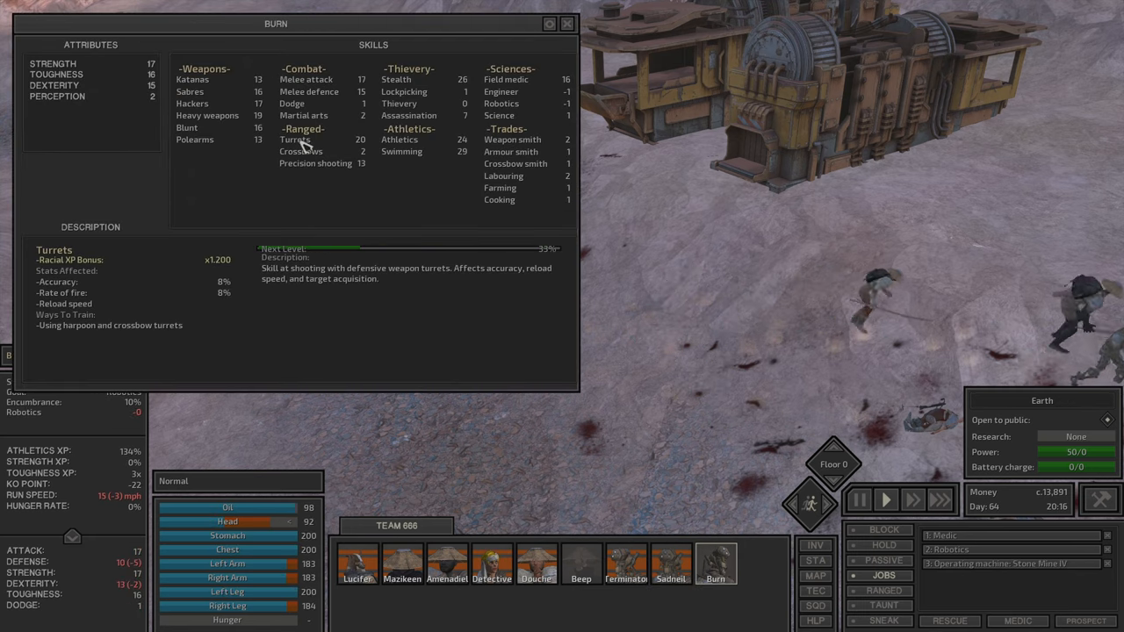
Step: Compare Beep, Douche and Lucifer's Precision shooting and Crossbows skills, then close the sheets
click(315, 164)
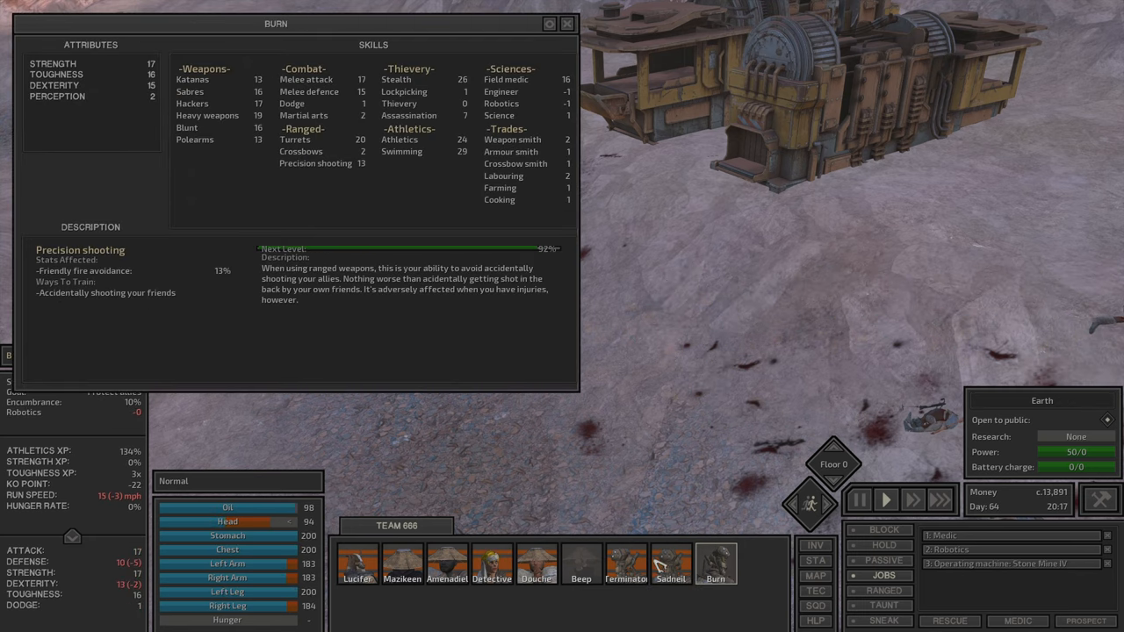
click(580, 562)
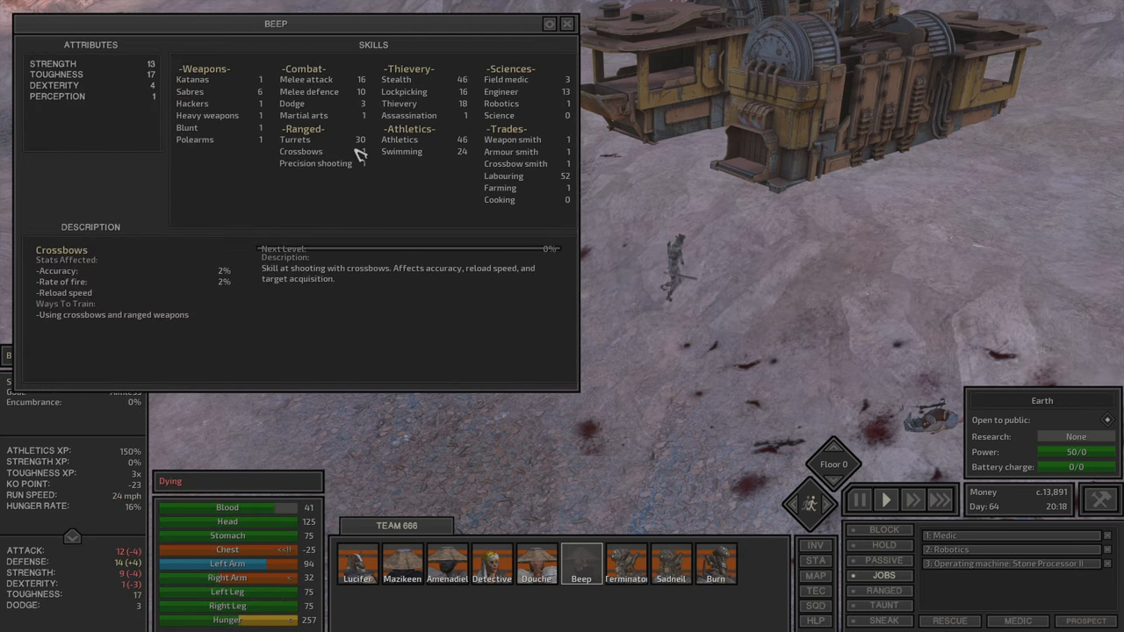
click(537, 564)
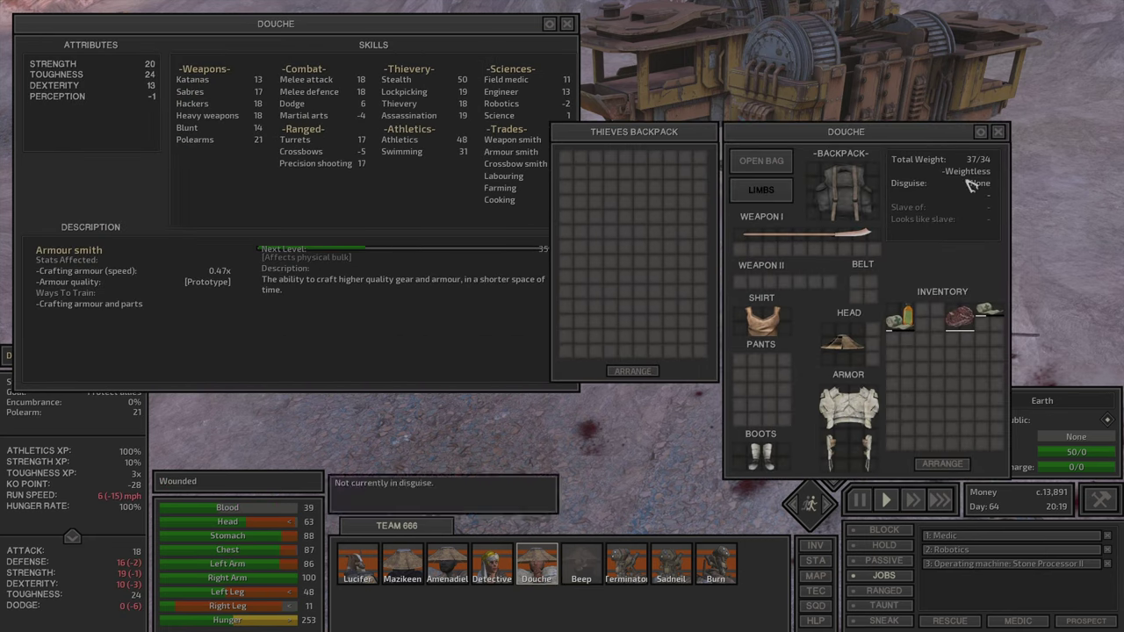
click(300, 151)
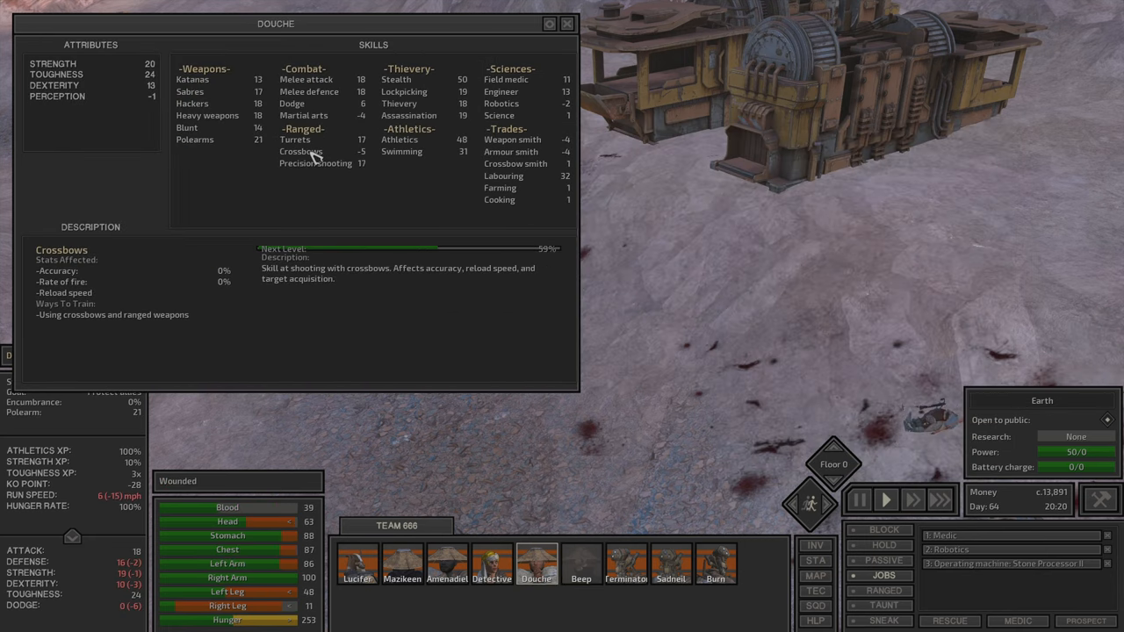
click(446, 561)
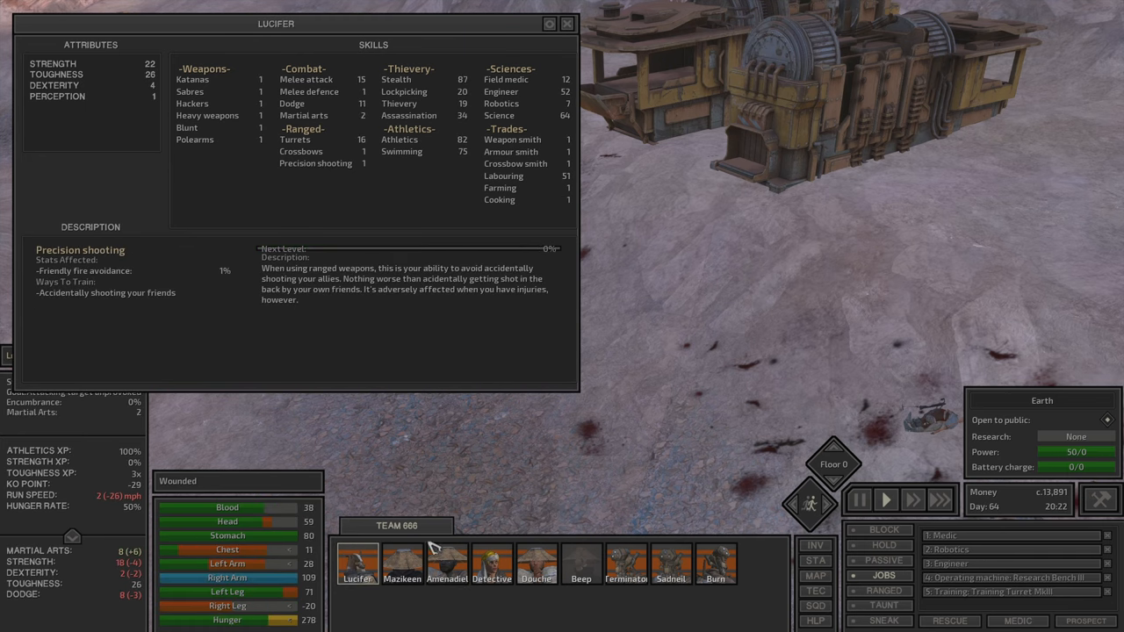
click(582, 562)
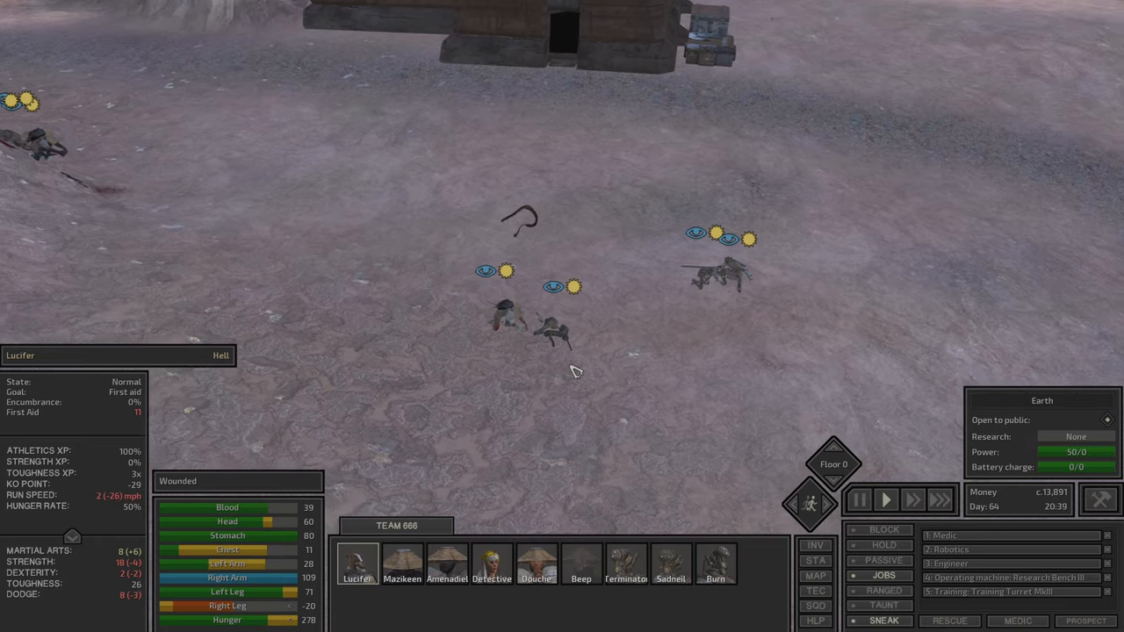
Step: Review Burn's equipment, put the gear panel away and set the squad to SNEAK
click(581, 580)
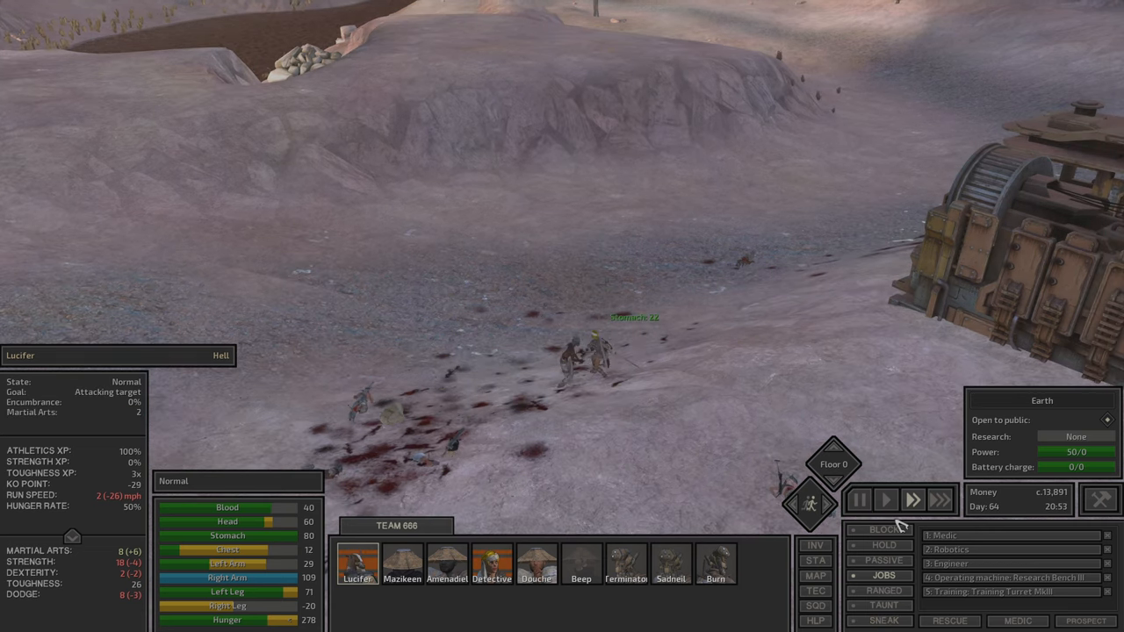
click(885, 498)
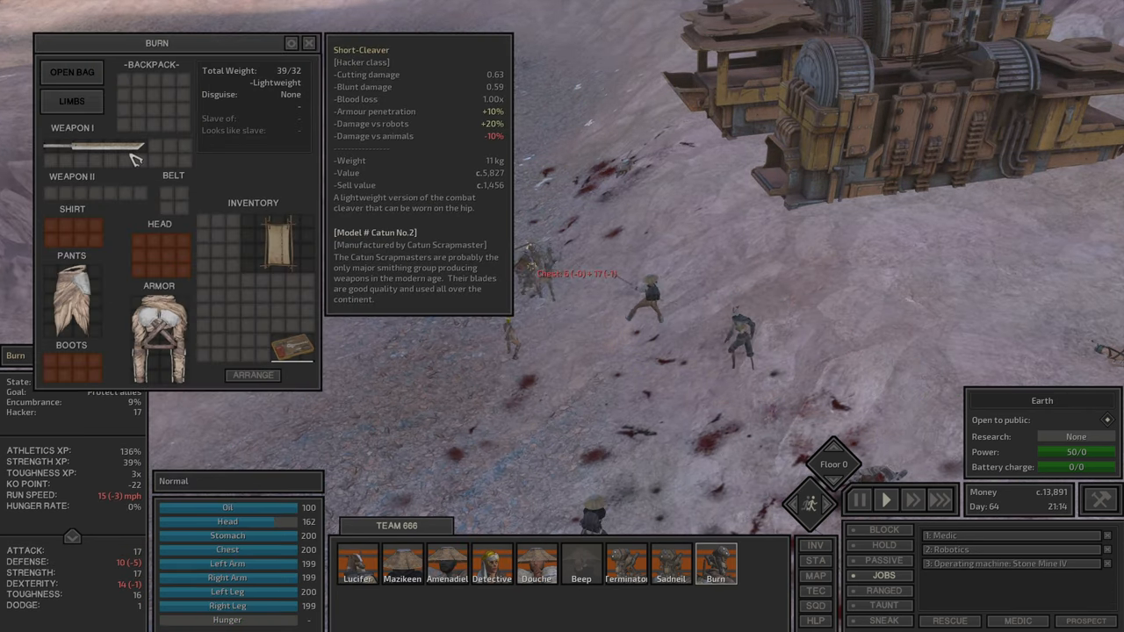
click(309, 42)
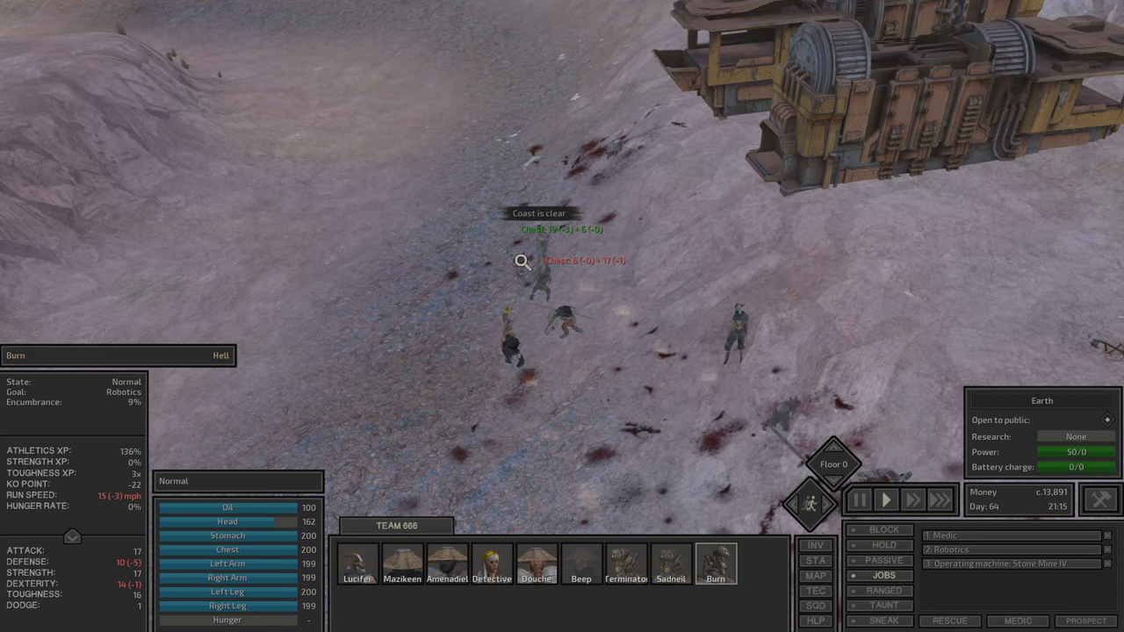
mouse_move(885, 622)
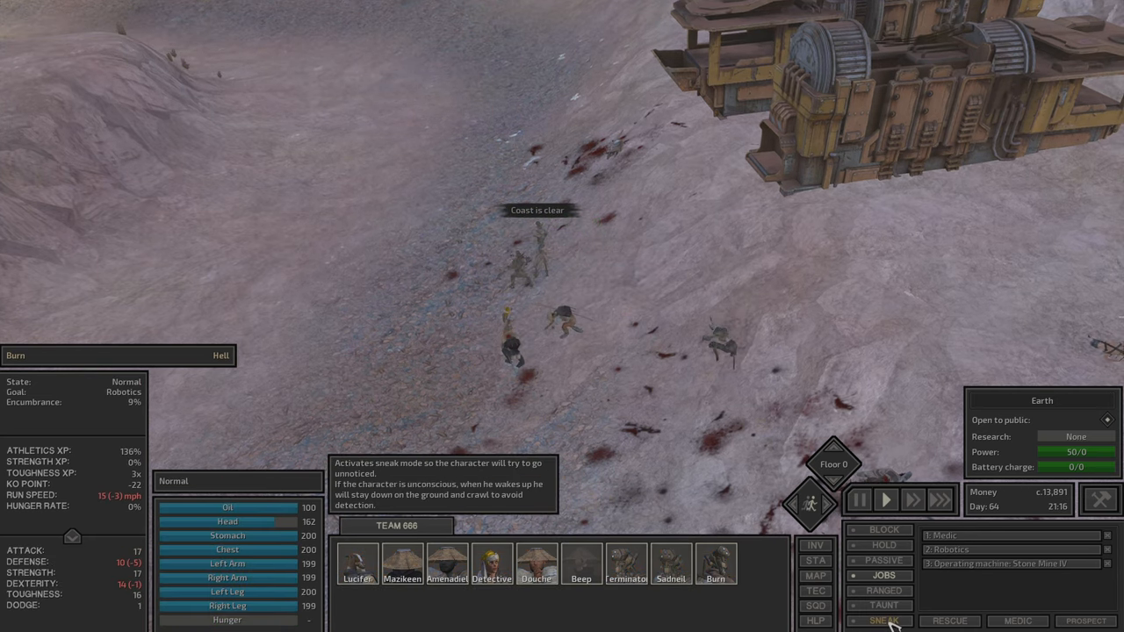
click(885, 618)
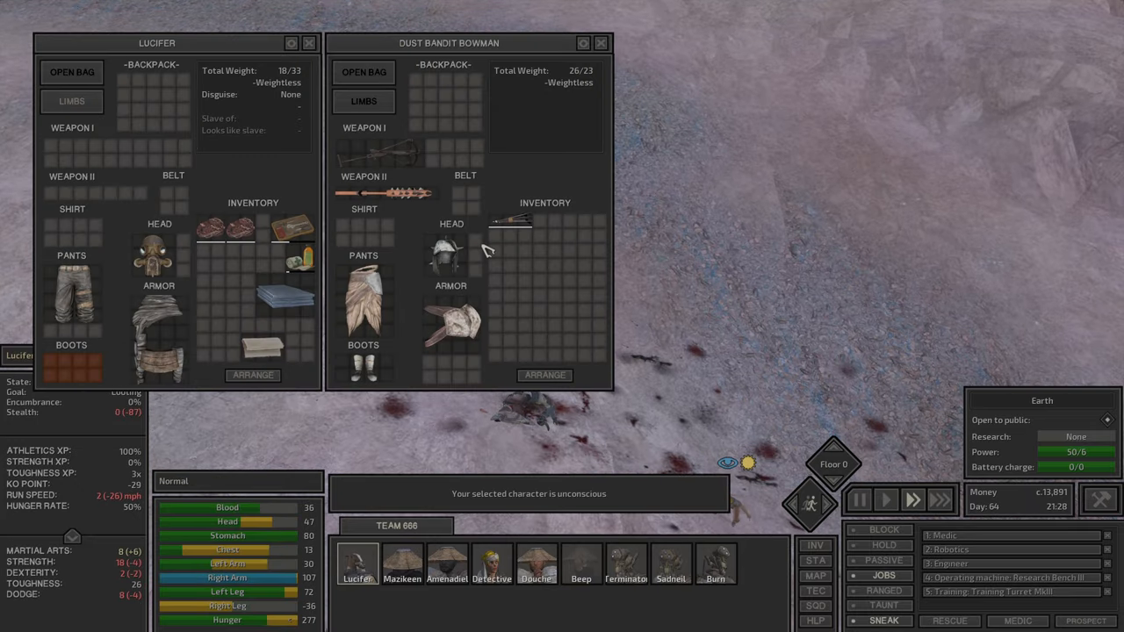
mouse_move(453, 254)
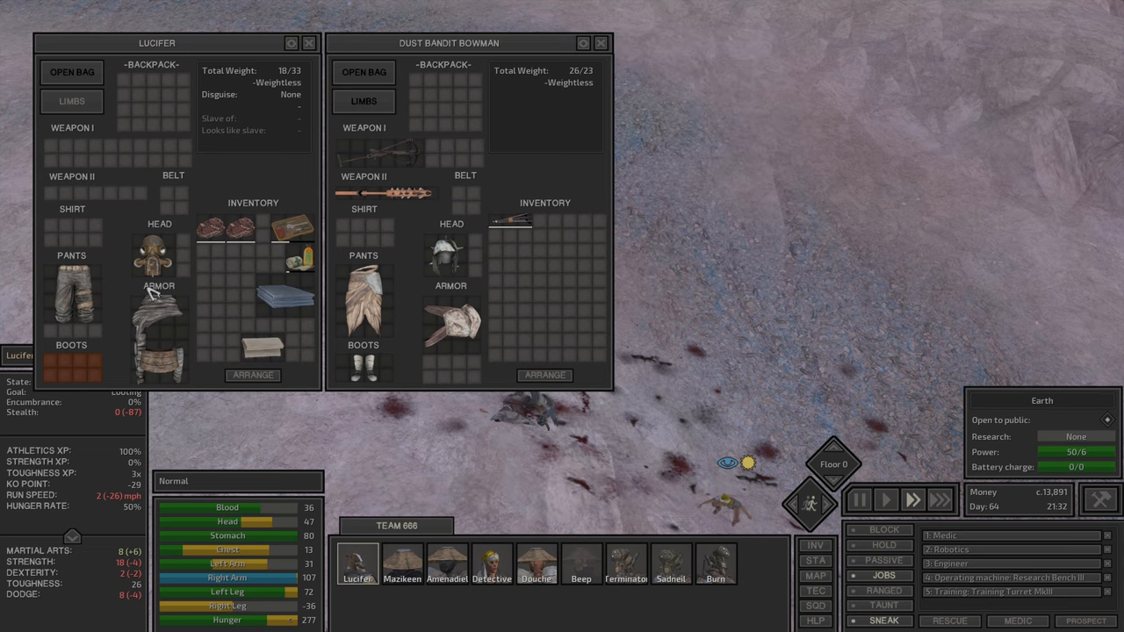
Step: Open the unconscious Dust Bandit Bowman's inventory beside Lucifer's to loot it
click(859, 499)
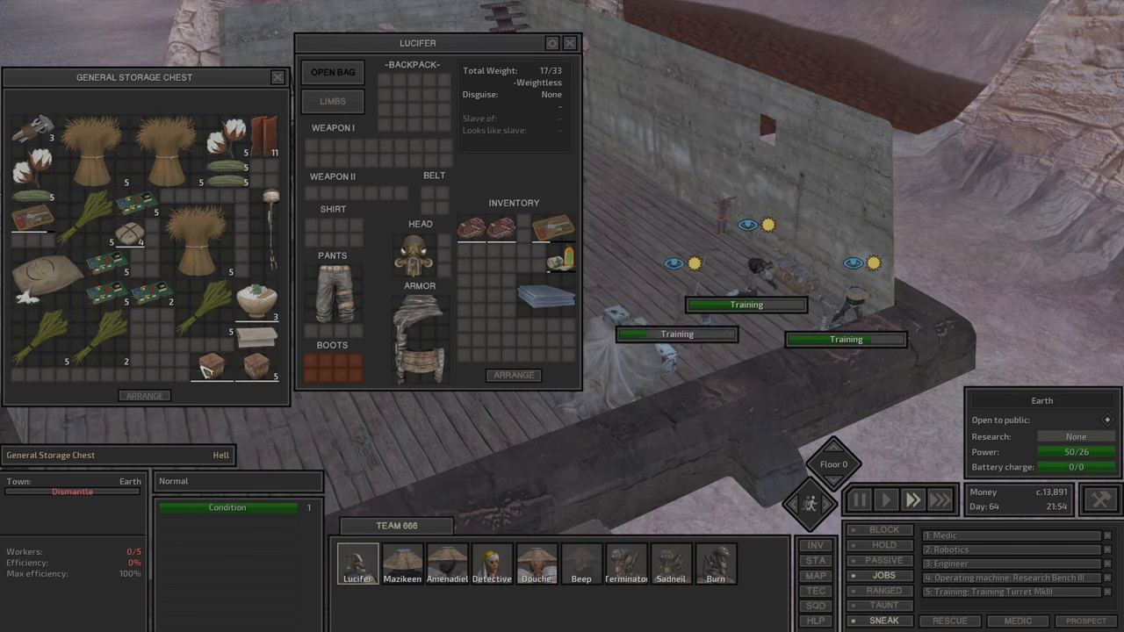
mouse_move(475, 230)
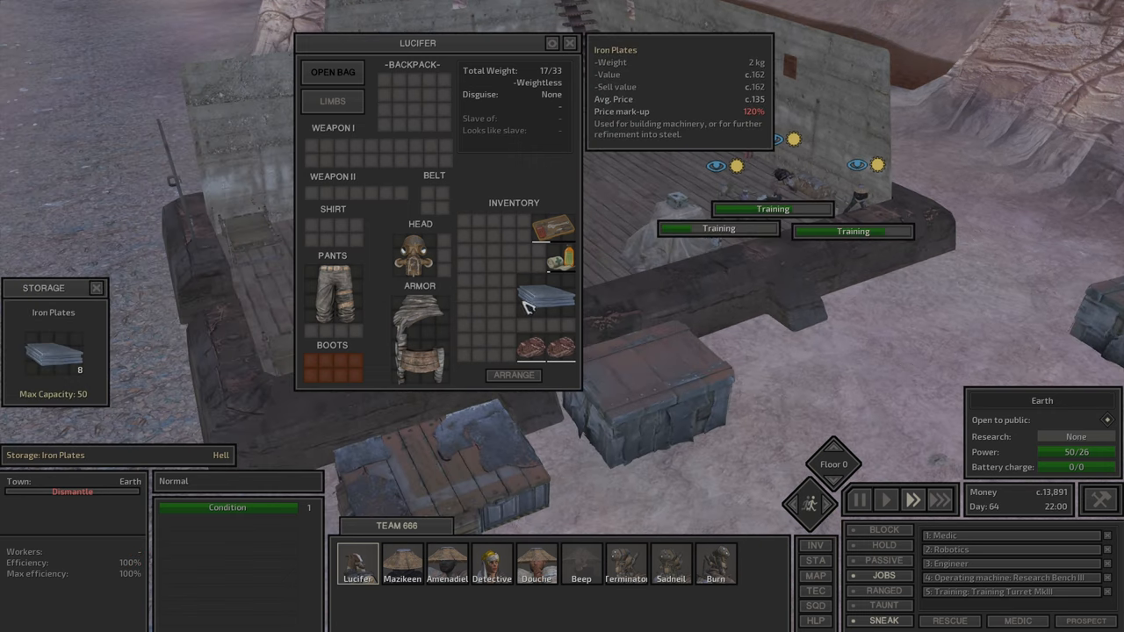
Step: Store the carried iron plates in base storage and move on to Detective's inventory
click(394, 568)
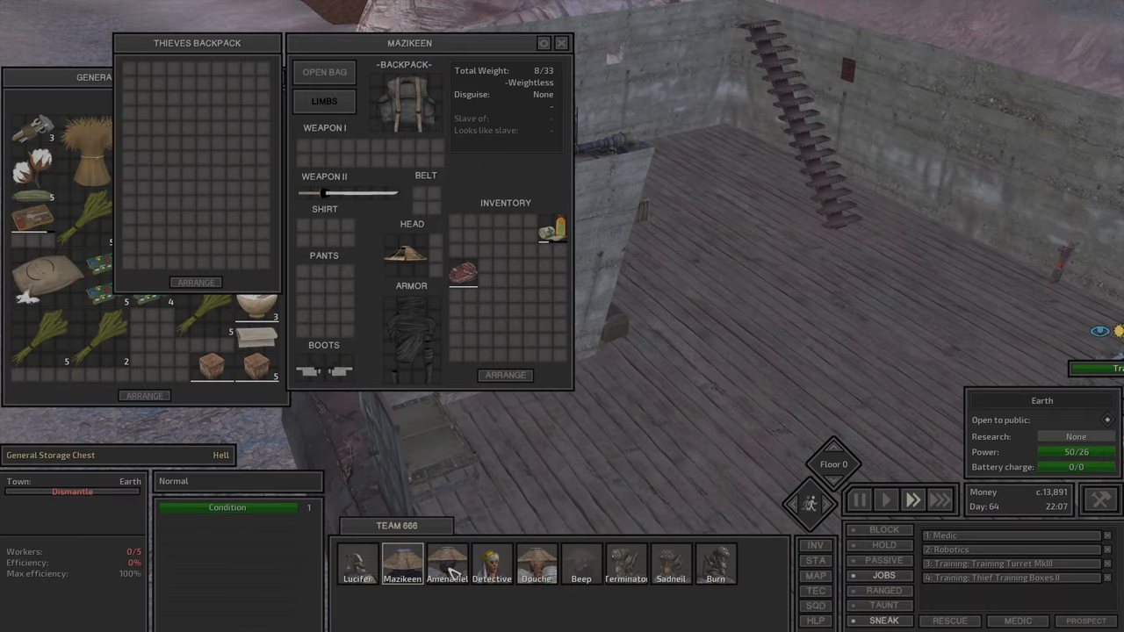
click(446, 563)
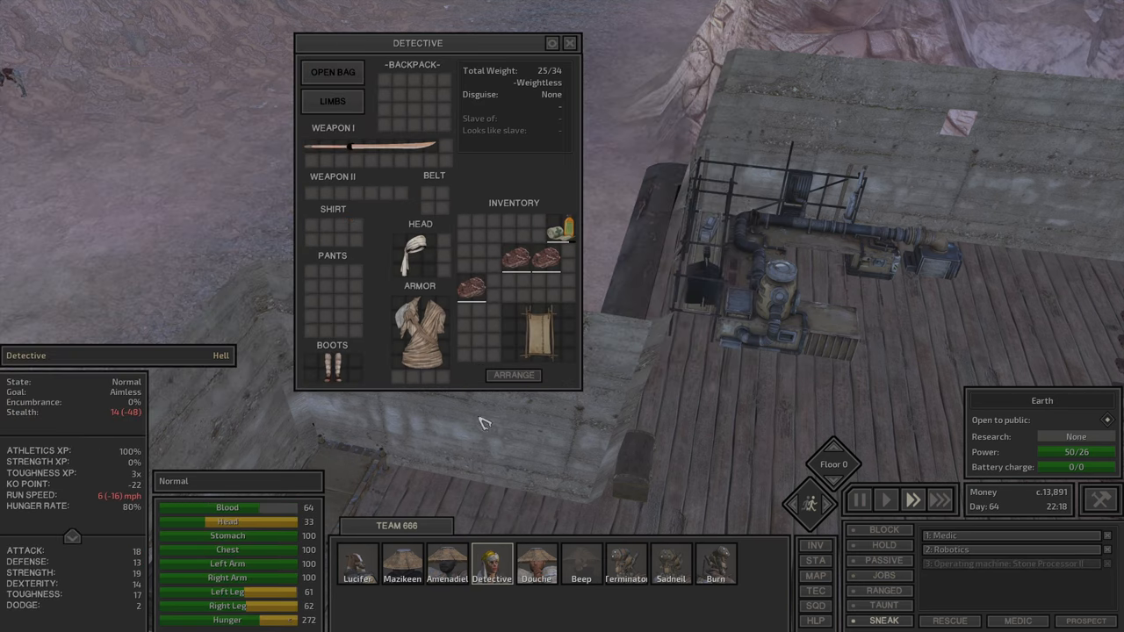
mouse_move(527, 260)
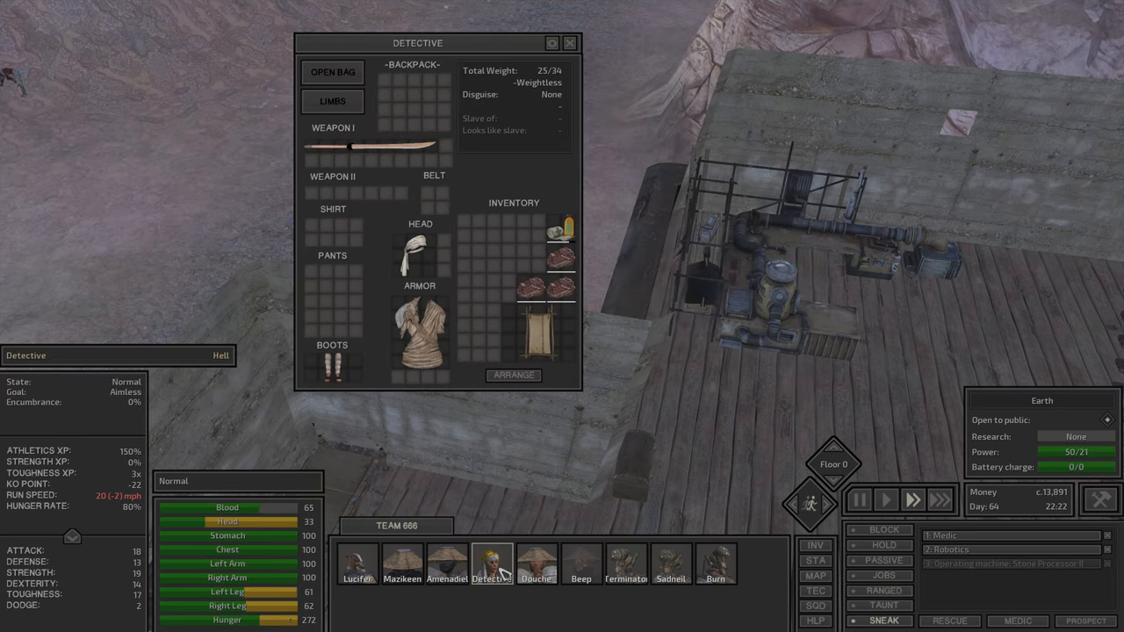
Step: Go through Burn, Terminator, Sadneil and Douche's inventories for supplies to unload
click(537, 555)
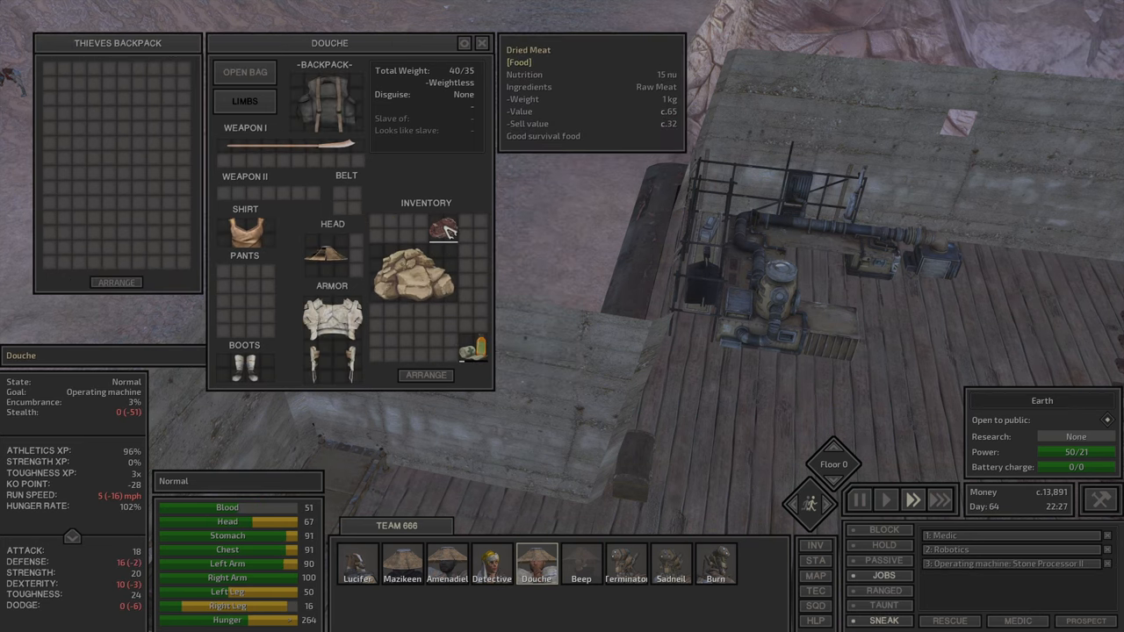
click(581, 569)
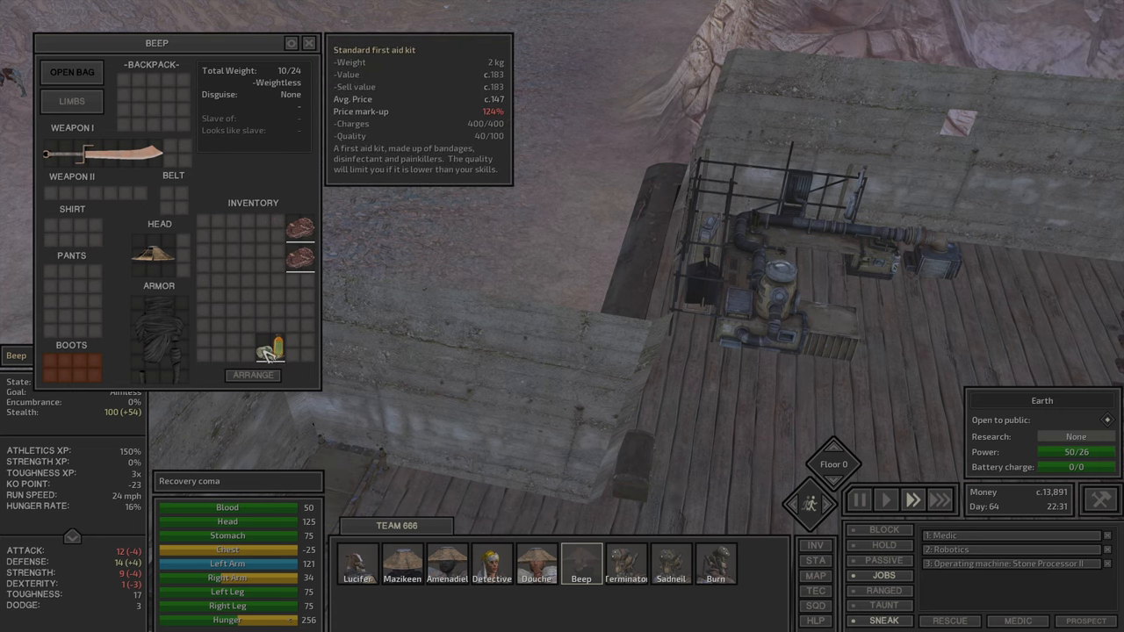
click(622, 576)
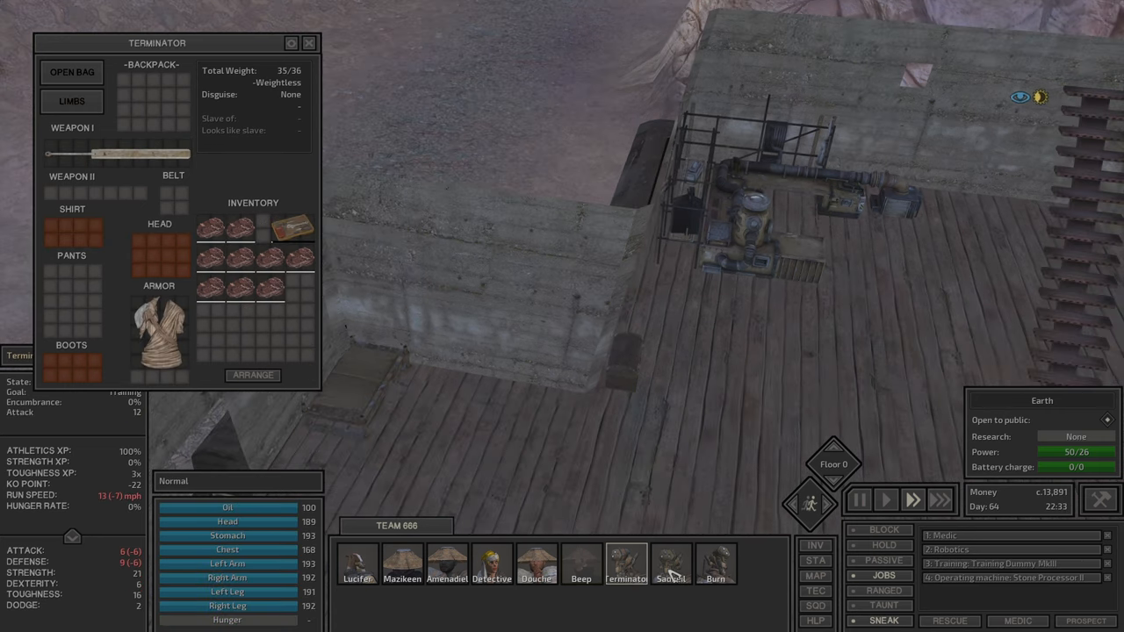
click(713, 566)
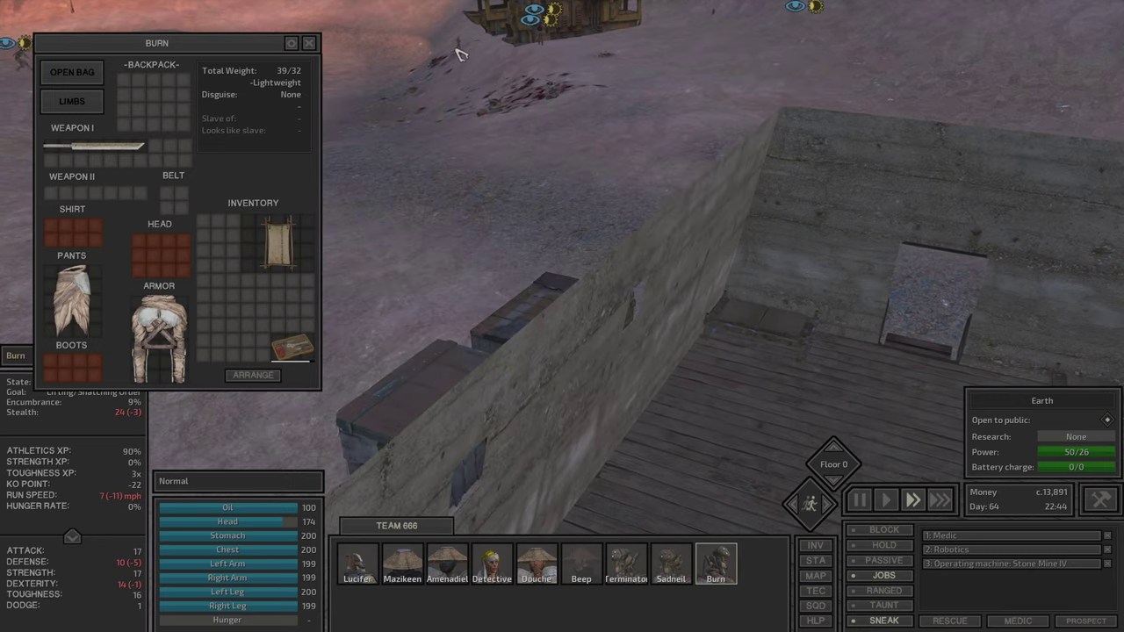
click(490, 566)
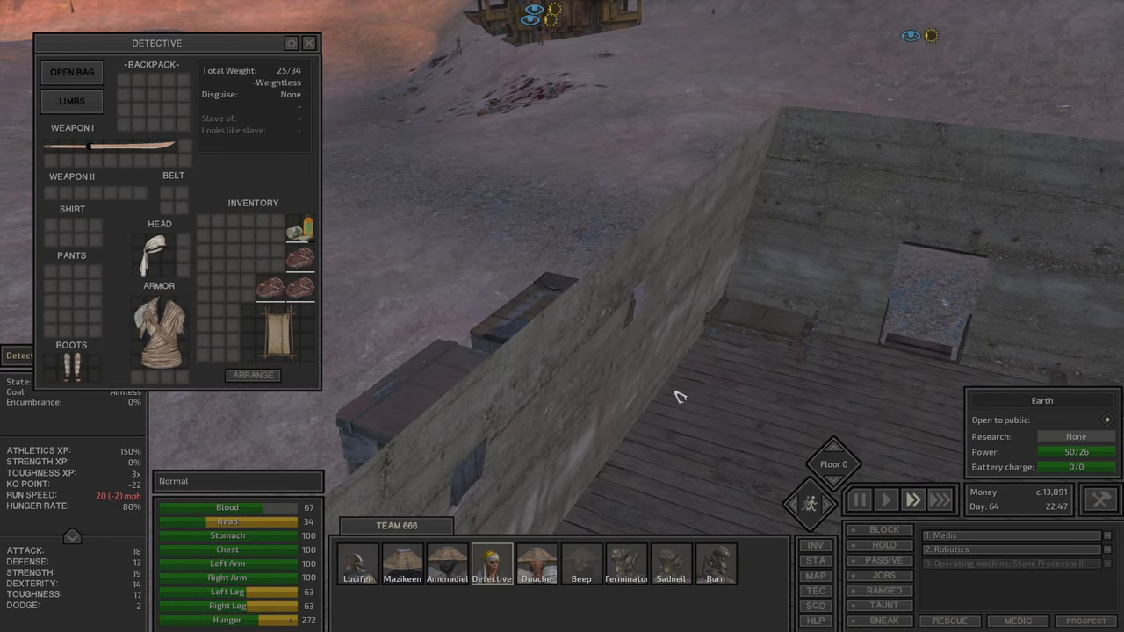
mouse_move(882, 574)
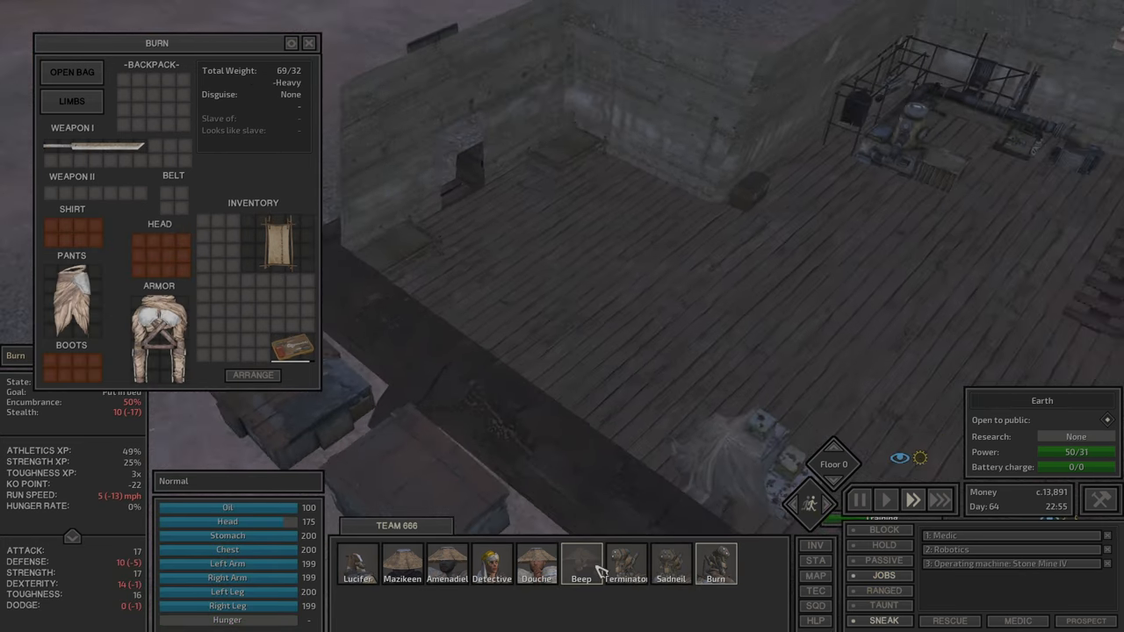
Step: Open the General Storage Chest and unload meat and supplies from the remaining members
click(625, 580)
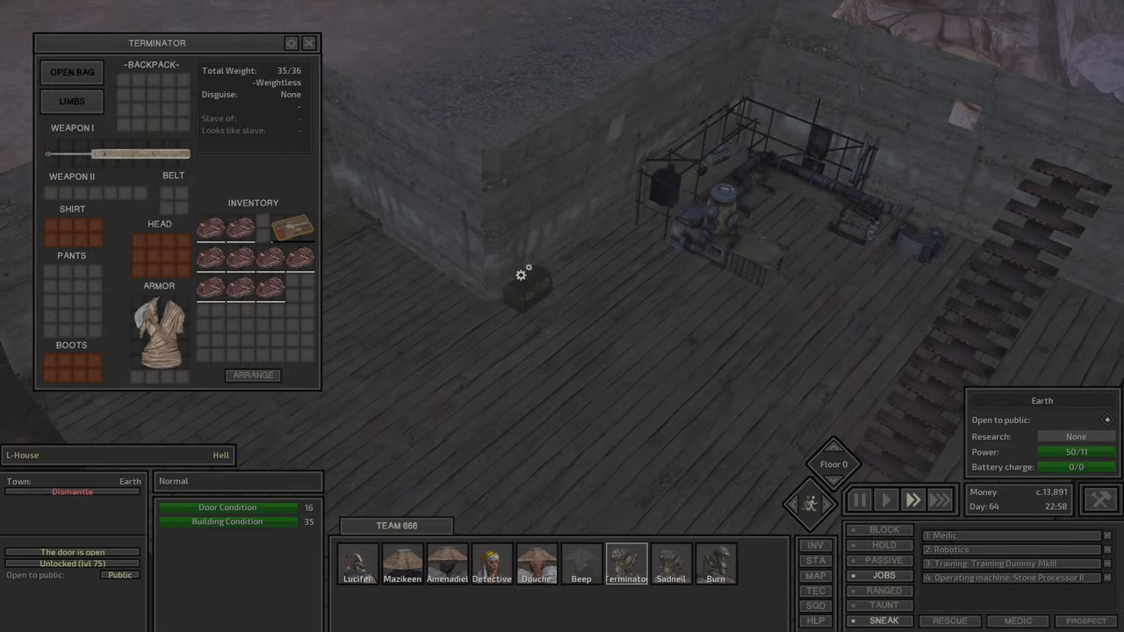
click(527, 295)
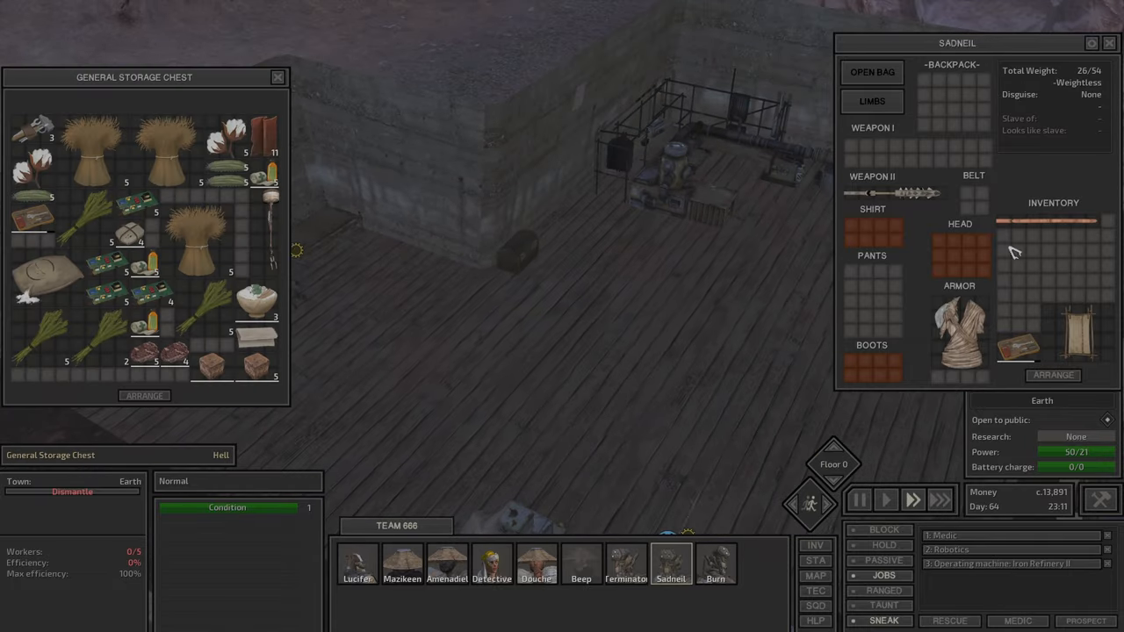
click(717, 565)
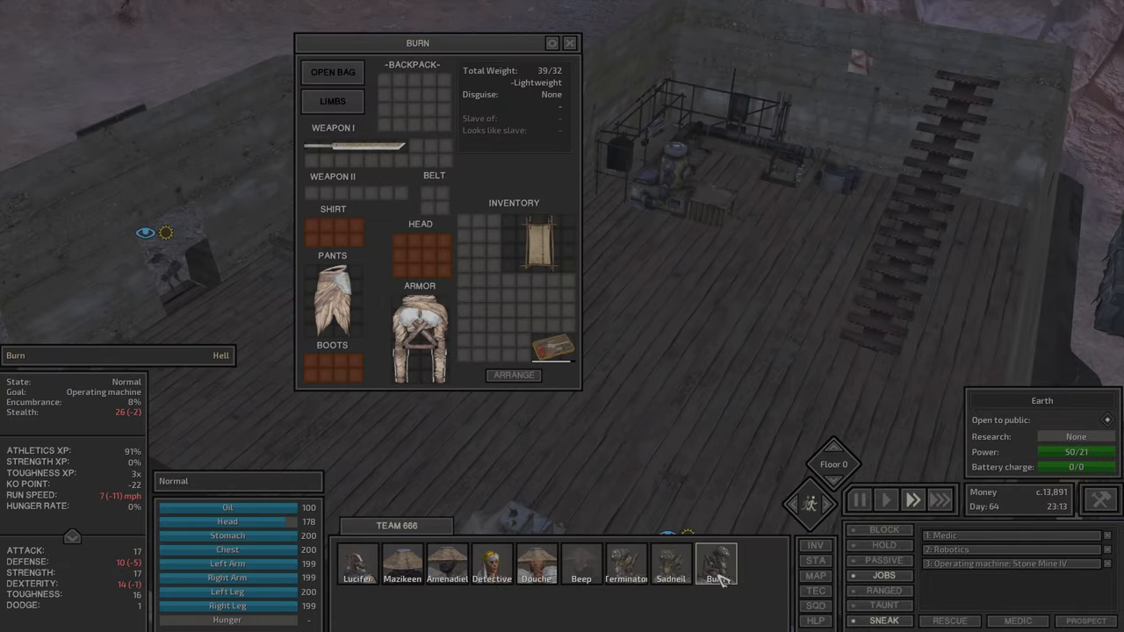
click(624, 580)
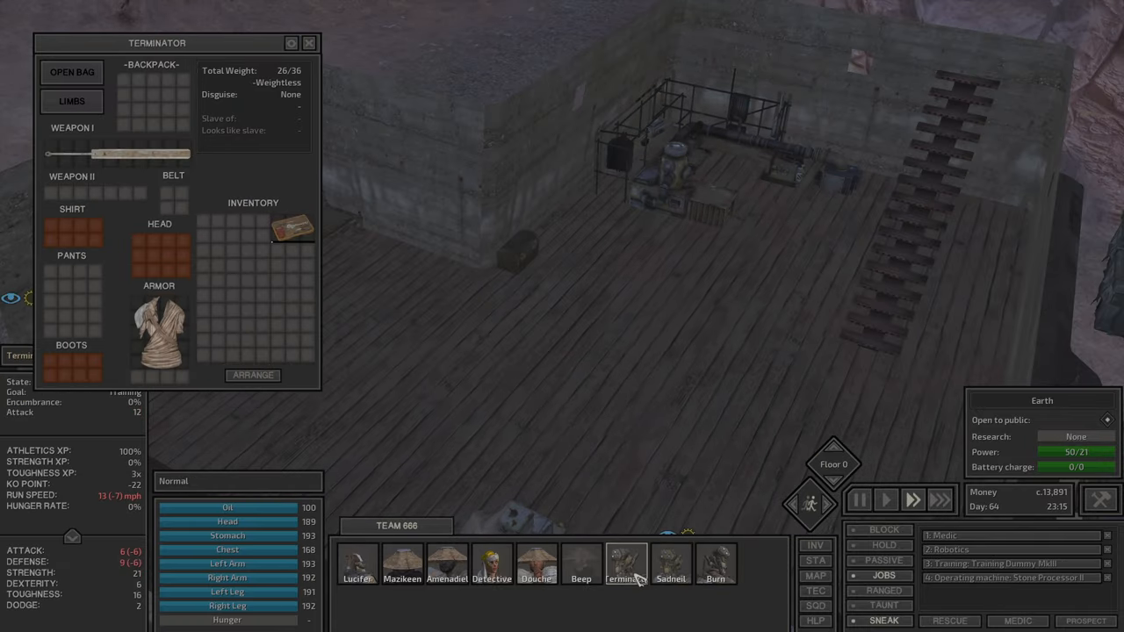
click(537, 566)
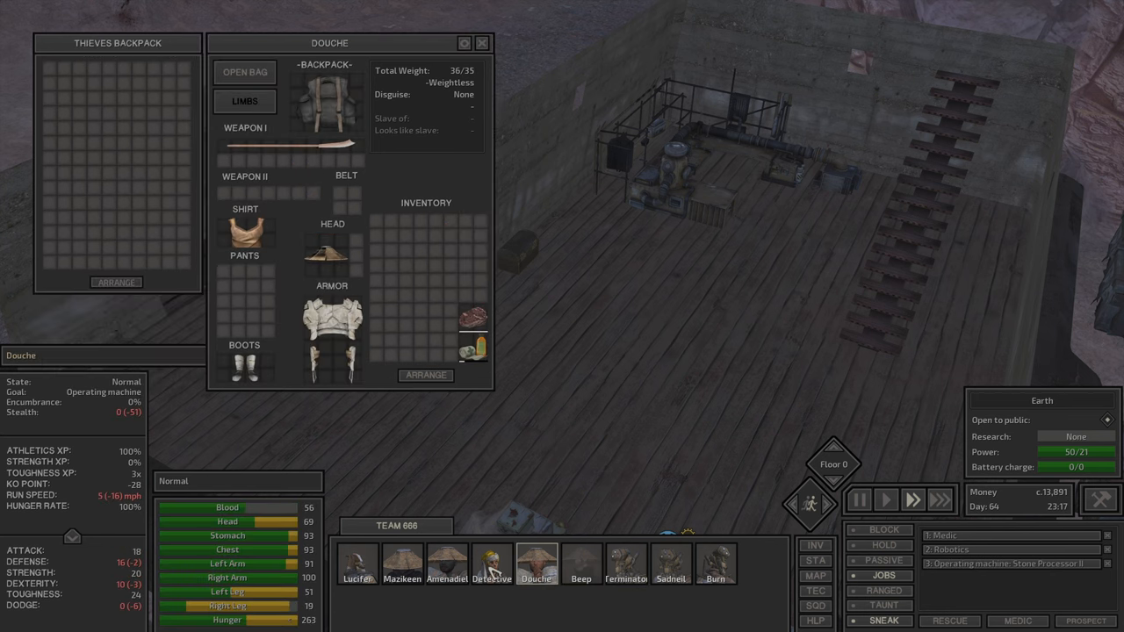
click(393, 560)
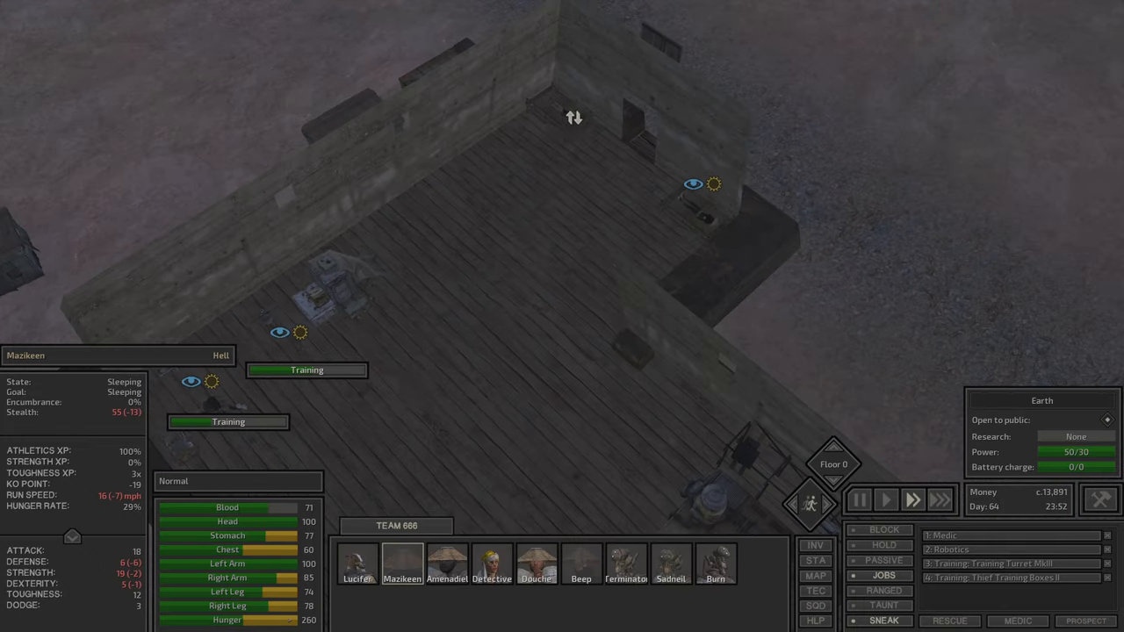
Step: Select a member at Research Bench III and bring up its research blueprints
click(624, 565)
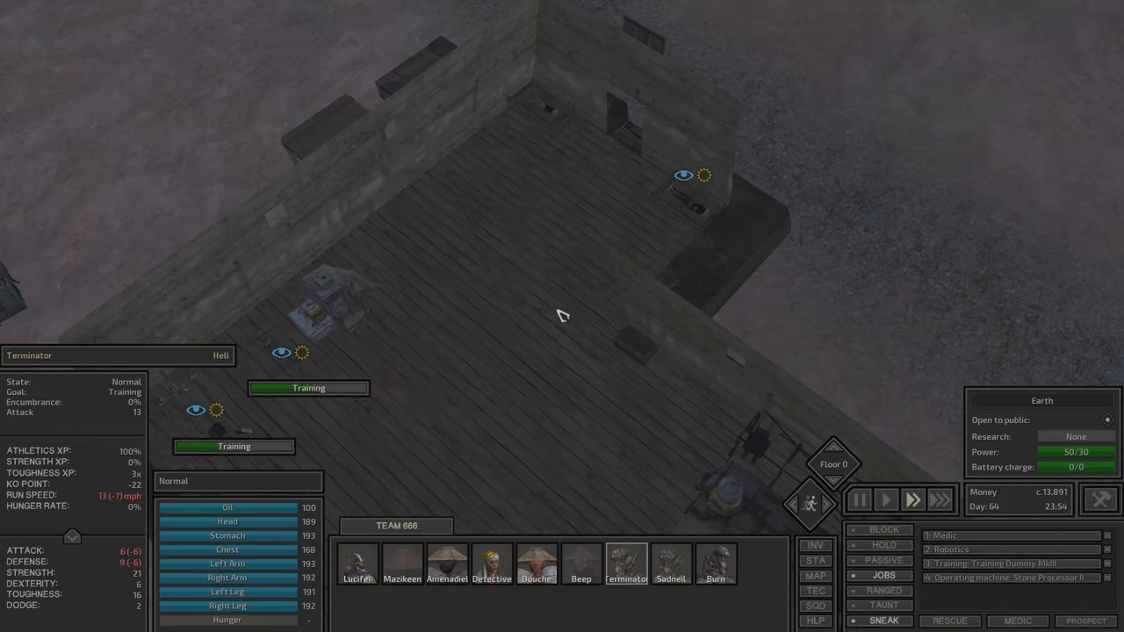
click(671, 565)
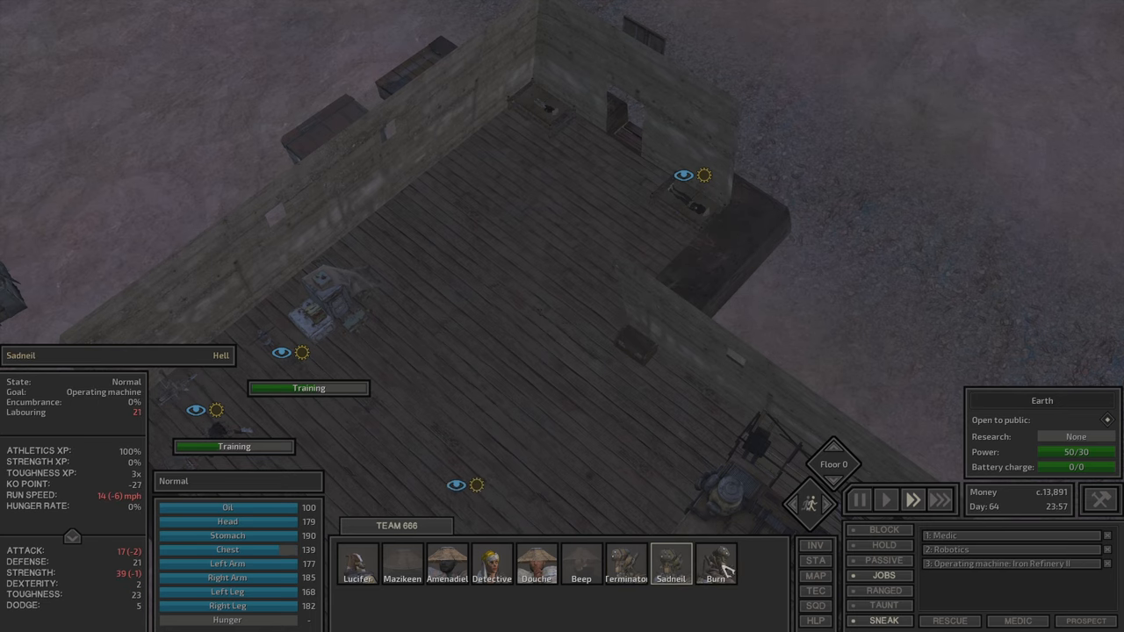
click(625, 577)
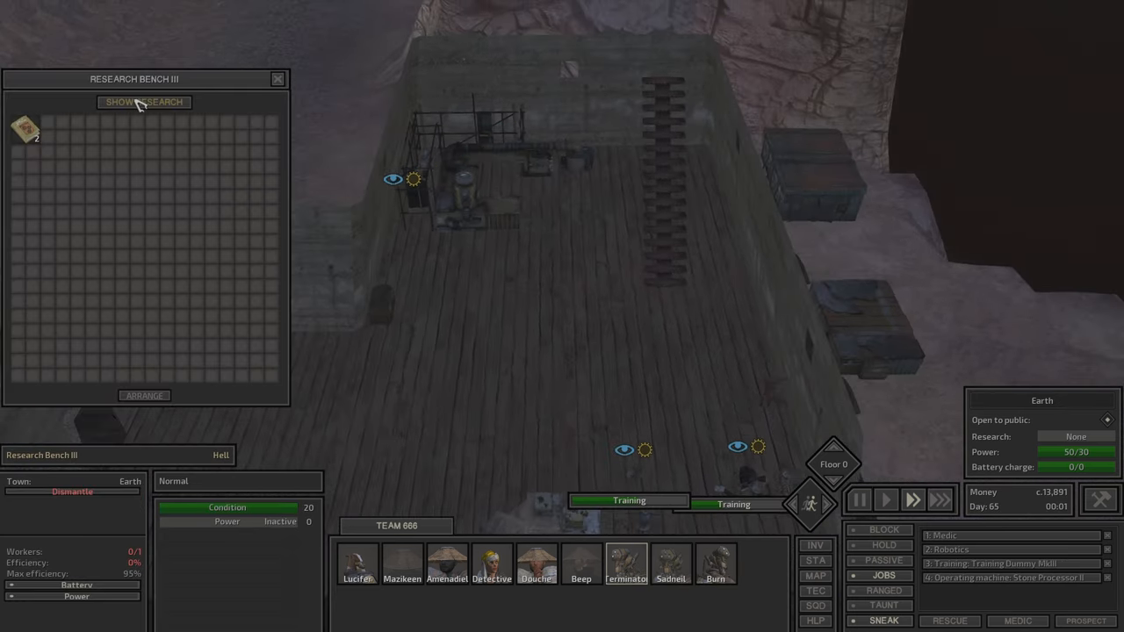
click(144, 102)
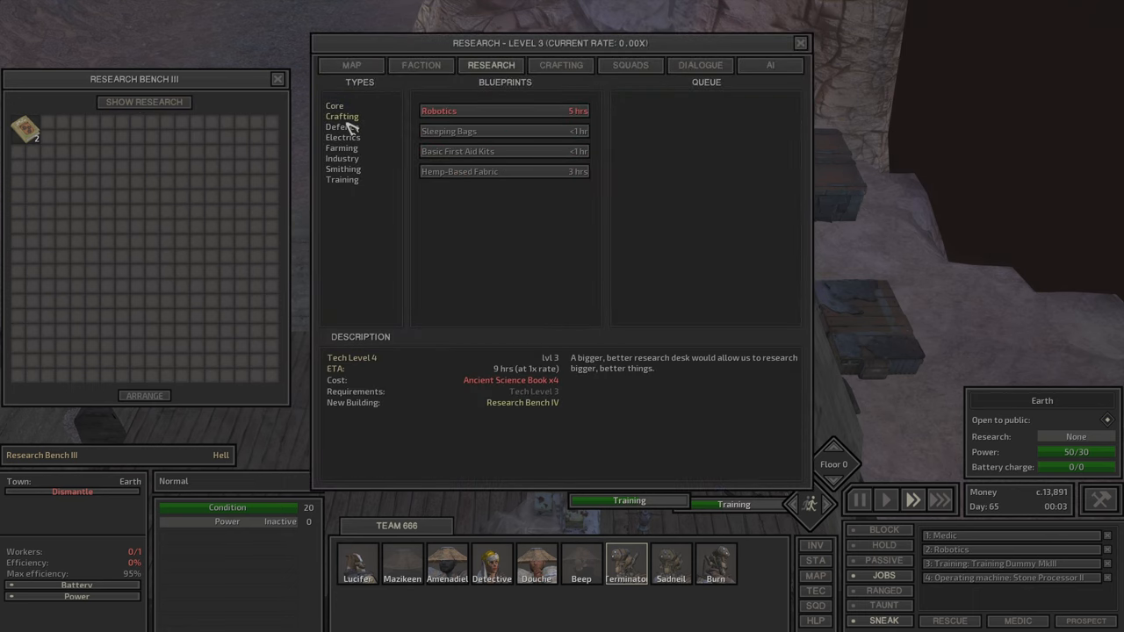
Step: Browse Defence blueprints like the Crossbow Turret Spotlight Fitting and Core's Tech Level 4
click(340, 127)
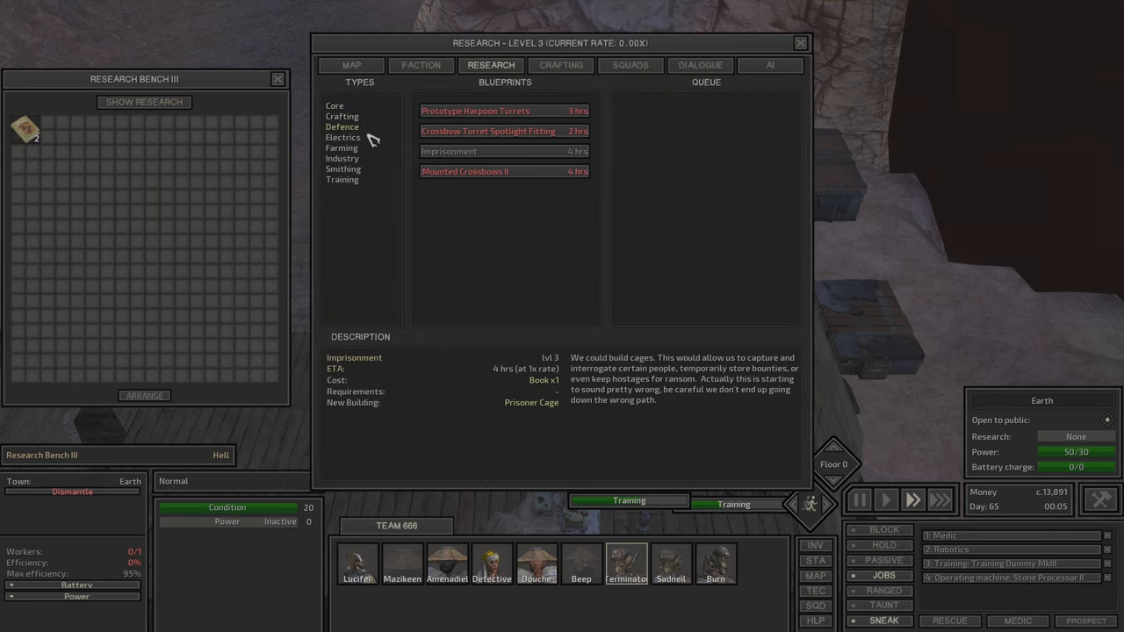
click(483, 130)
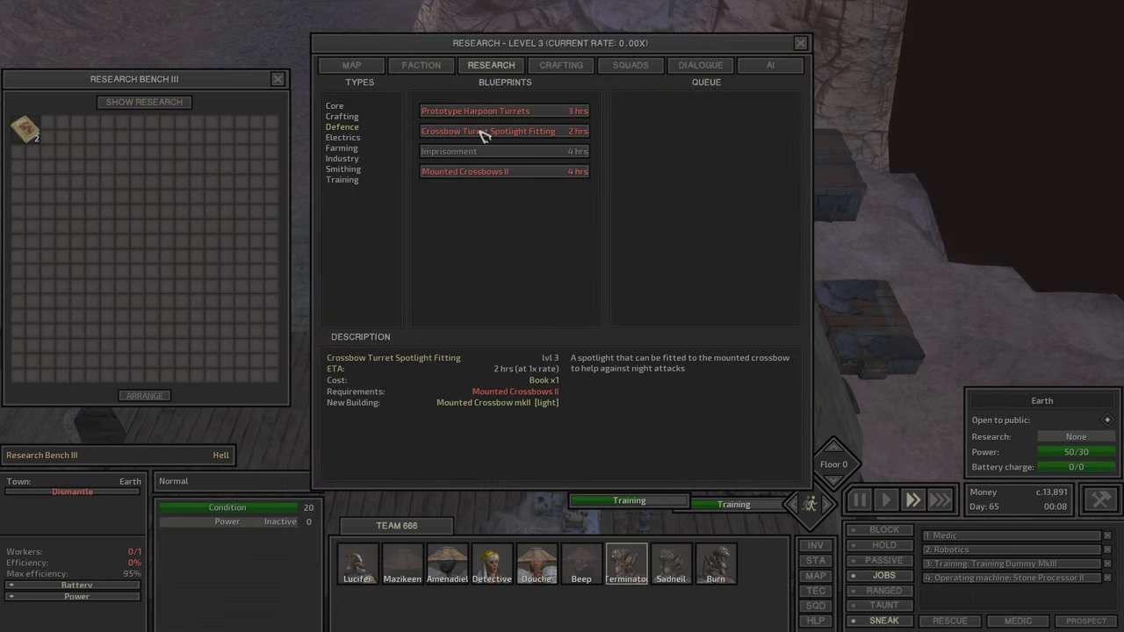
click(463, 172)
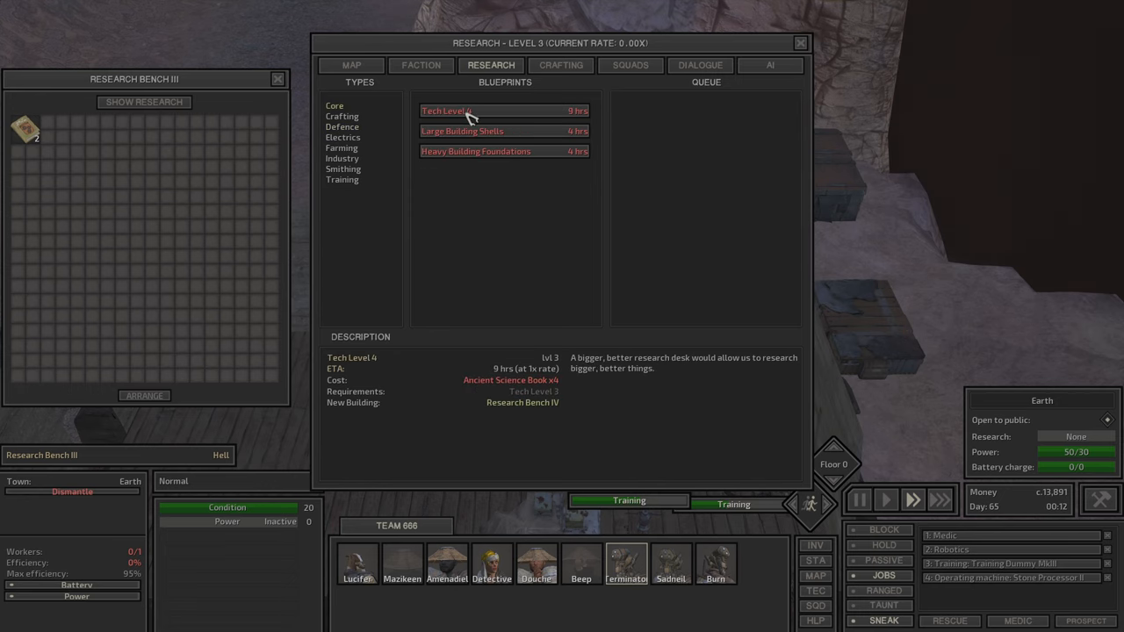
click(799, 42)
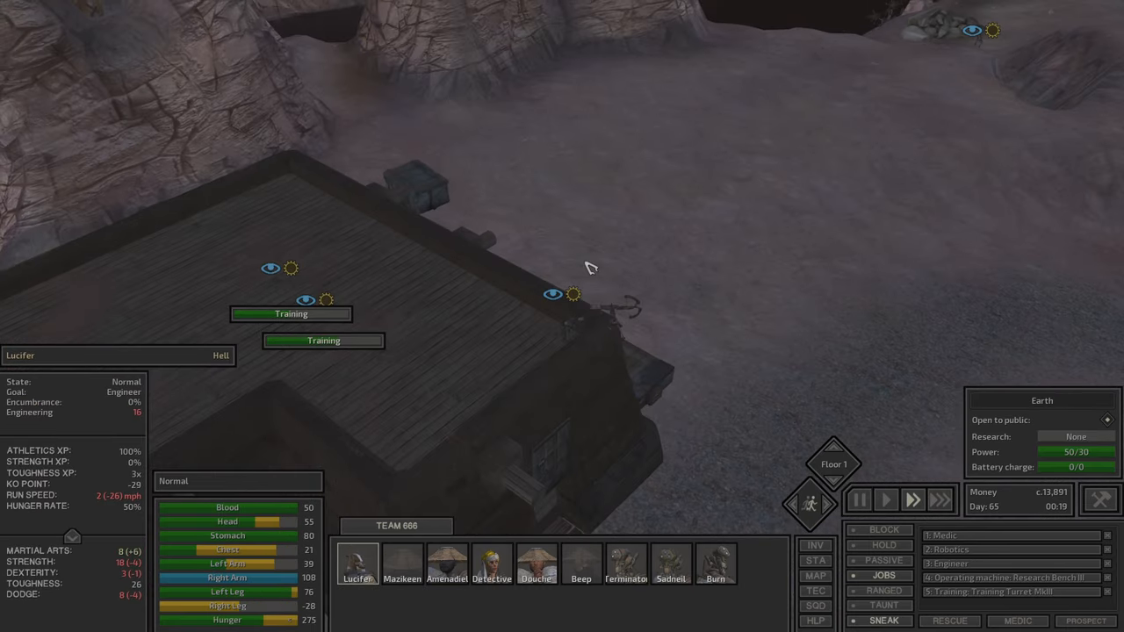
Step: Bring up the Build menu's LIGHTS category and pick a light fixture to place
click(611, 311)
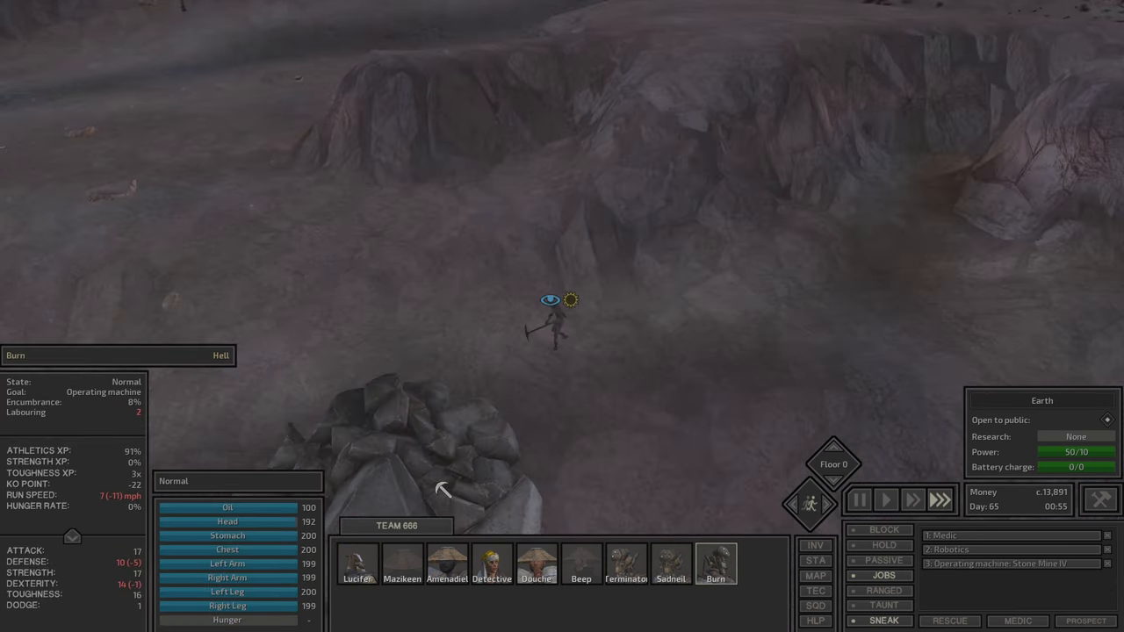
click(357, 579)
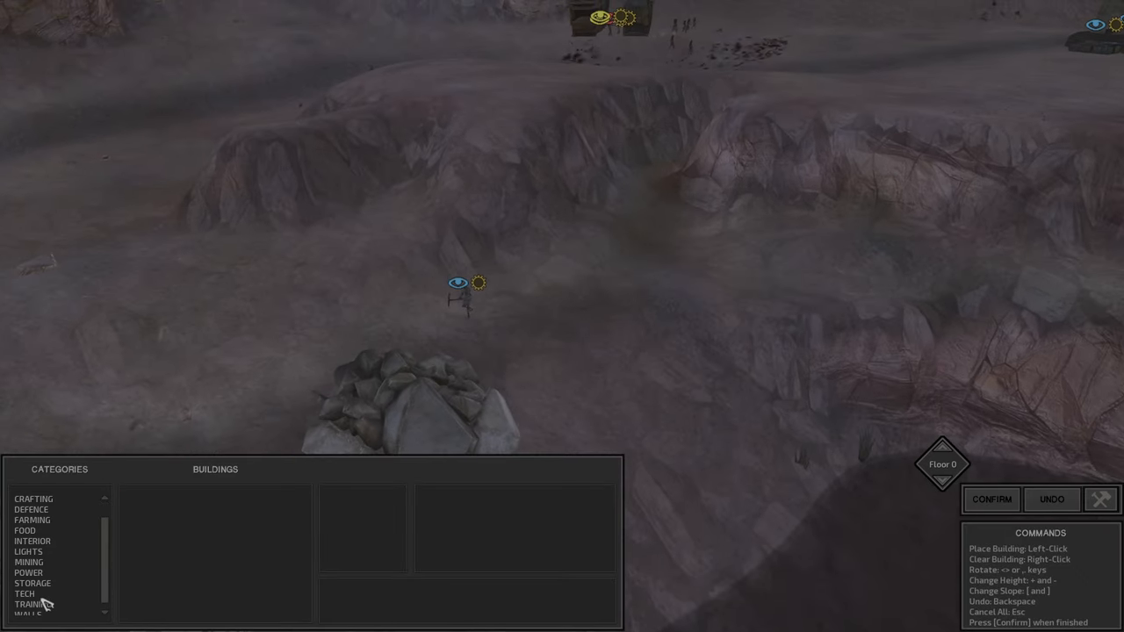
click(28, 553)
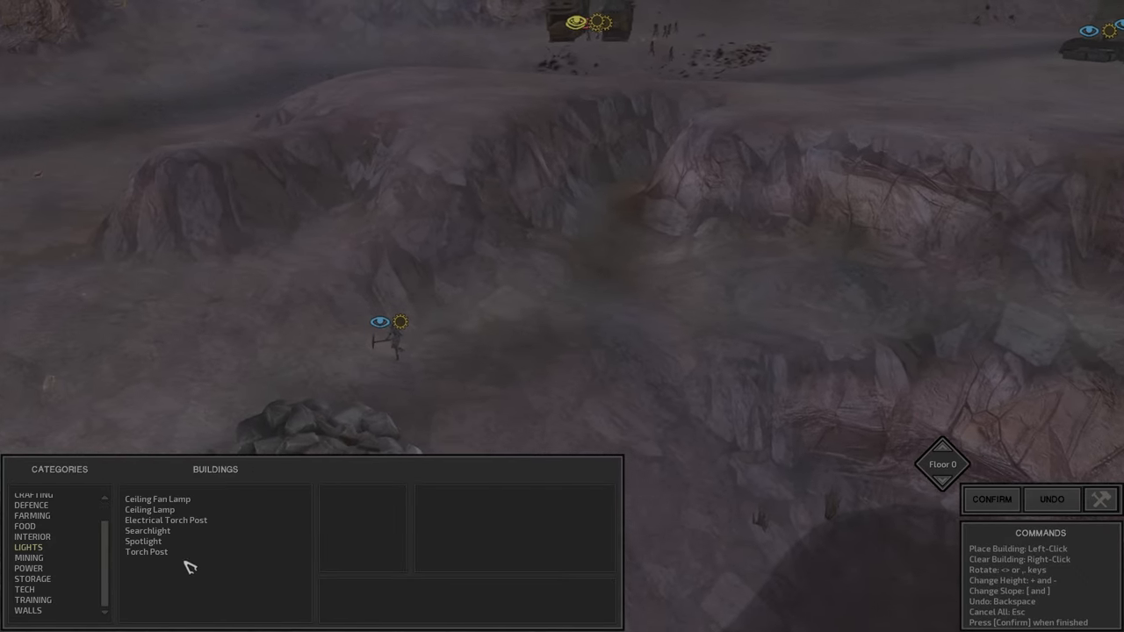
click(146, 553)
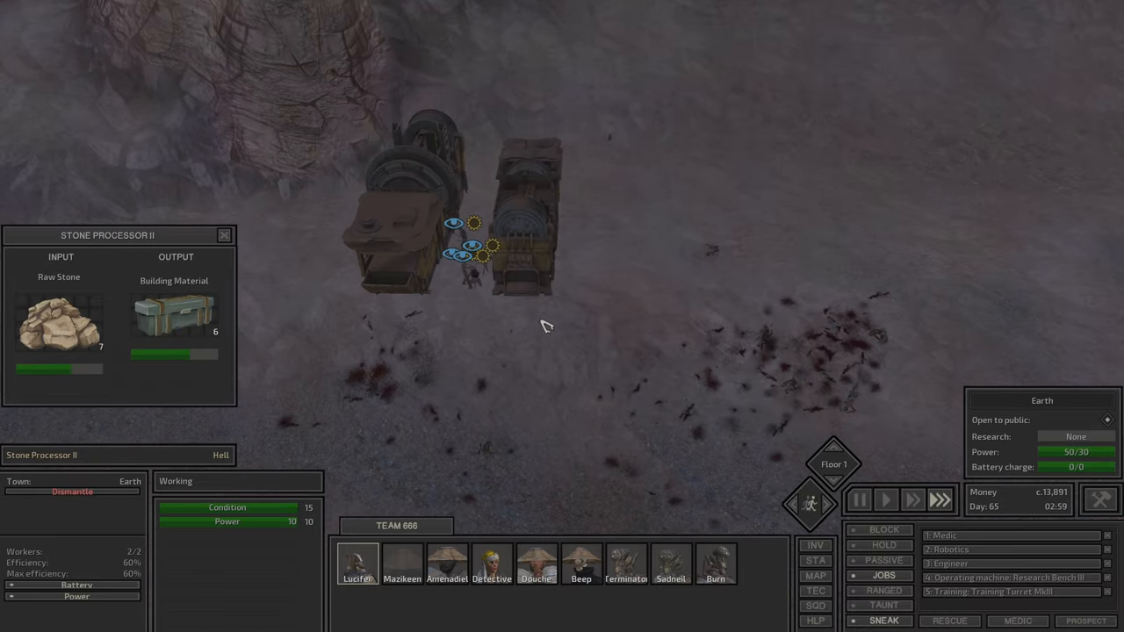
Step: Assign squad members to operate the Stone Processor II and train on the deck
click(538, 562)
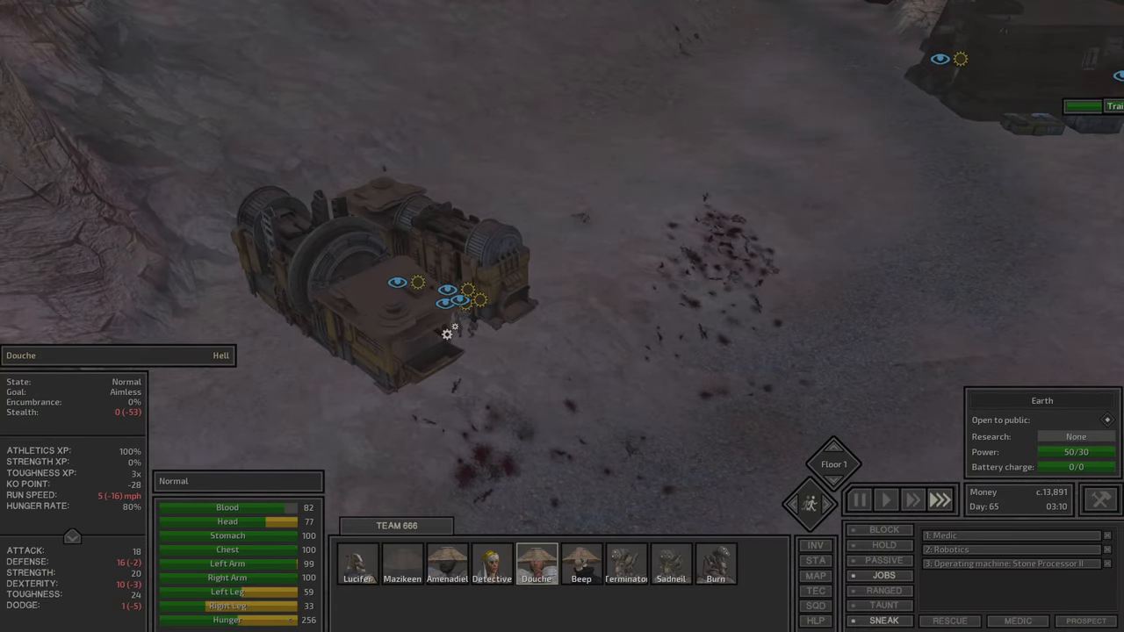
click(492, 565)
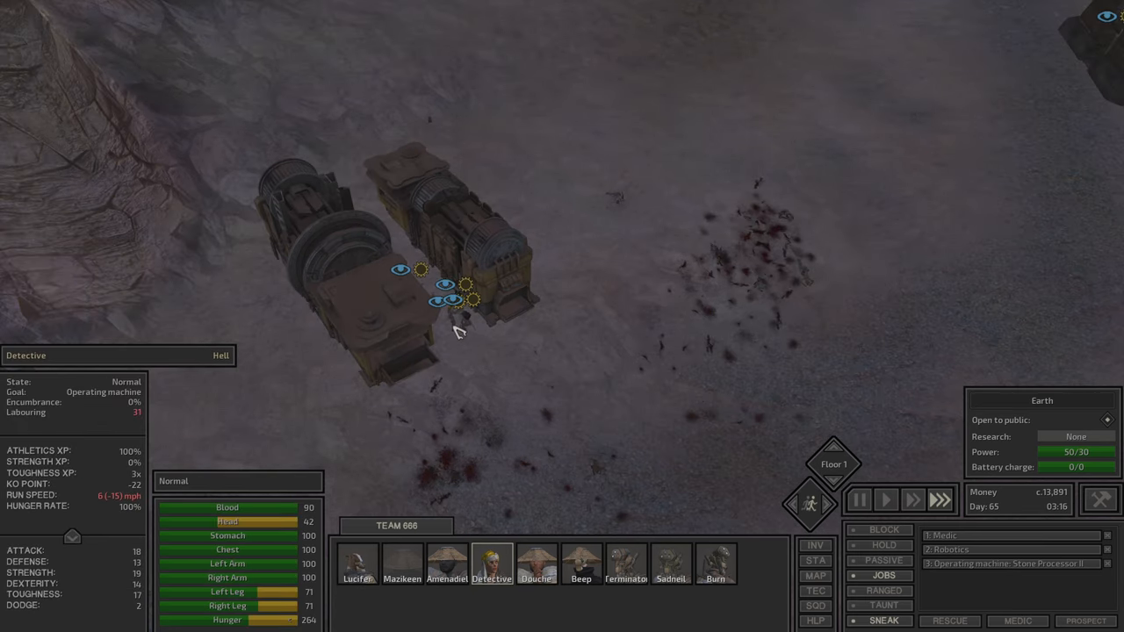
click(578, 565)
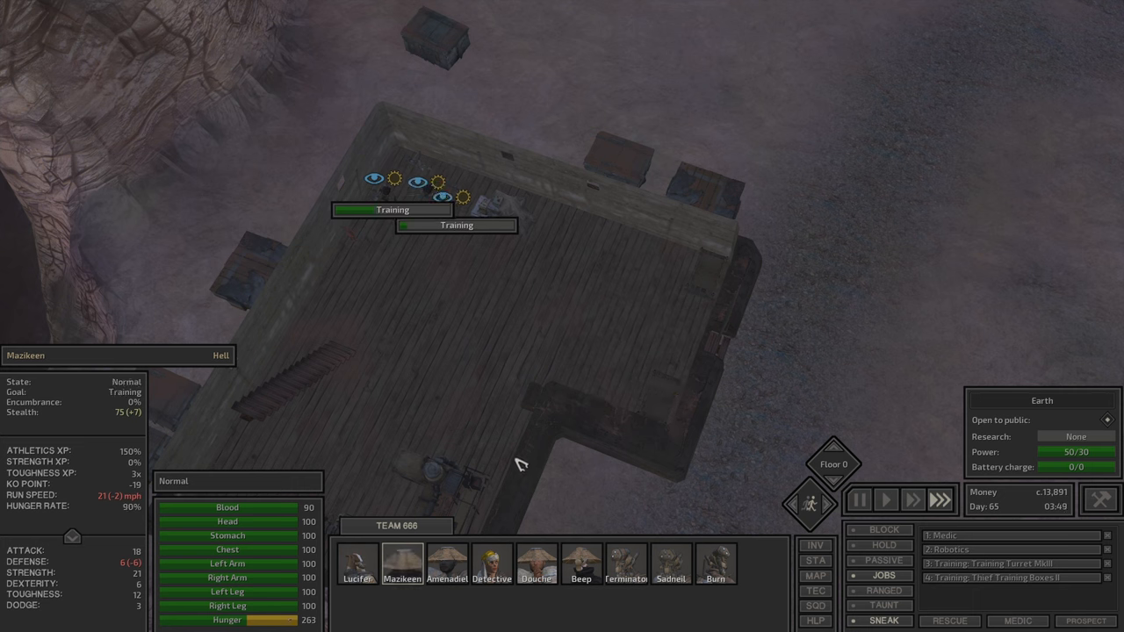
click(450, 565)
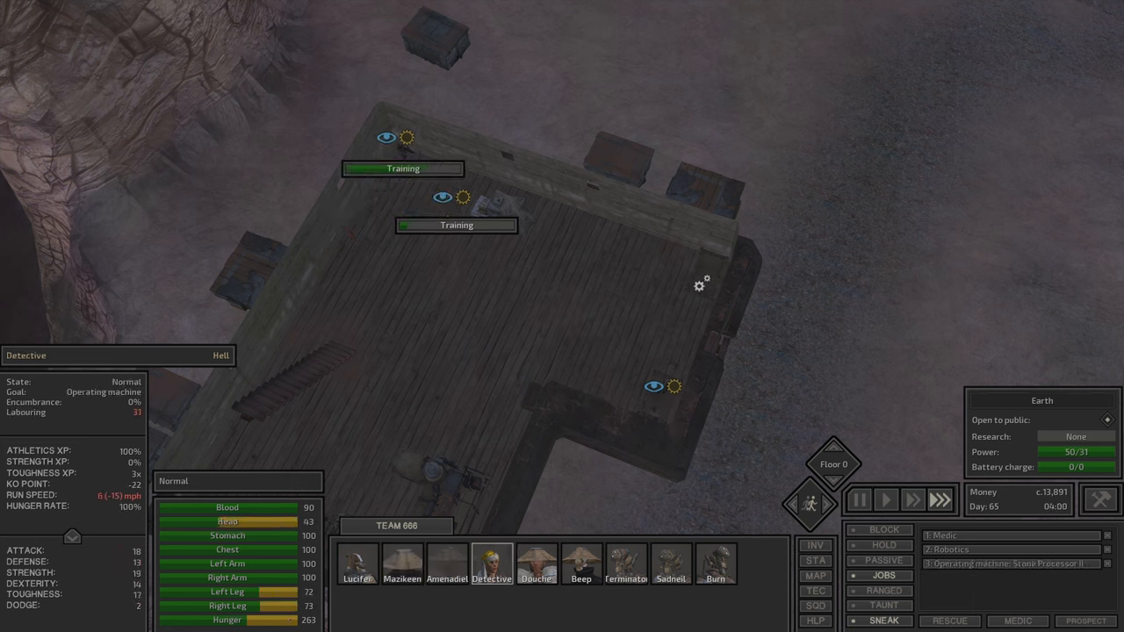
click(536, 563)
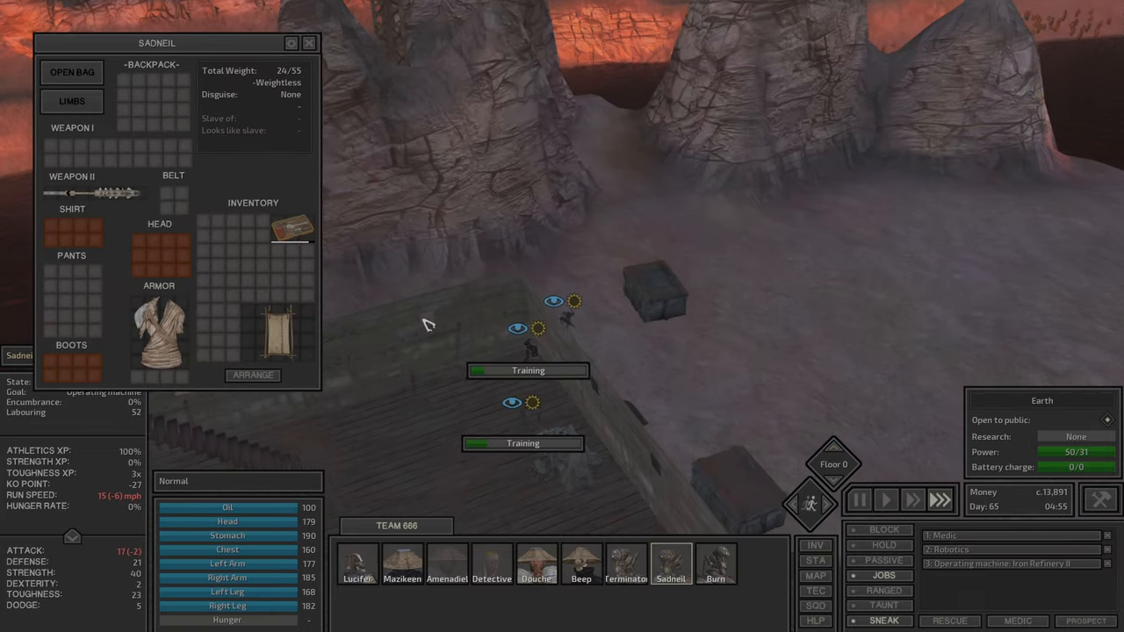
Step: Assign squad members to the training dummies and put one on the Stone Mine IV
click(491, 565)
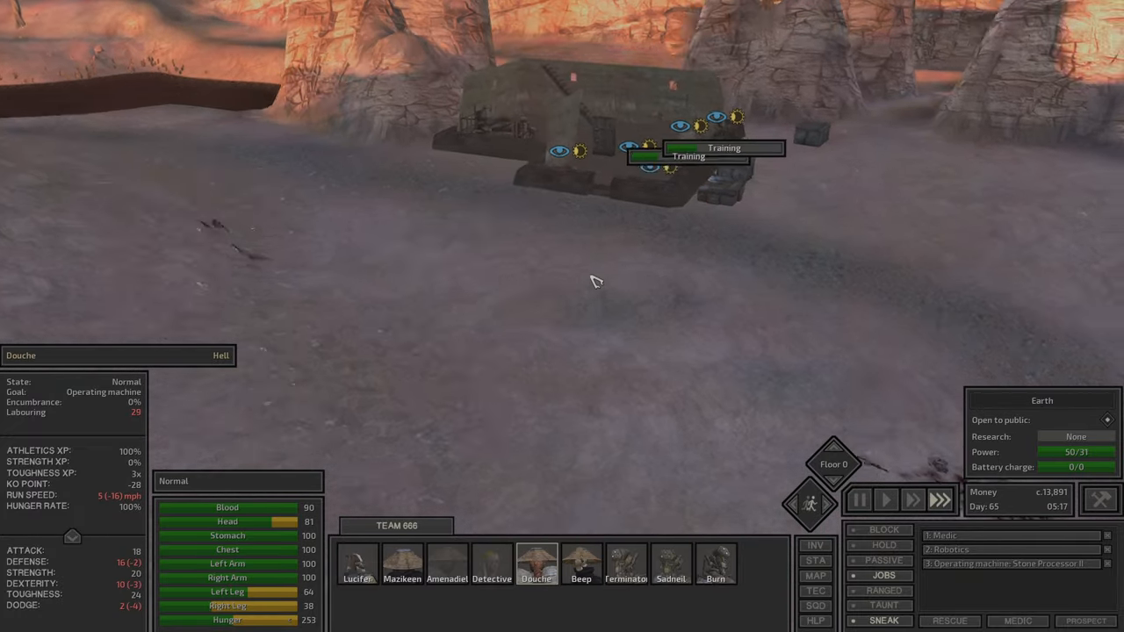
click(446, 566)
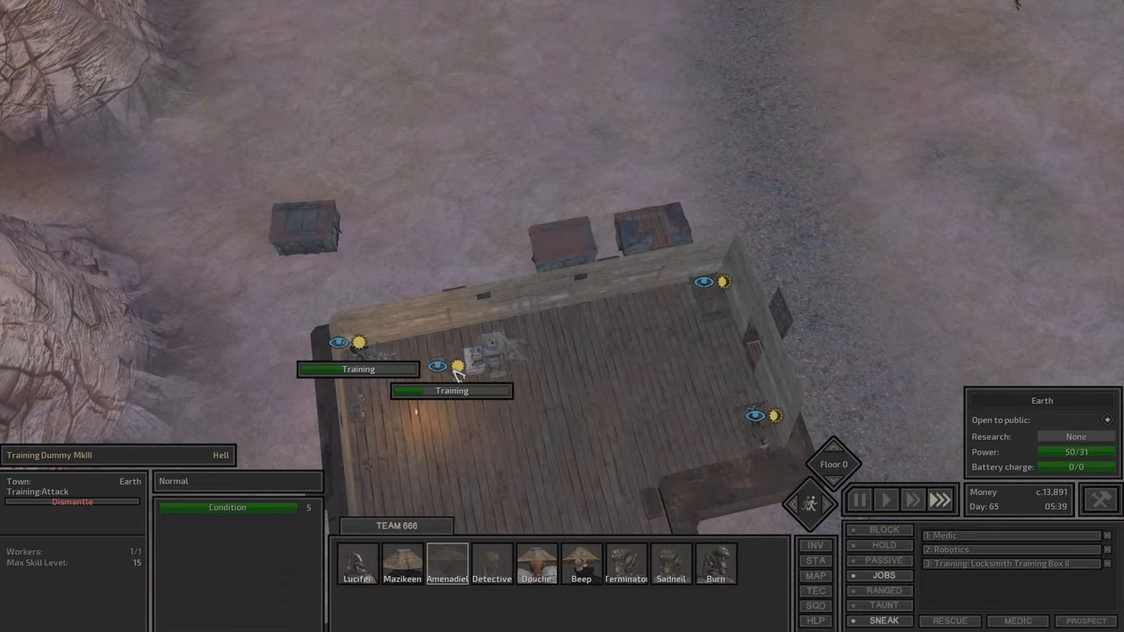
click(621, 577)
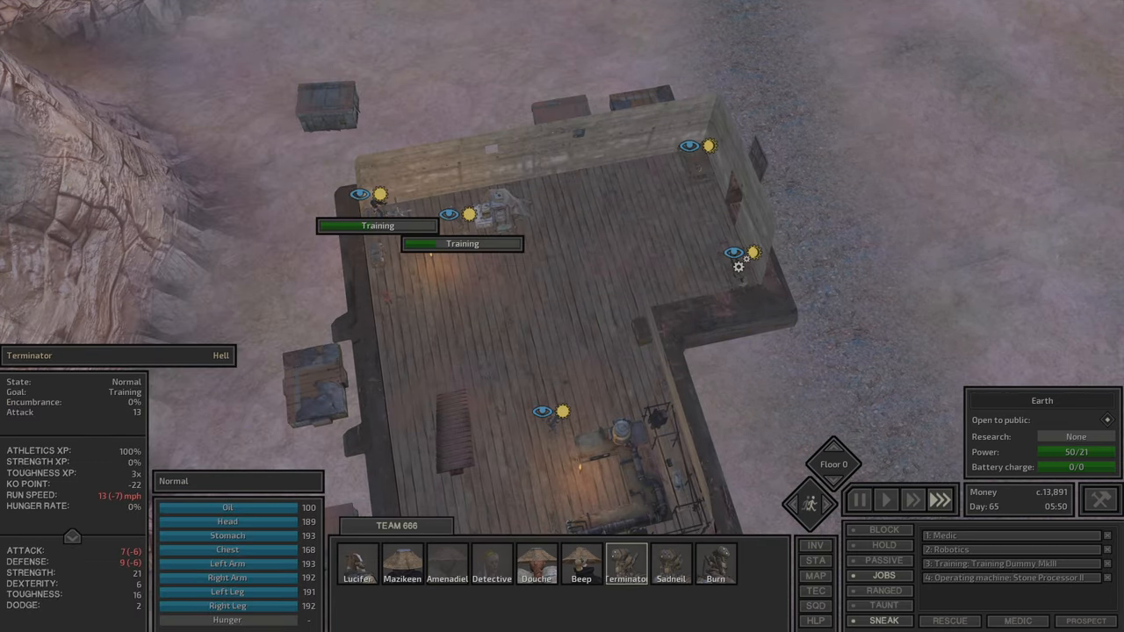
click(442, 579)
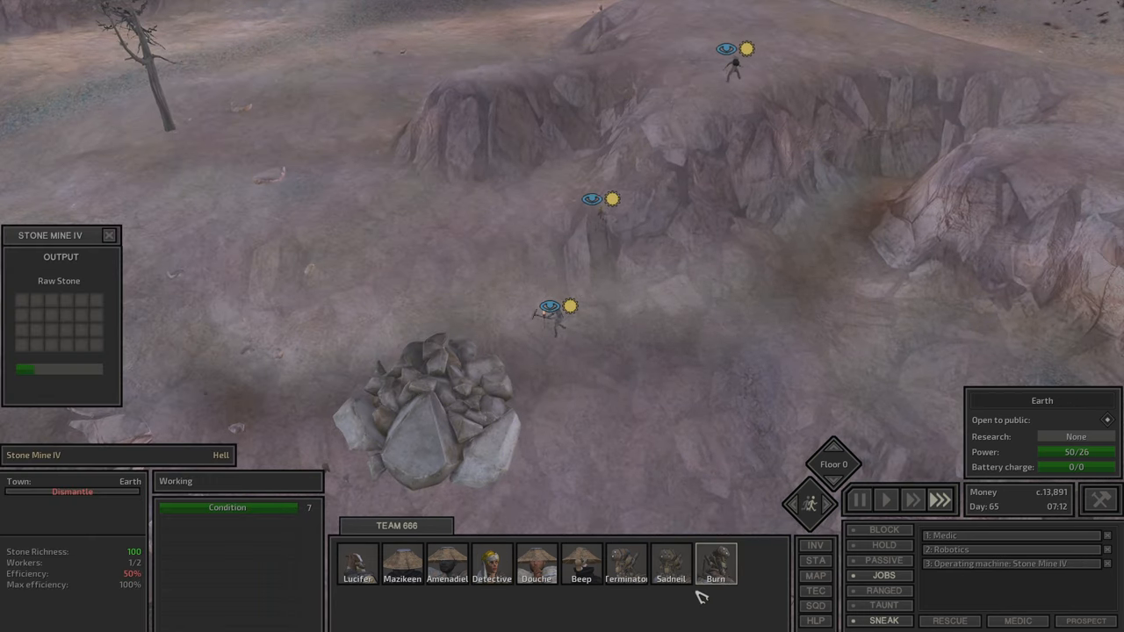
click(536, 565)
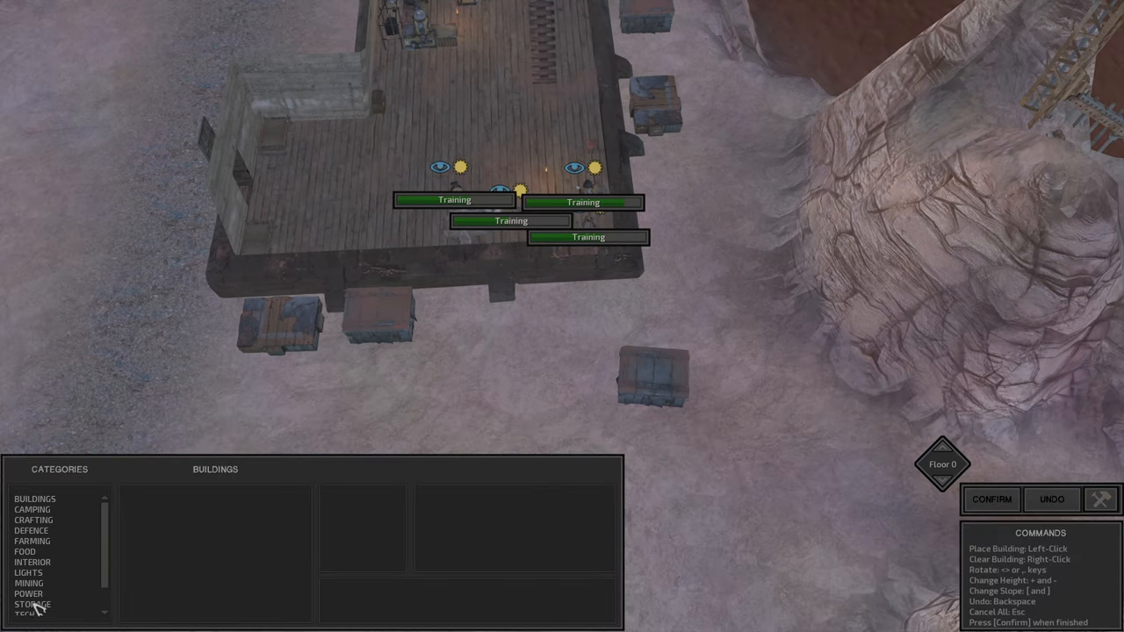
Step: Show the STORAGE build category and scroll its buildings list
click(32, 604)
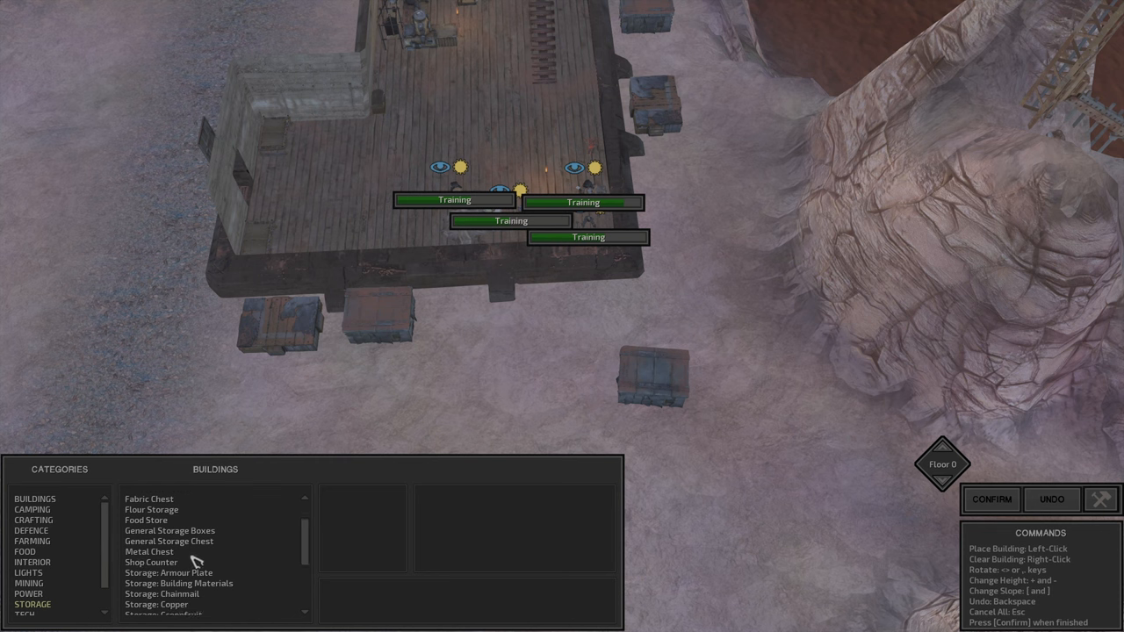
scroll(down, 3)
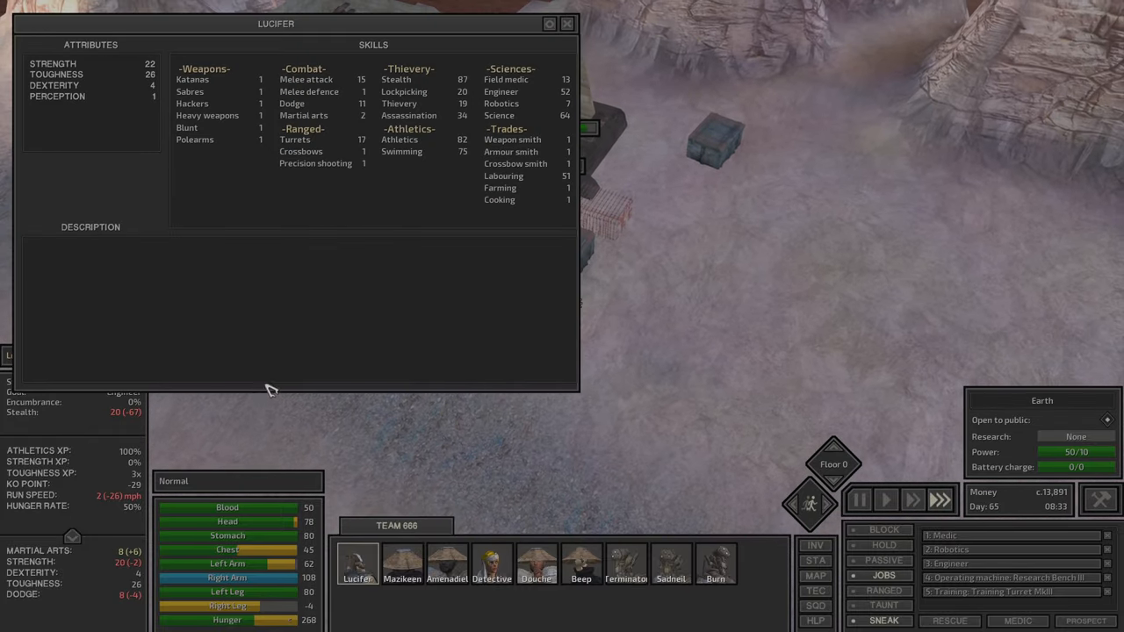
Step: Store Lucifer's carried Raw Iron in the Storage: Ore box
click(563, 24)
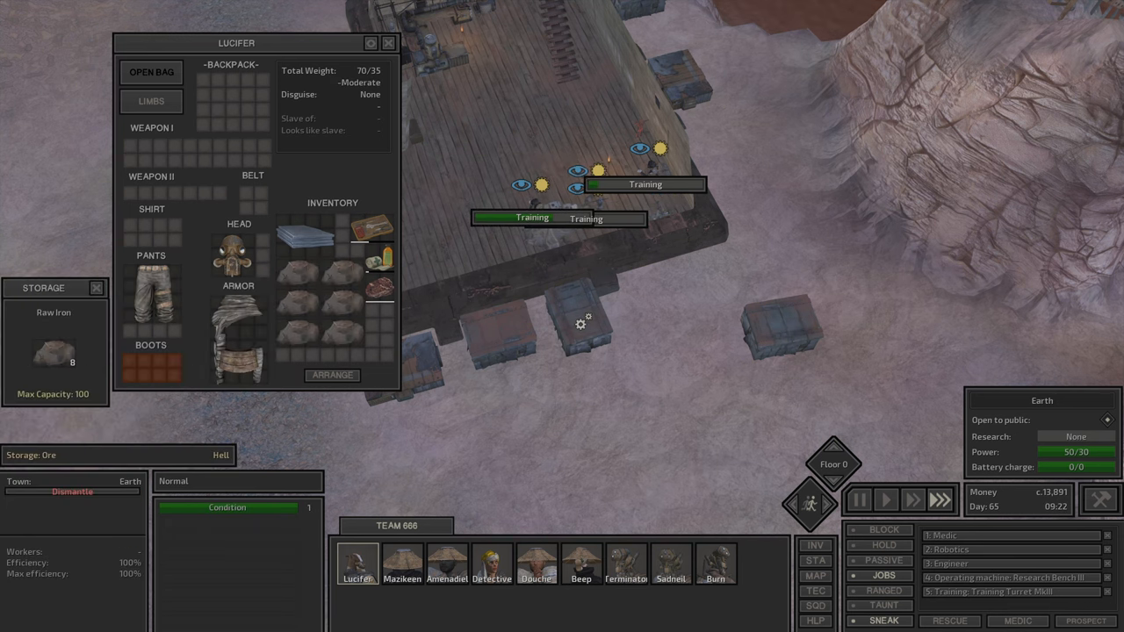
mouse_move(262, 304)
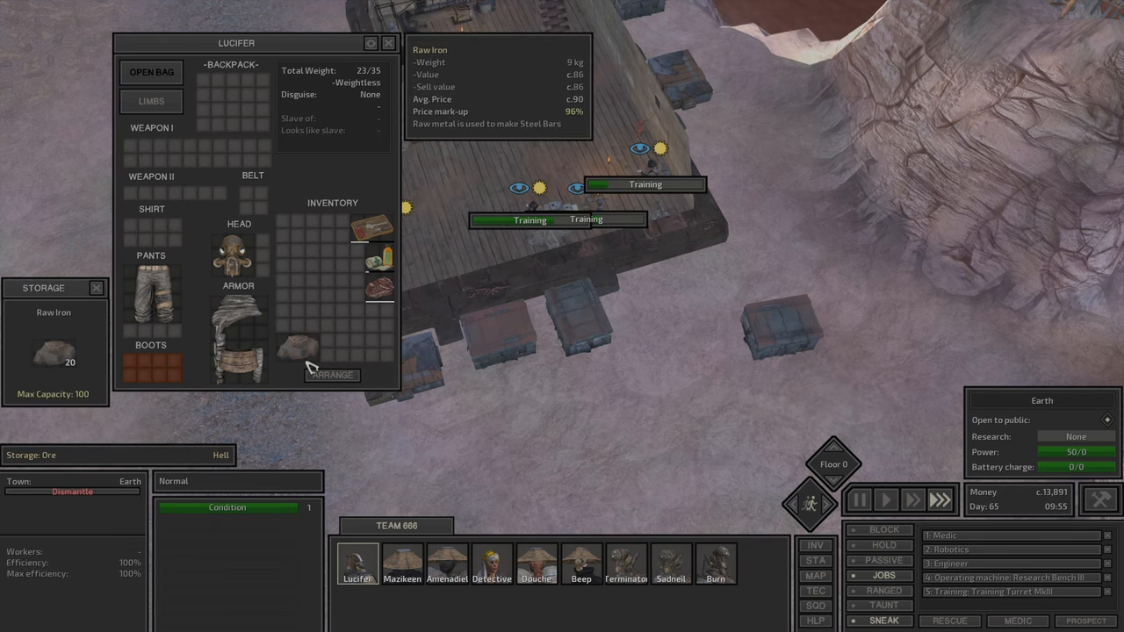
click(385, 42)
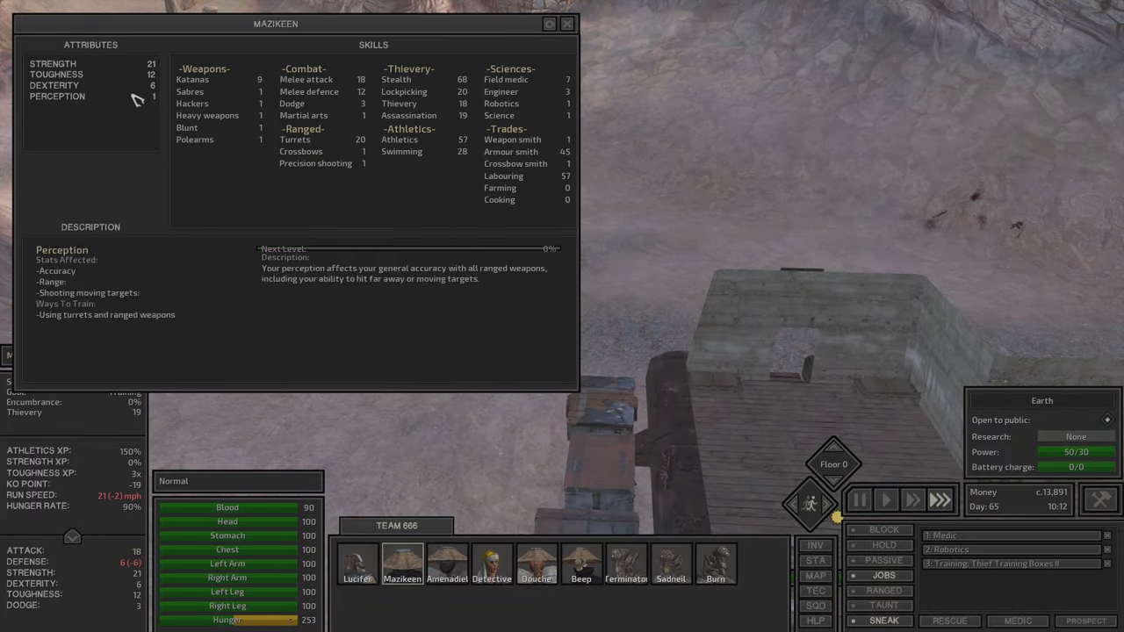
click(358, 559)
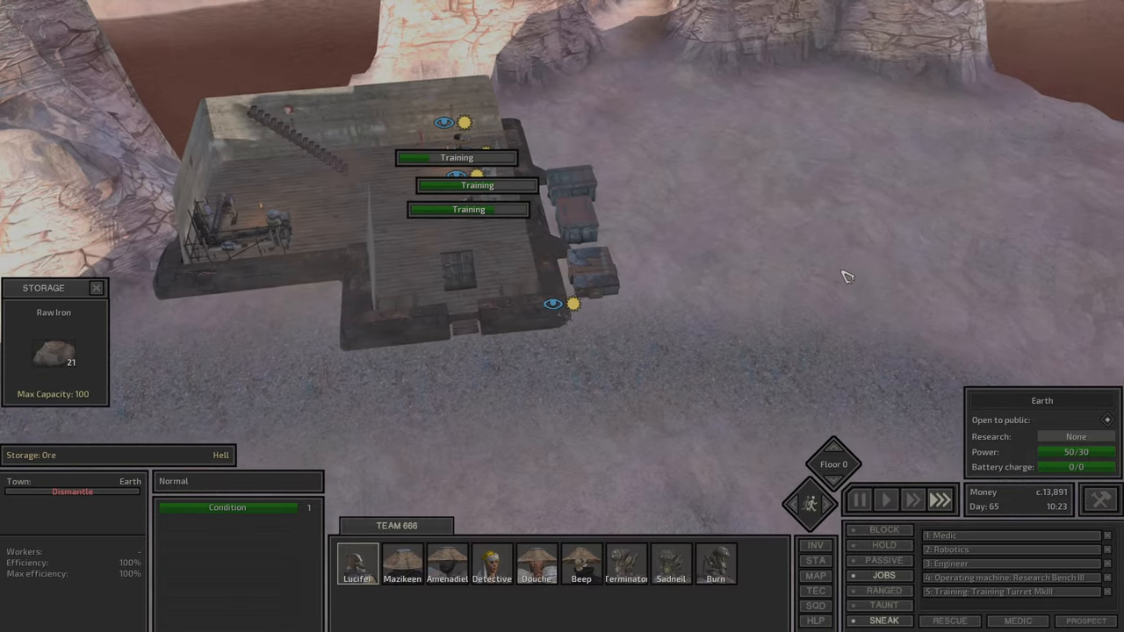
Step: Store his Iron Plates in the Storage: Iron Plates box
click(356, 564)
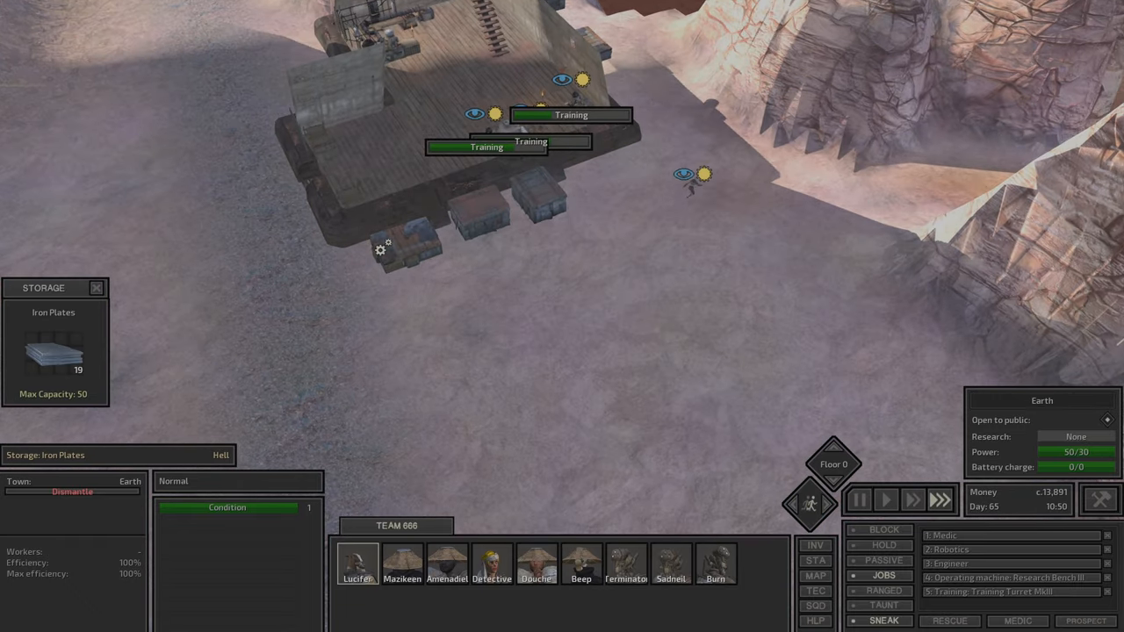
click(355, 568)
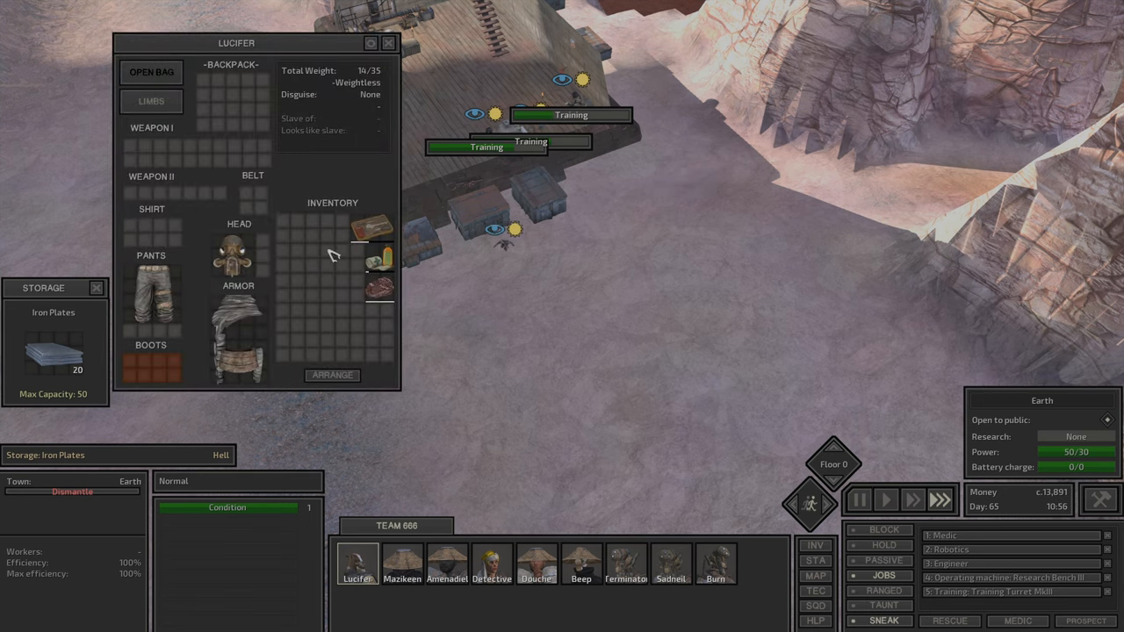
click(386, 42)
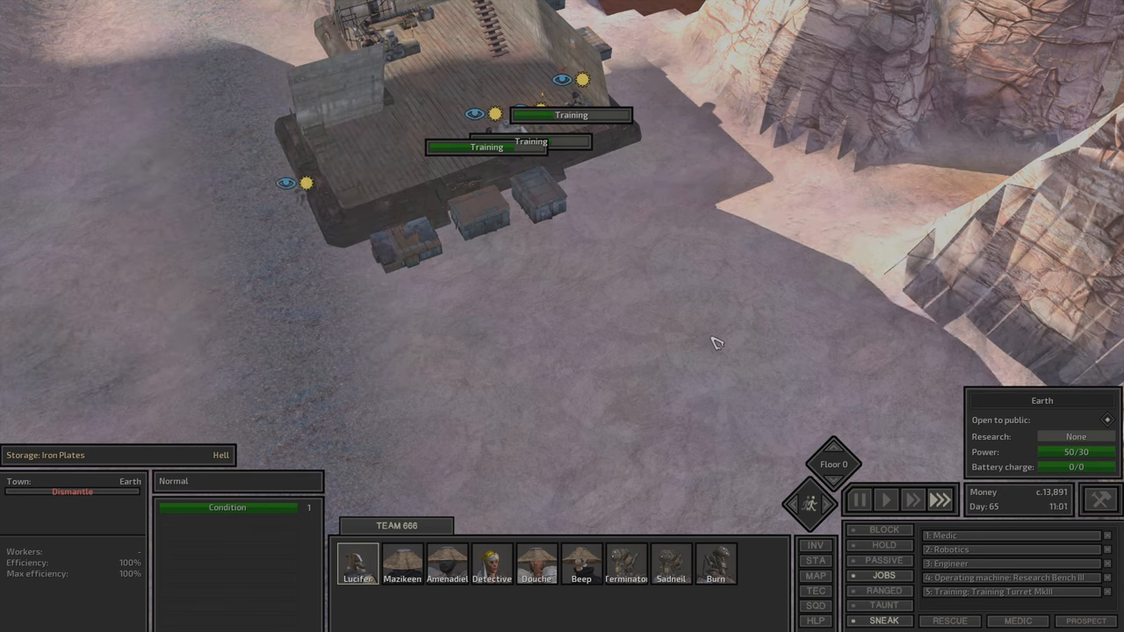